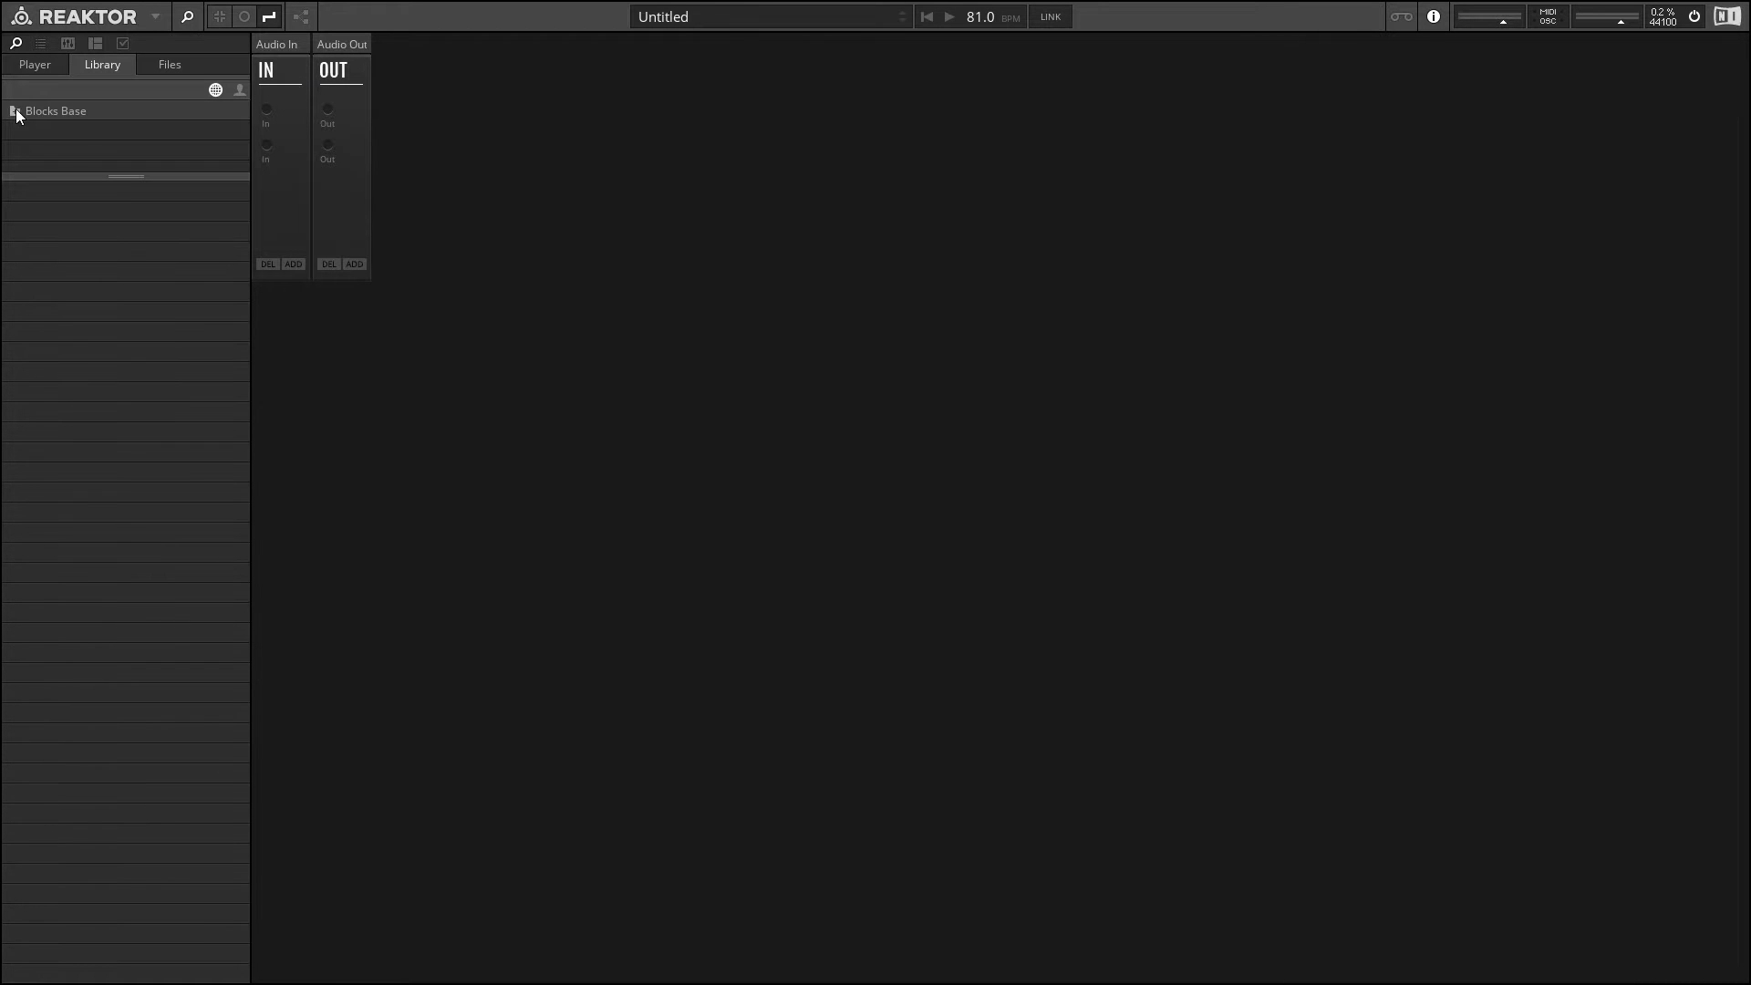
Expand Blocks Base and load OSC-Bento Oscillator.ism into the rack.
click(14, 111)
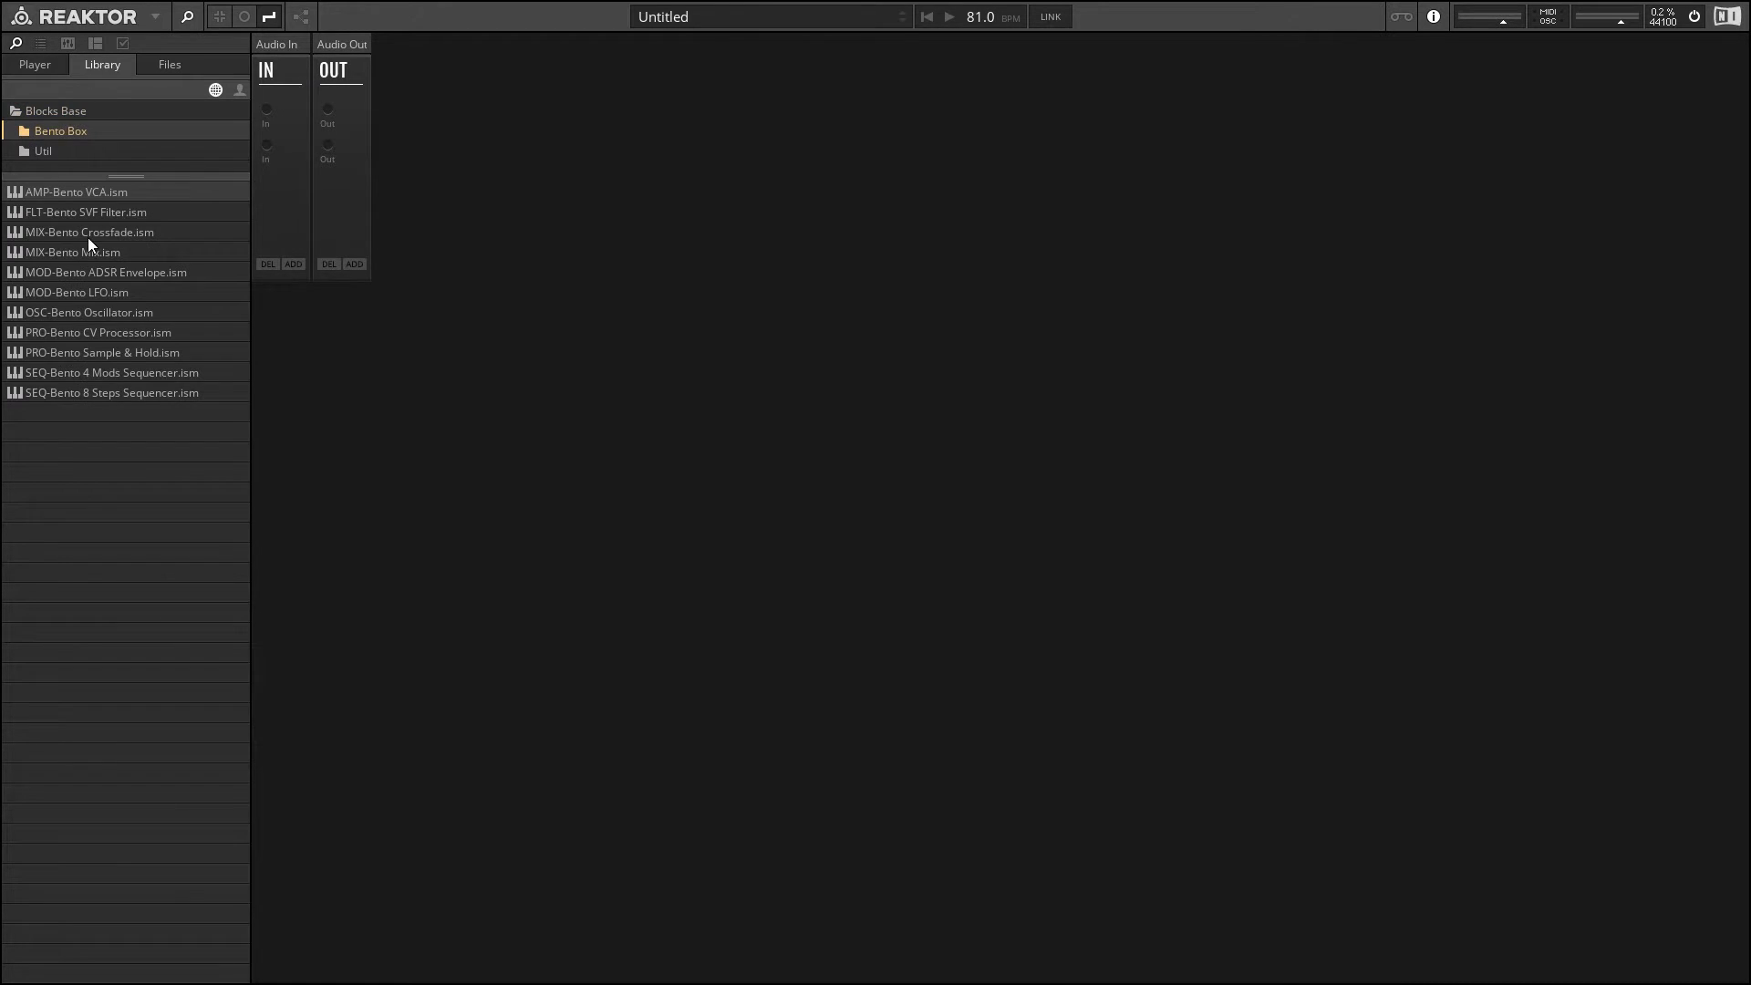
mouse_move(54, 323)
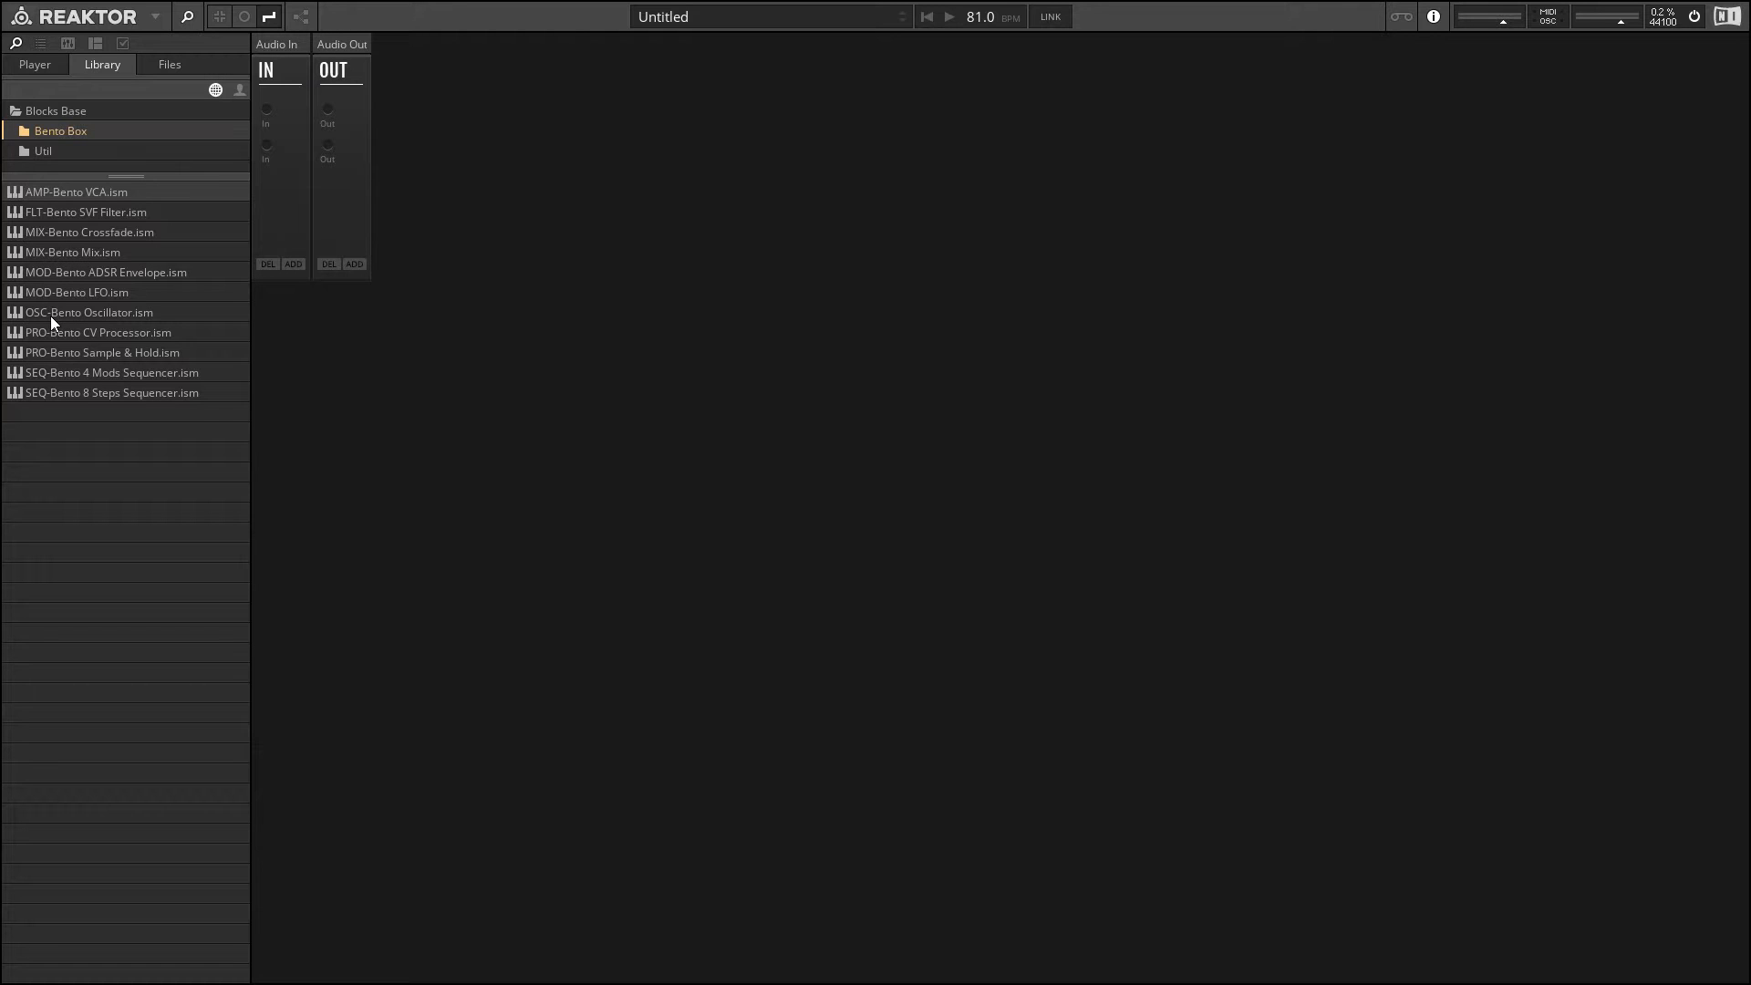
double_click(90, 312)
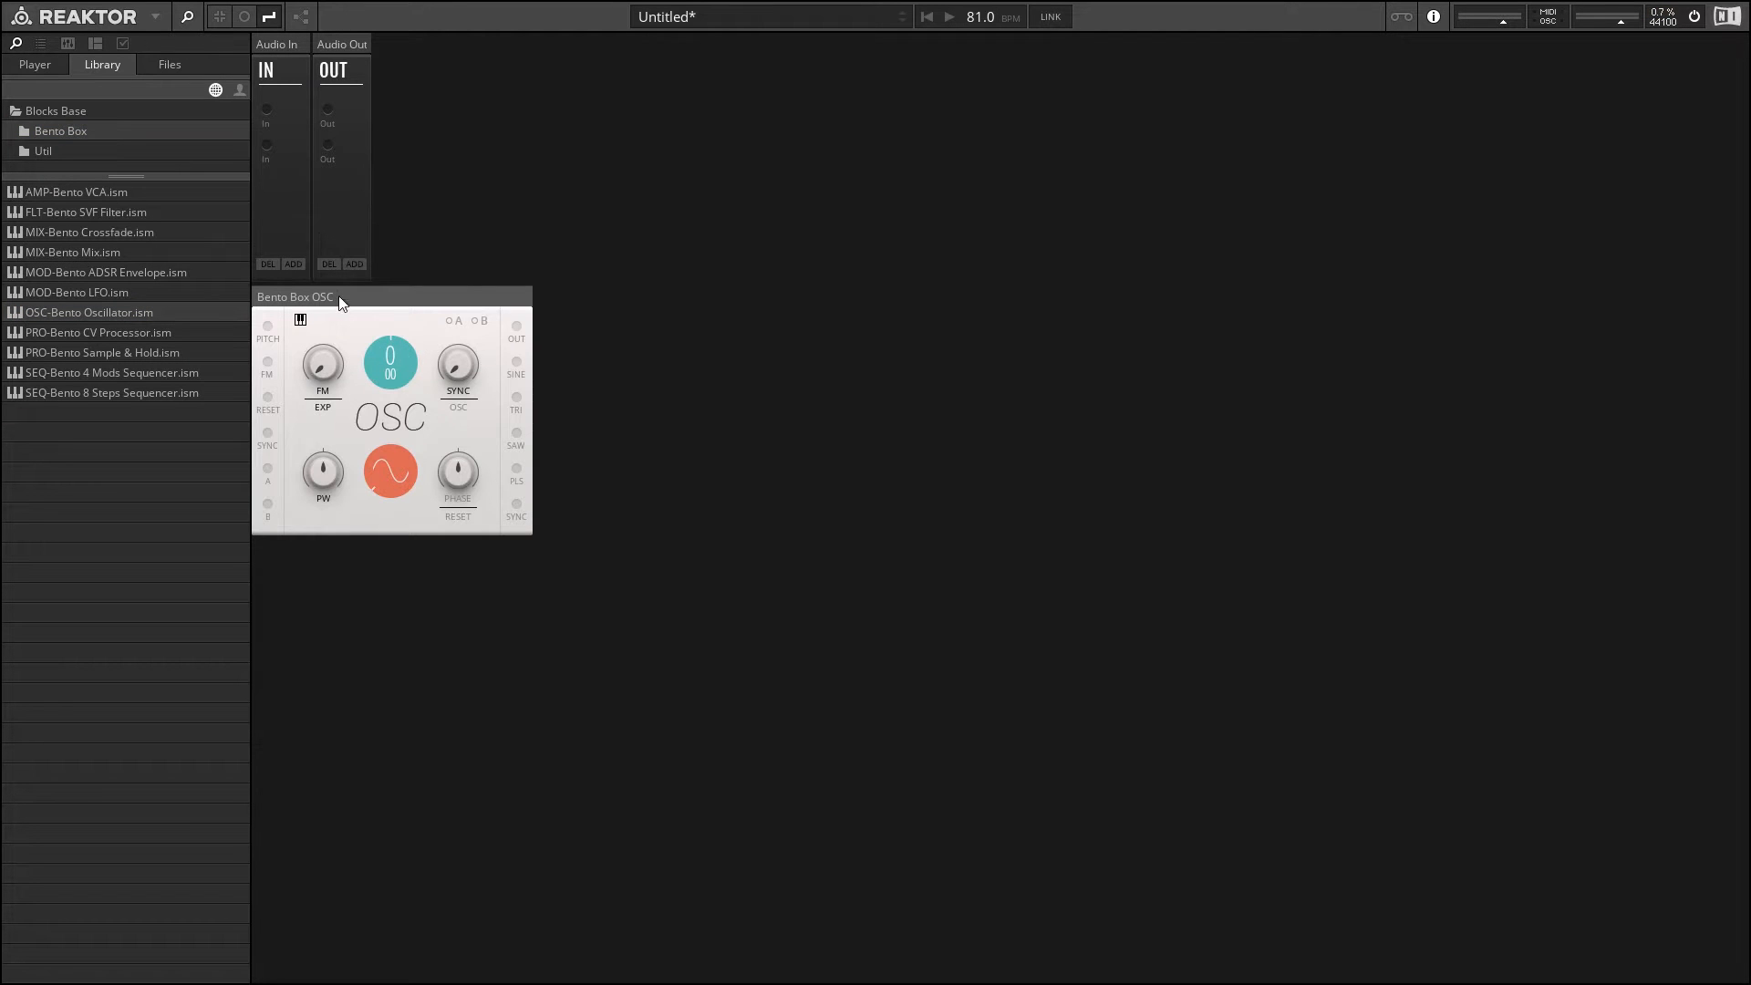
mouse_move(285, 352)
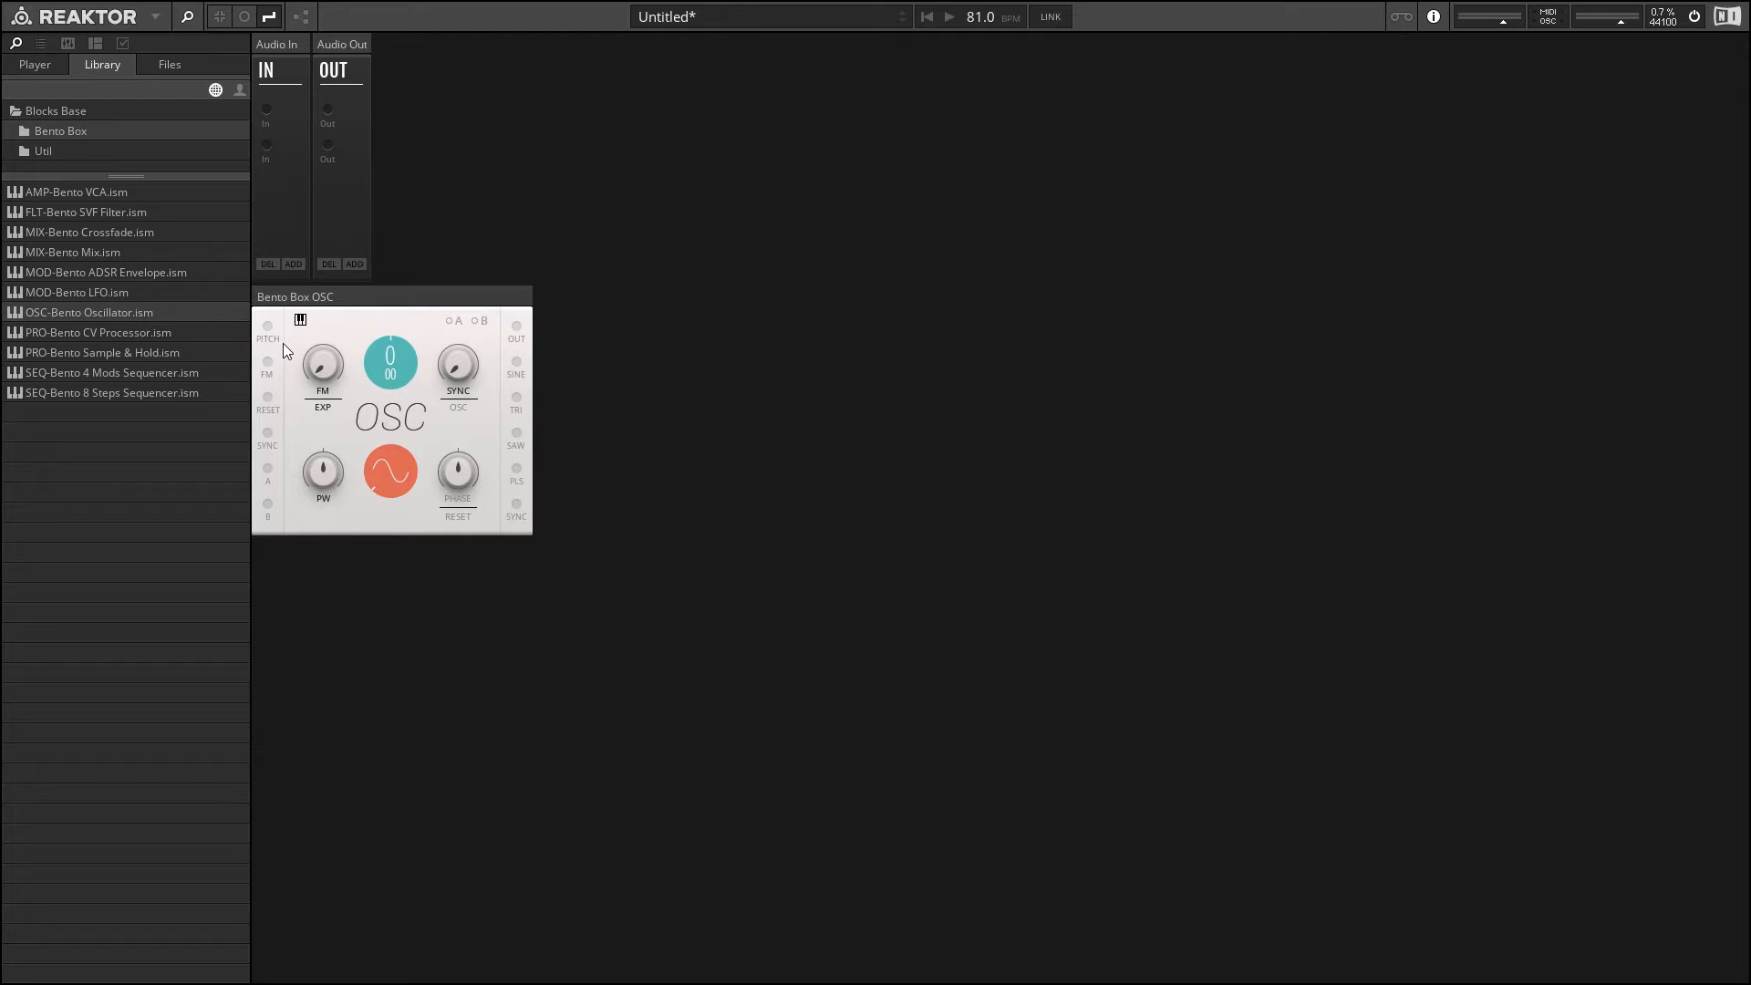
mouse_move(300, 320)
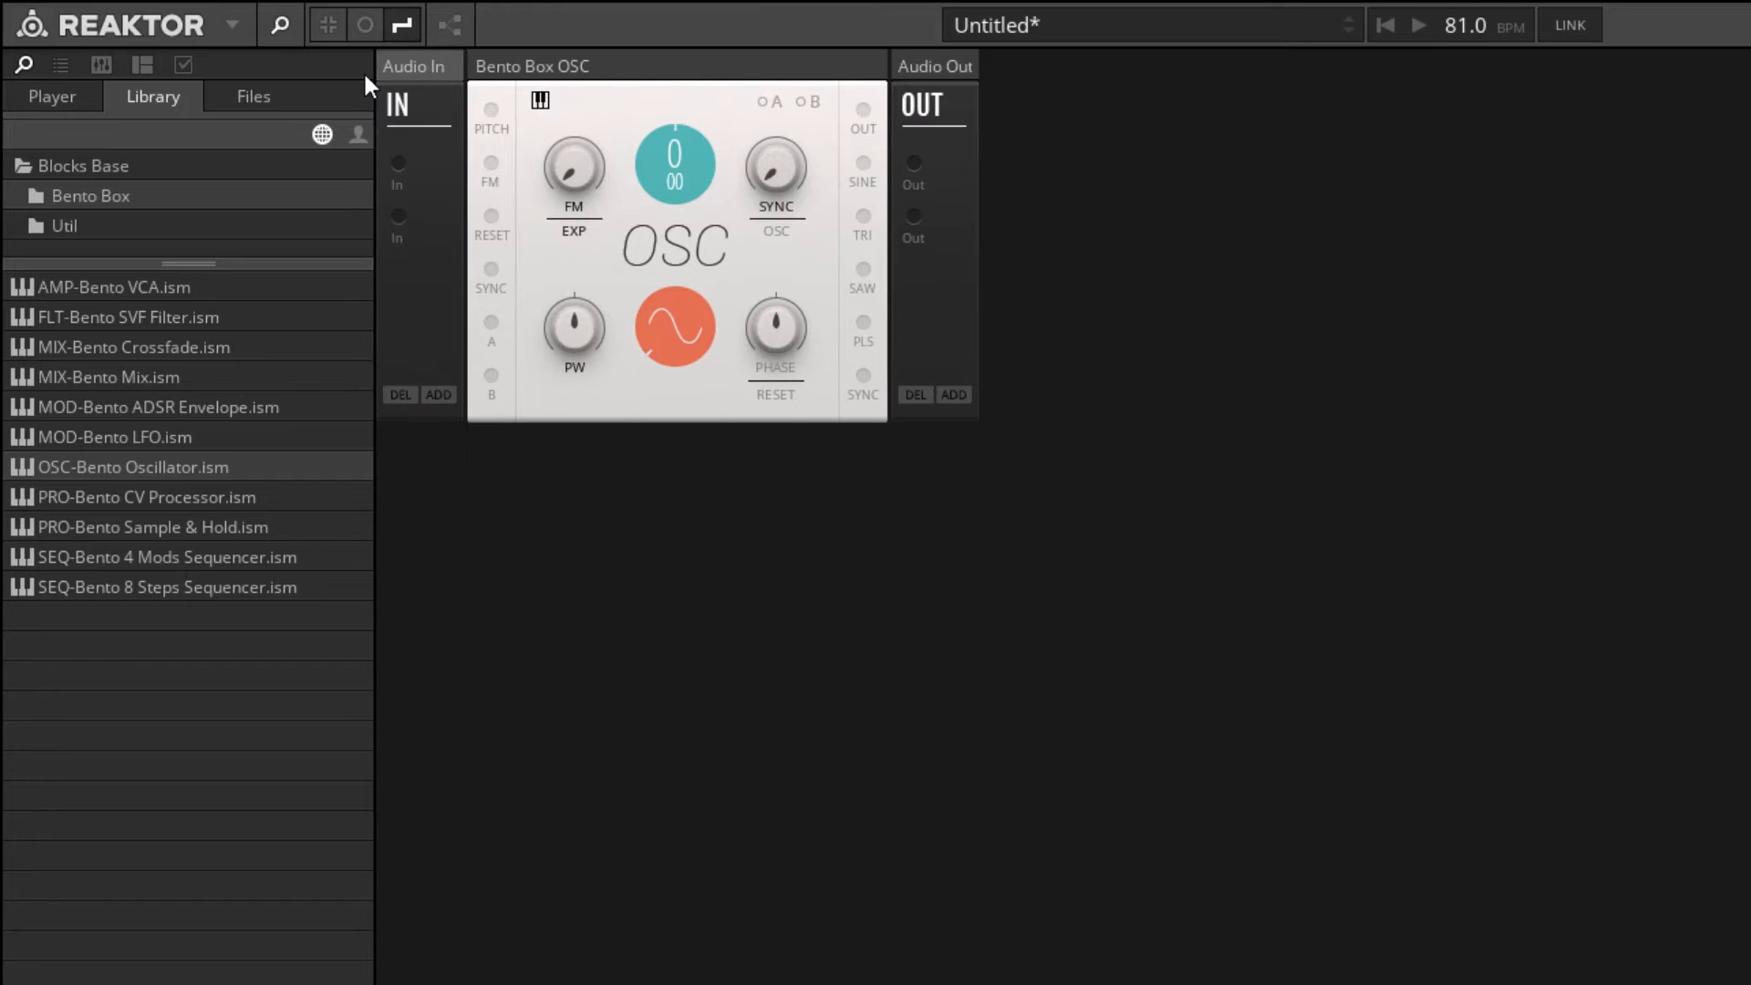
mouse_move(980, 212)
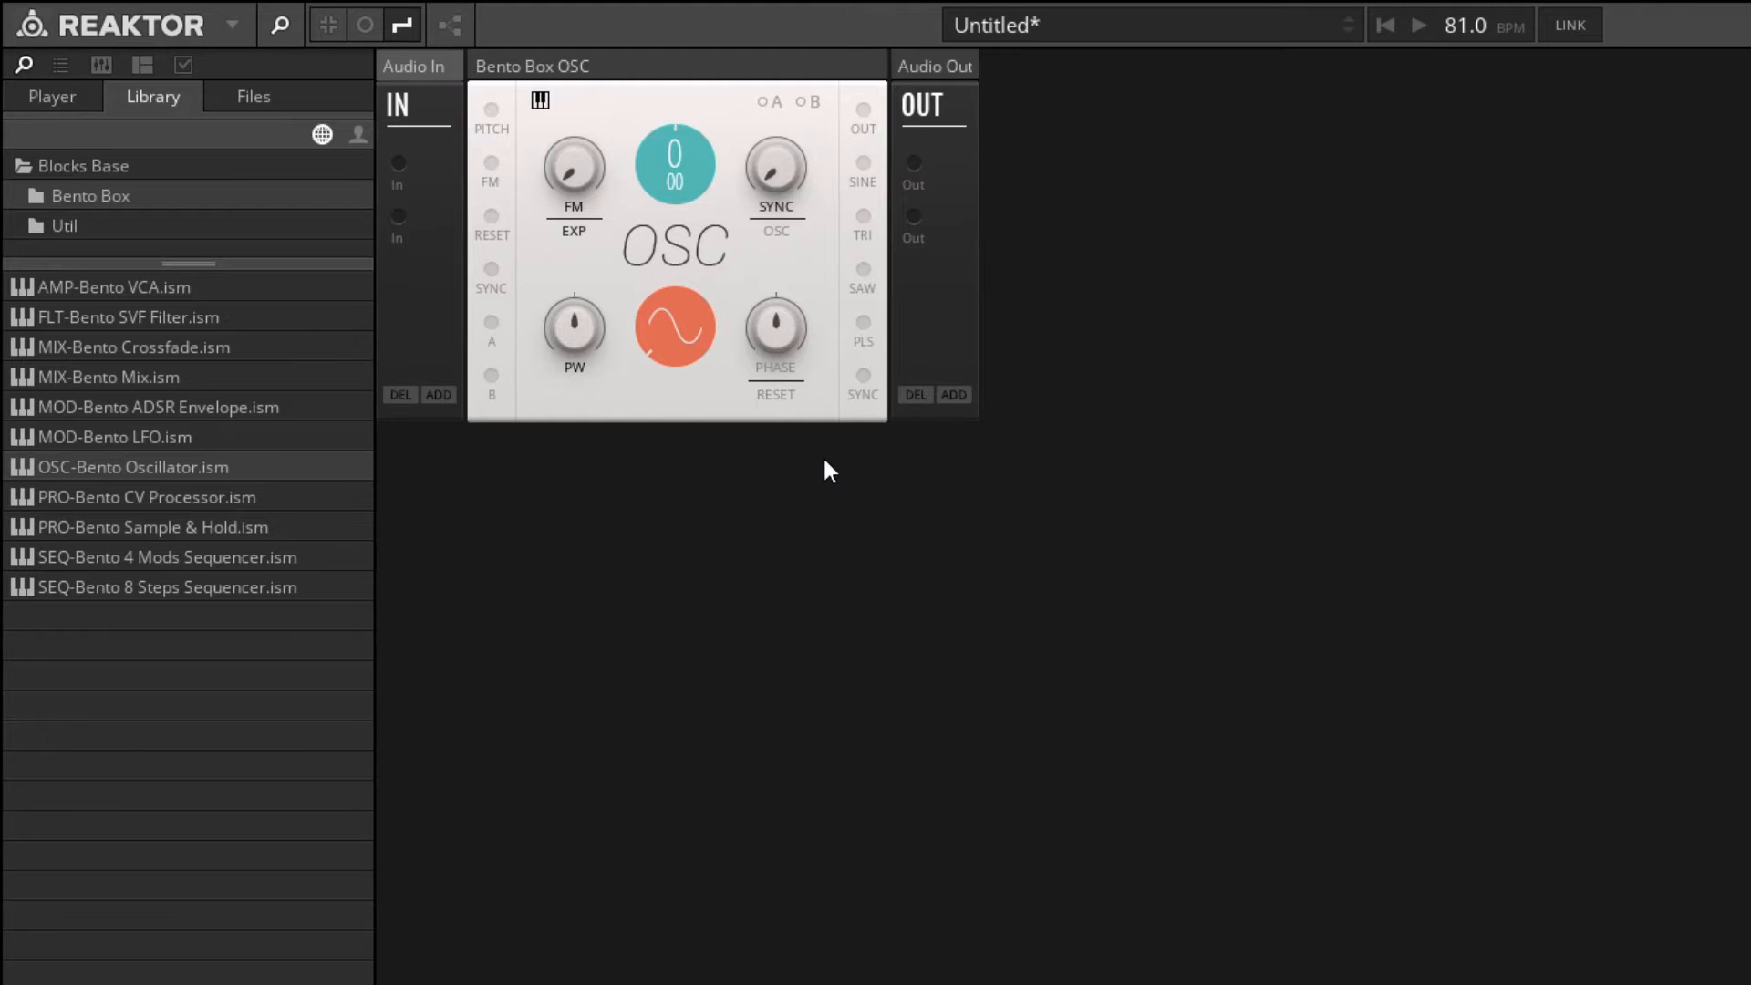
Load UTL-Util Note In.ism from the Util folder into the rack.
click(63, 225)
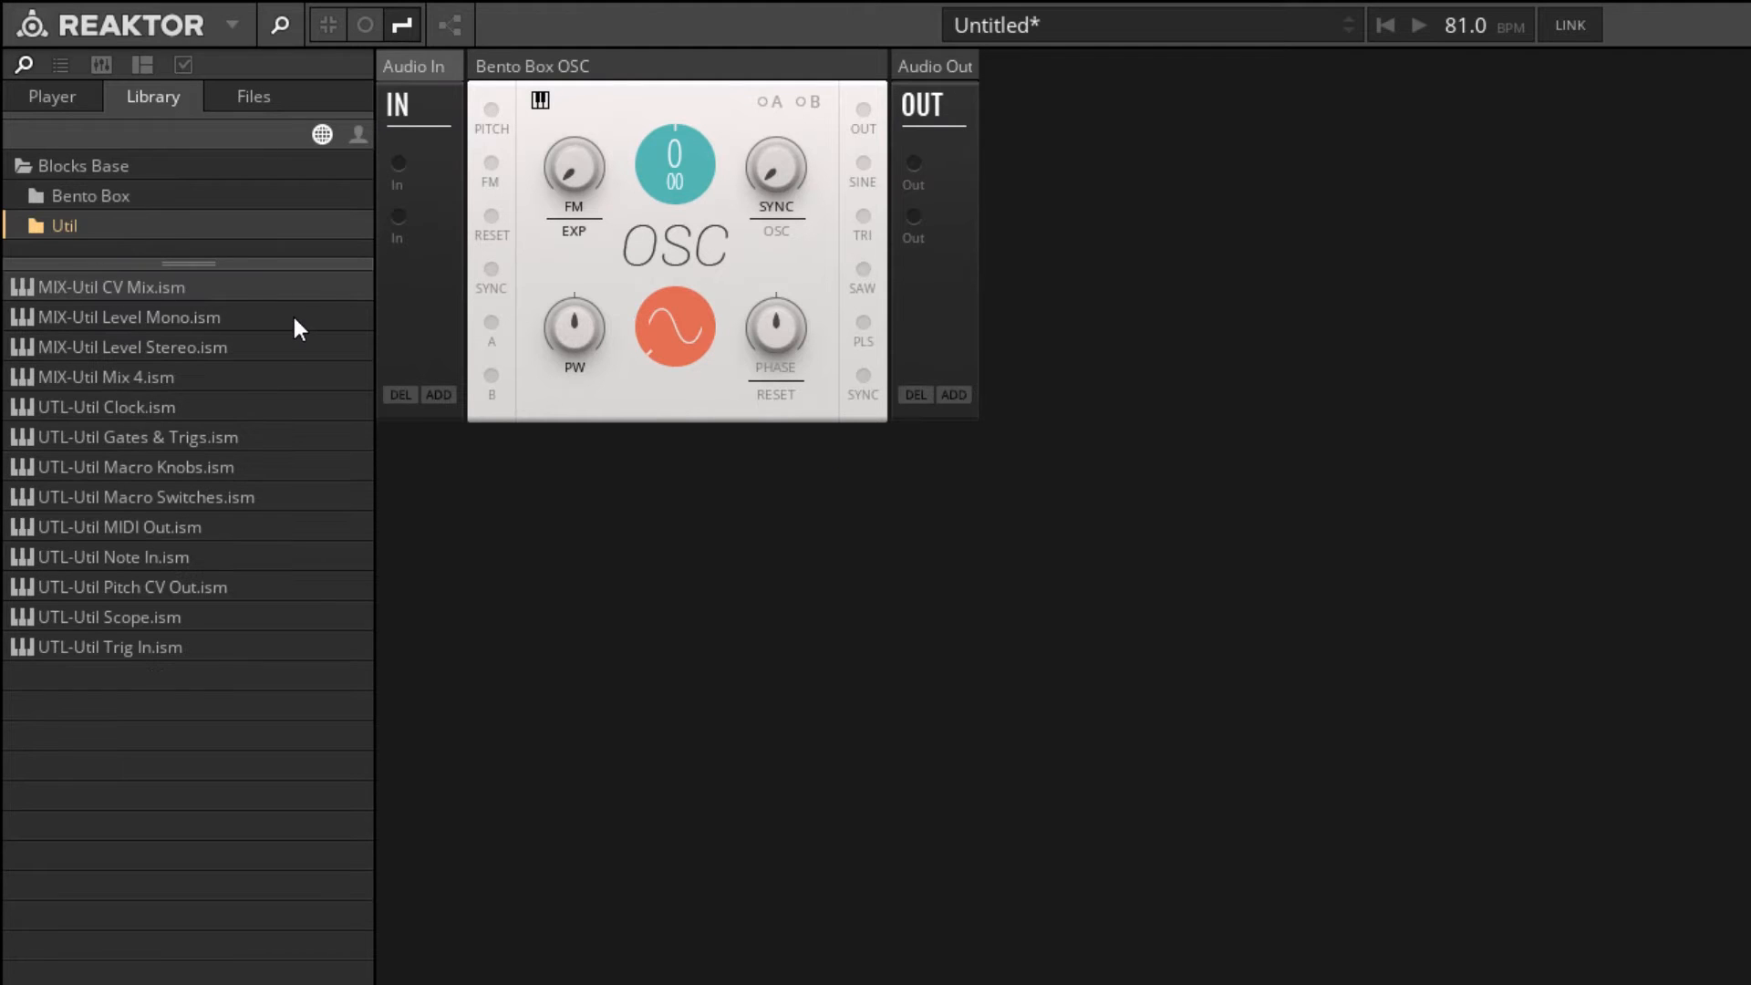
mouse_move(310, 299)
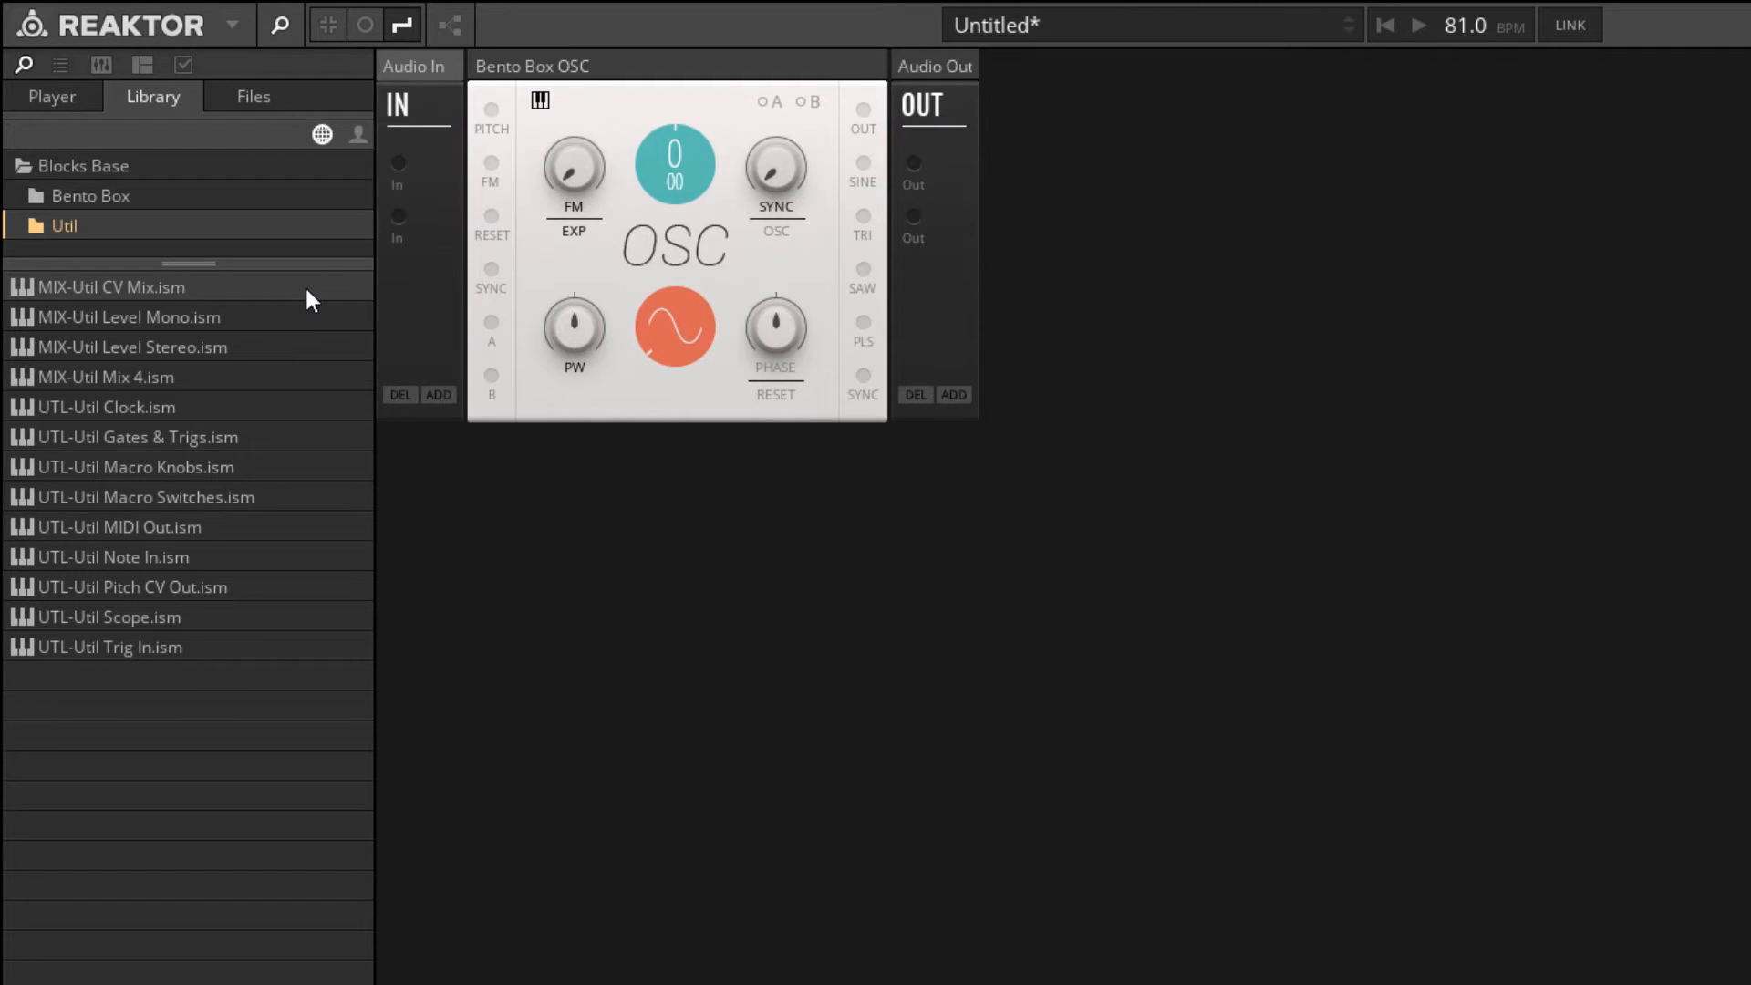
mouse_move(182, 561)
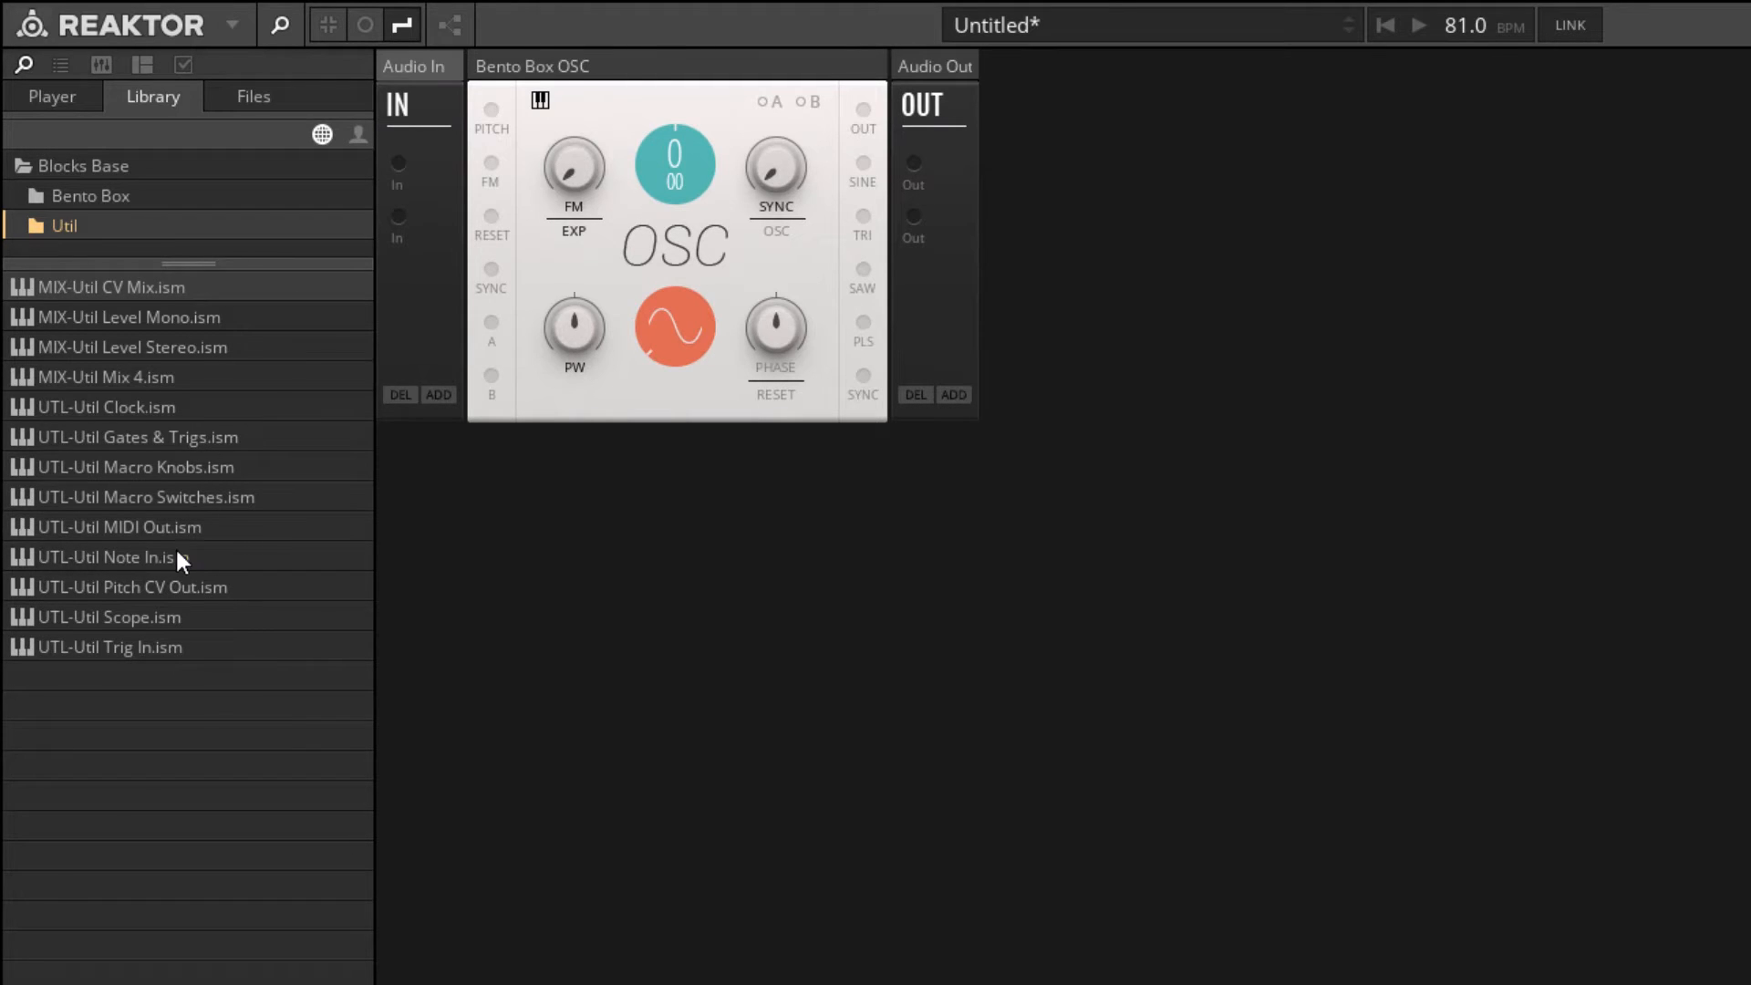
click(111, 556)
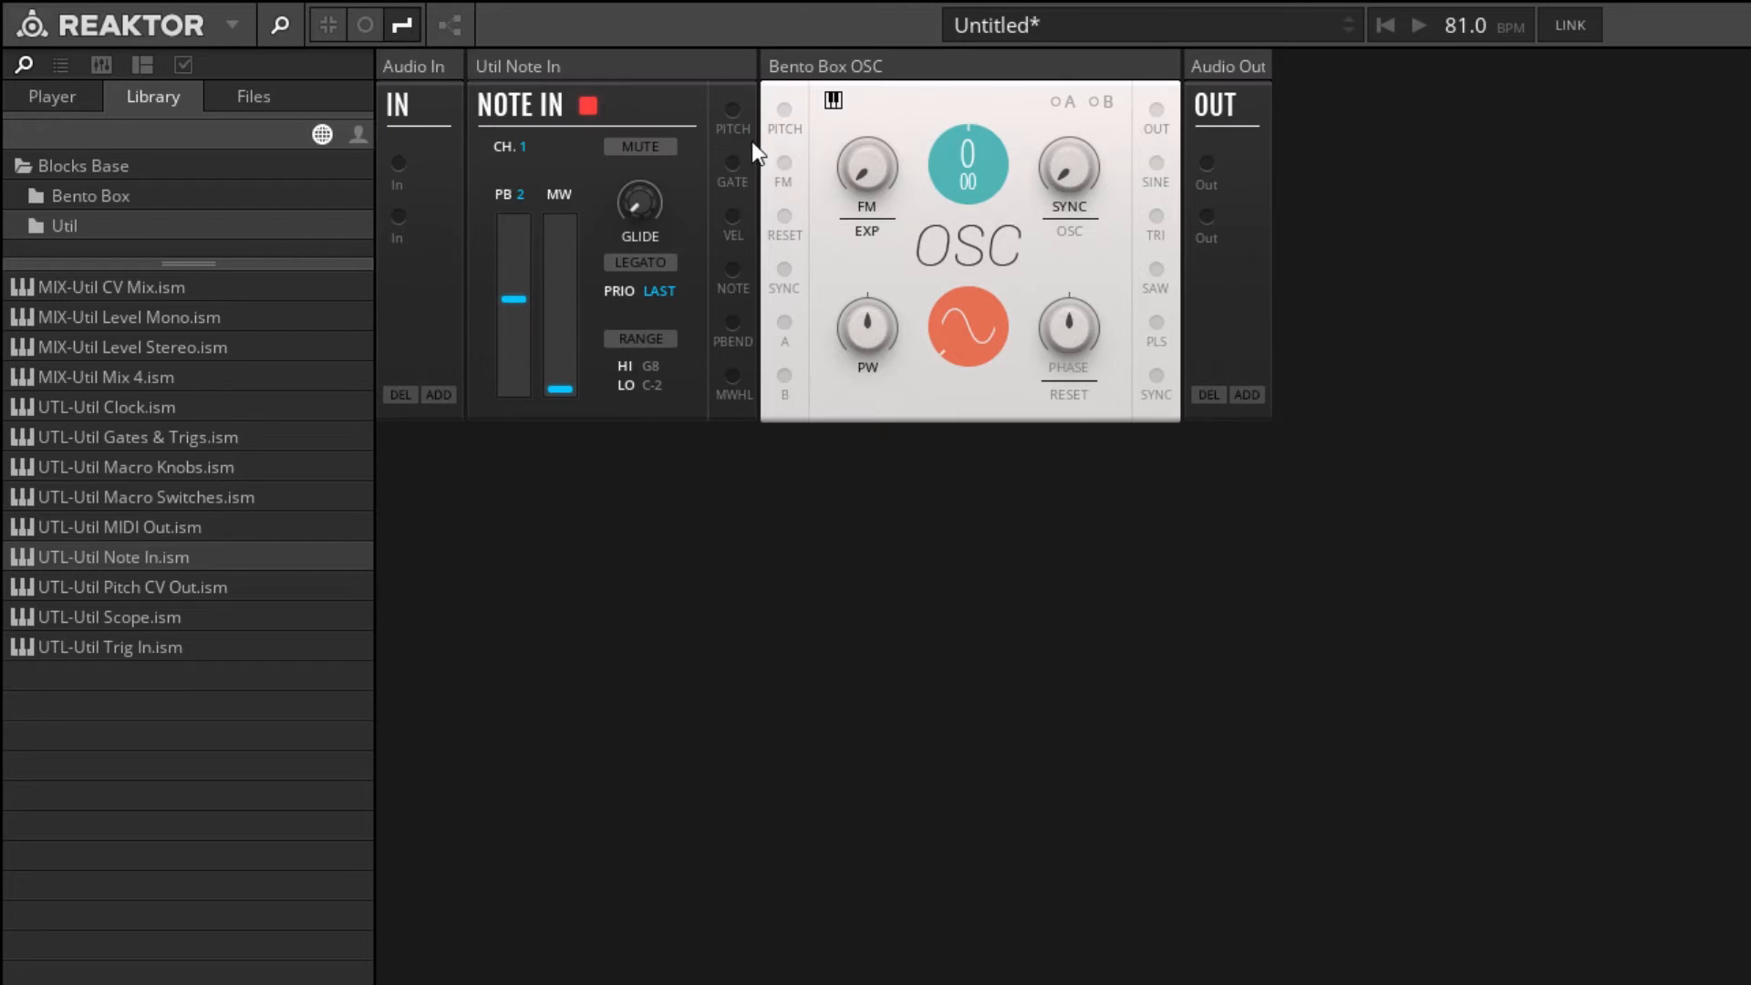
mouse_move(552, 94)
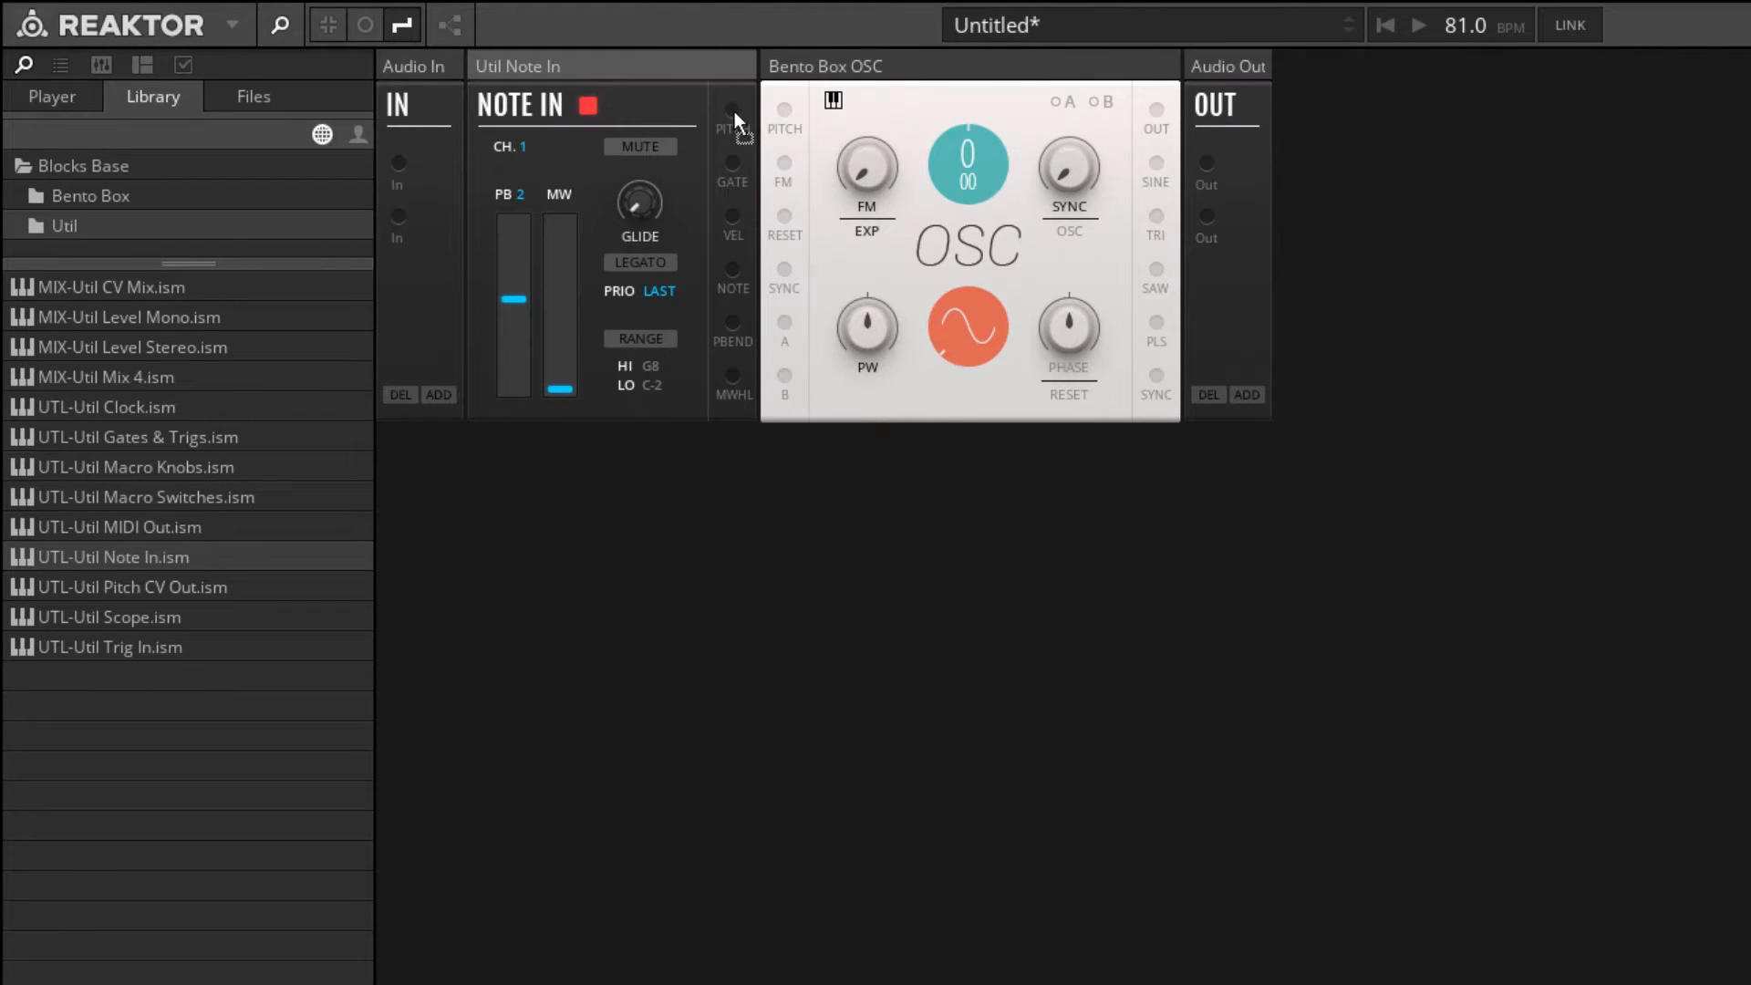
Cable the Note In PITCH output to the Bento oscillator's OSC PITCH input.
drag(733, 109, 786, 109)
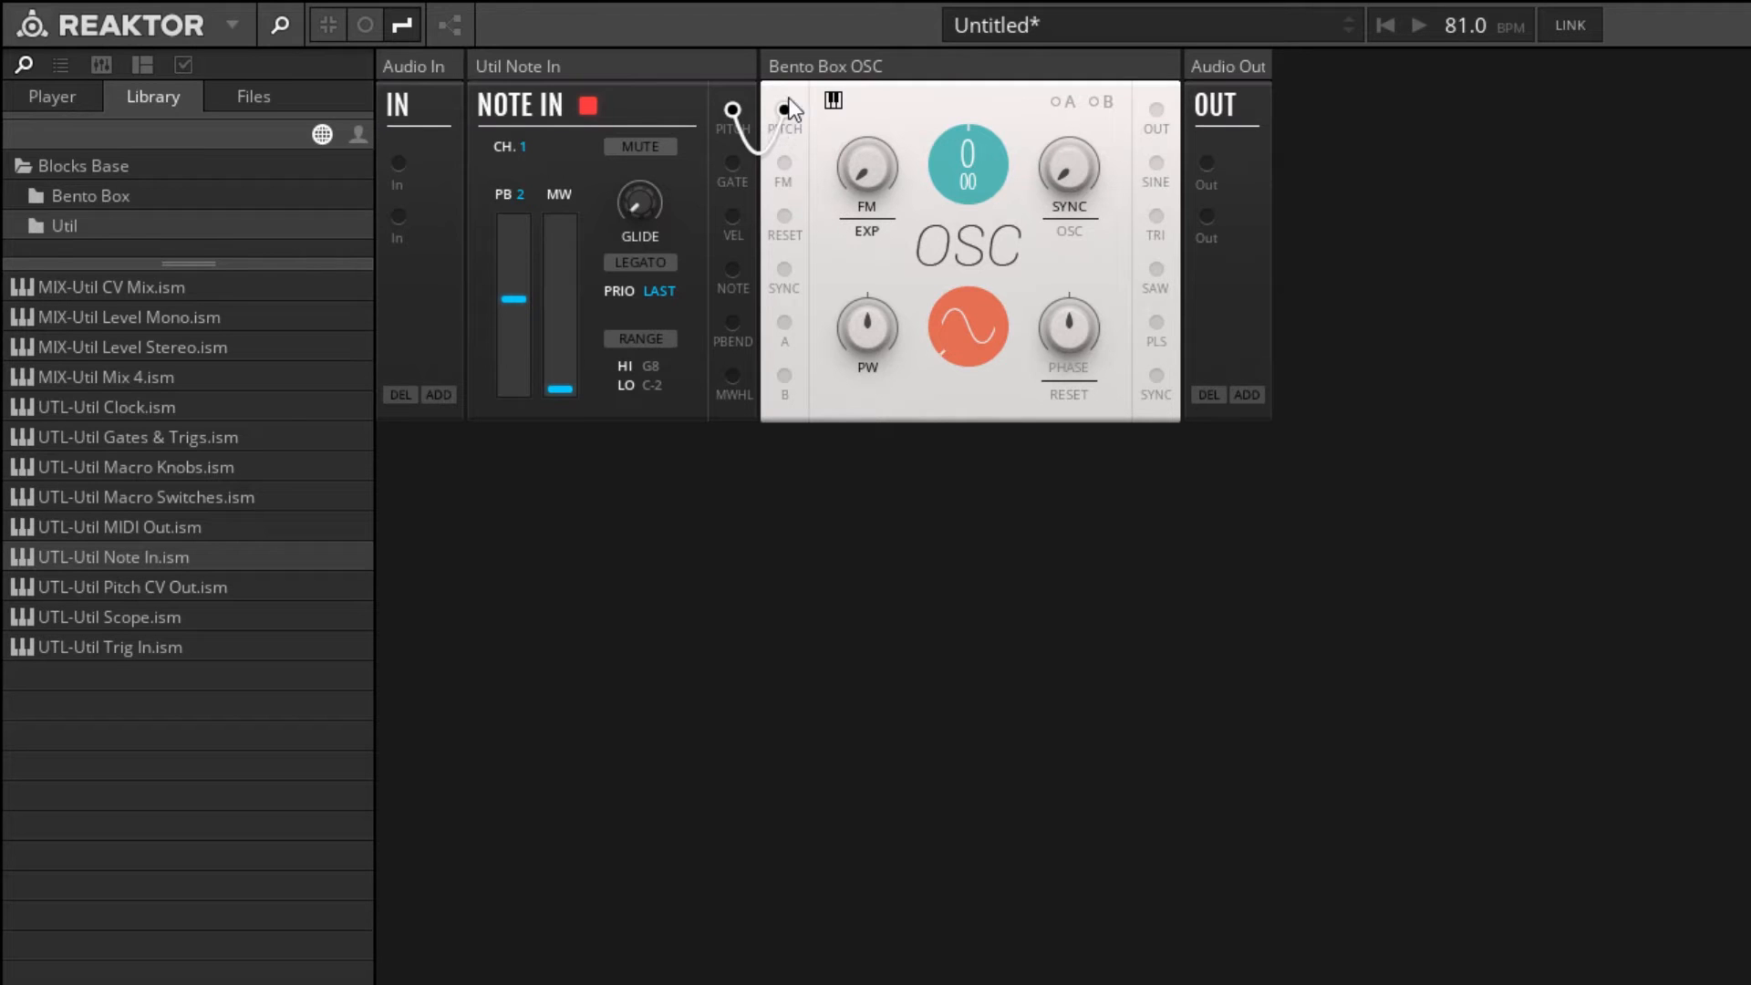
click(784, 109)
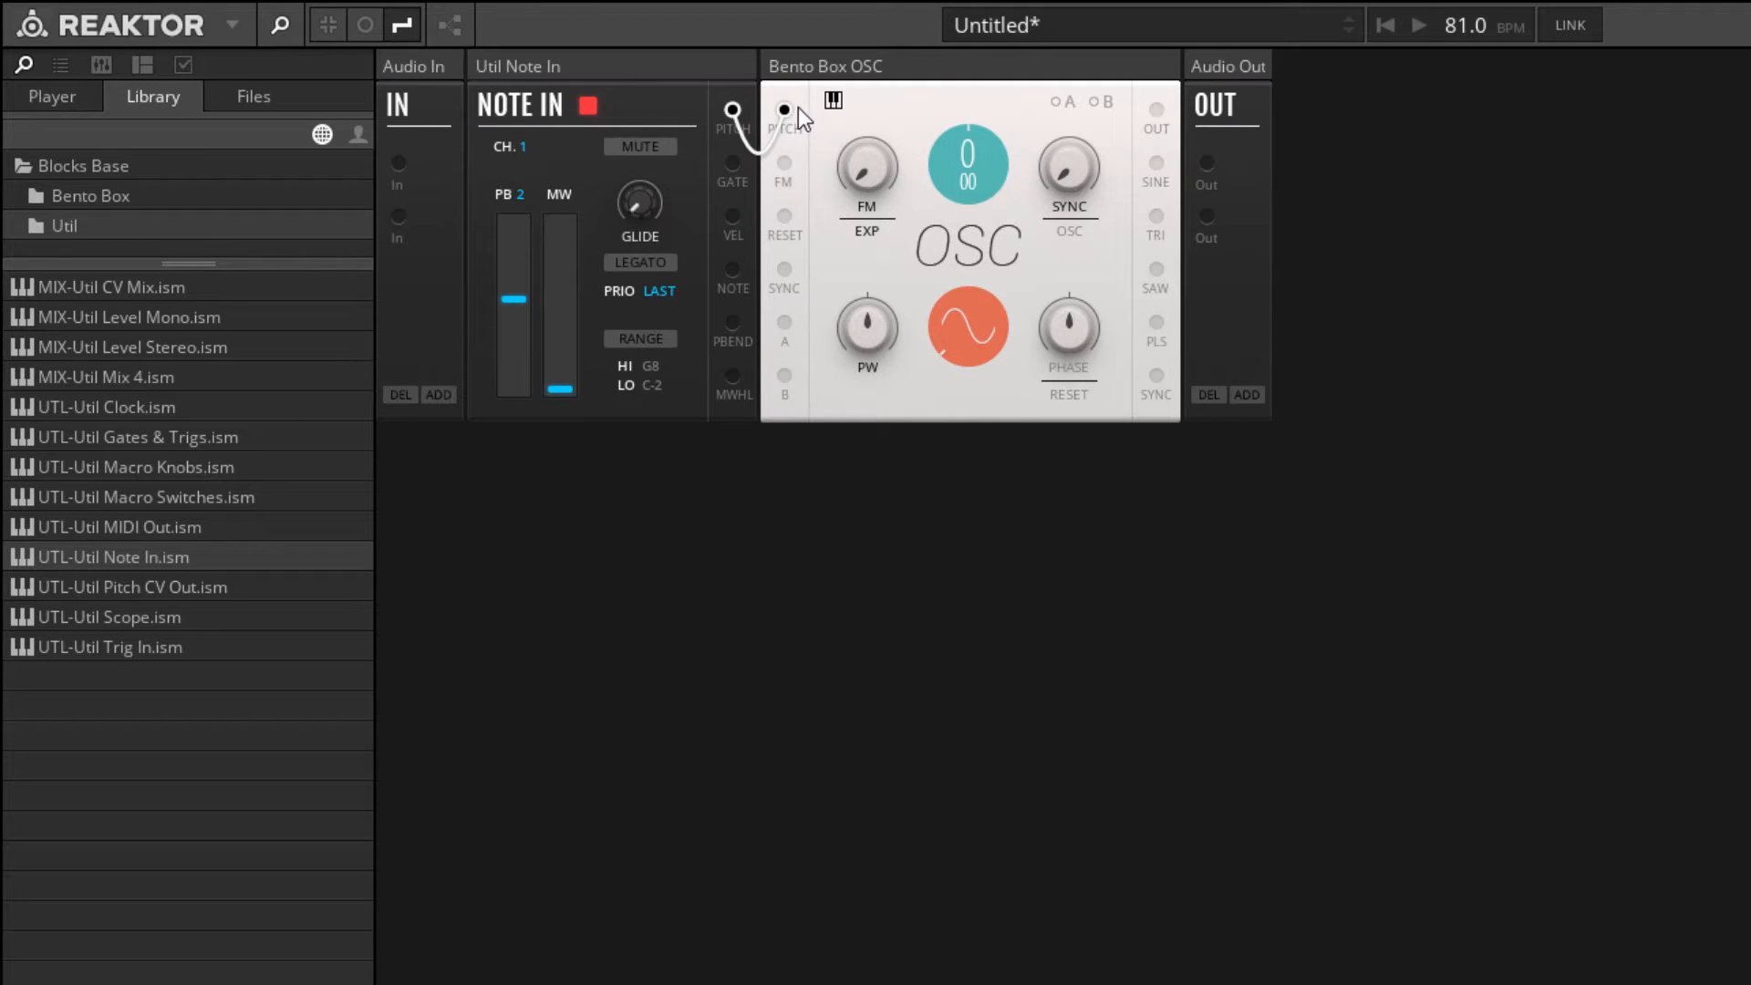
mouse_move(768, 136)
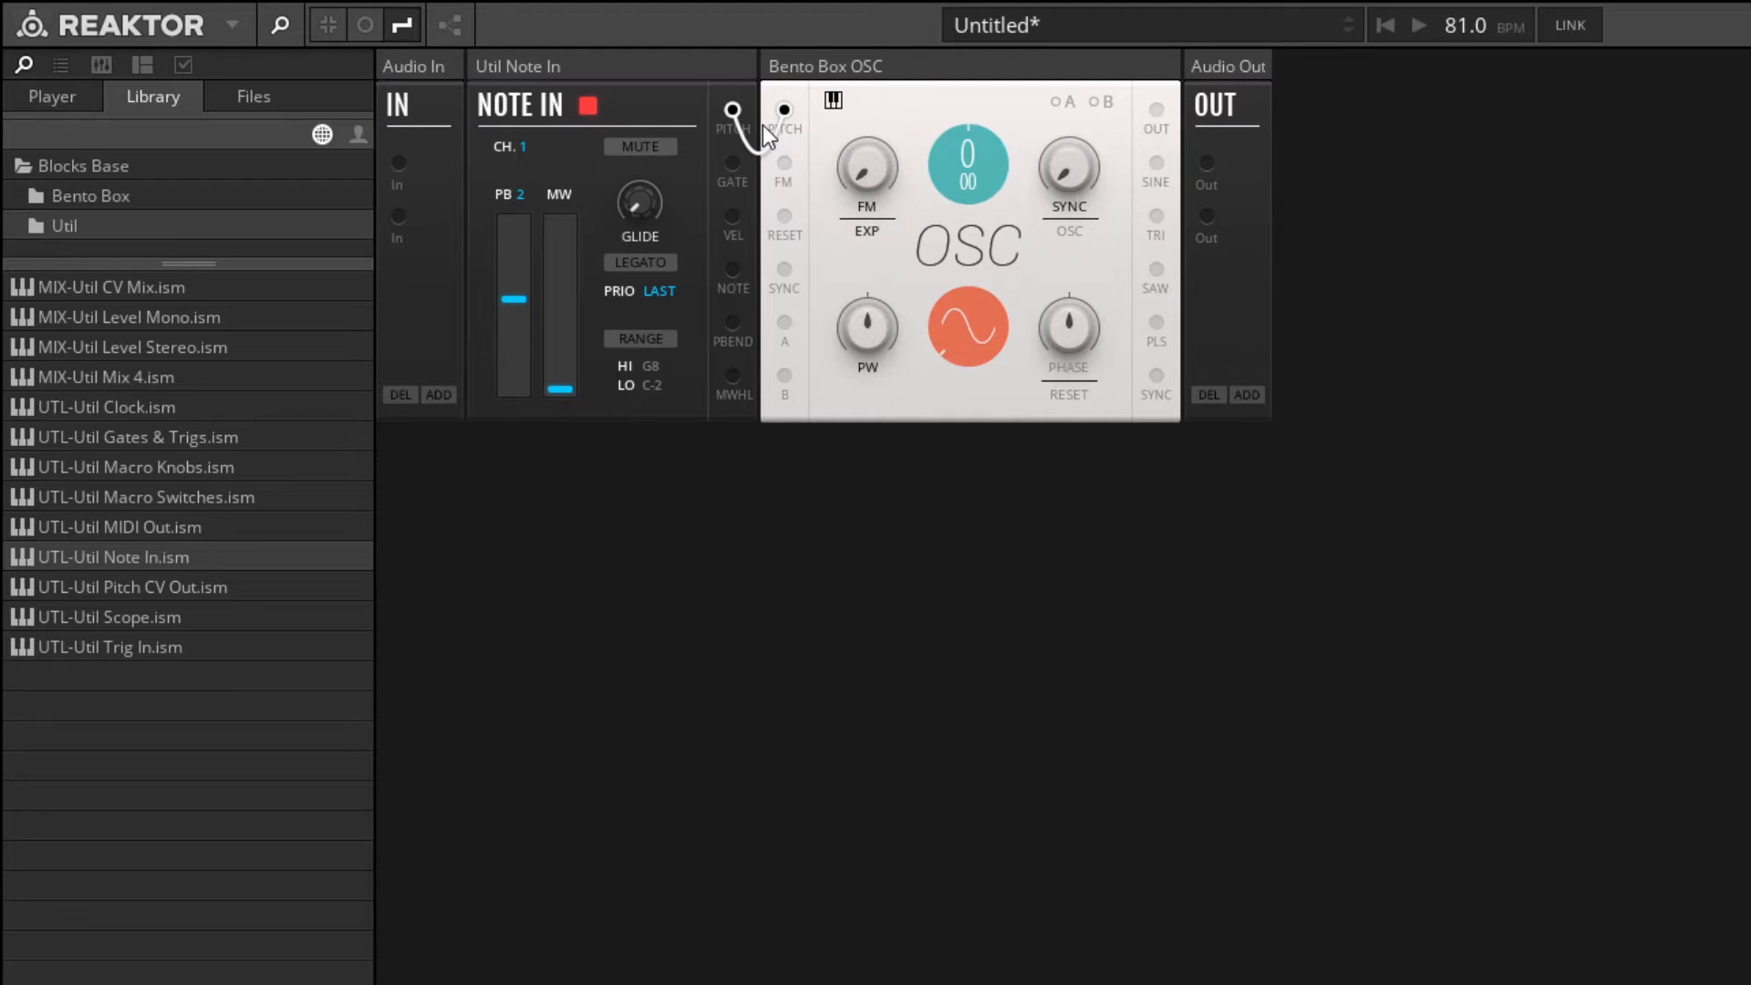
mouse_move(887, 69)
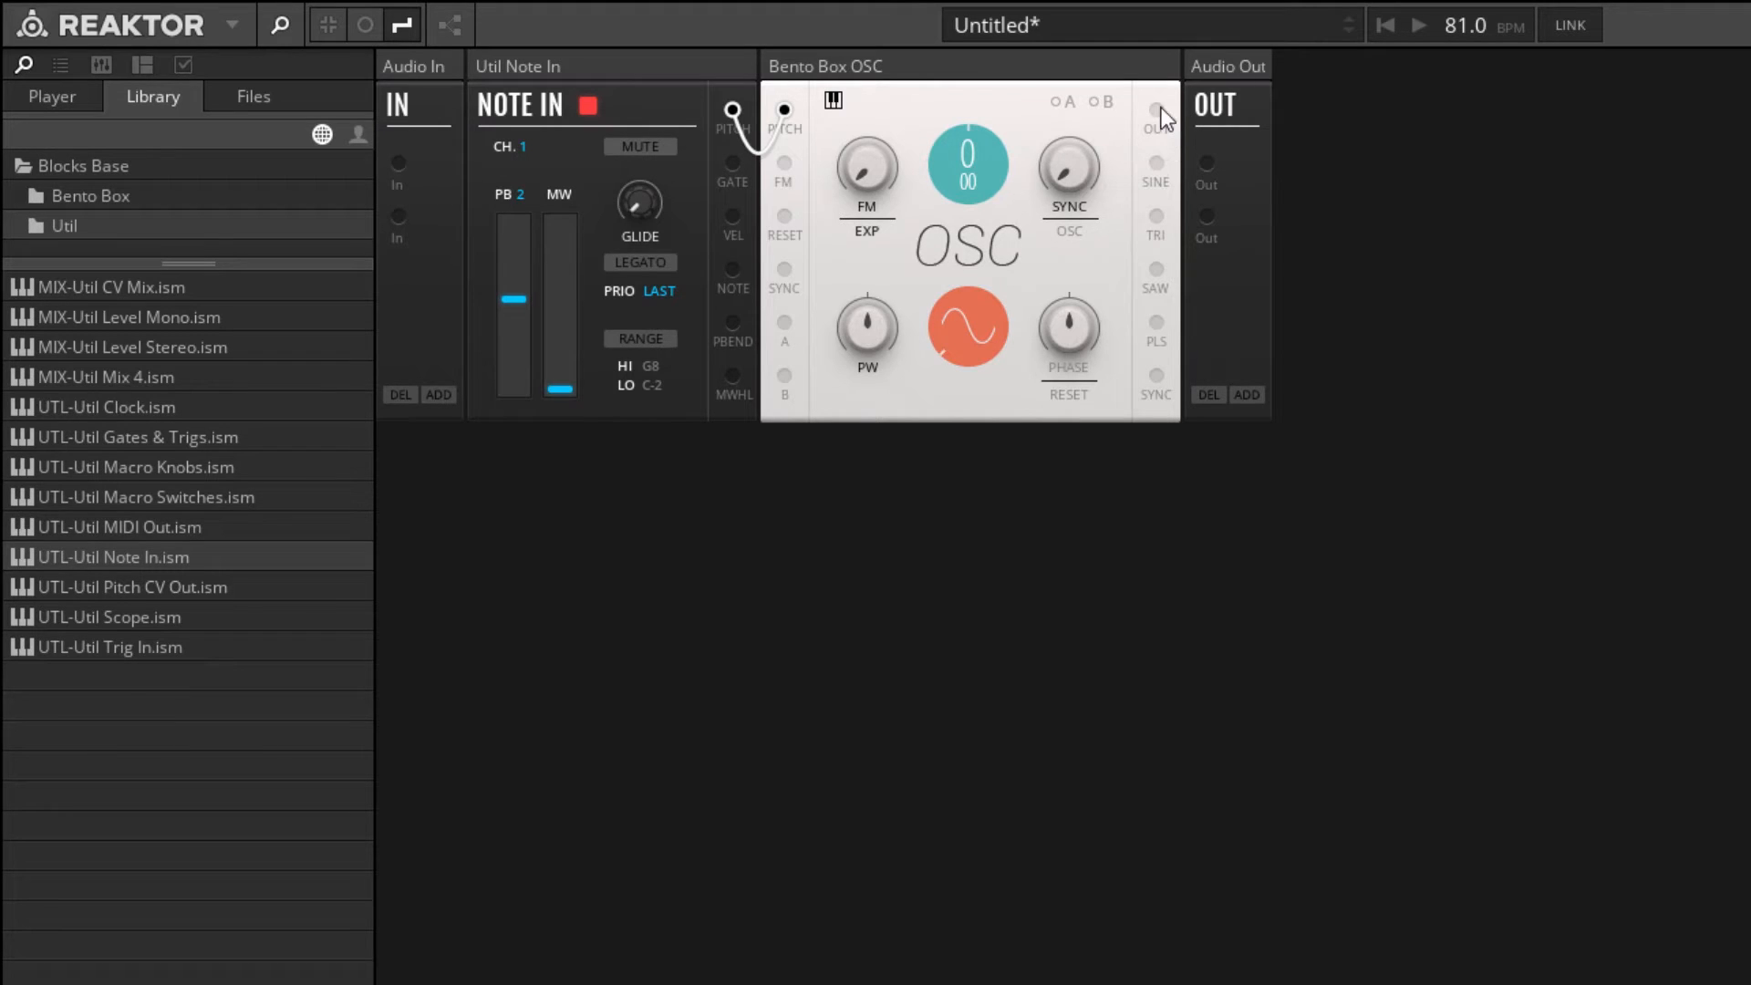
drag(1157, 110, 1207, 164)
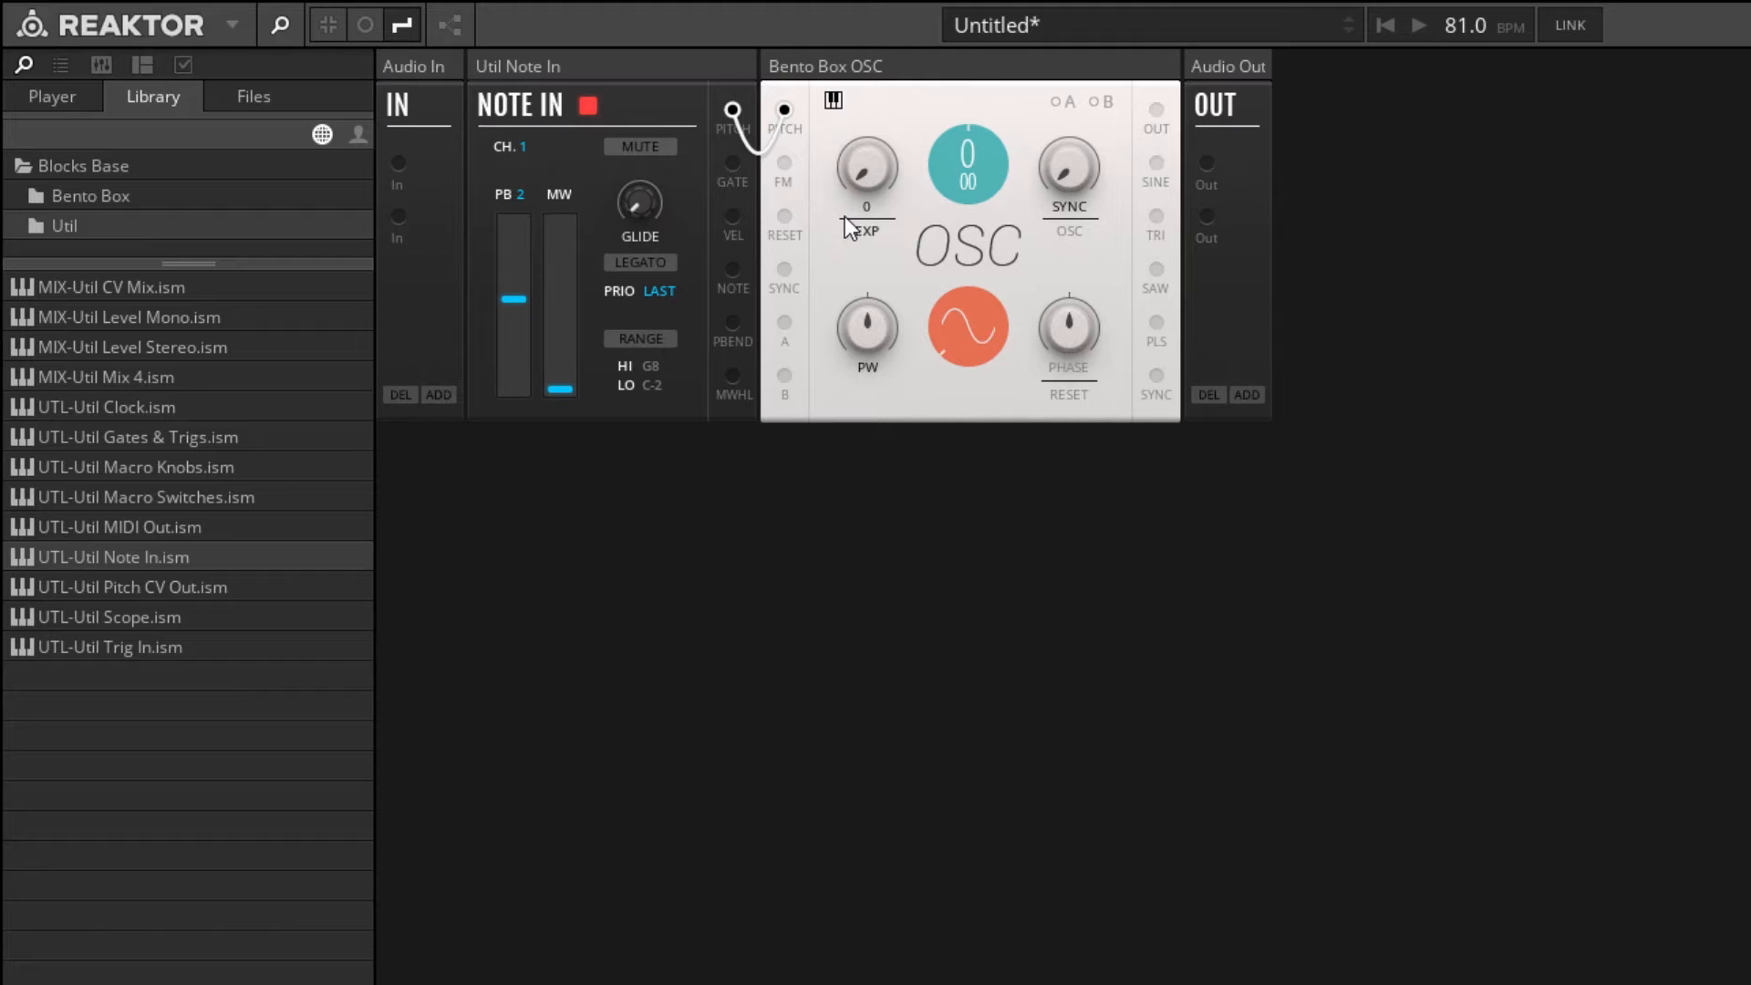
Load AMP-Bento VCA.ism into the rack and lower its LEVEL knob.
click(90, 195)
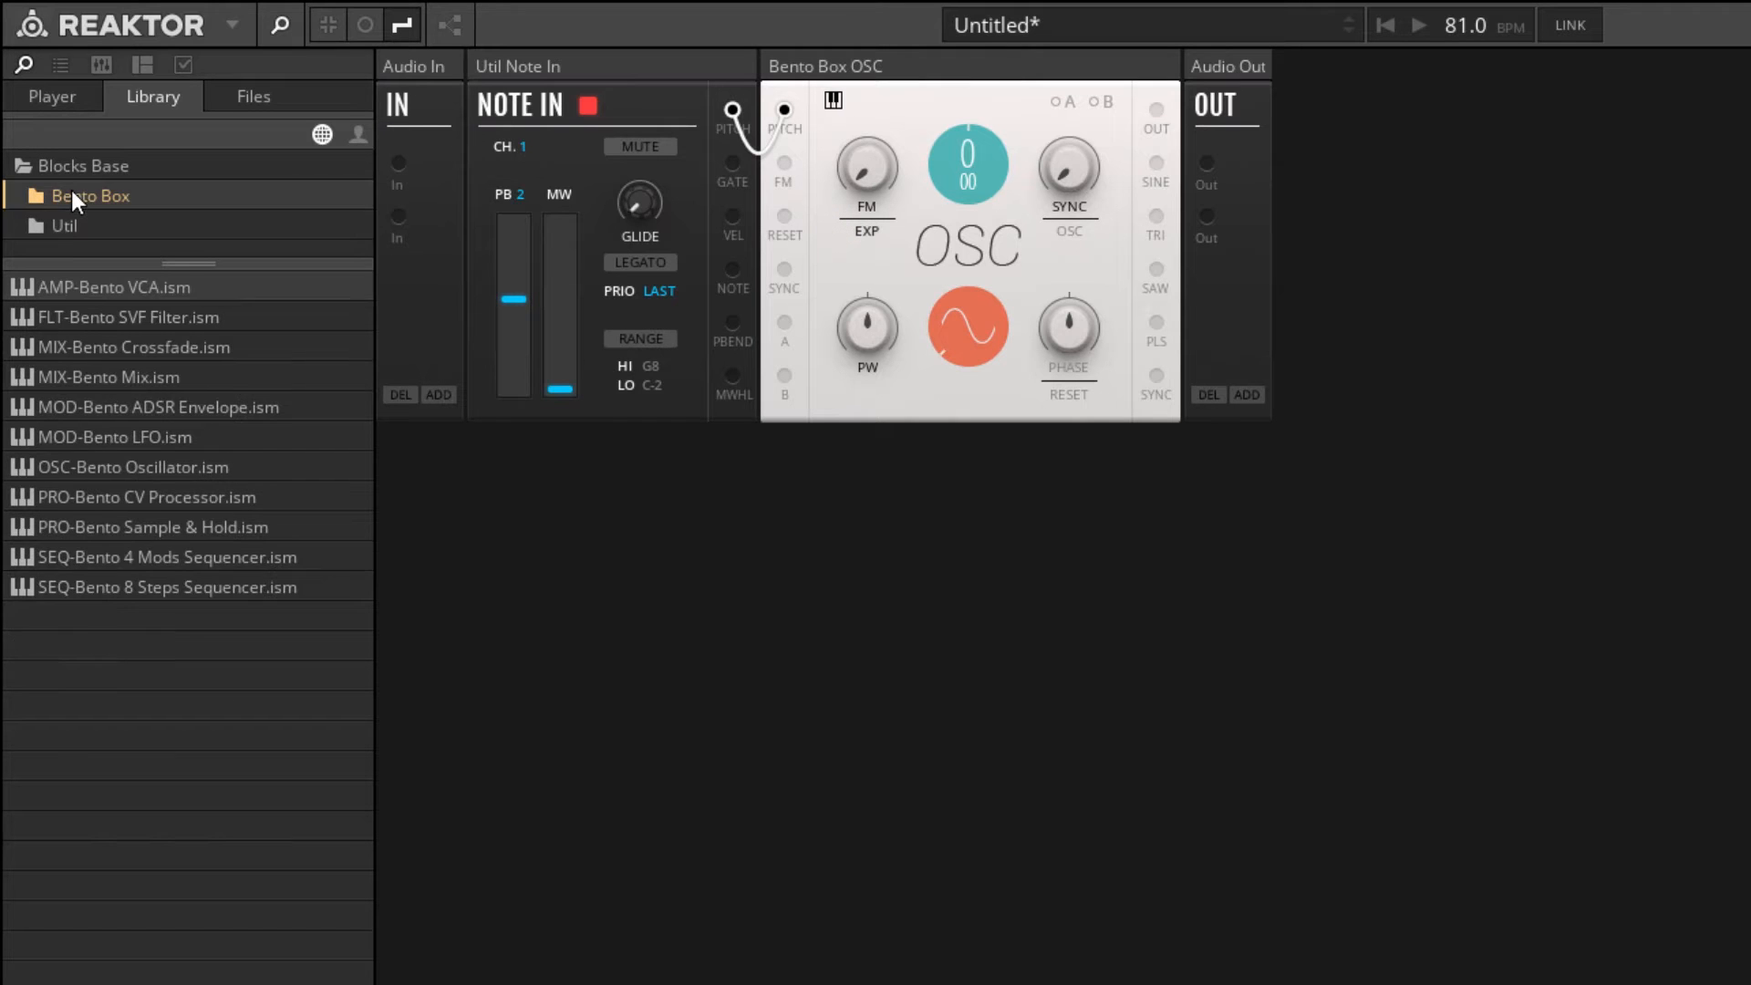
click(113, 287)
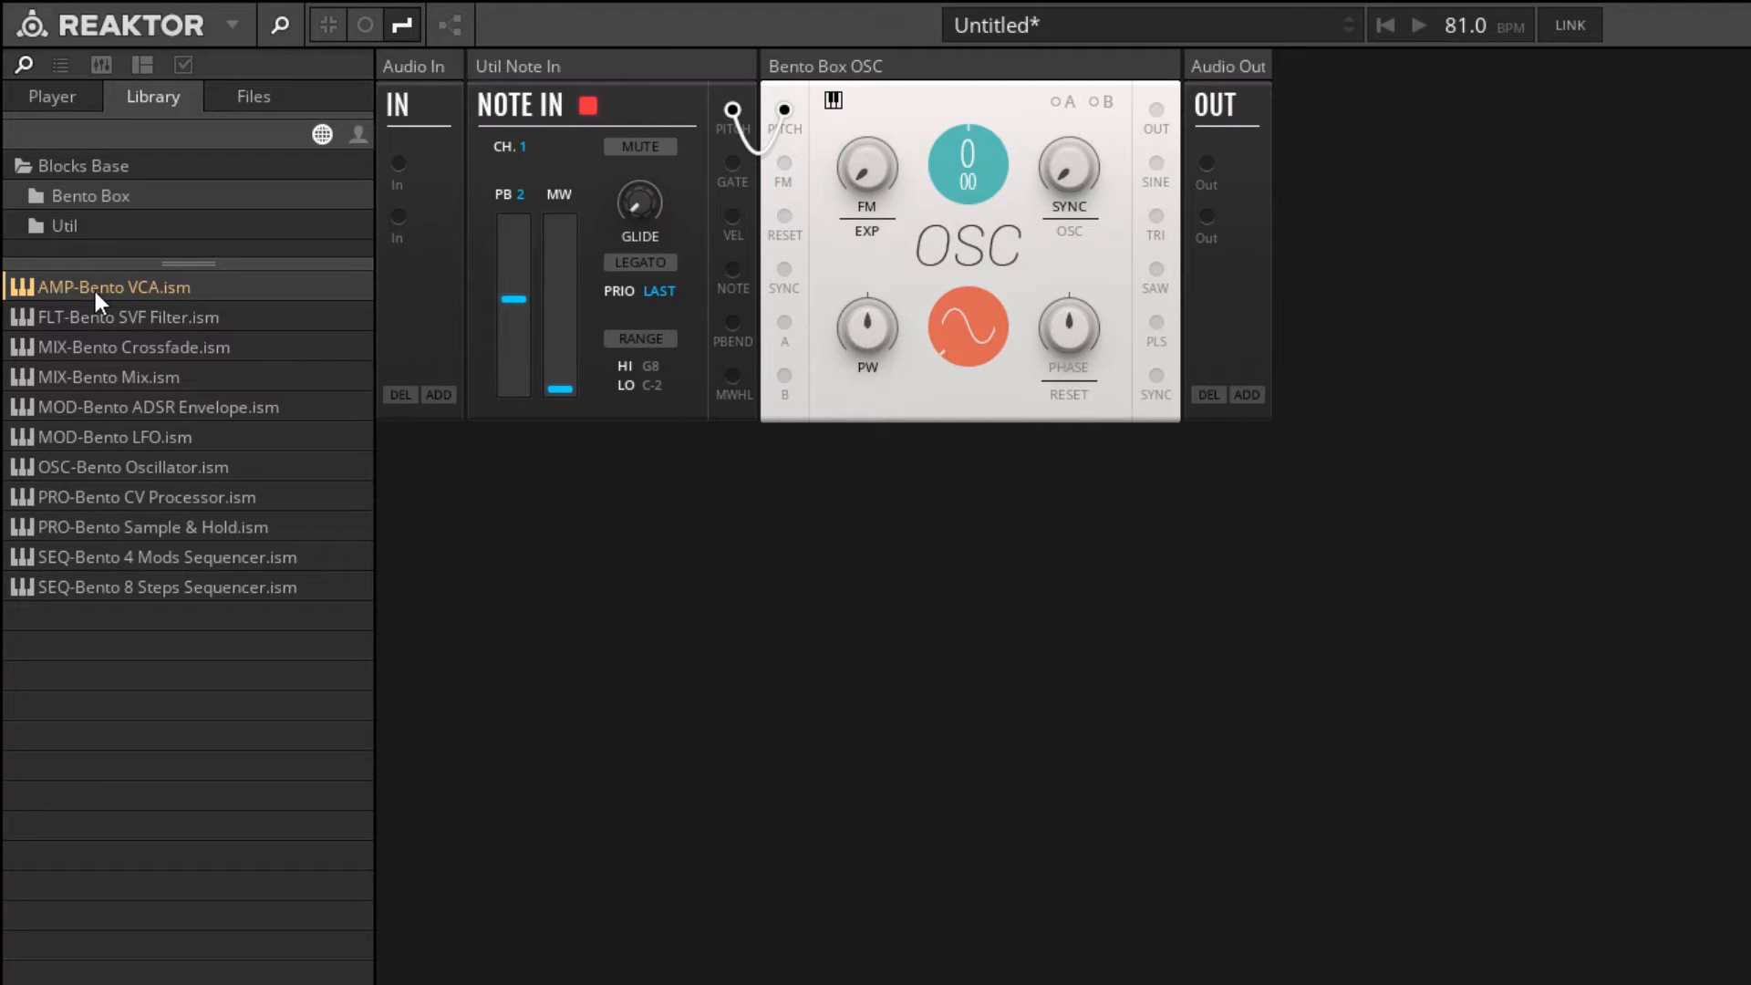
double_click(111, 287)
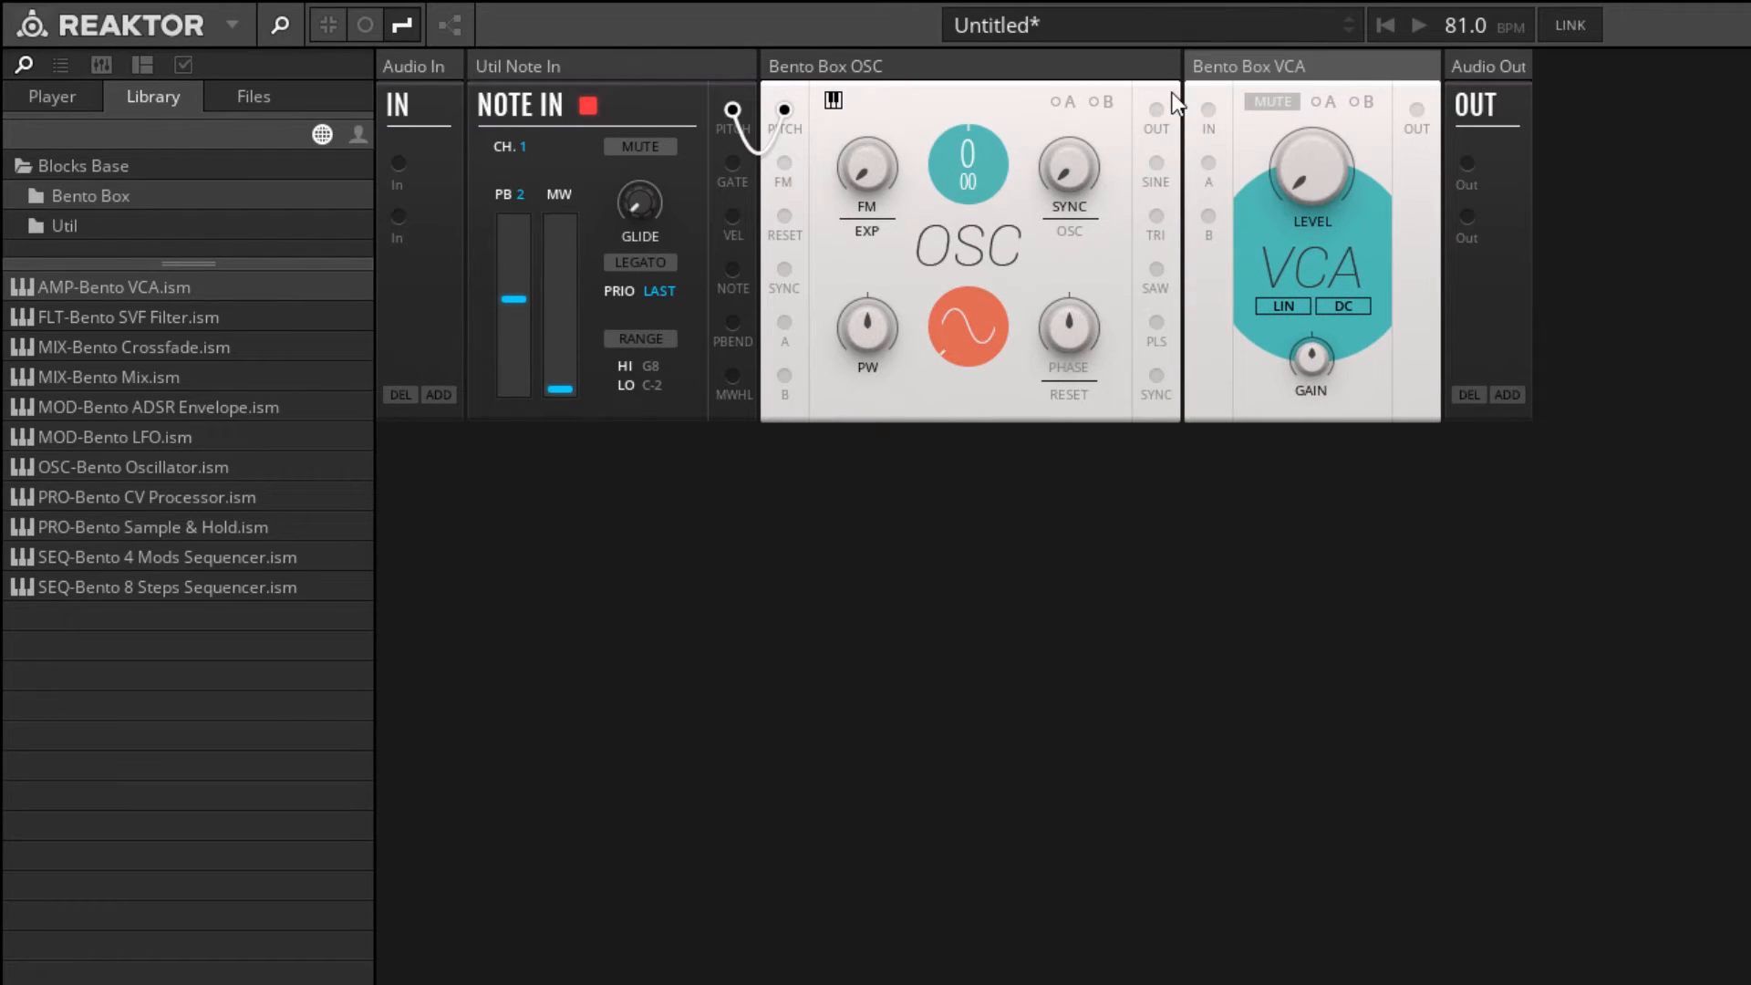
mouse_move(1507, 596)
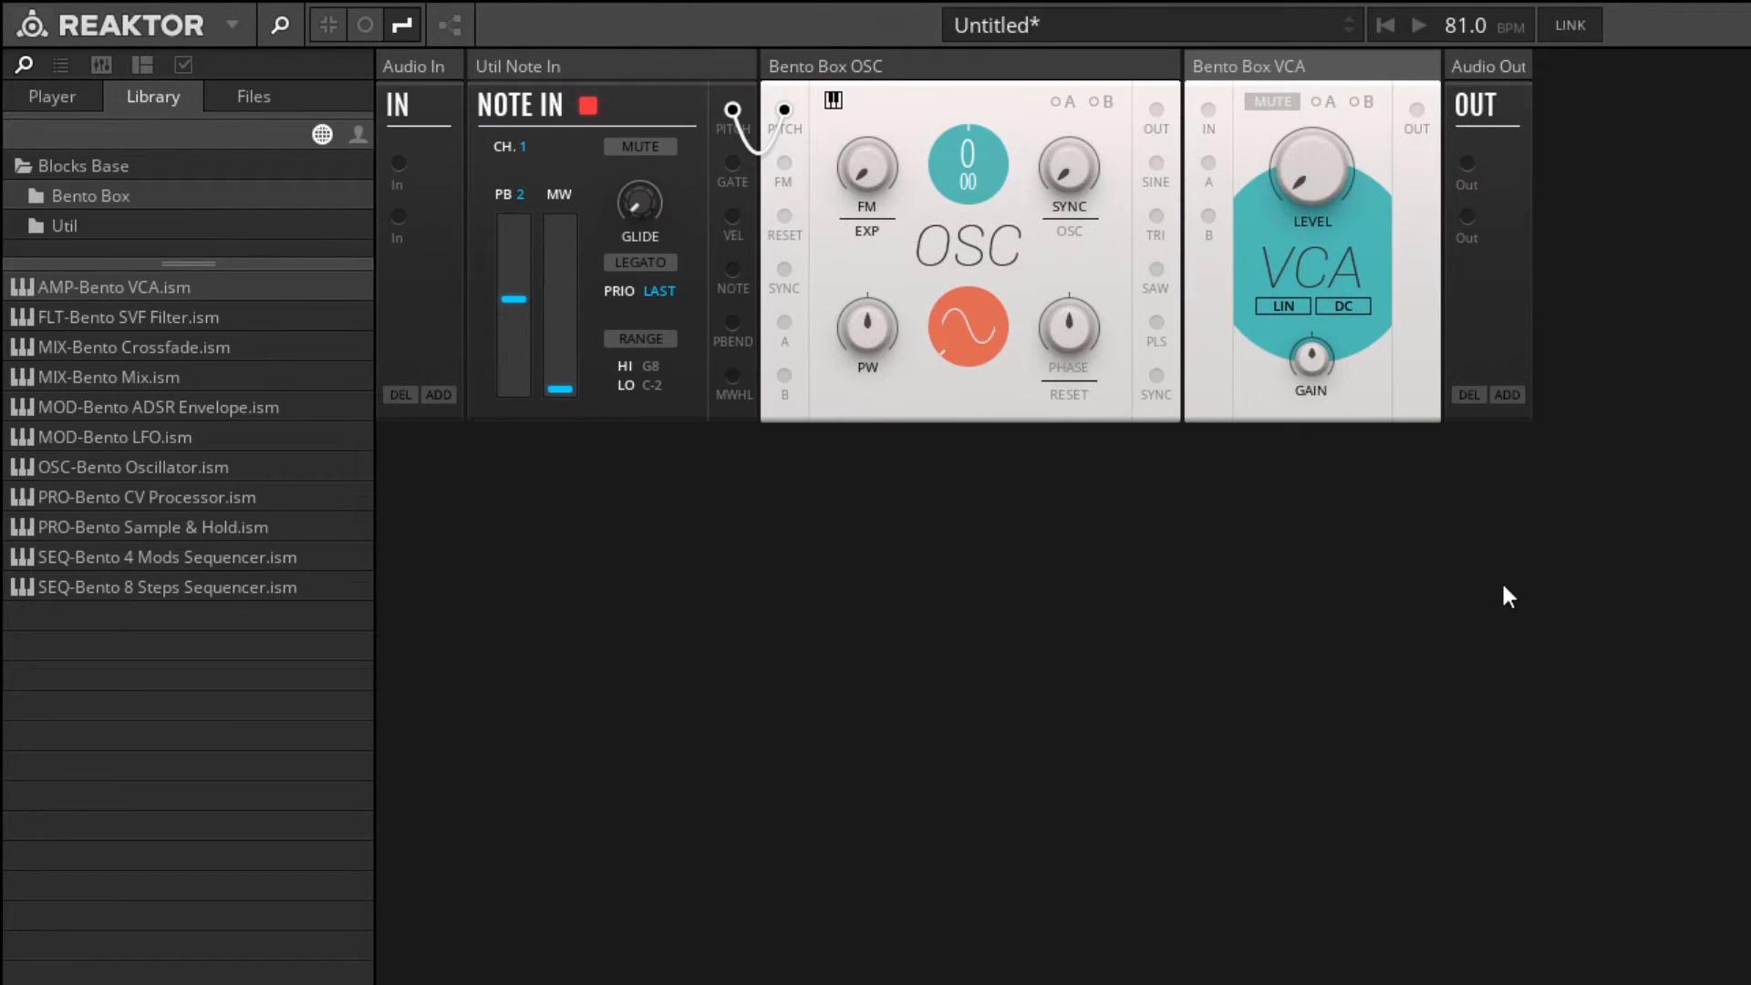
mouse_move(1284, 84)
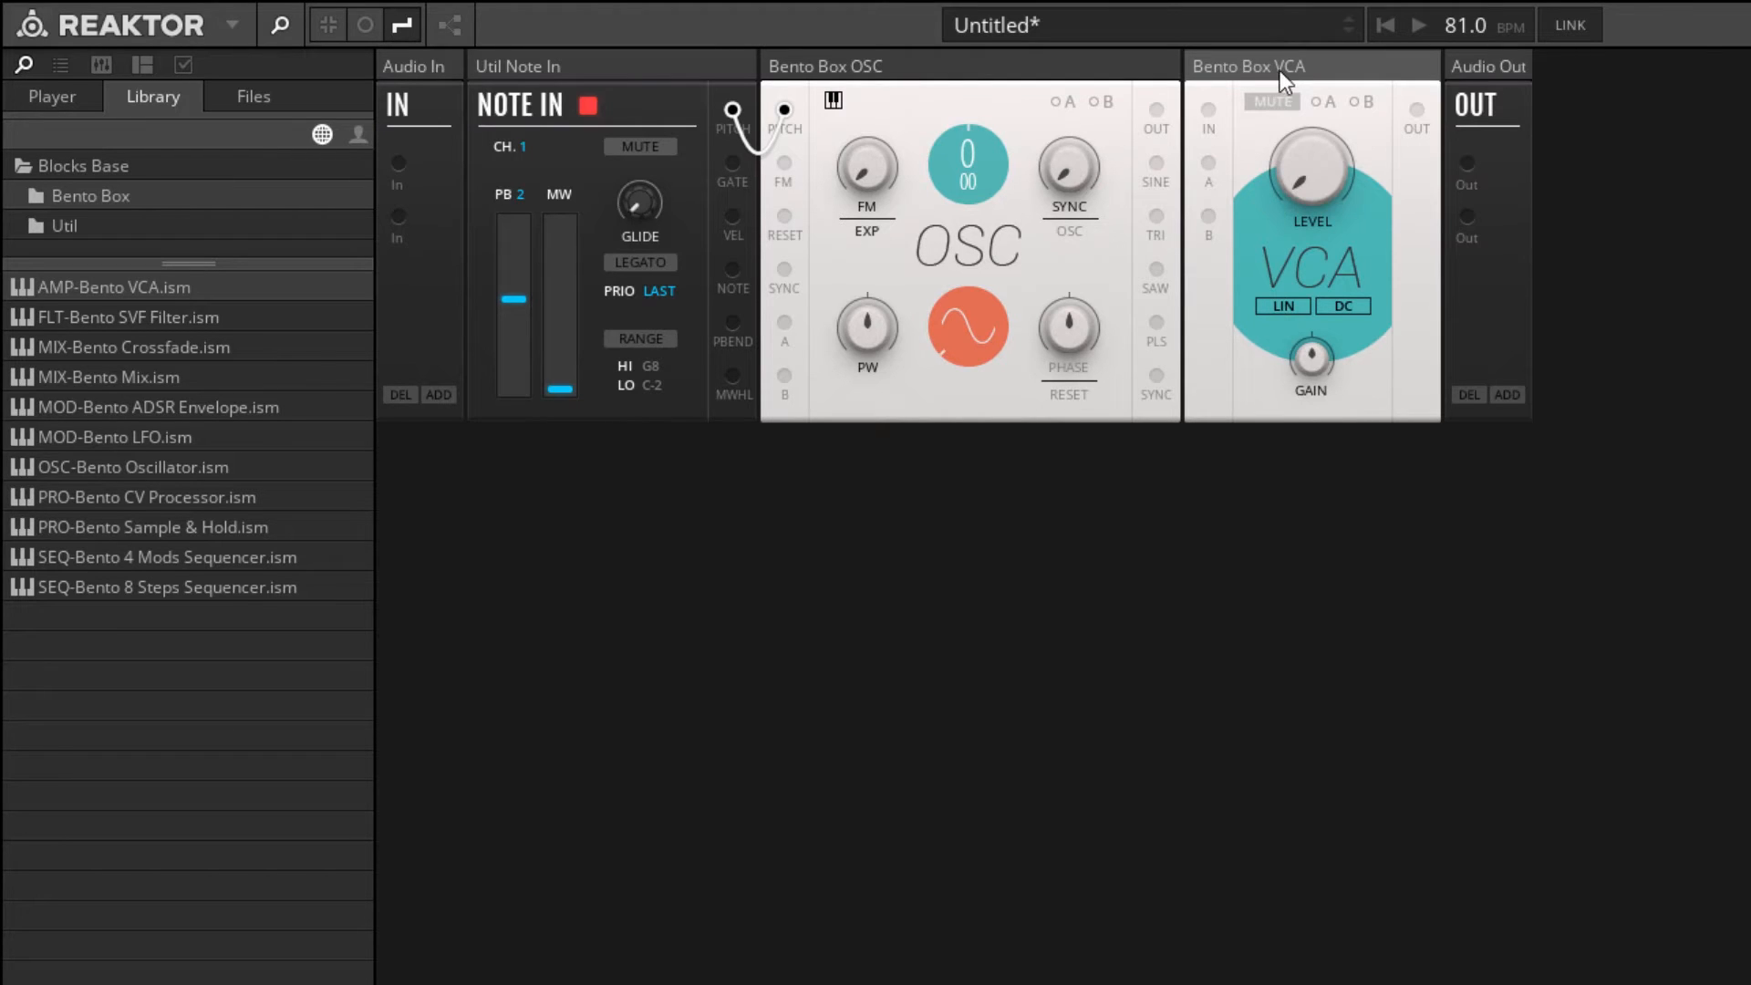
drag(1310, 173, 1309, 145)
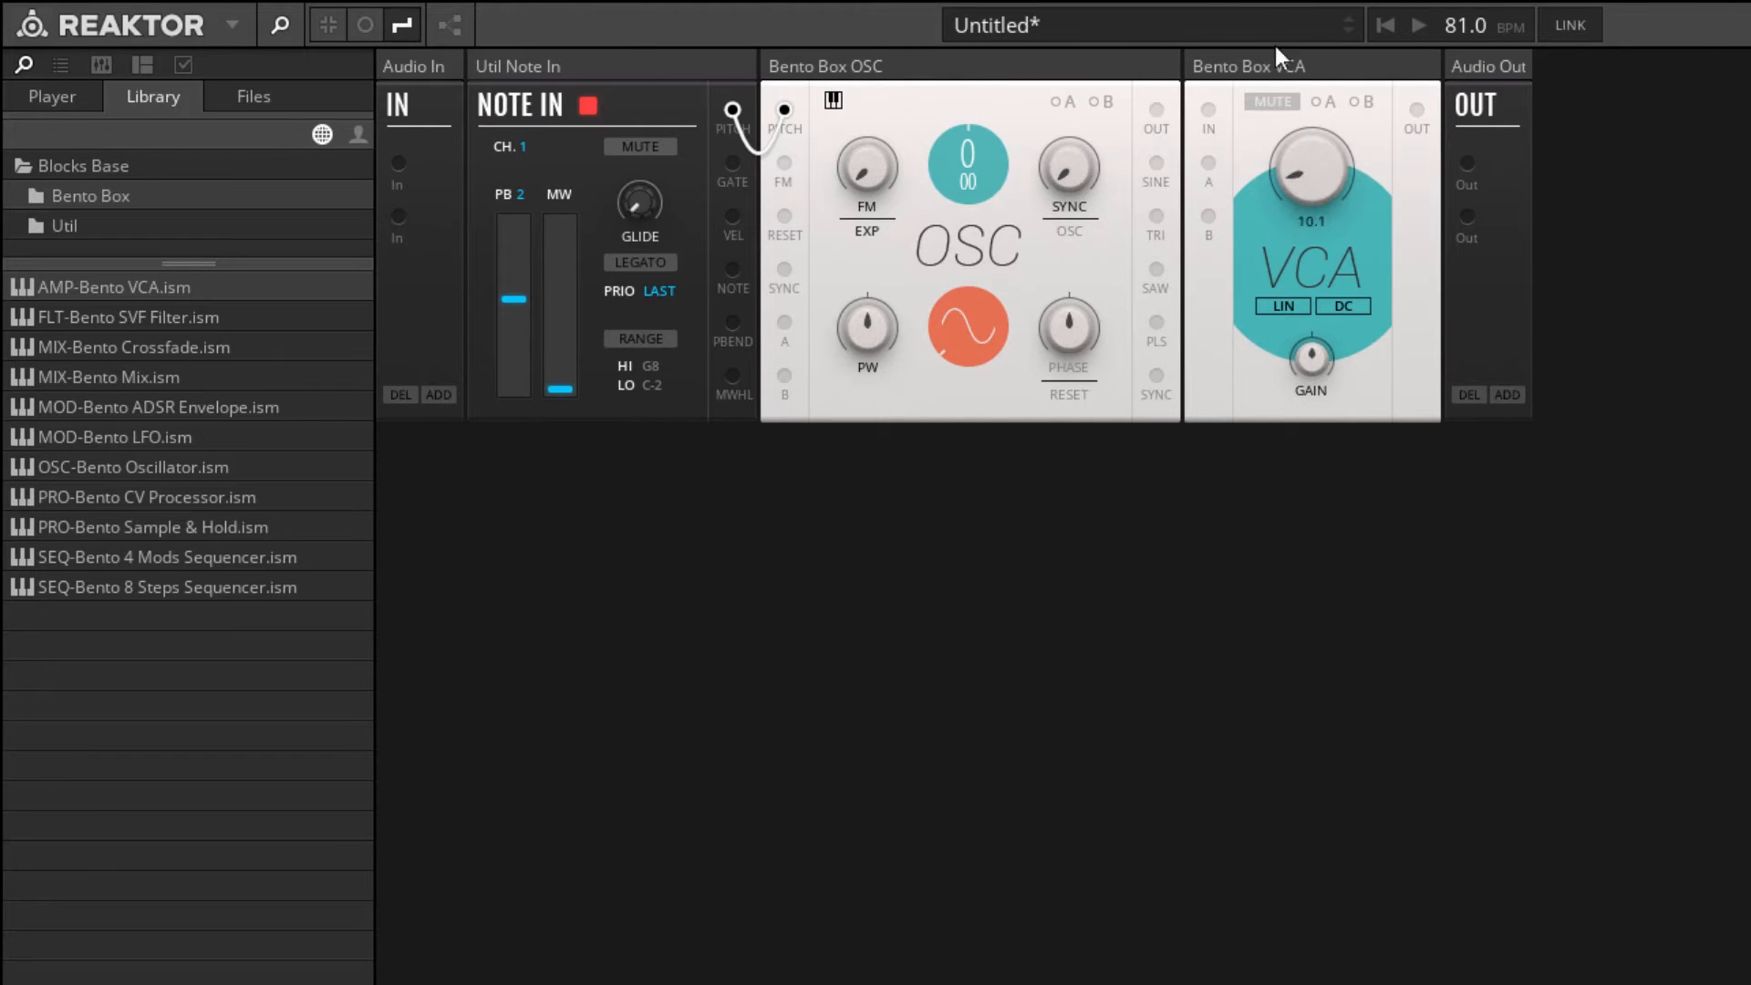
drag(1311, 167, 1311, 112)
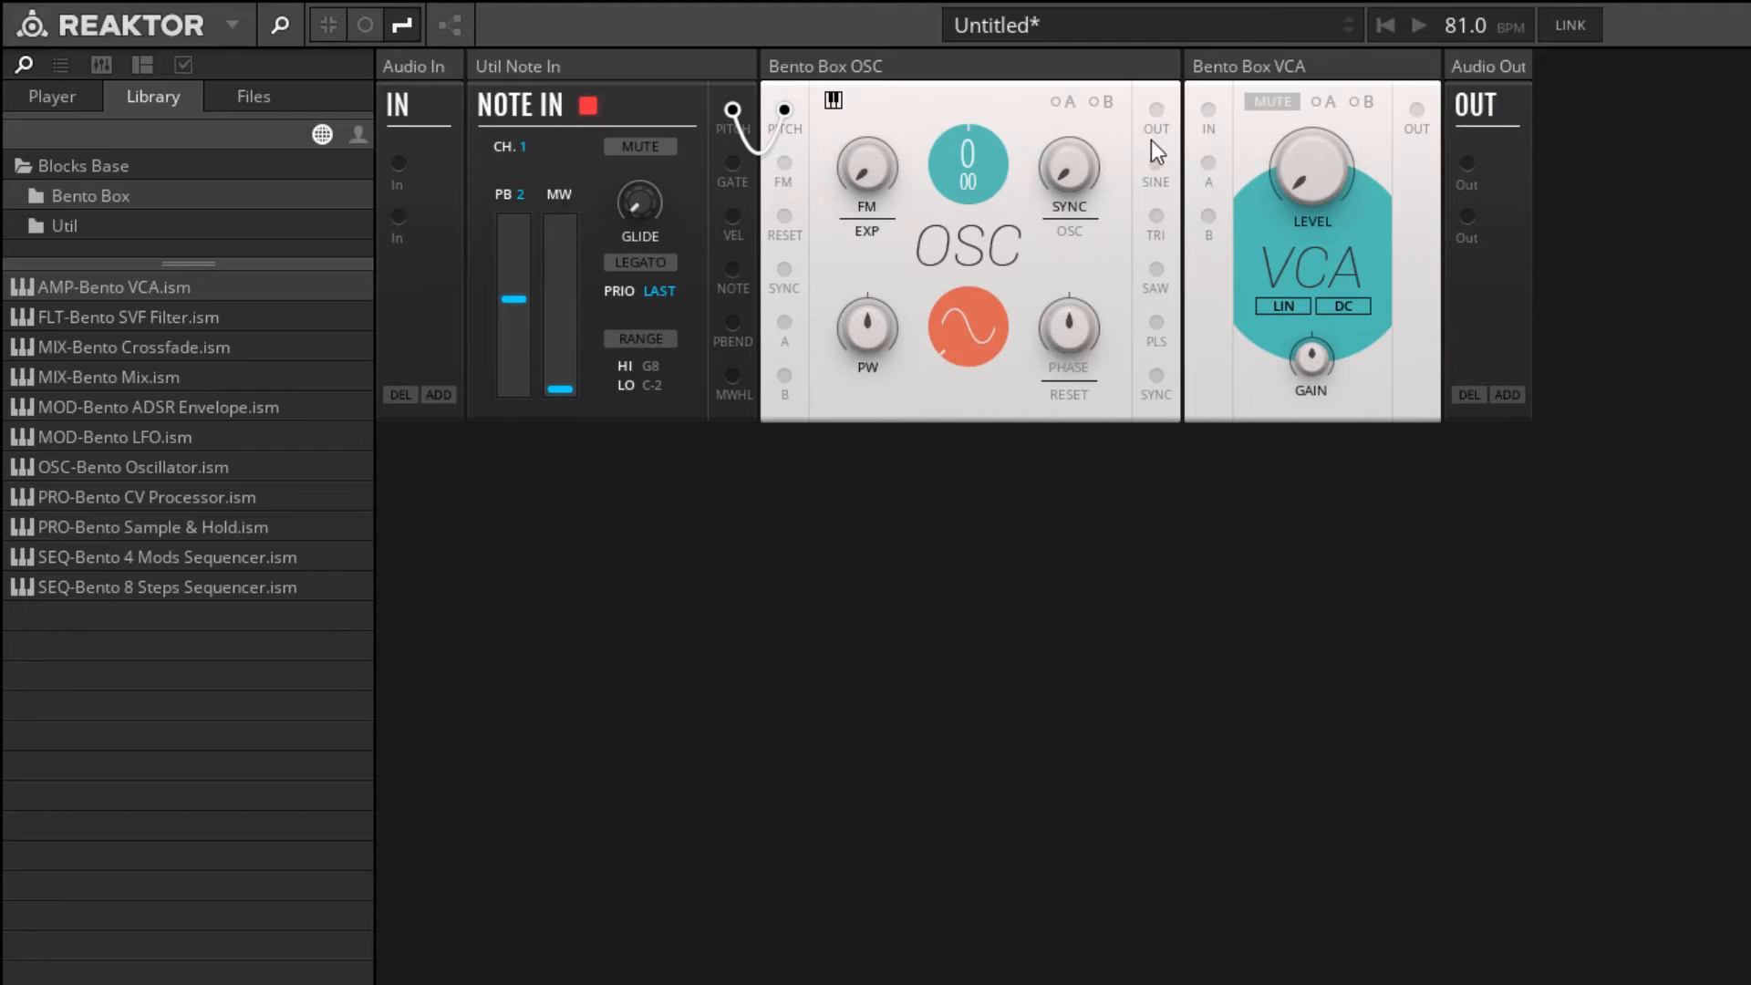
mouse_move(1158, 115)
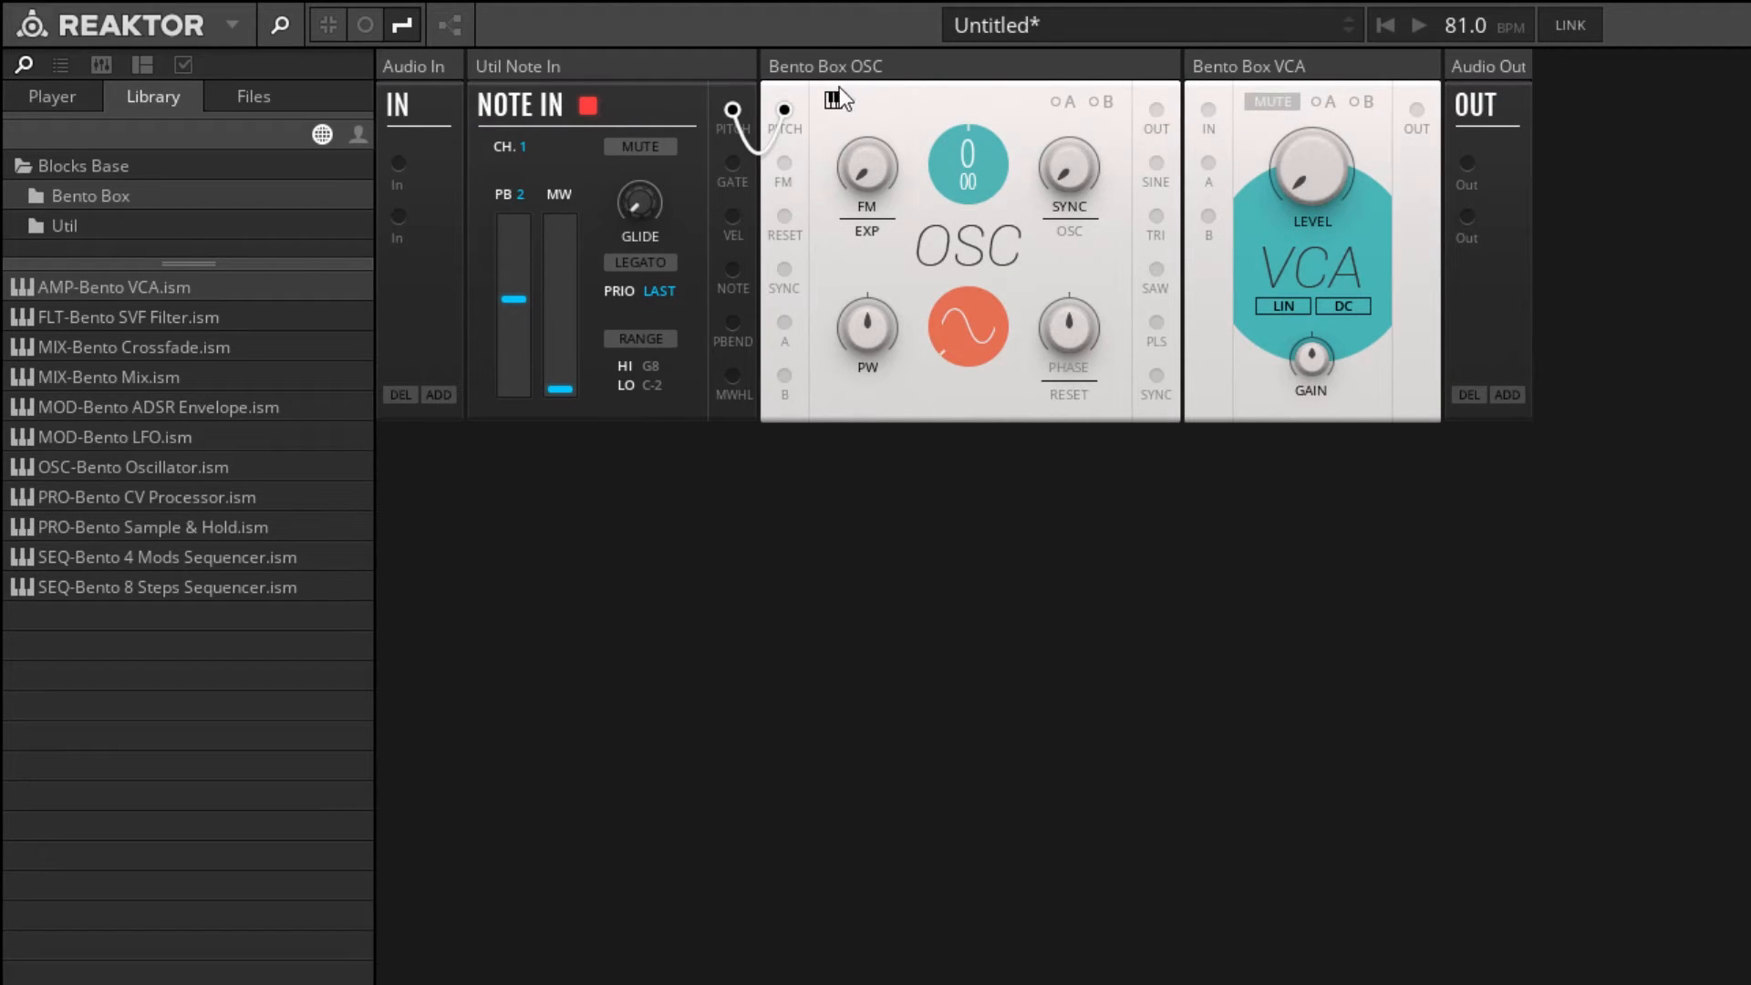
mouse_move(1155, 123)
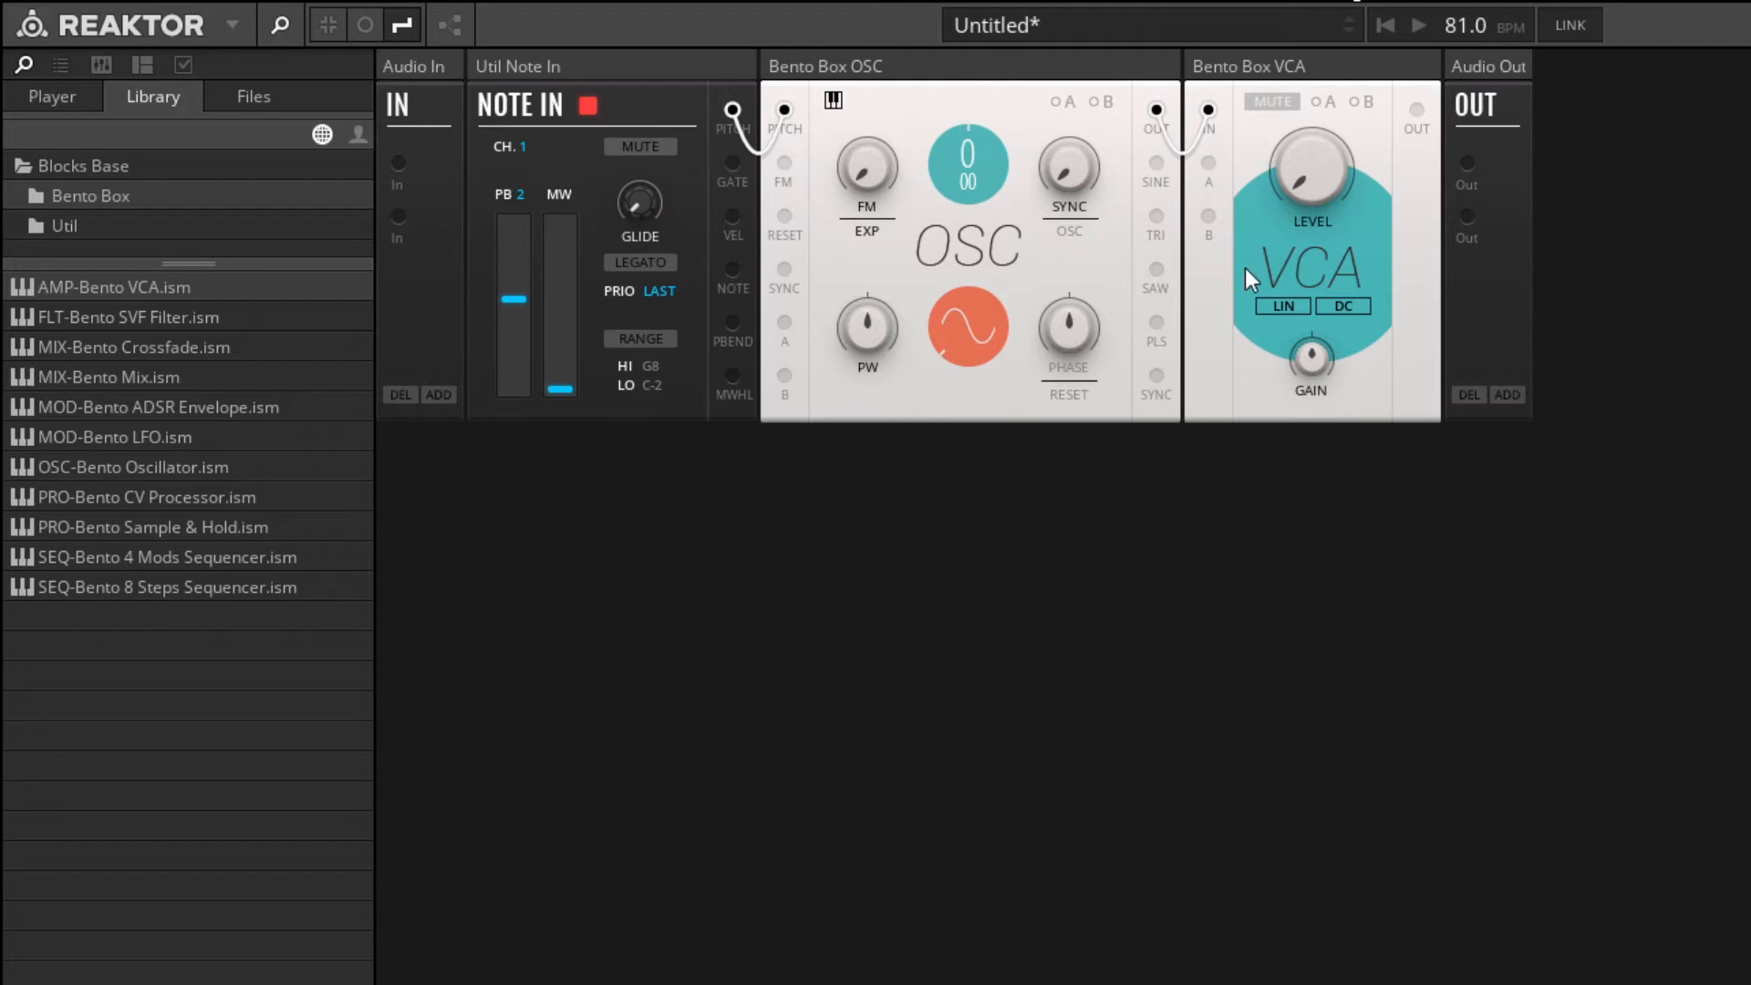
mouse_move(1340, 274)
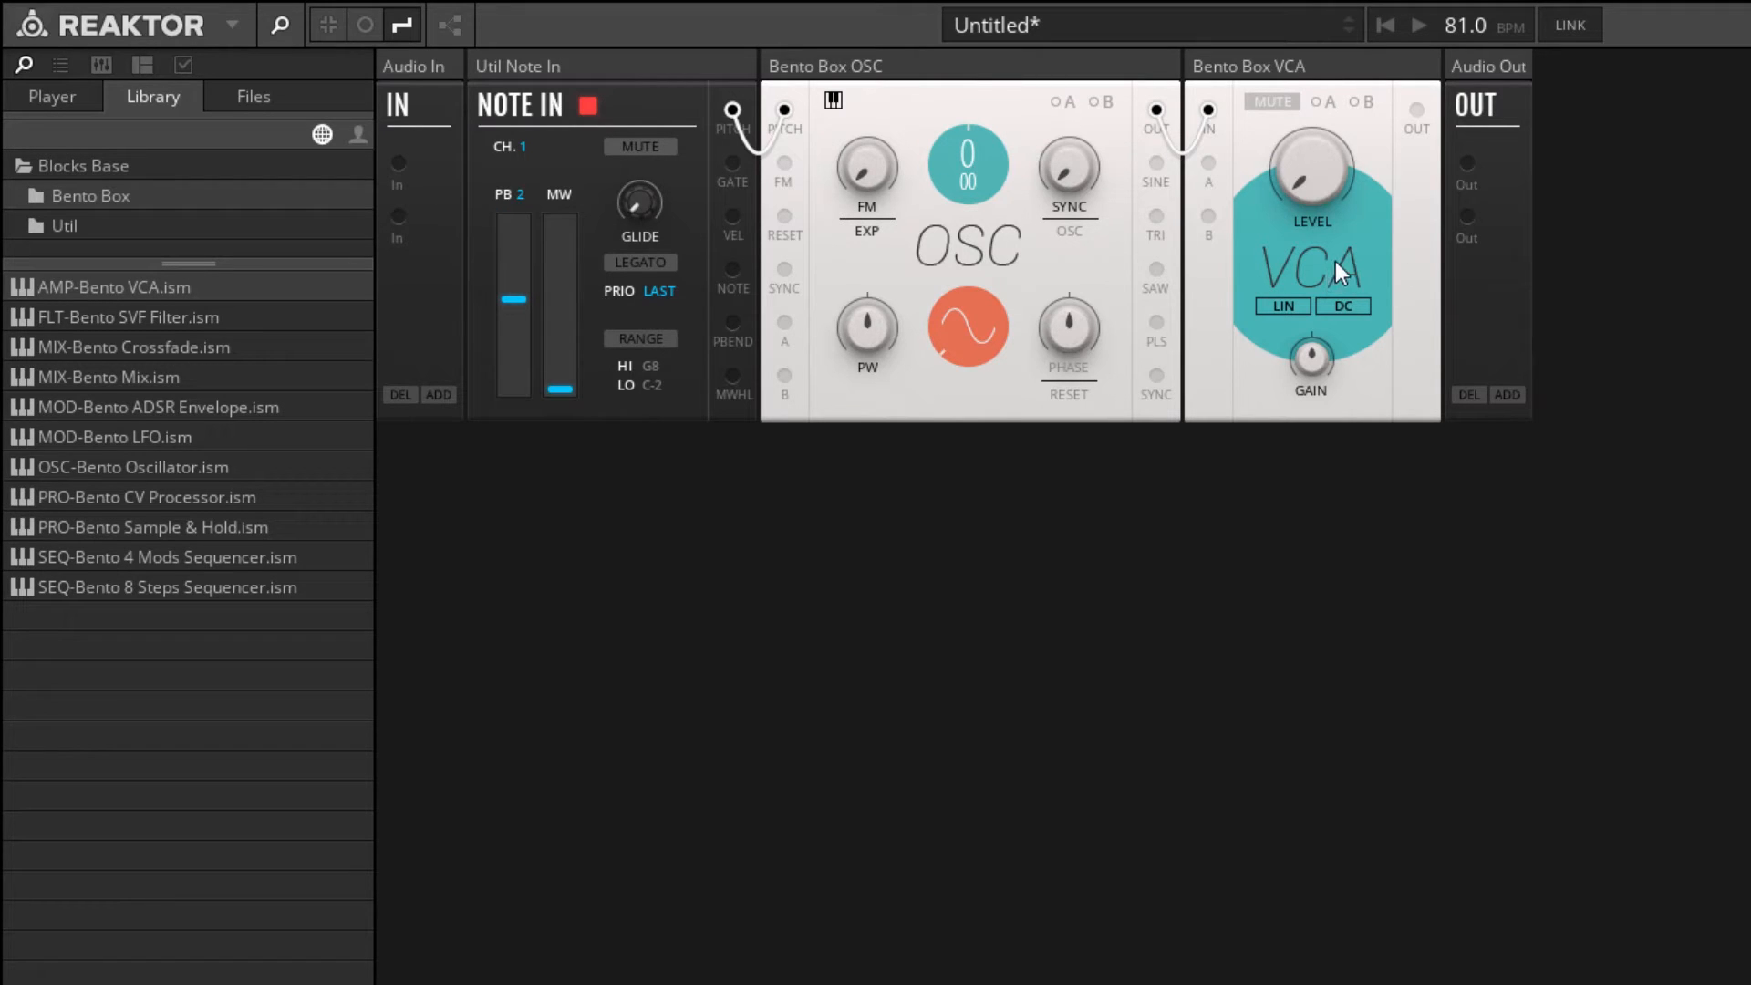
mouse_move(1418, 134)
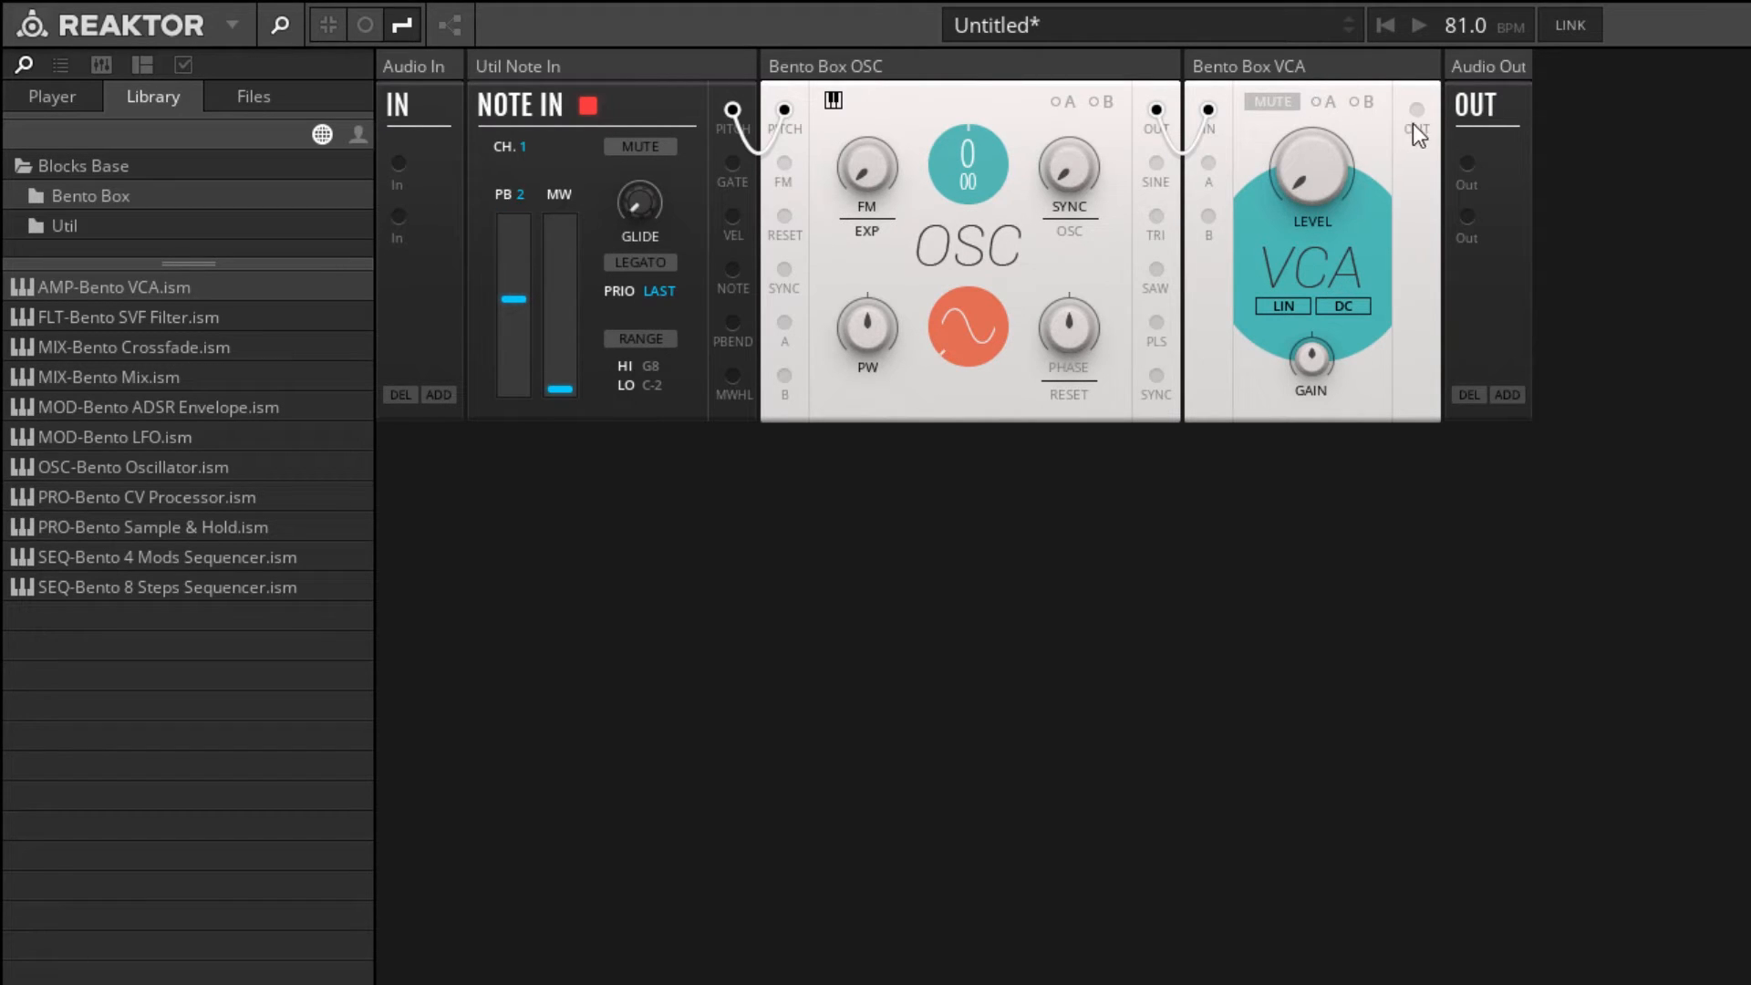
mouse_move(1417, 112)
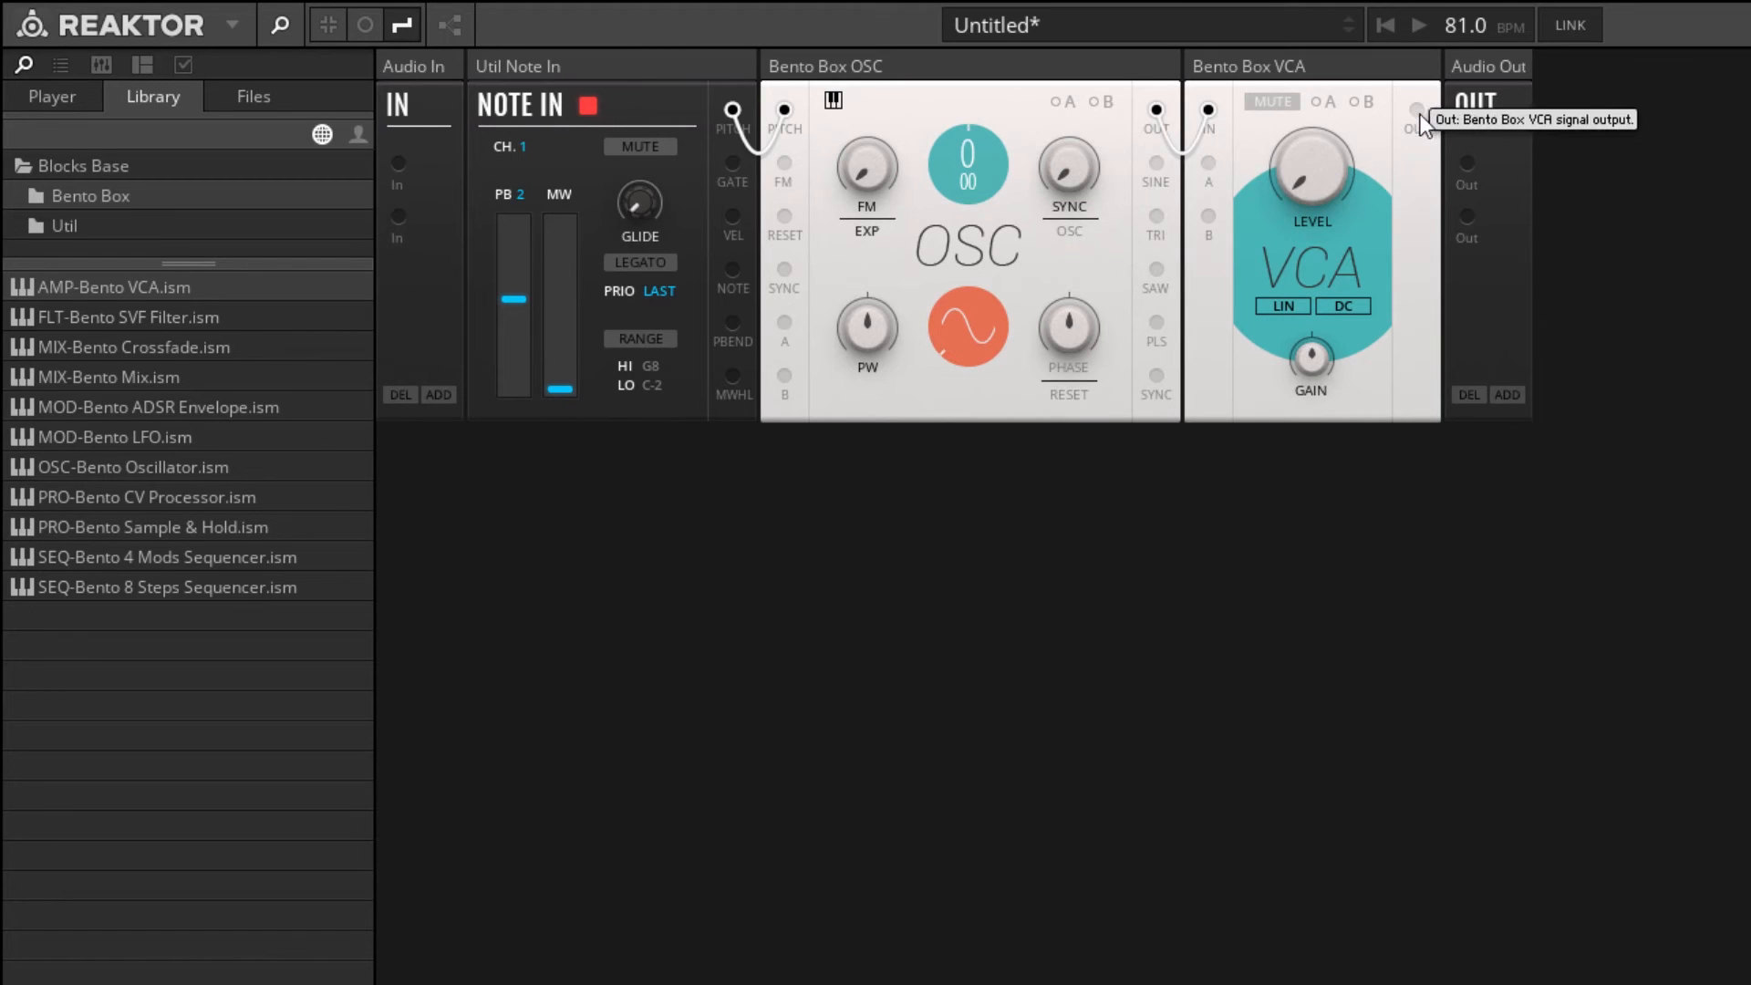
Patch the VCA OUT port to both Audio Out channels.
drag(1417, 111, 1457, 237)
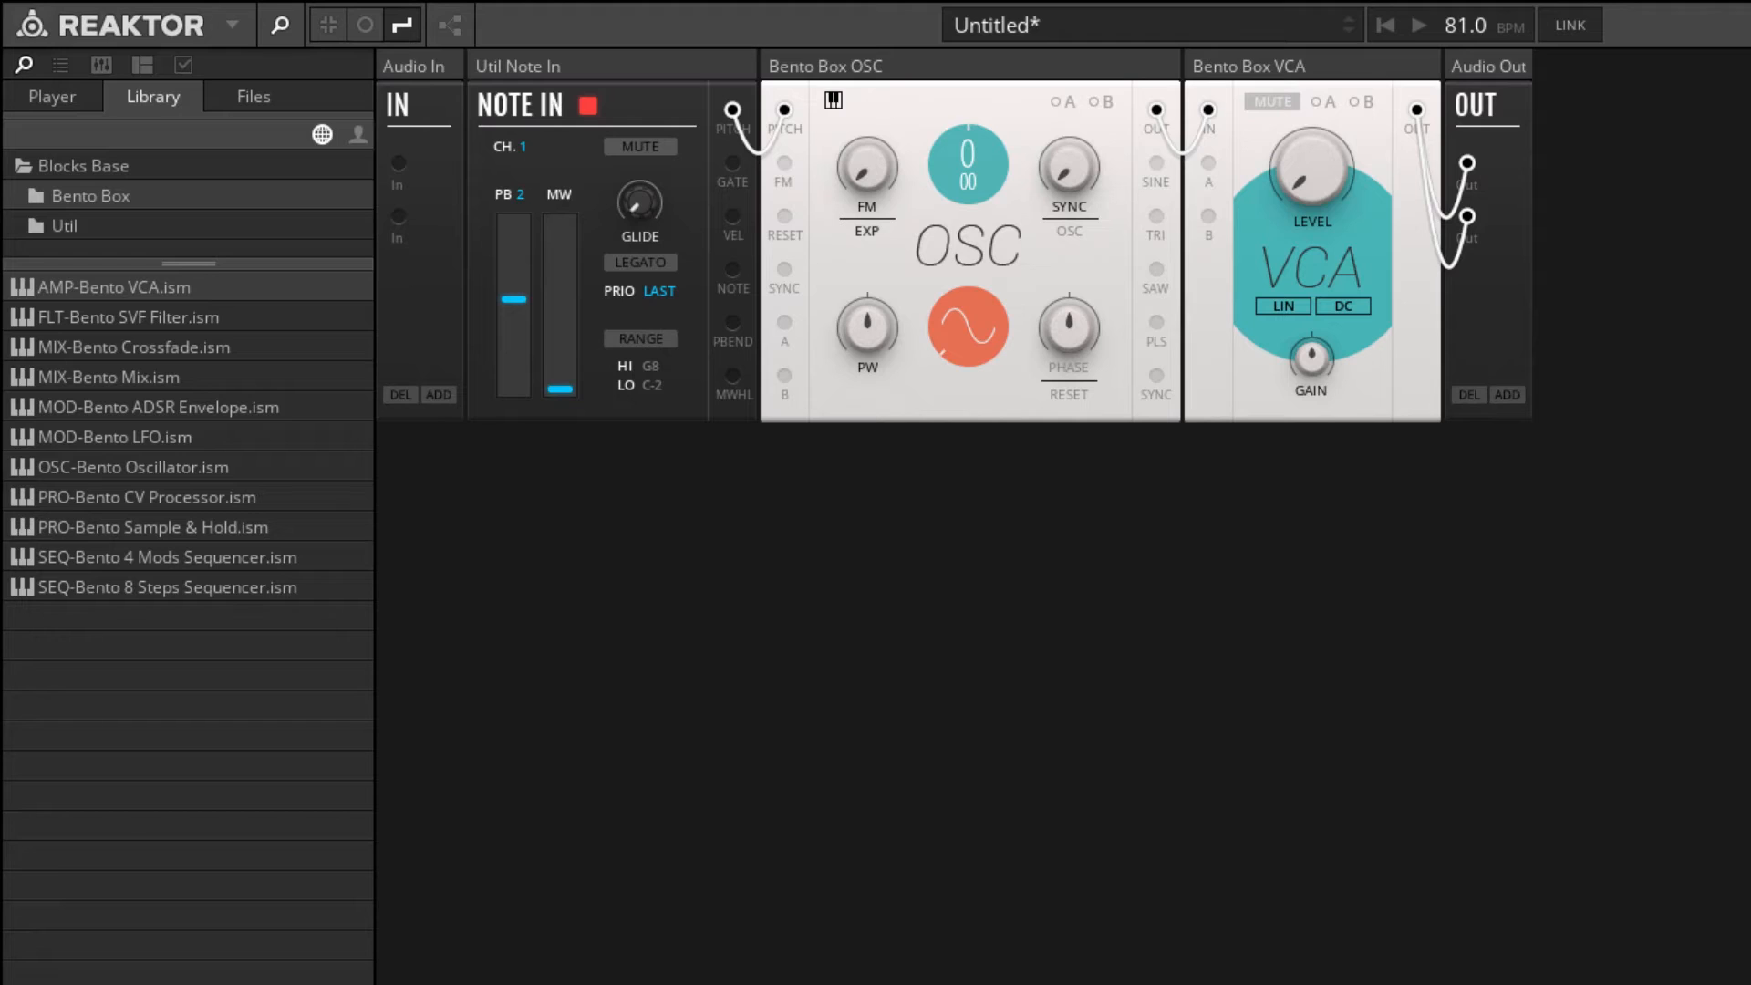
mouse_move(1681, 536)
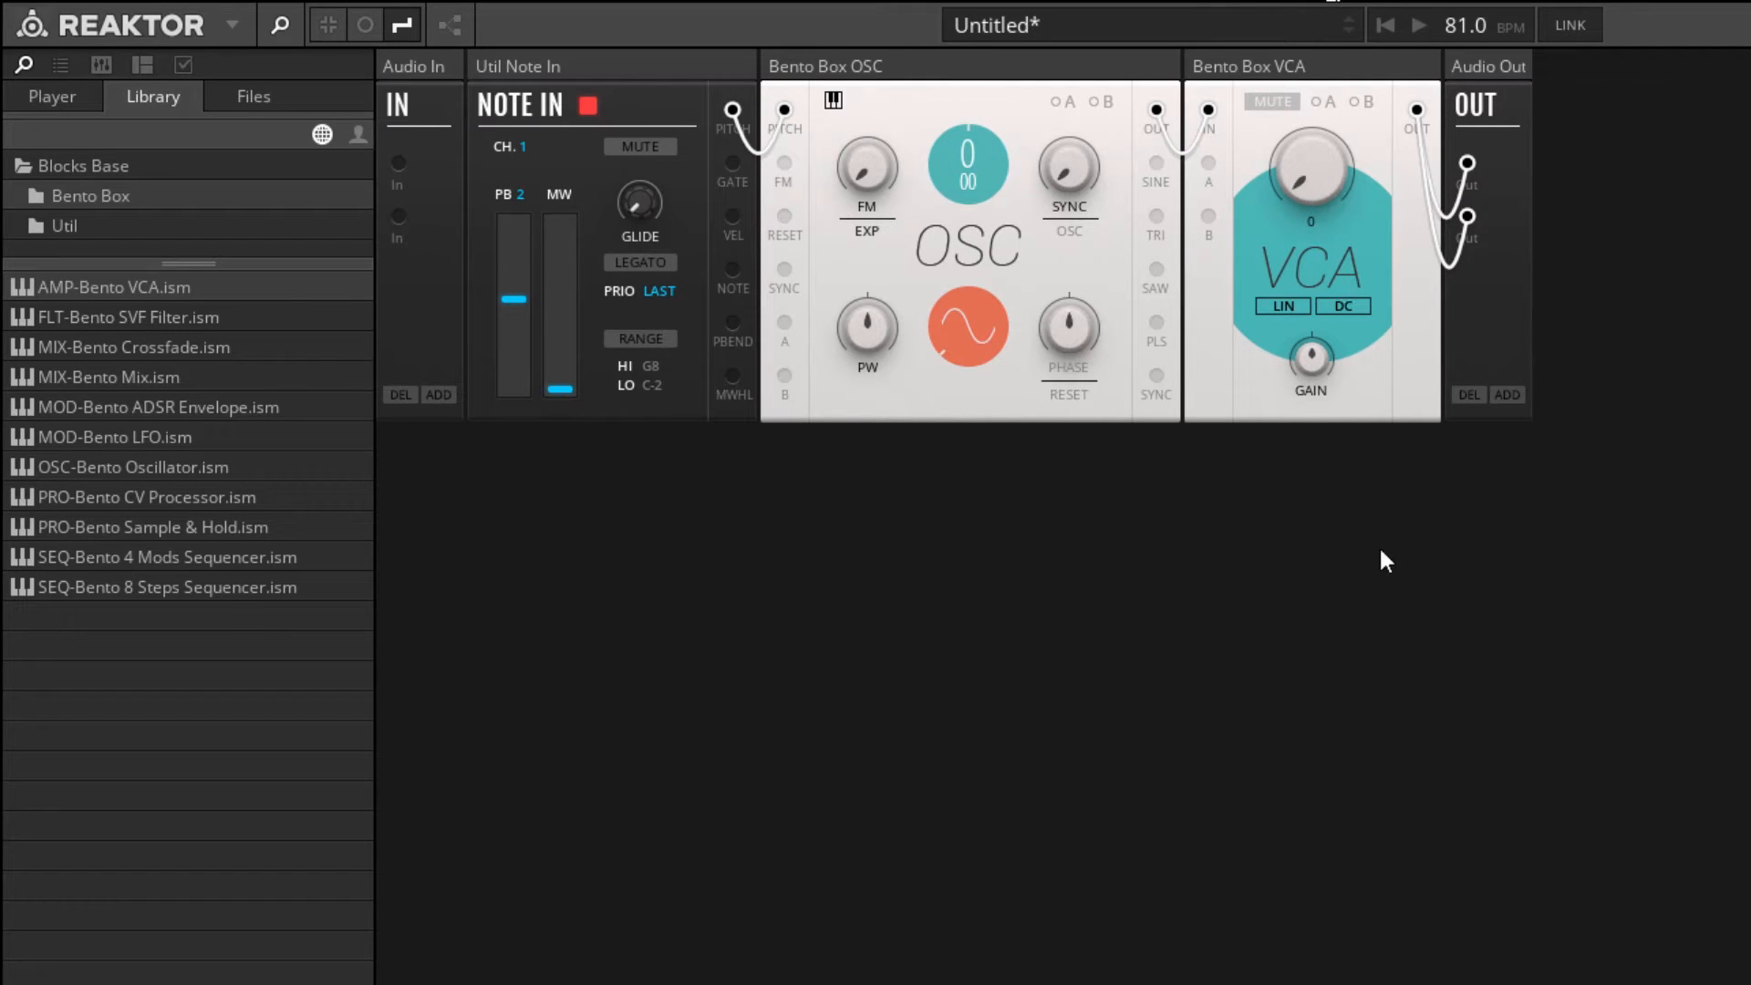
mouse_move(1243, 252)
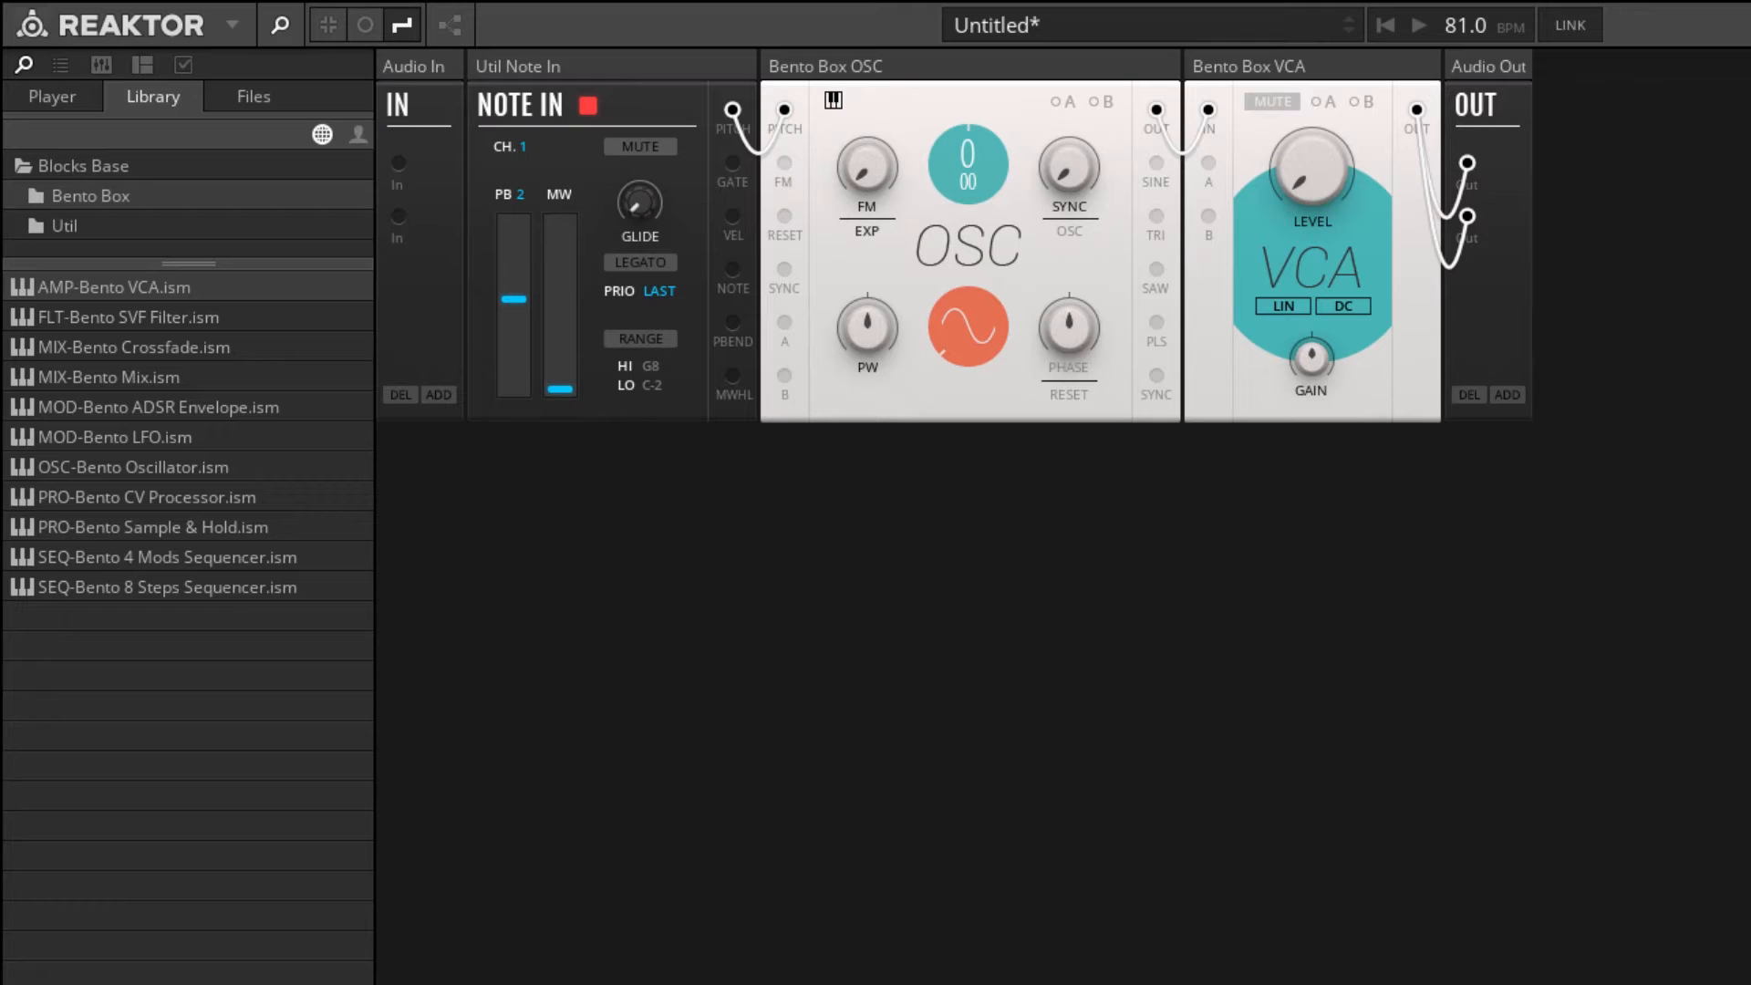
mouse_move(1686, 459)
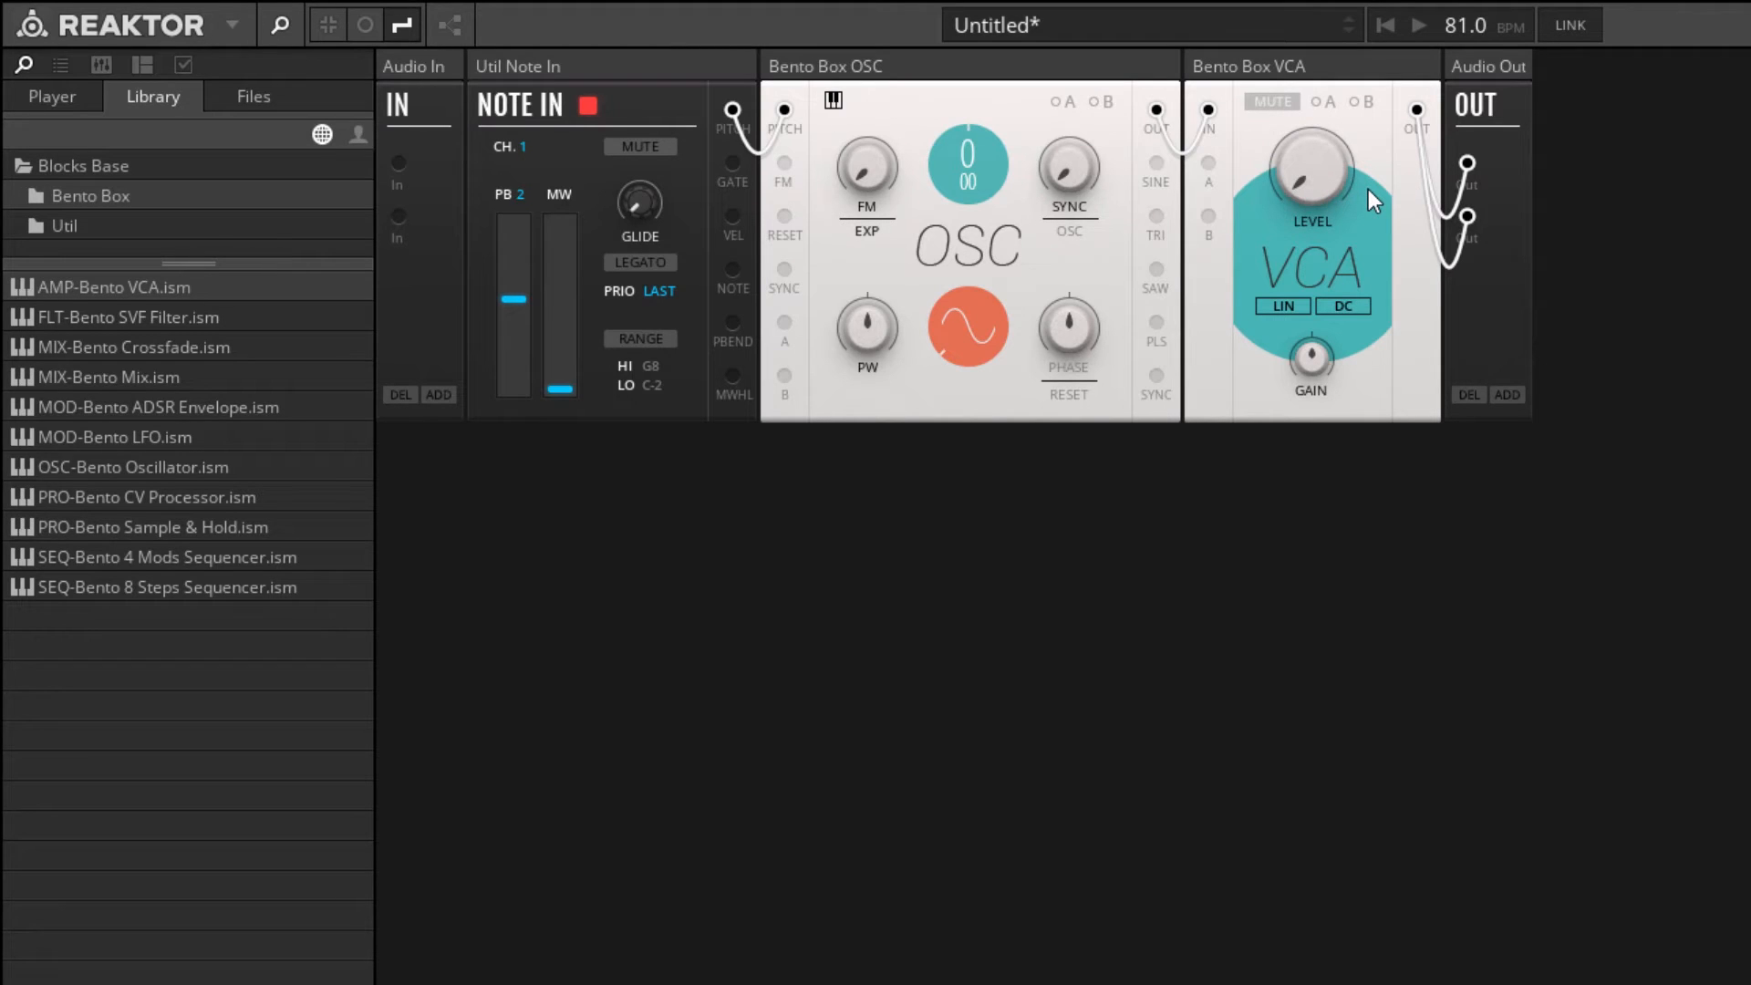
mouse_move(1653, 571)
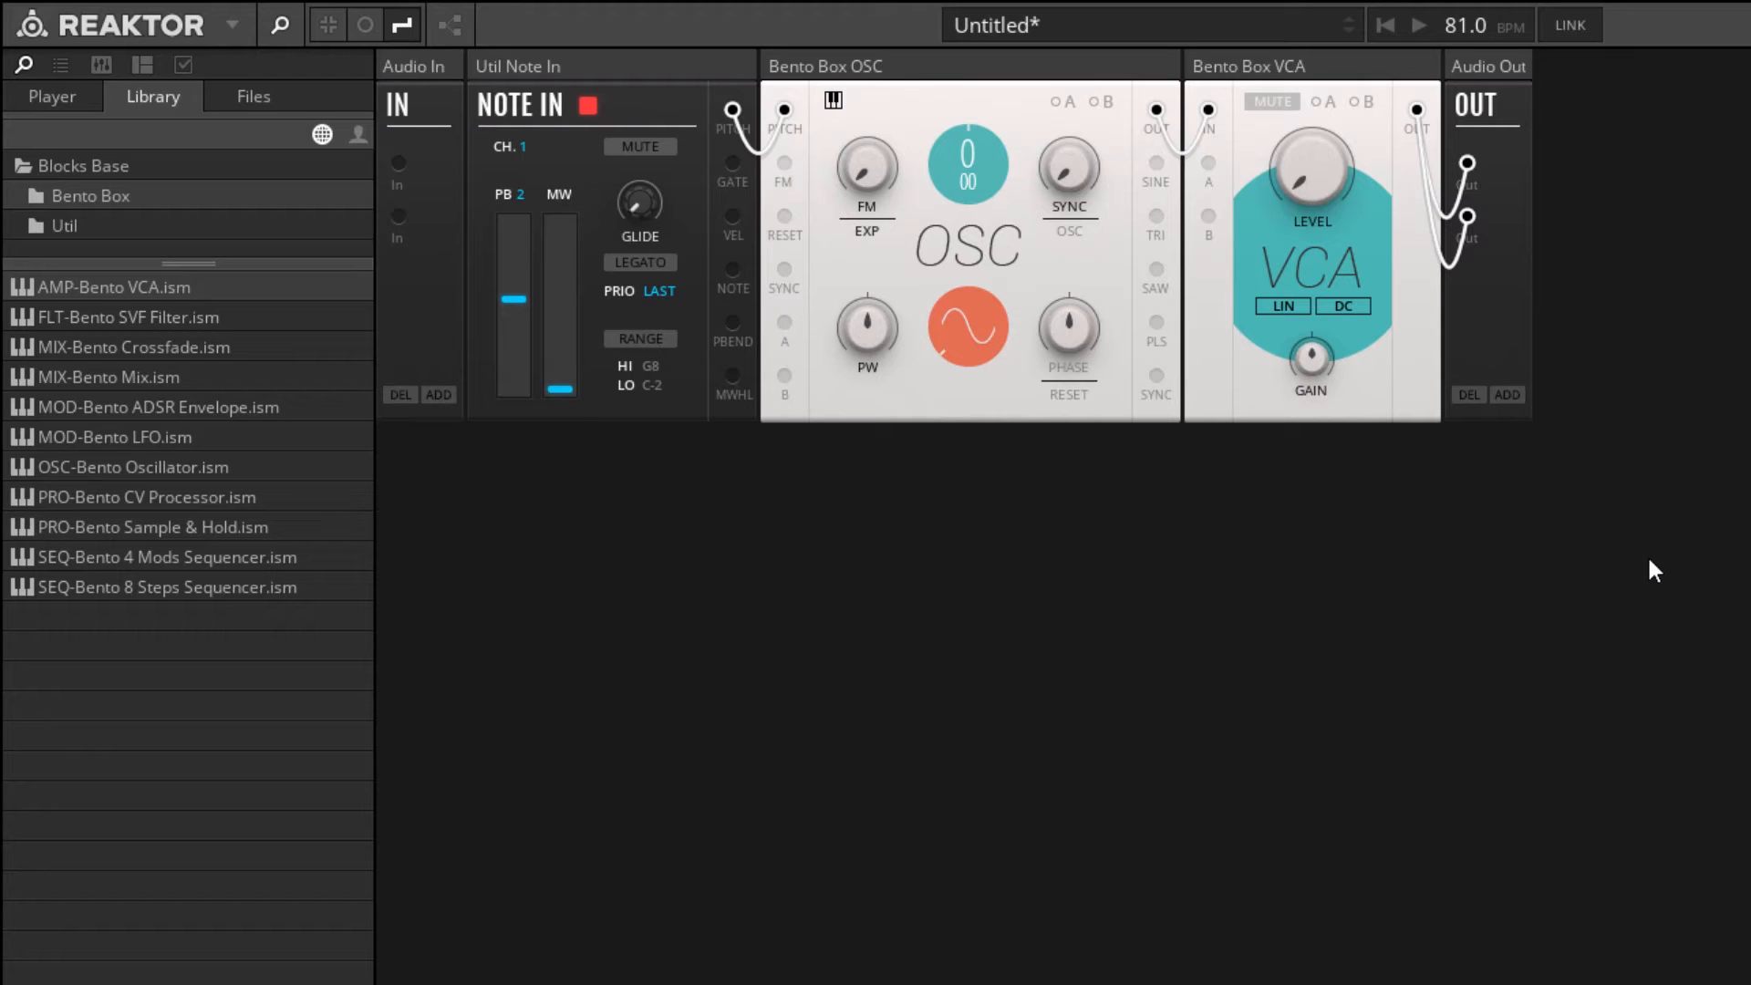
mouse_move(131, 266)
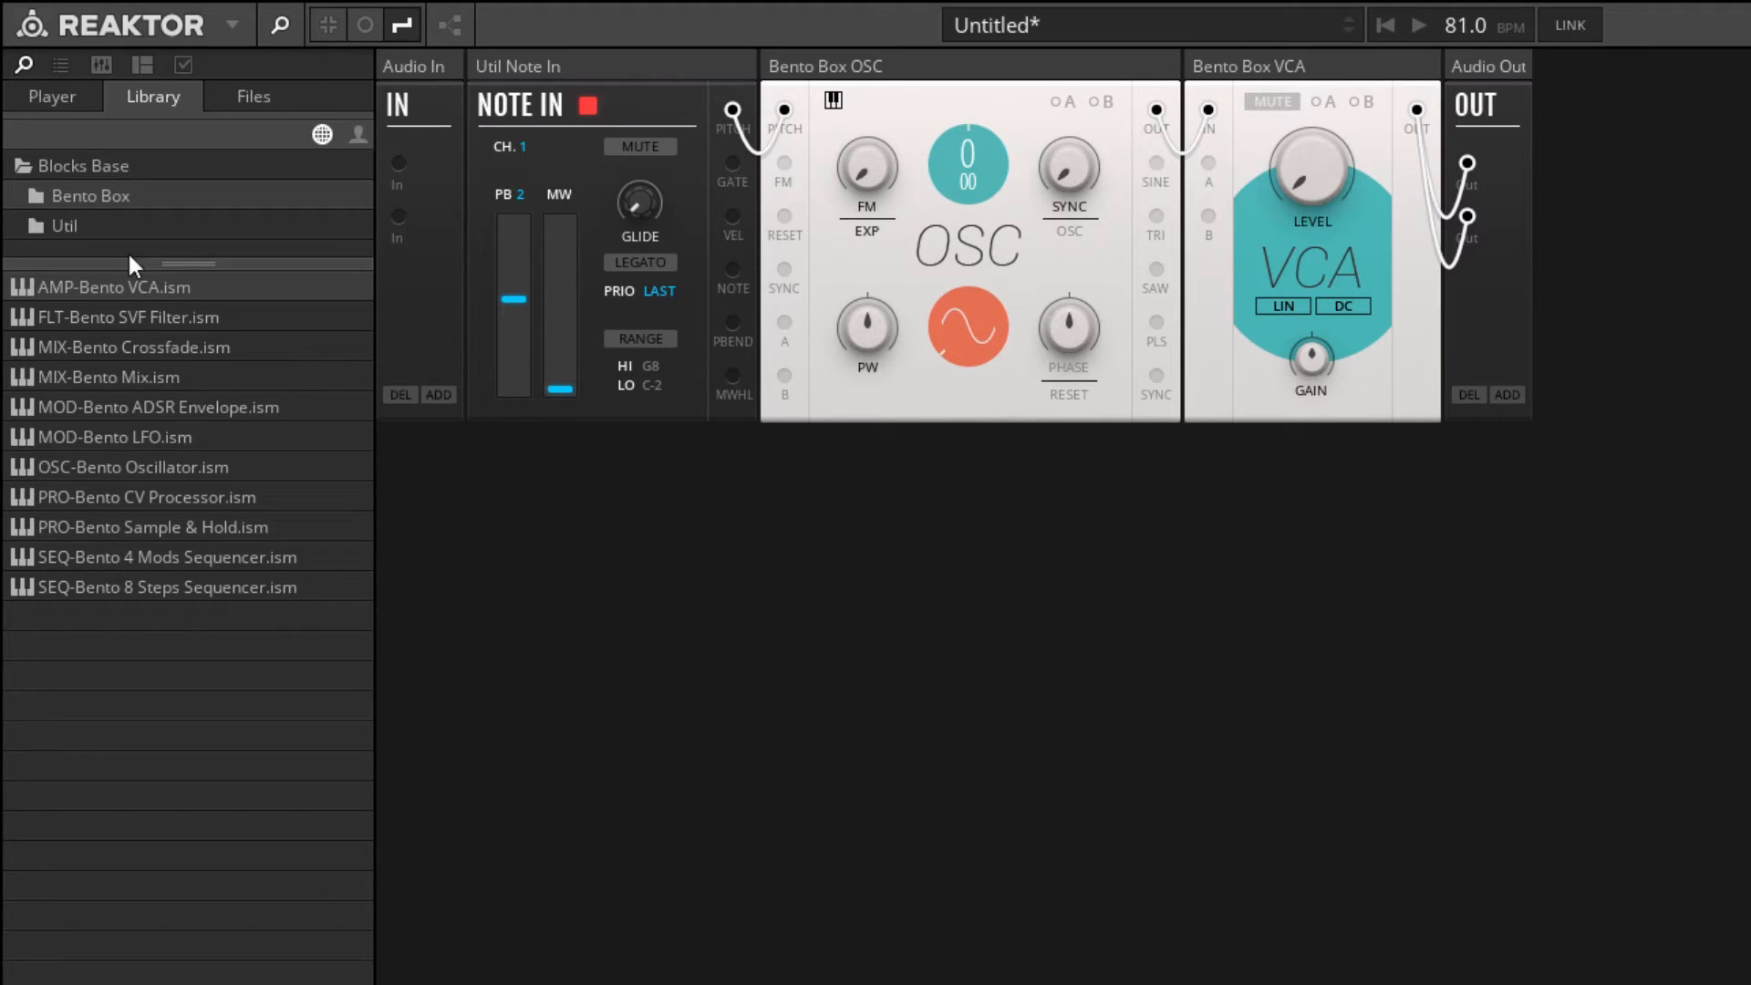
Pick MOD-Bento ADSR Envelope.ism from the Library to place below Note In.
click(162, 407)
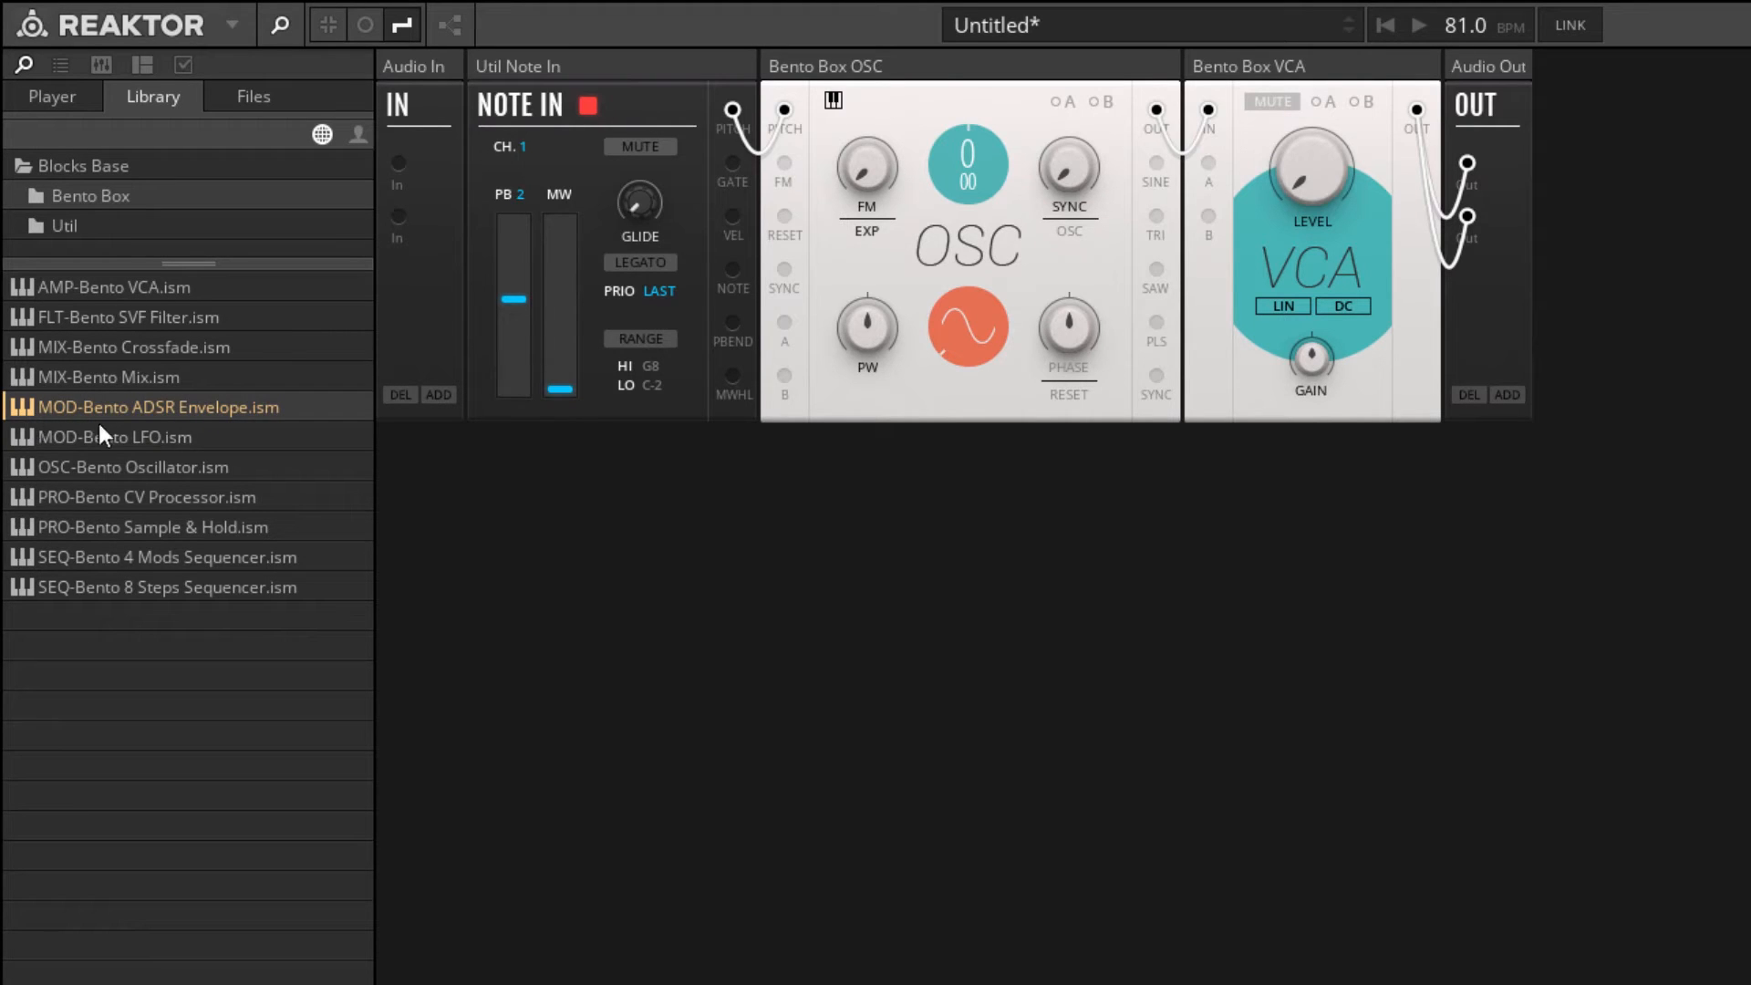
mouse_move(87, 433)
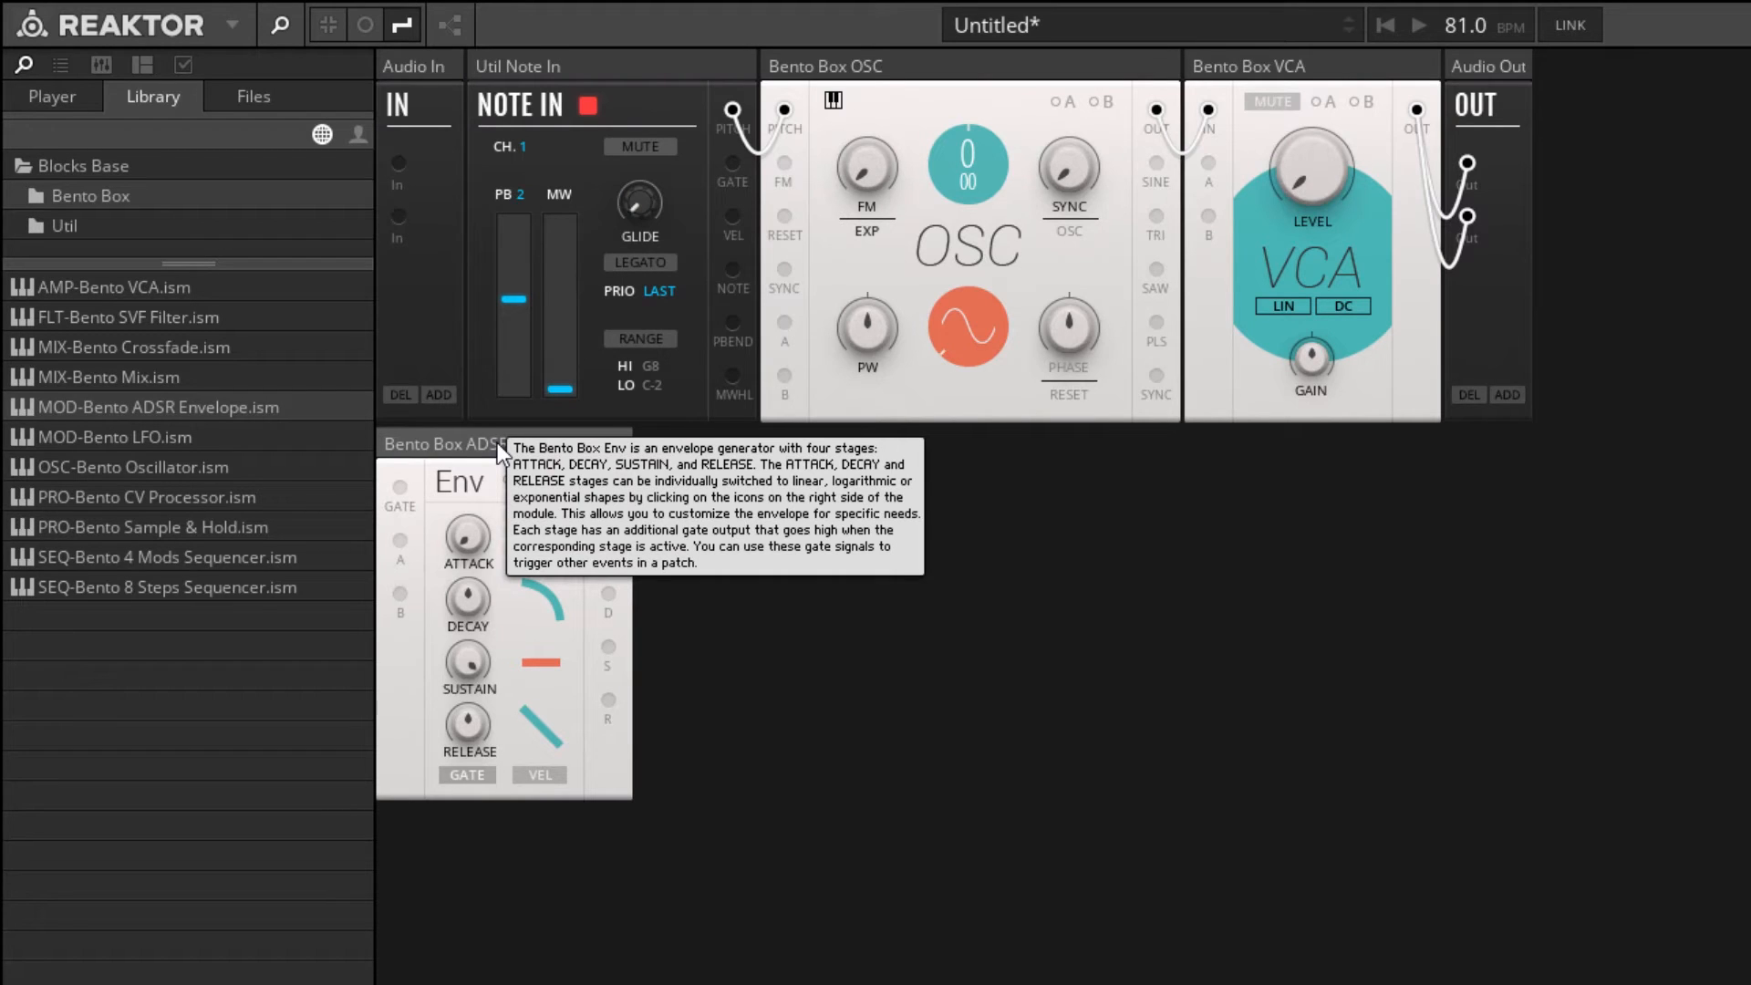
mouse_move(447, 501)
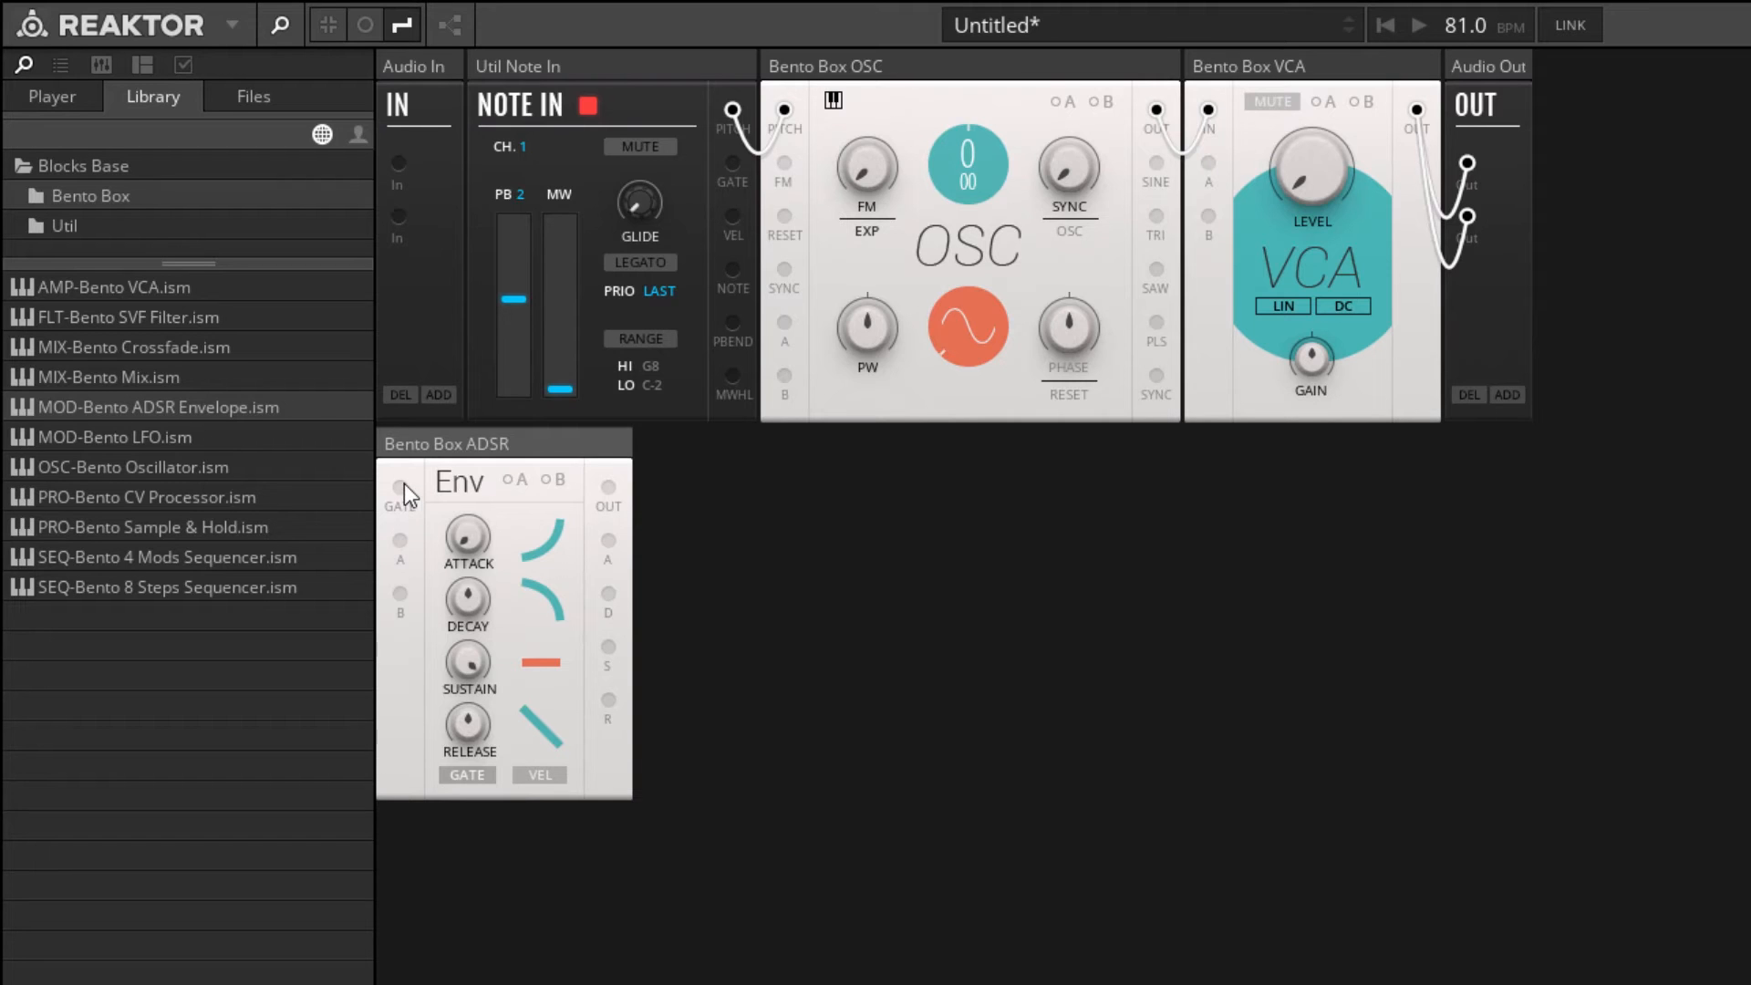
mouse_move(402, 487)
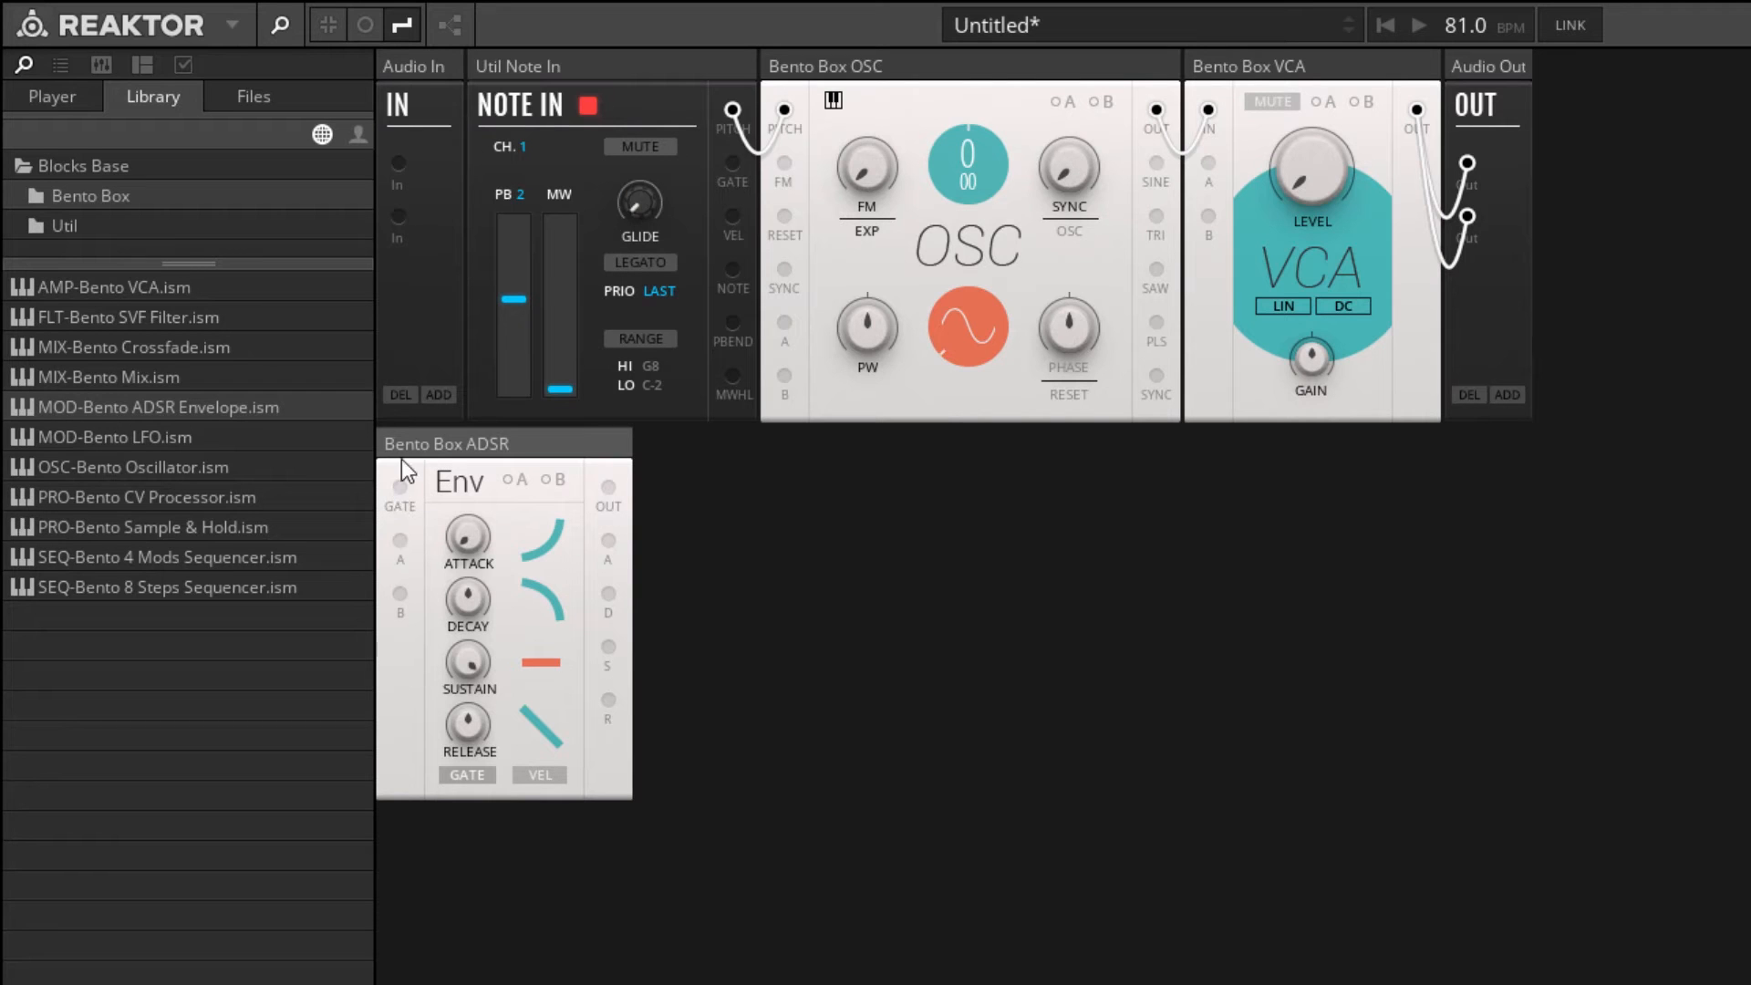
mouse_move(821, 693)
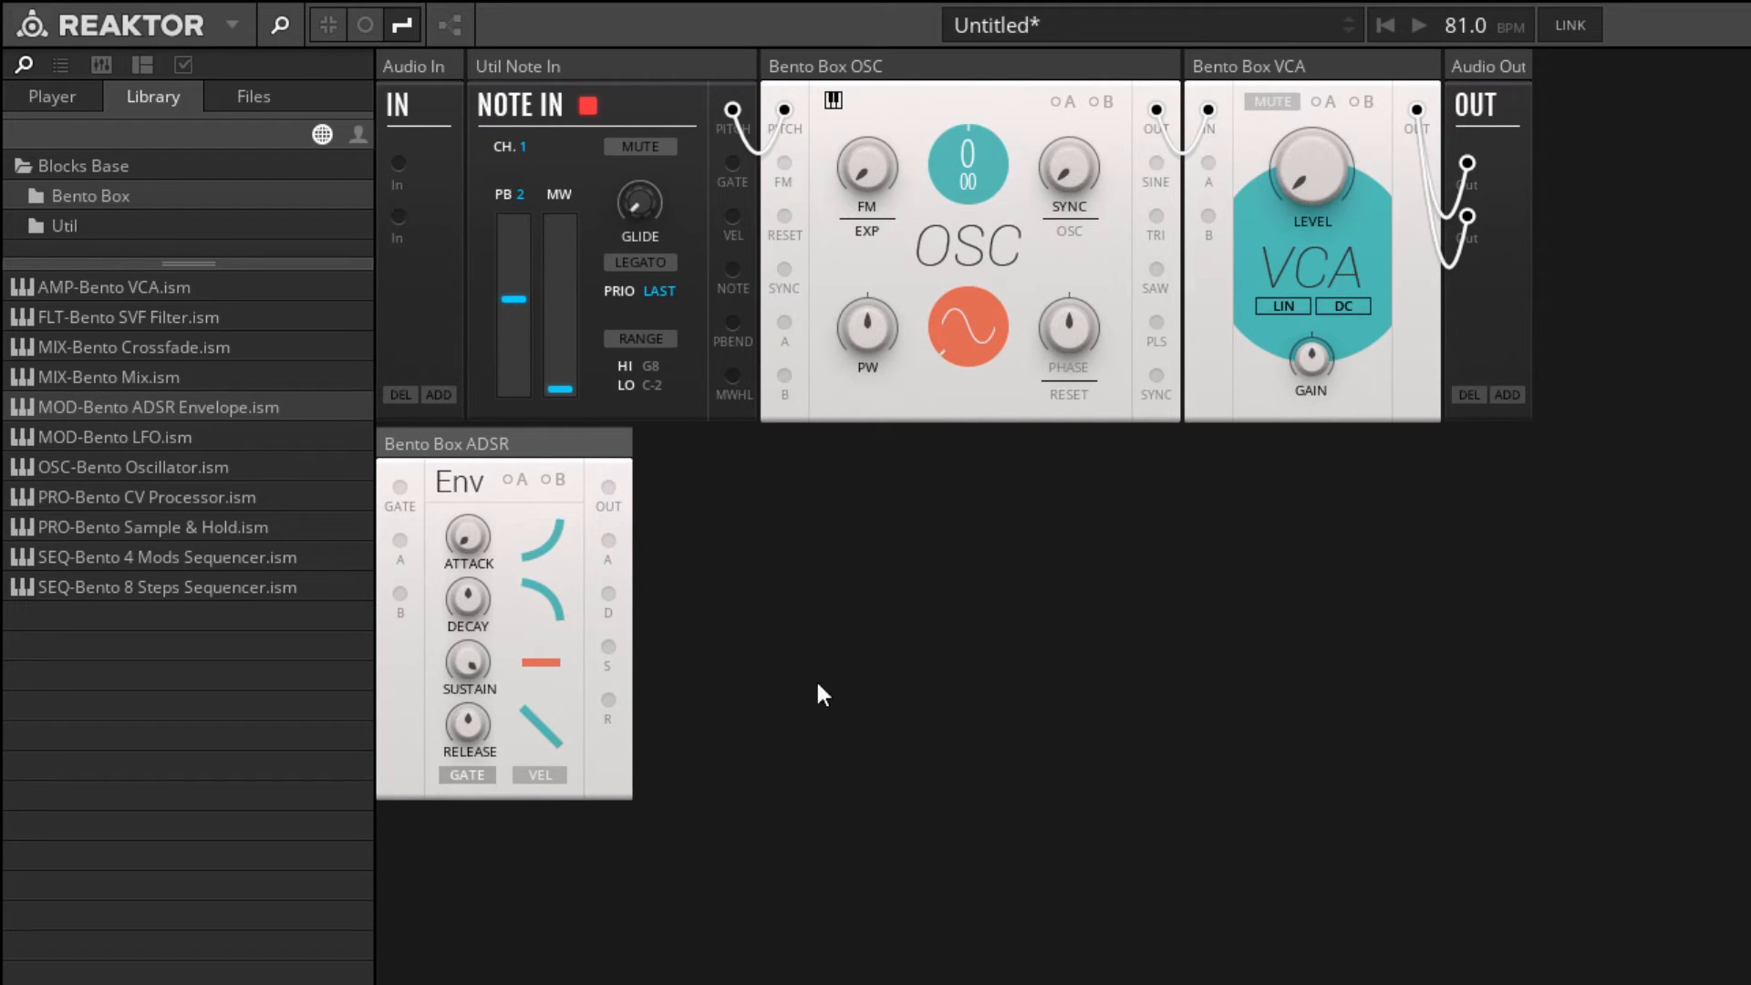
mouse_move(295, 482)
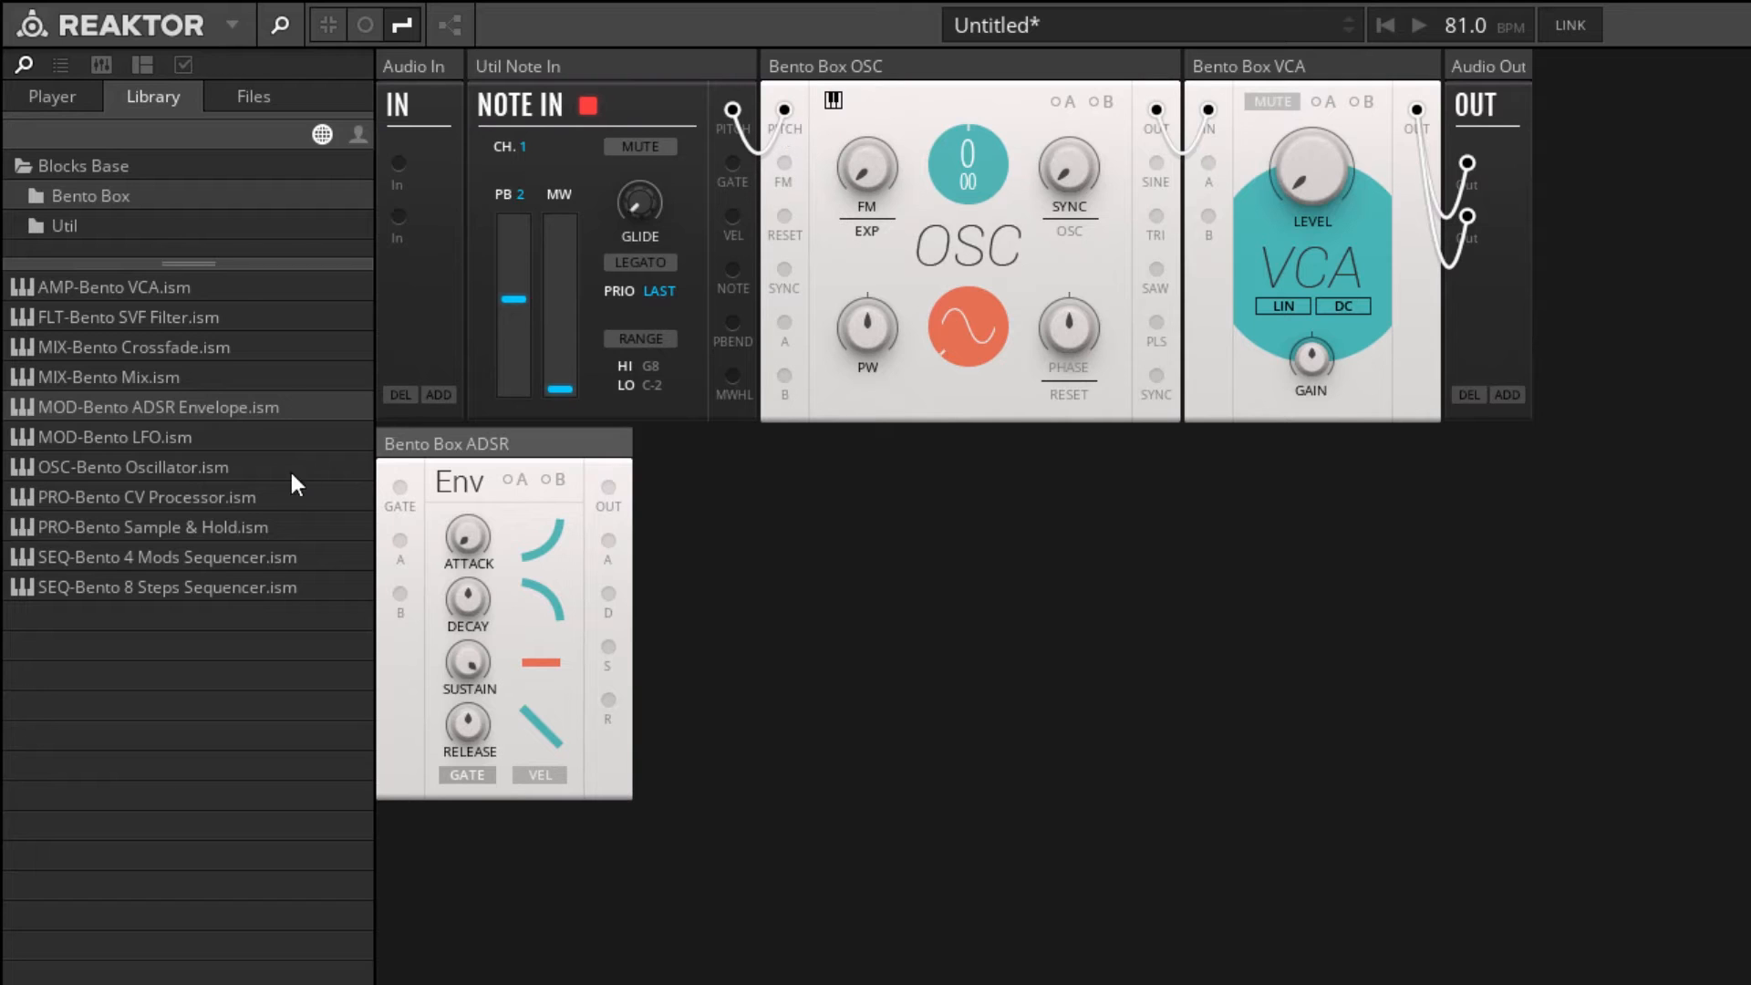
mouse_move(728, 878)
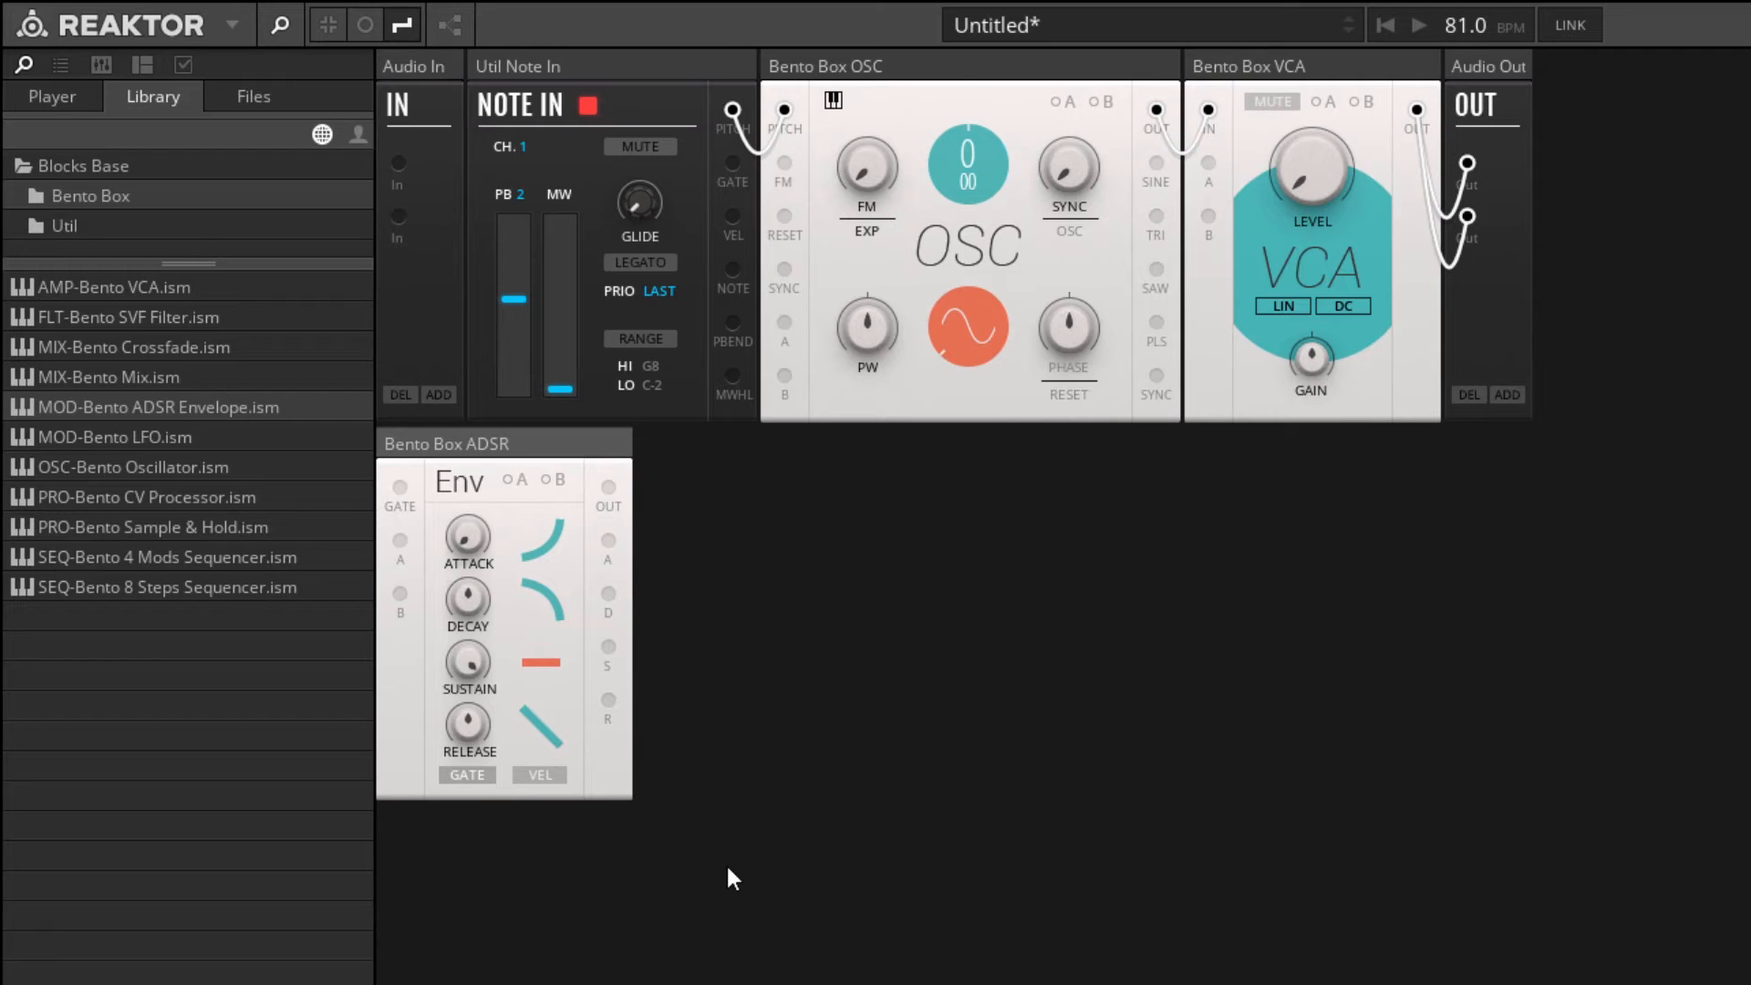
mouse_move(706, 265)
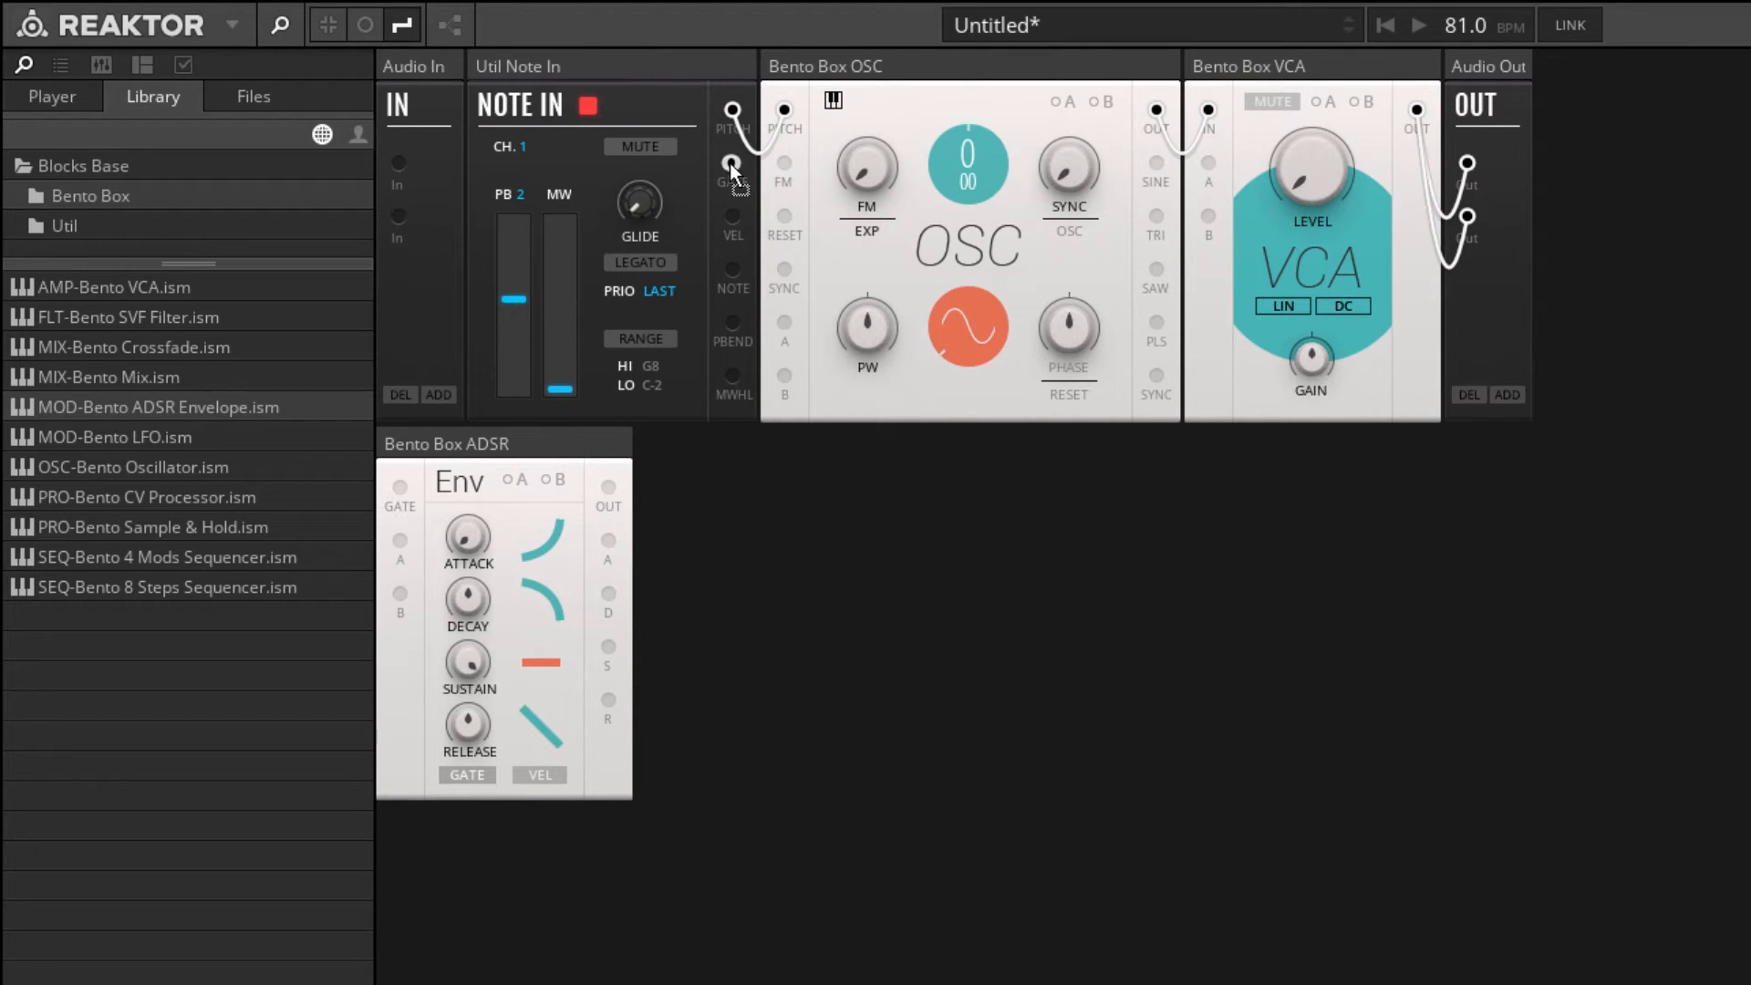
Patch the Note In GATE output into the Bento ADSR GATE input.
drag(733, 165, 407, 472)
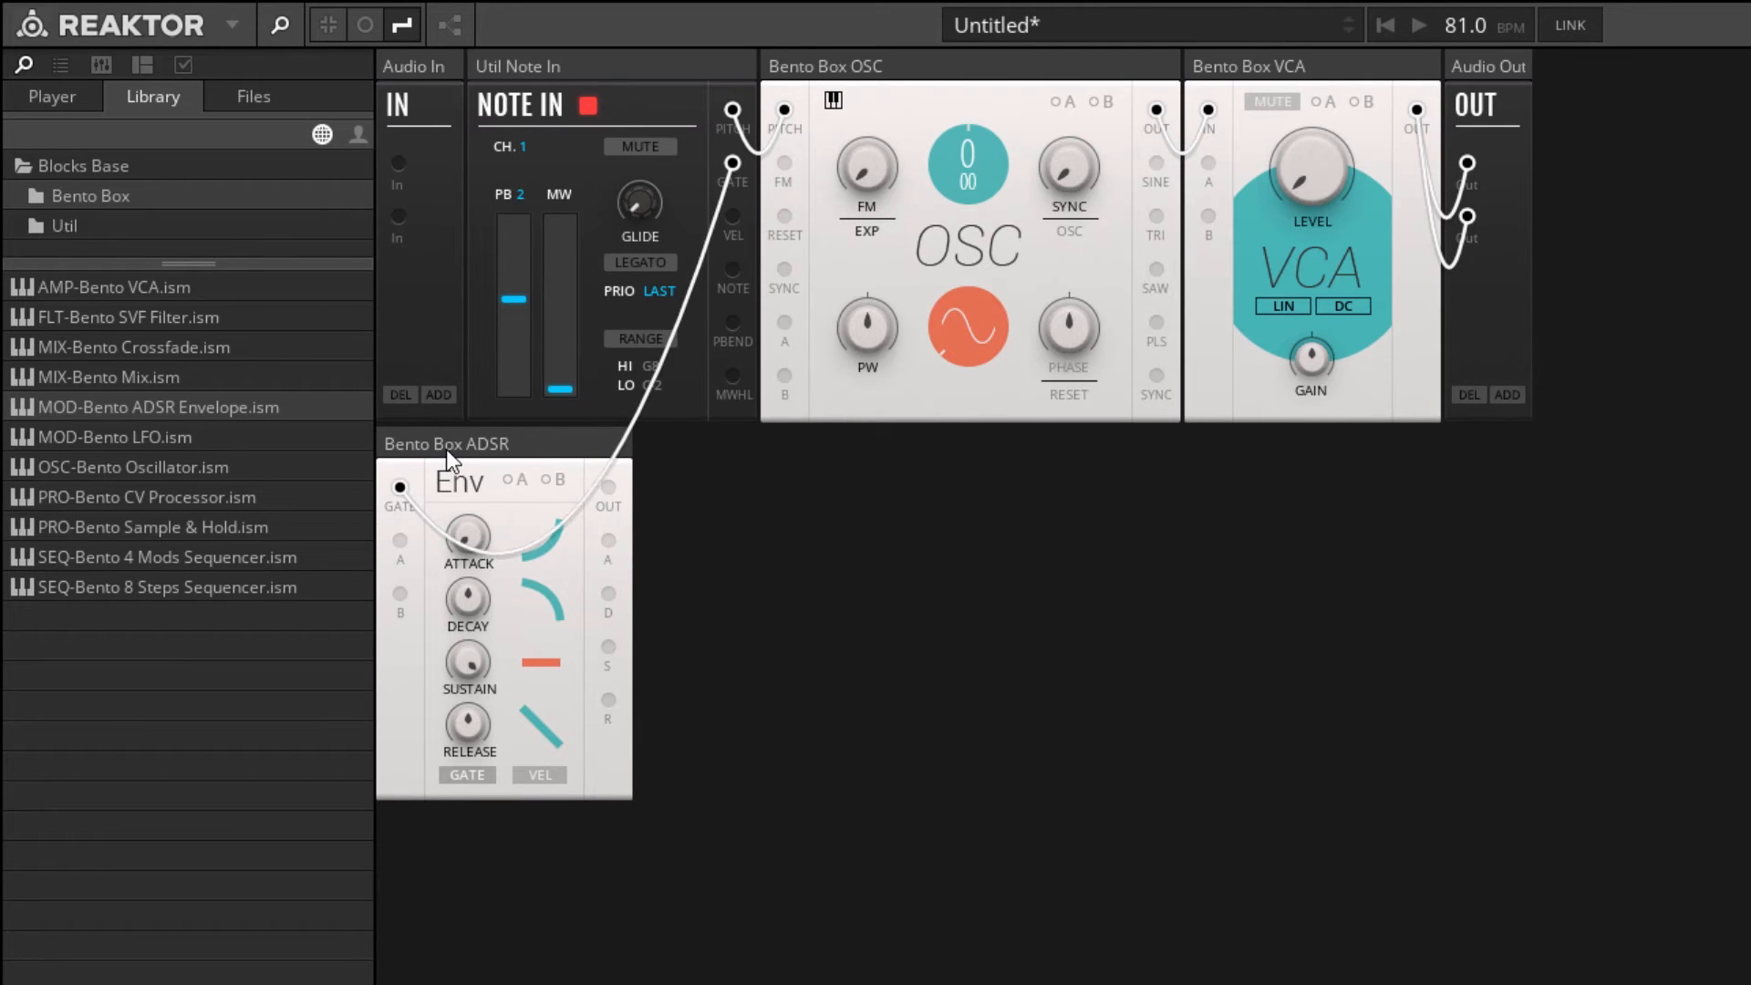
mouse_move(1061, 849)
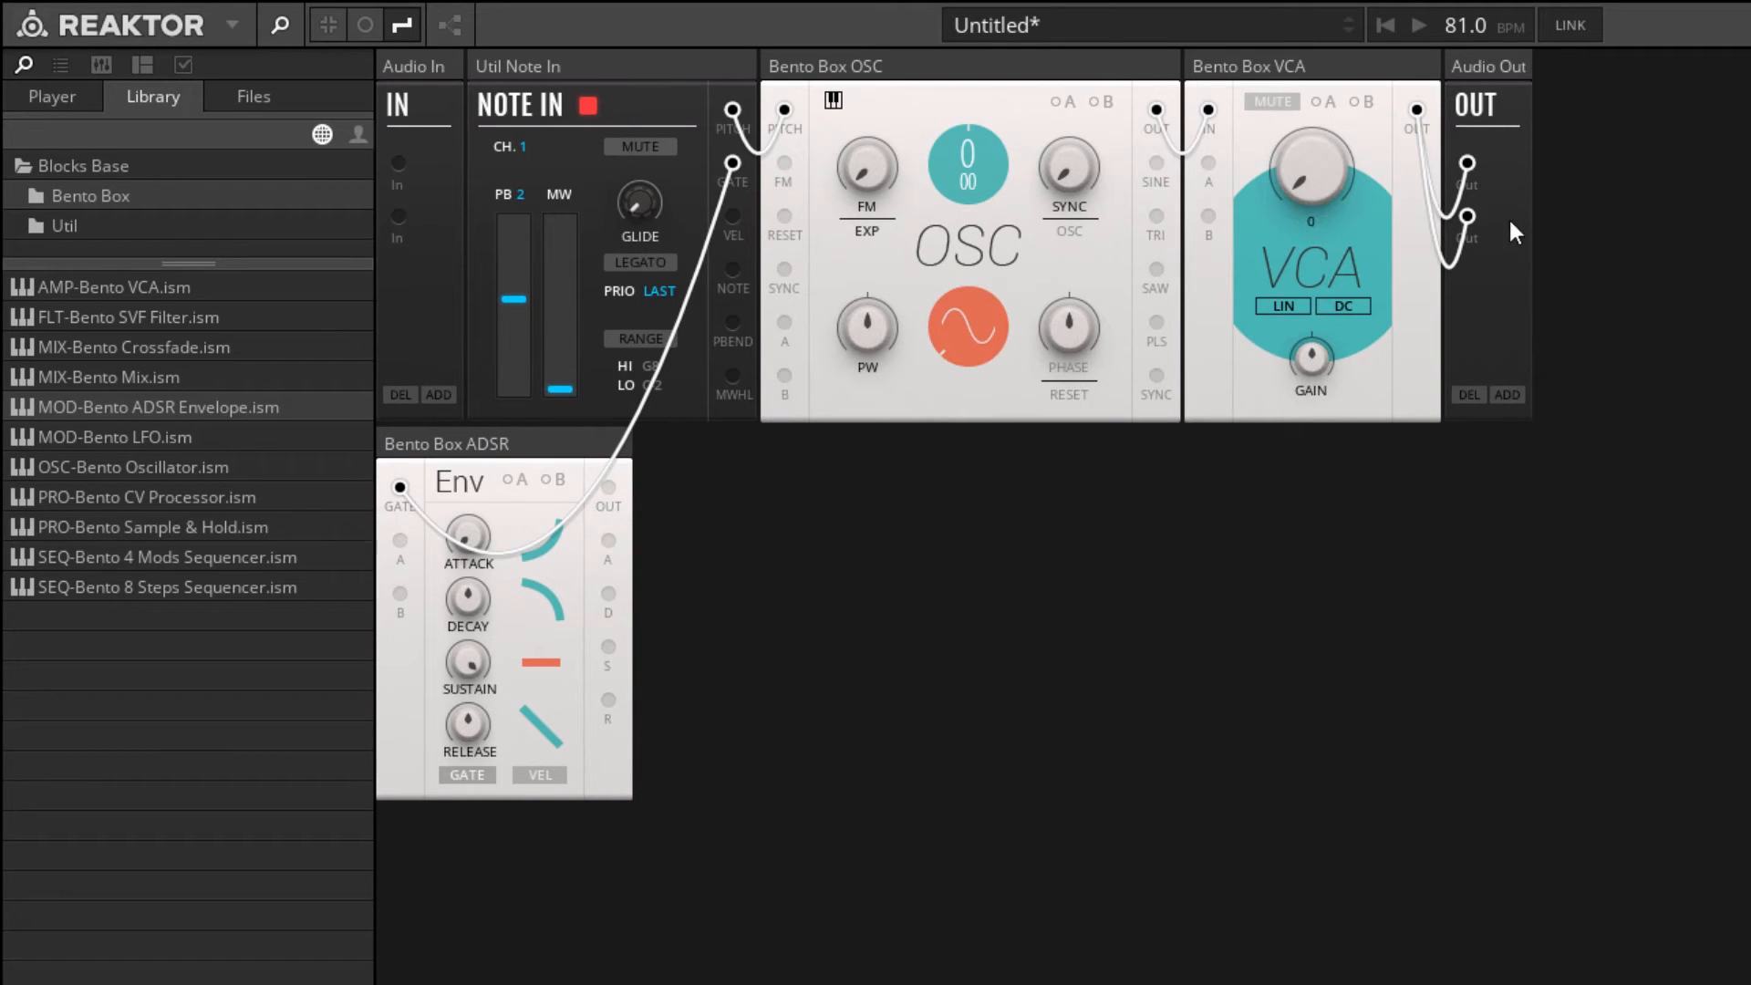
mouse_move(1269, 101)
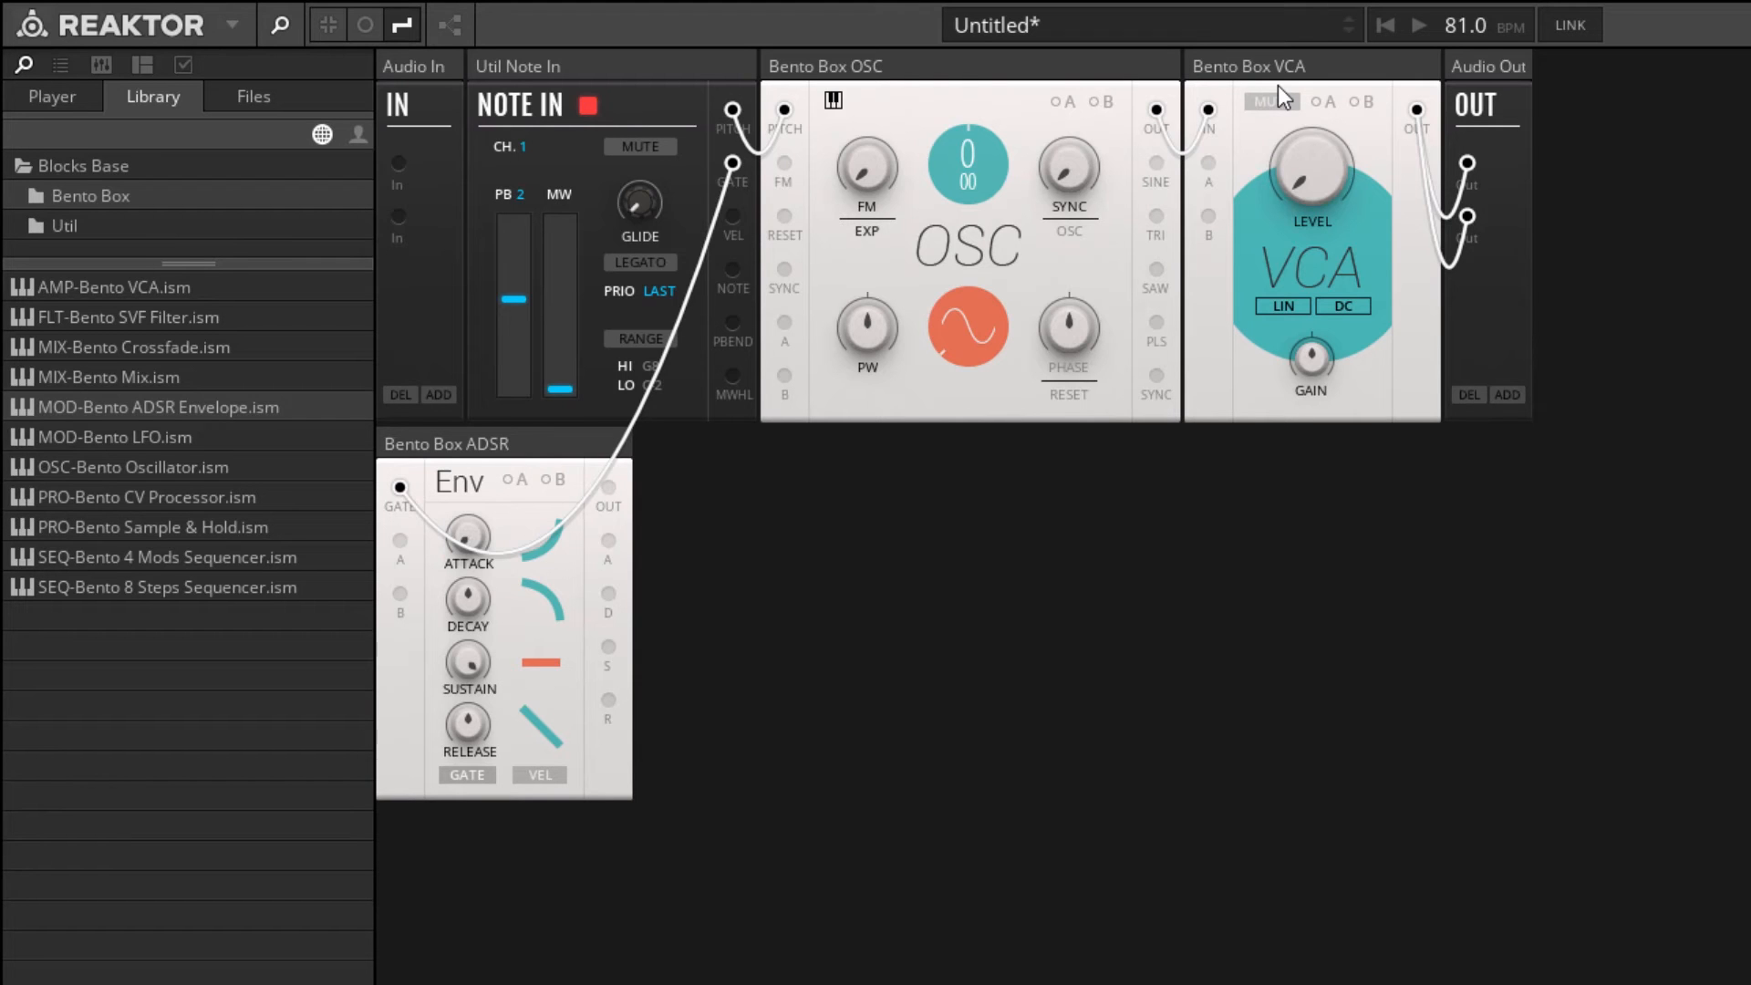
mouse_move(958, 378)
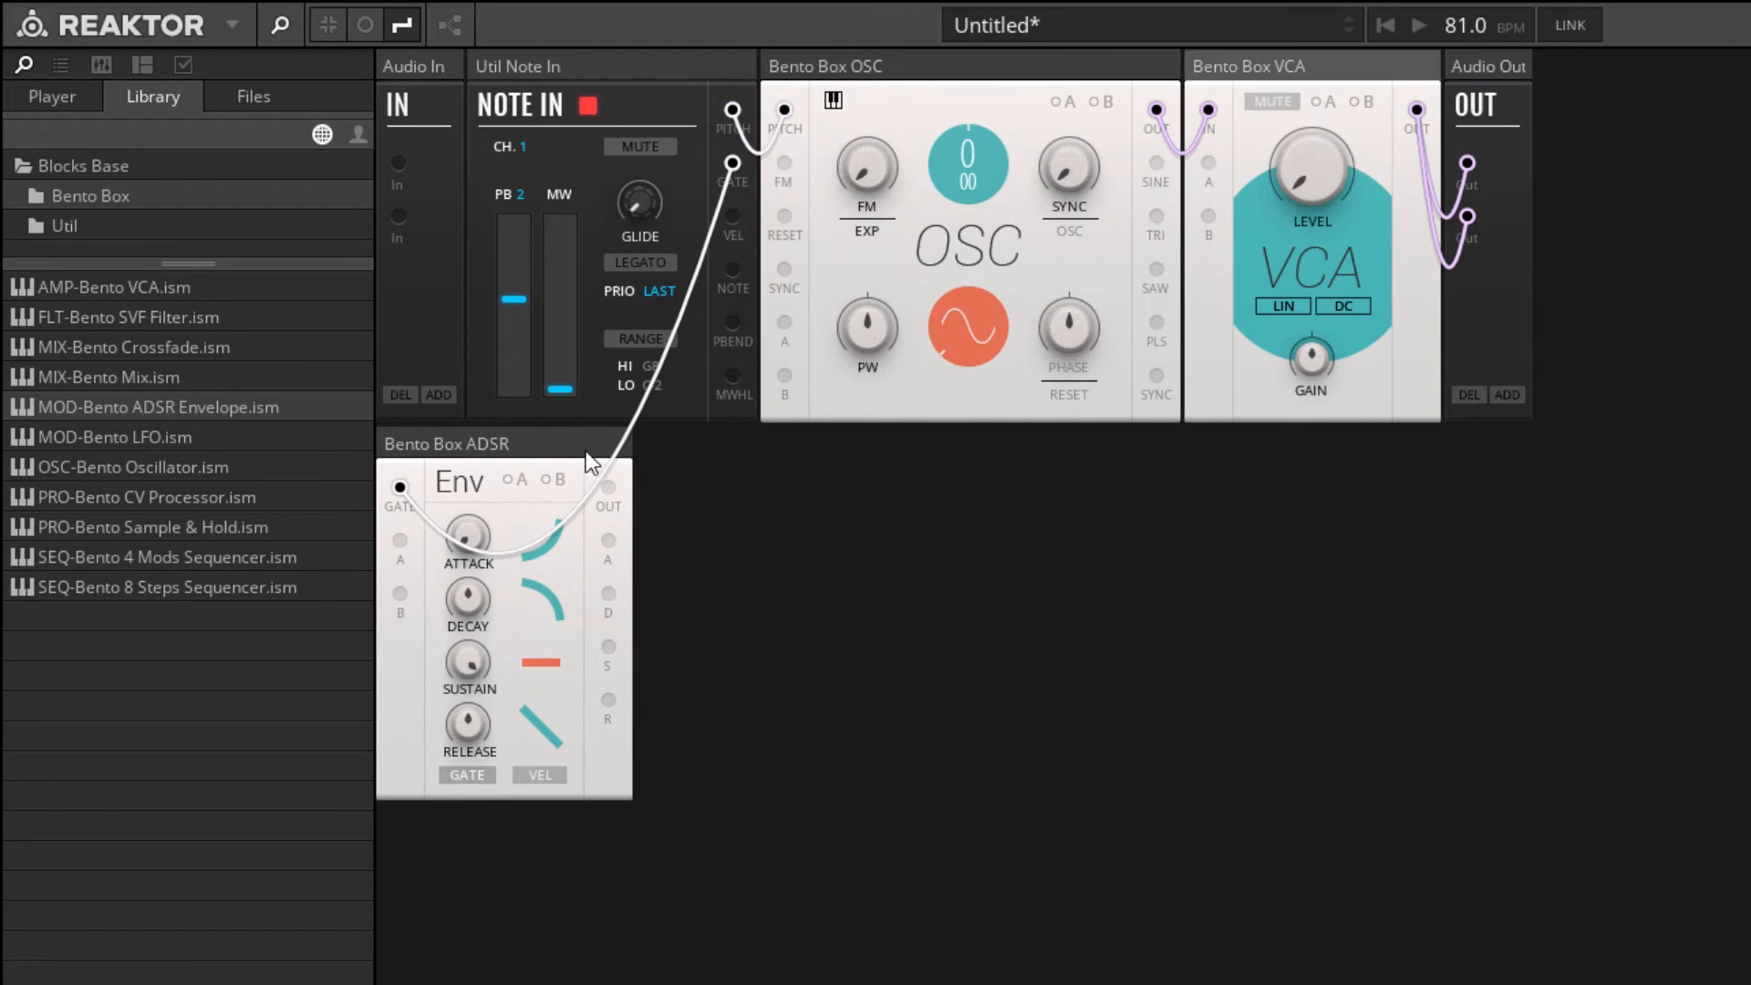
mouse_move(508, 456)
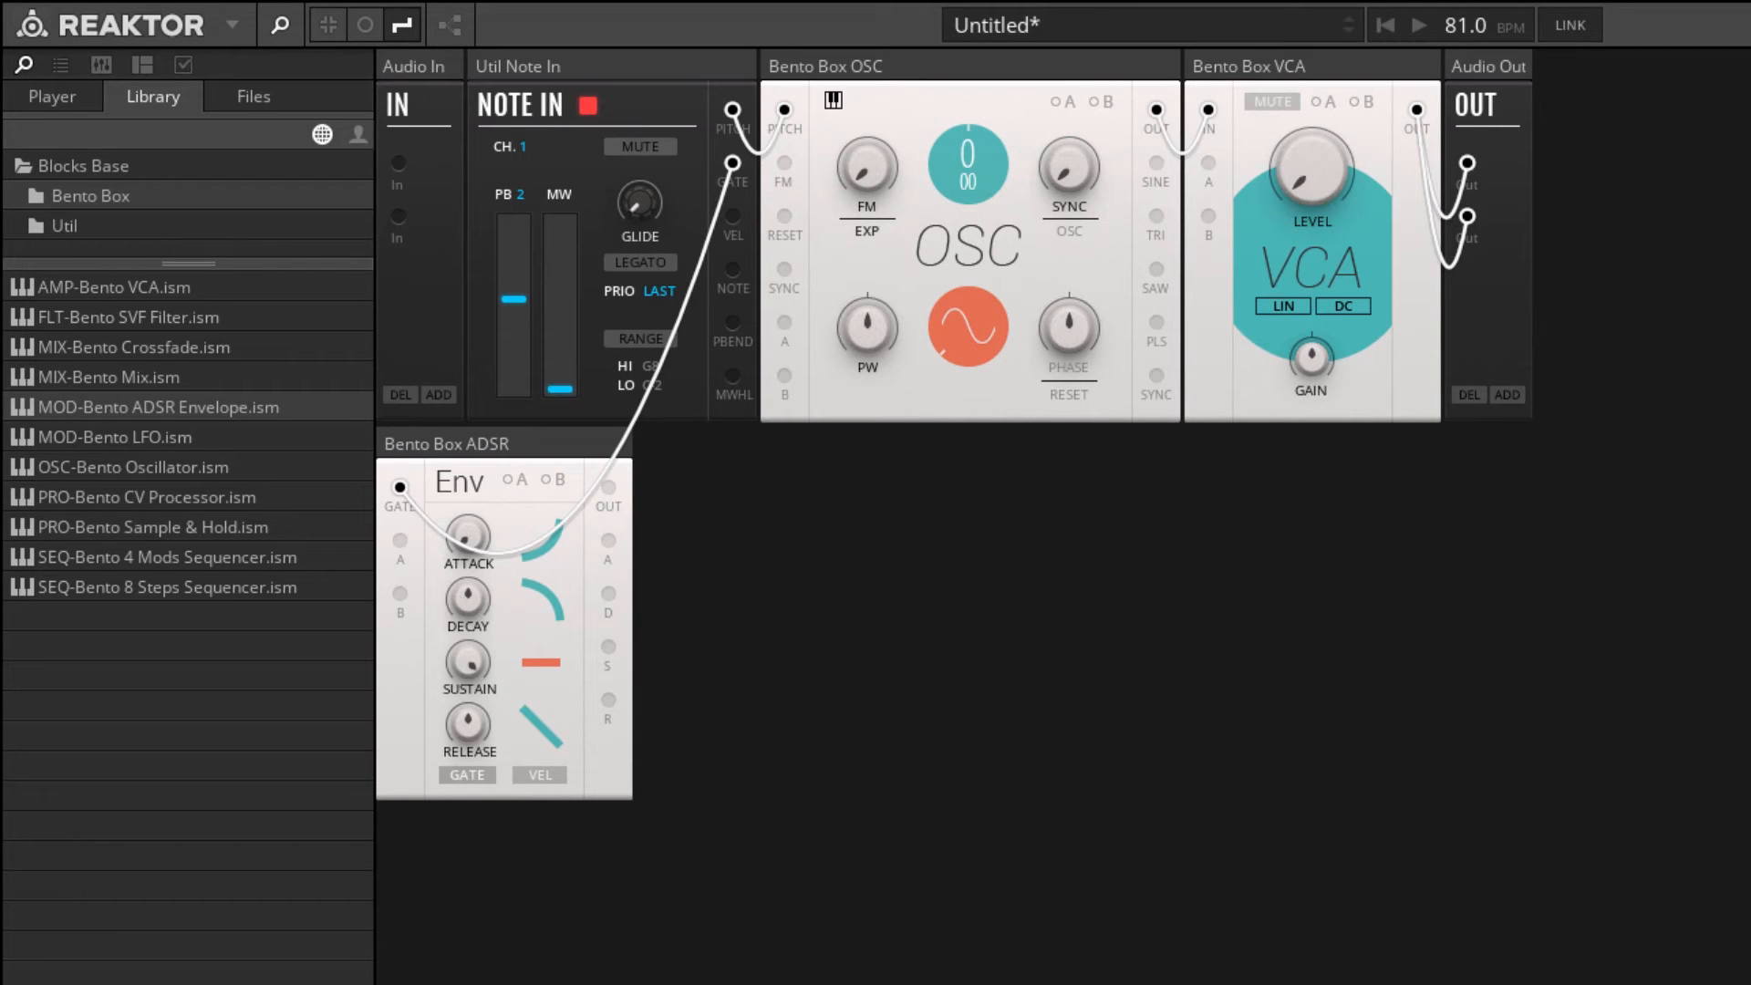
mouse_move(616, 496)
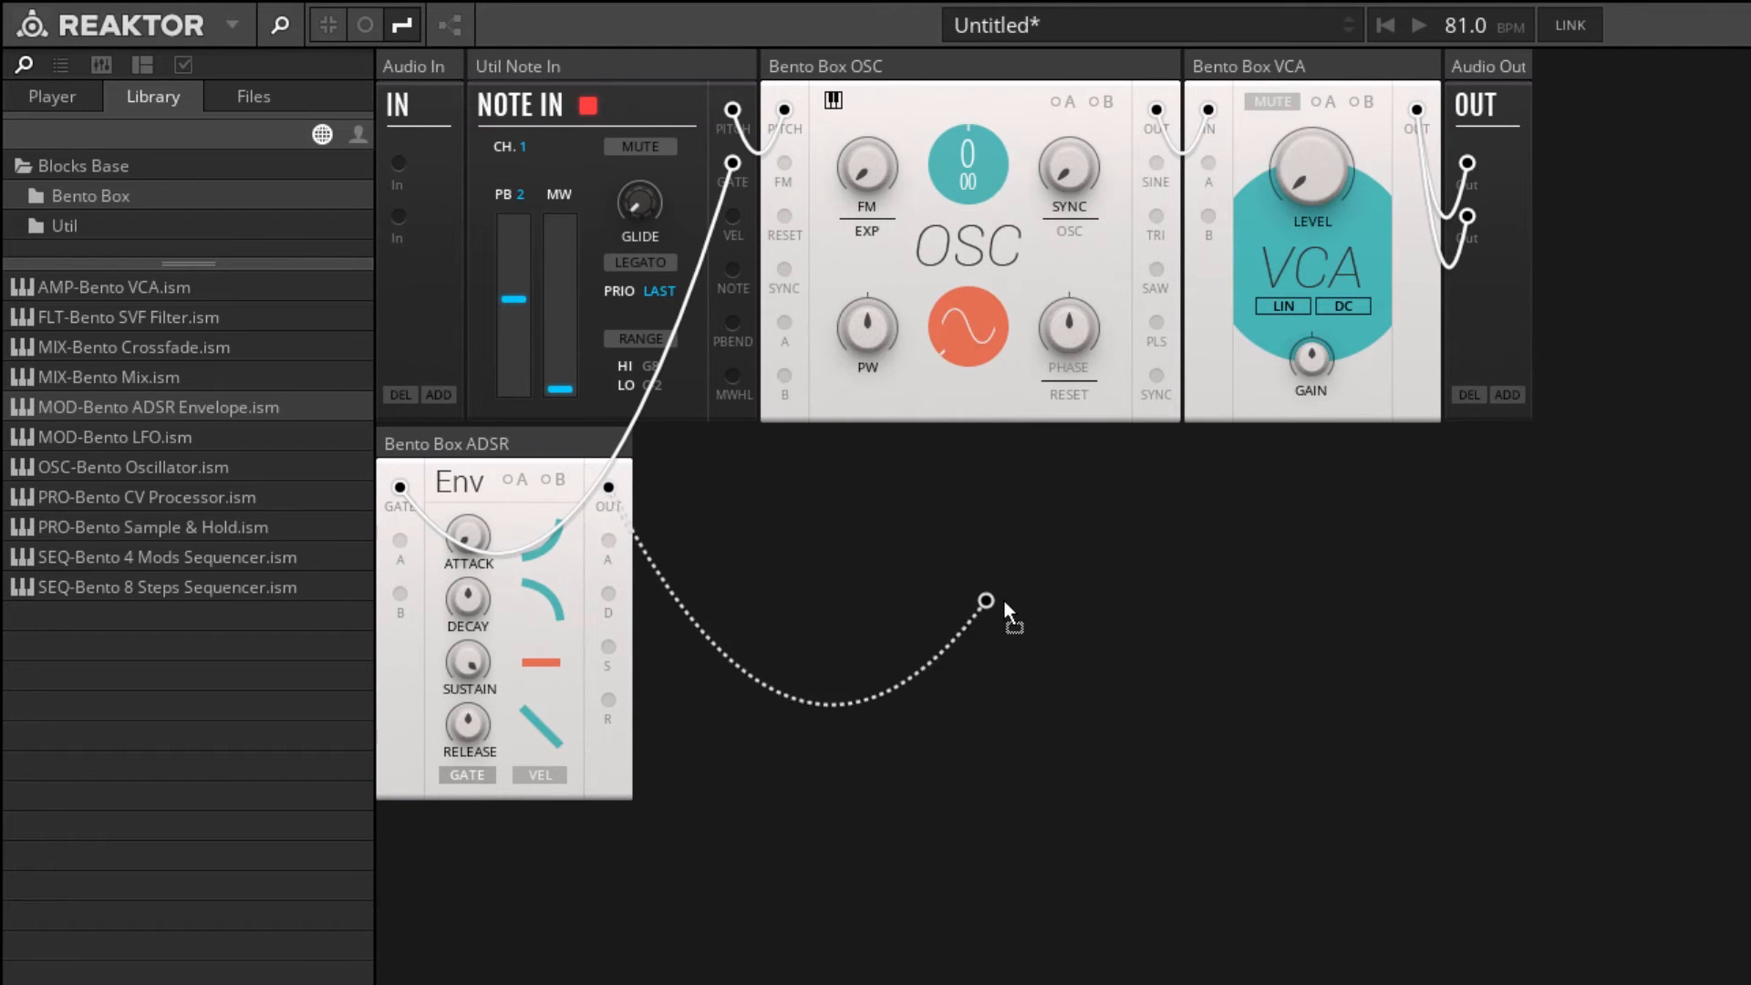
drag(983, 601, 1212, 162)
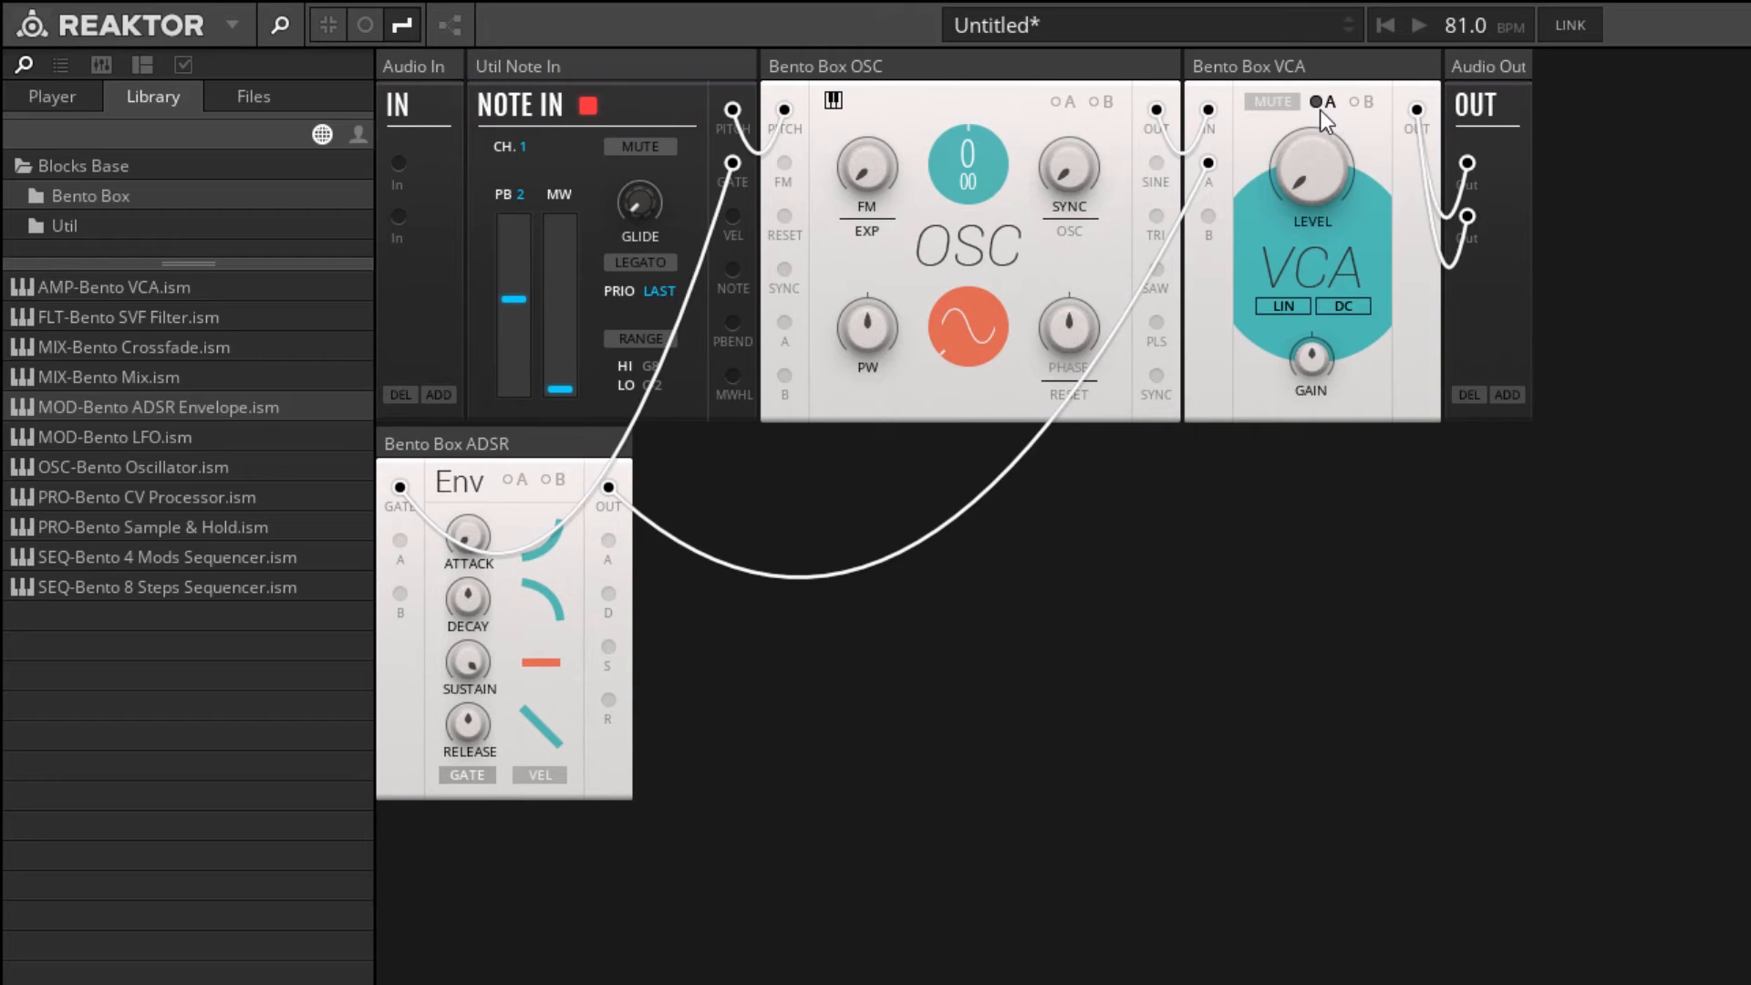
mouse_move(1325, 123)
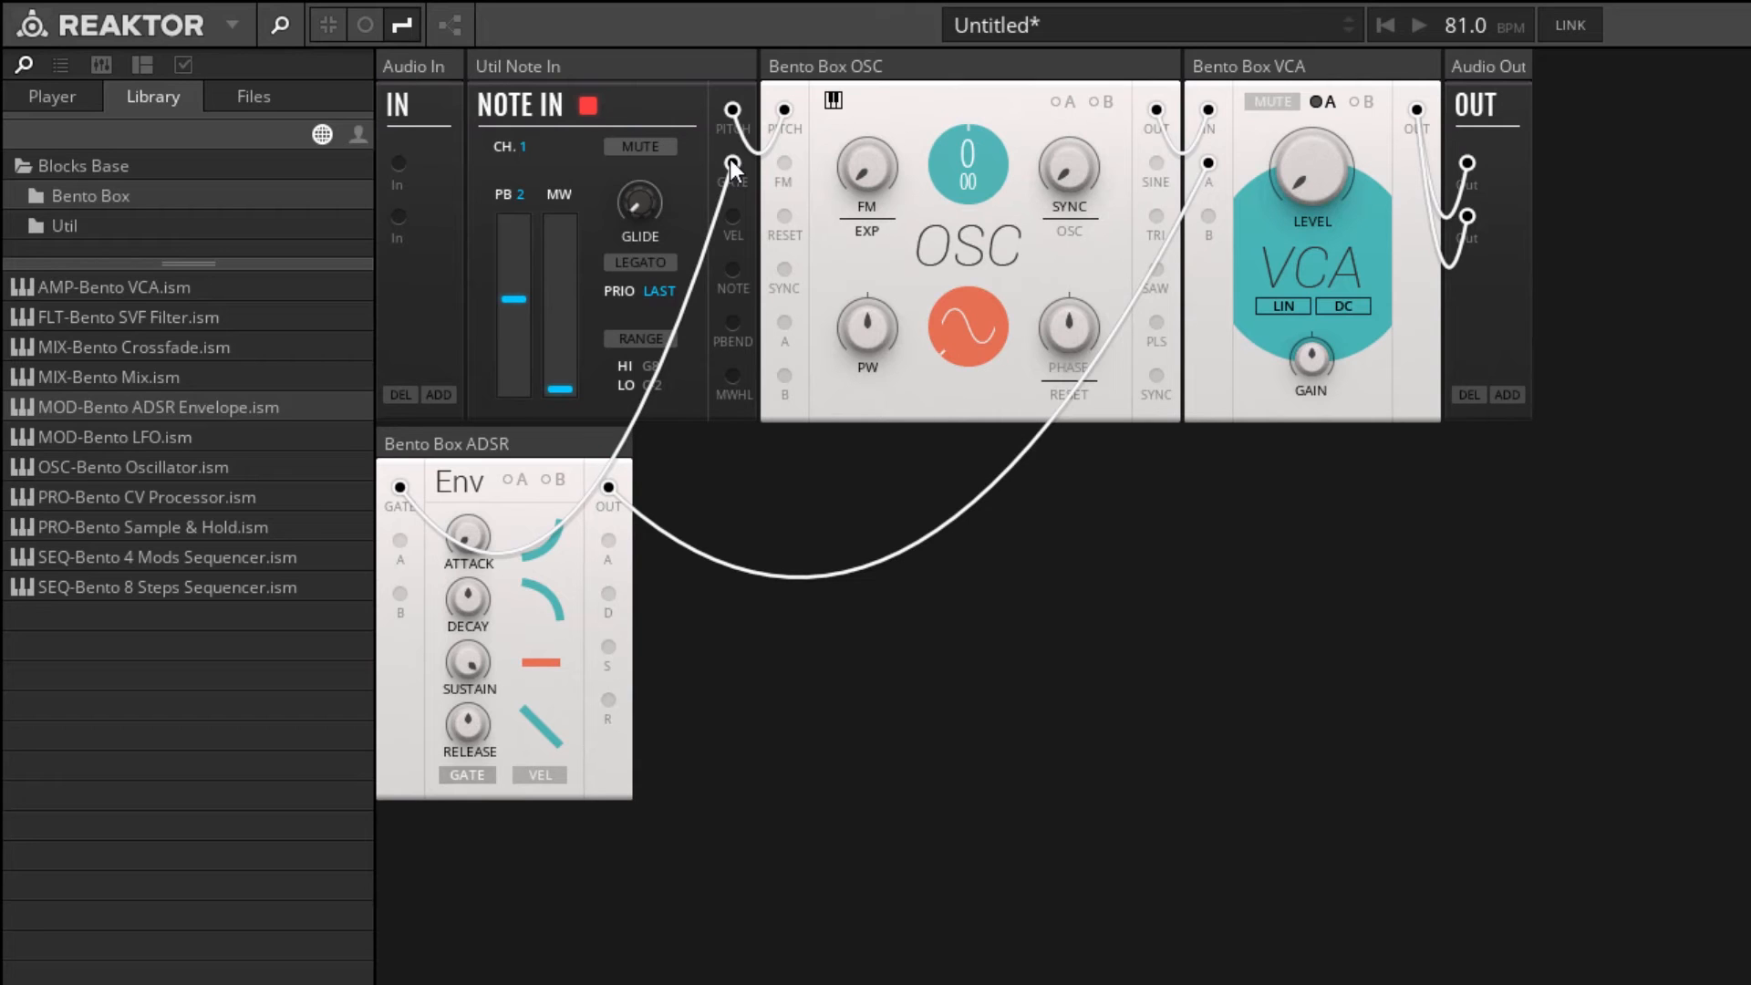
mouse_move(468, 536)
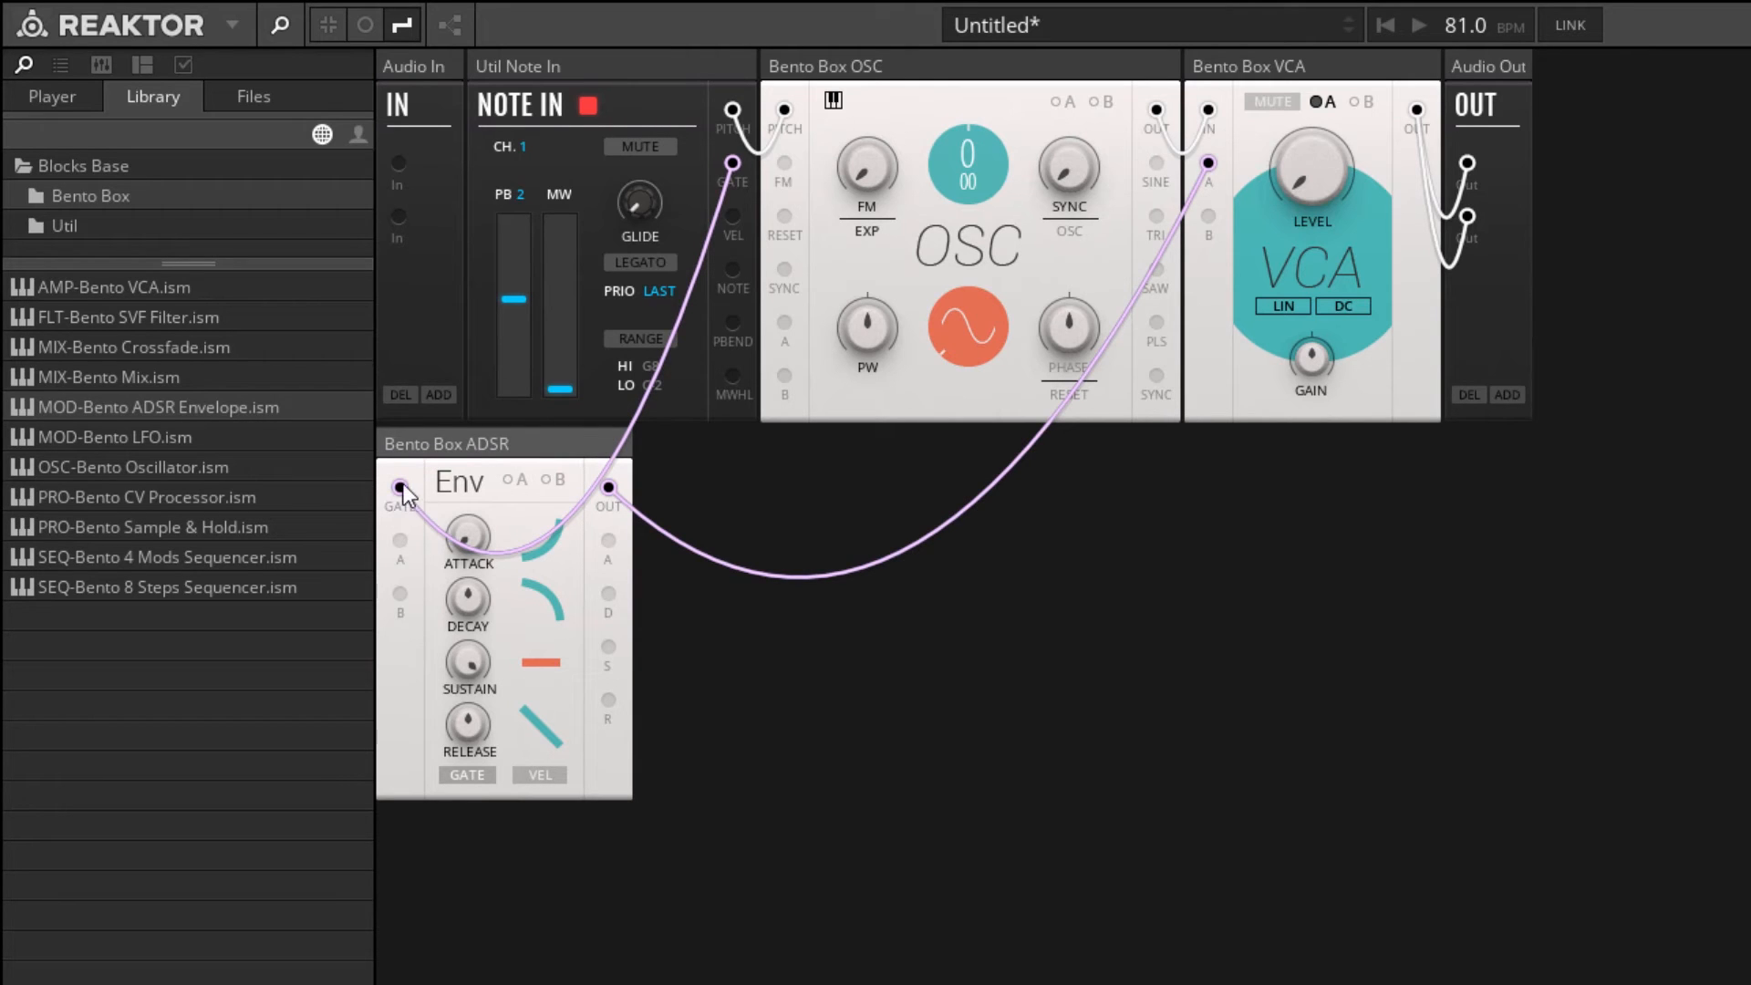
mouse_move(414, 498)
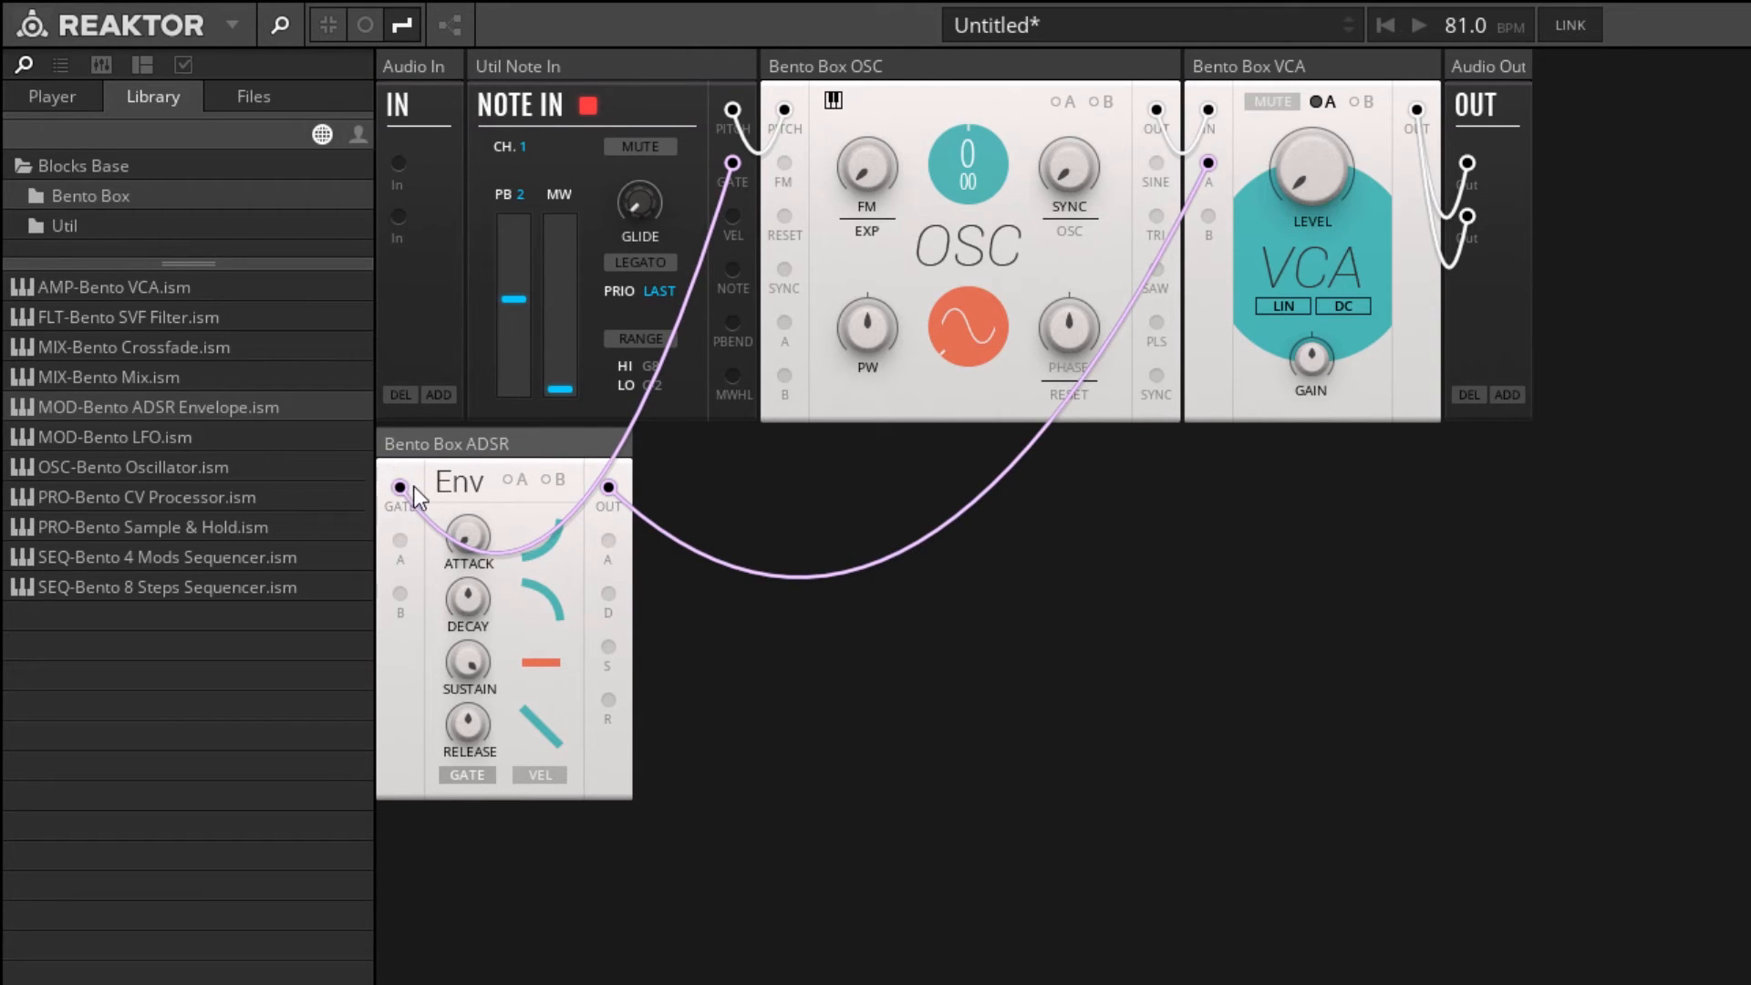
mouse_move(804, 590)
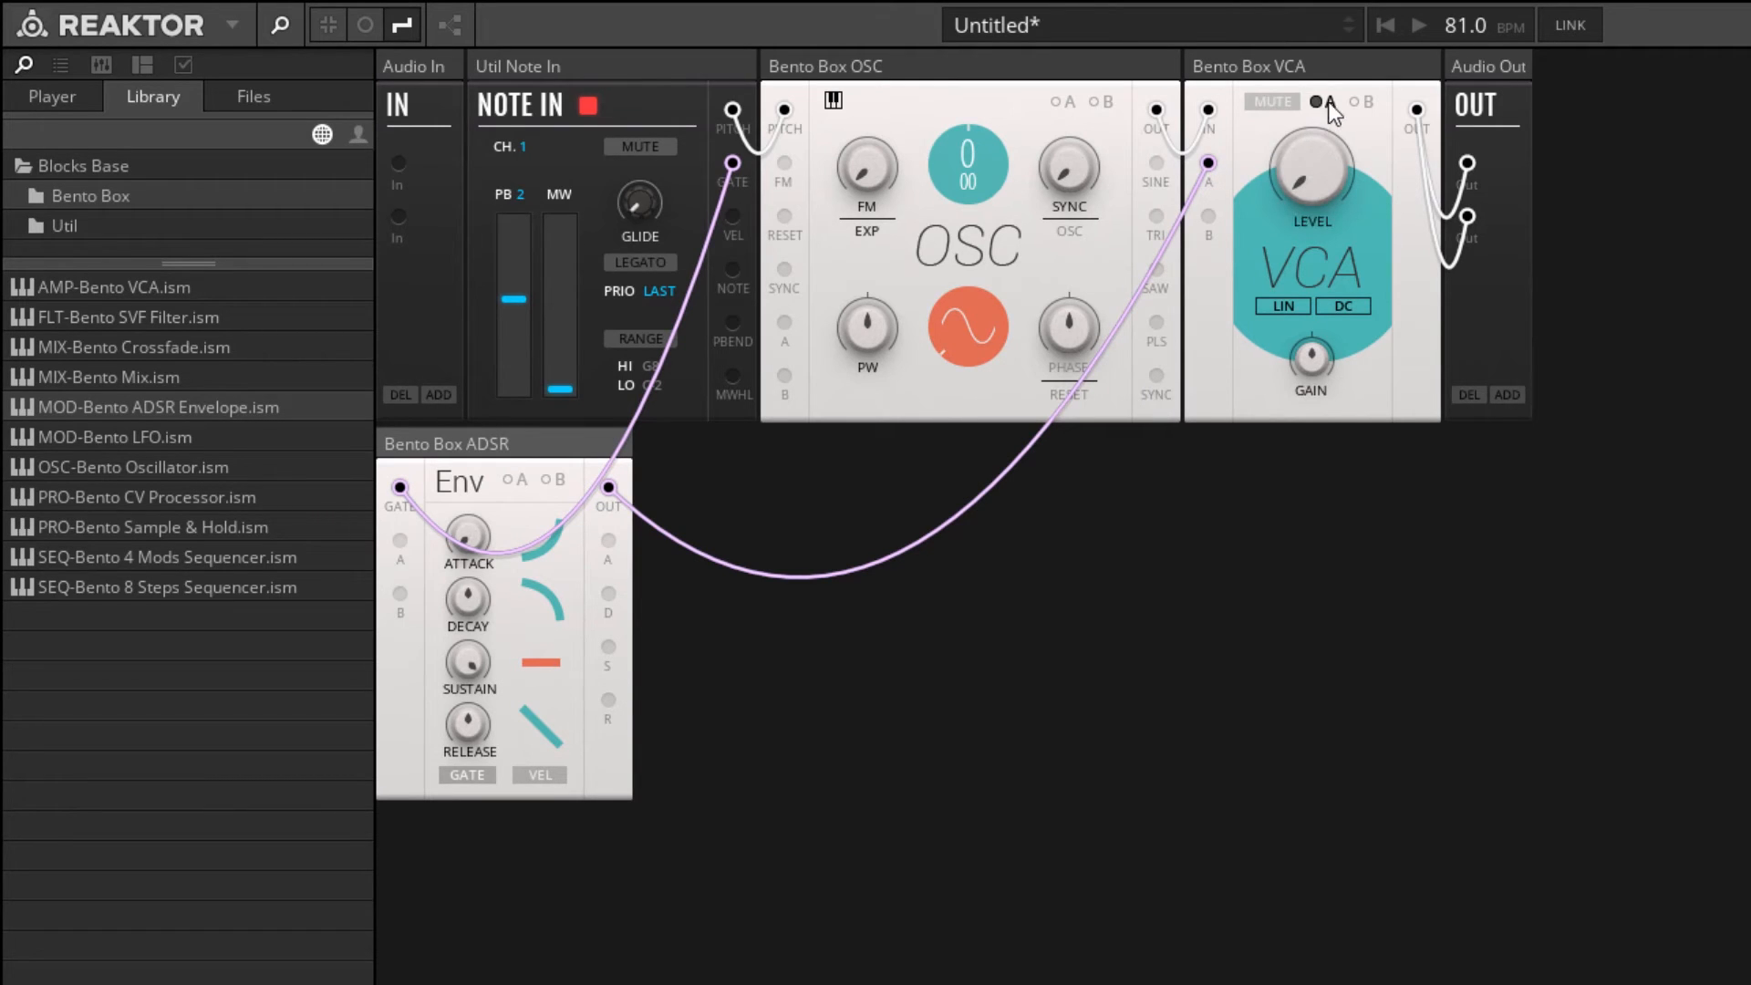
mouse_move(1318, 104)
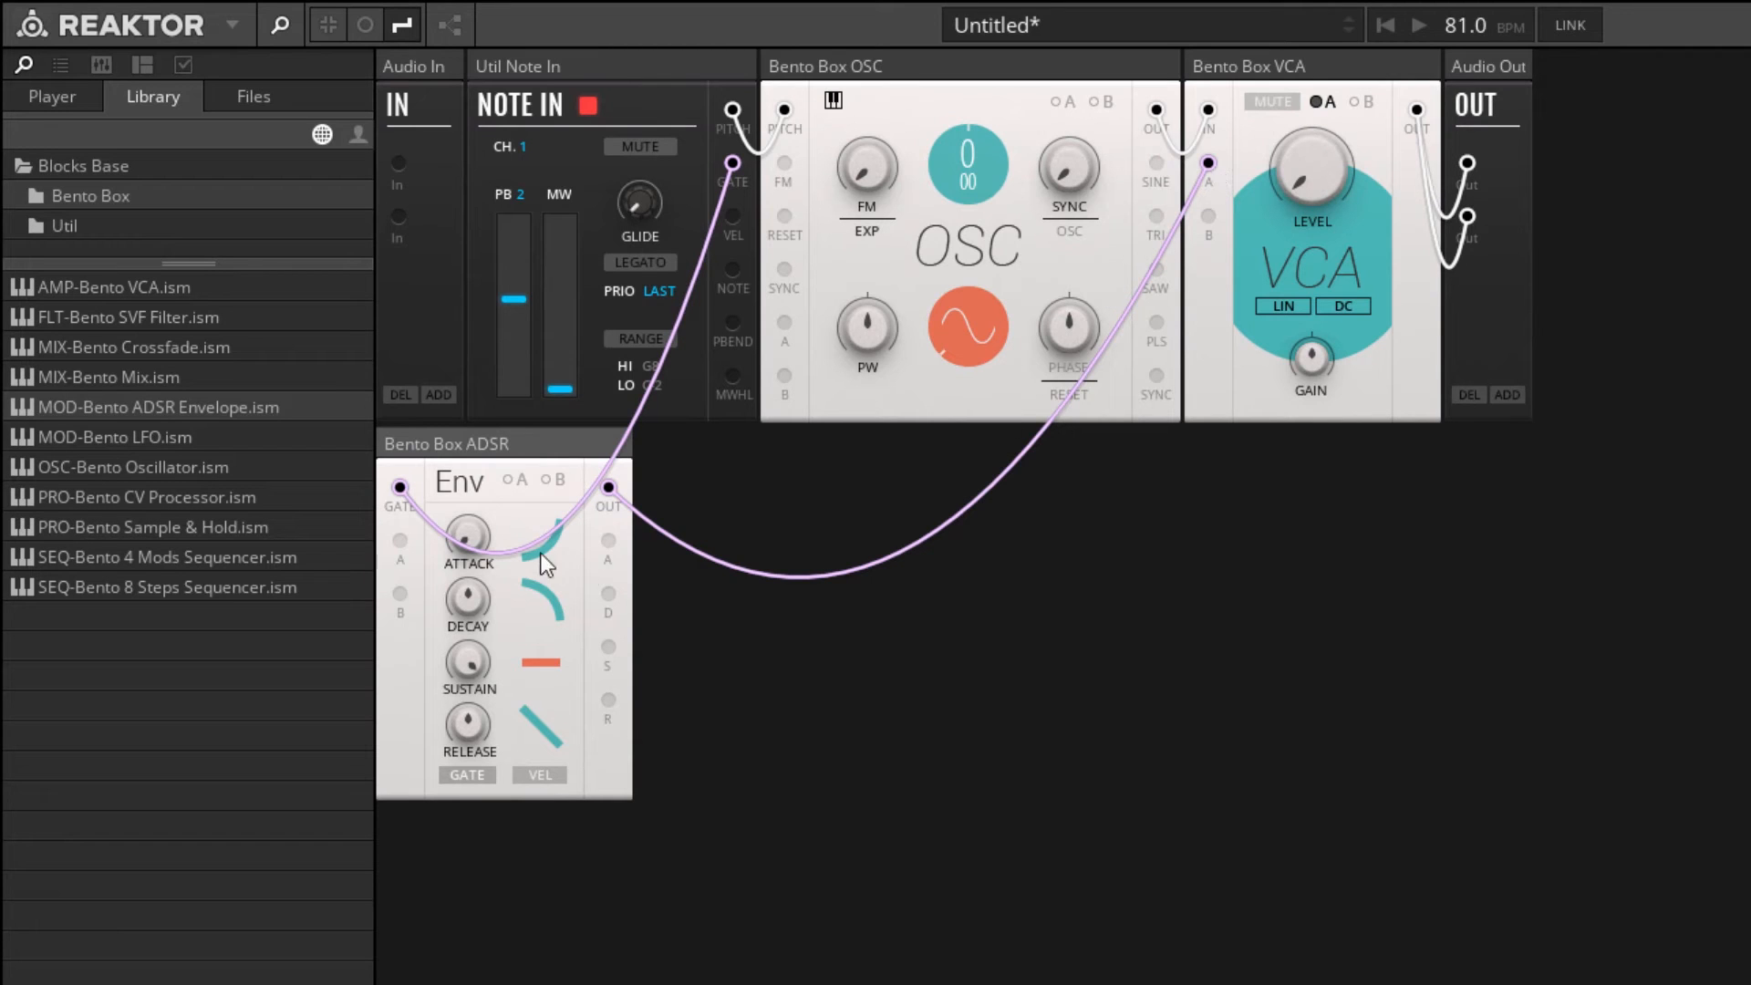
mouse_move(647, 547)
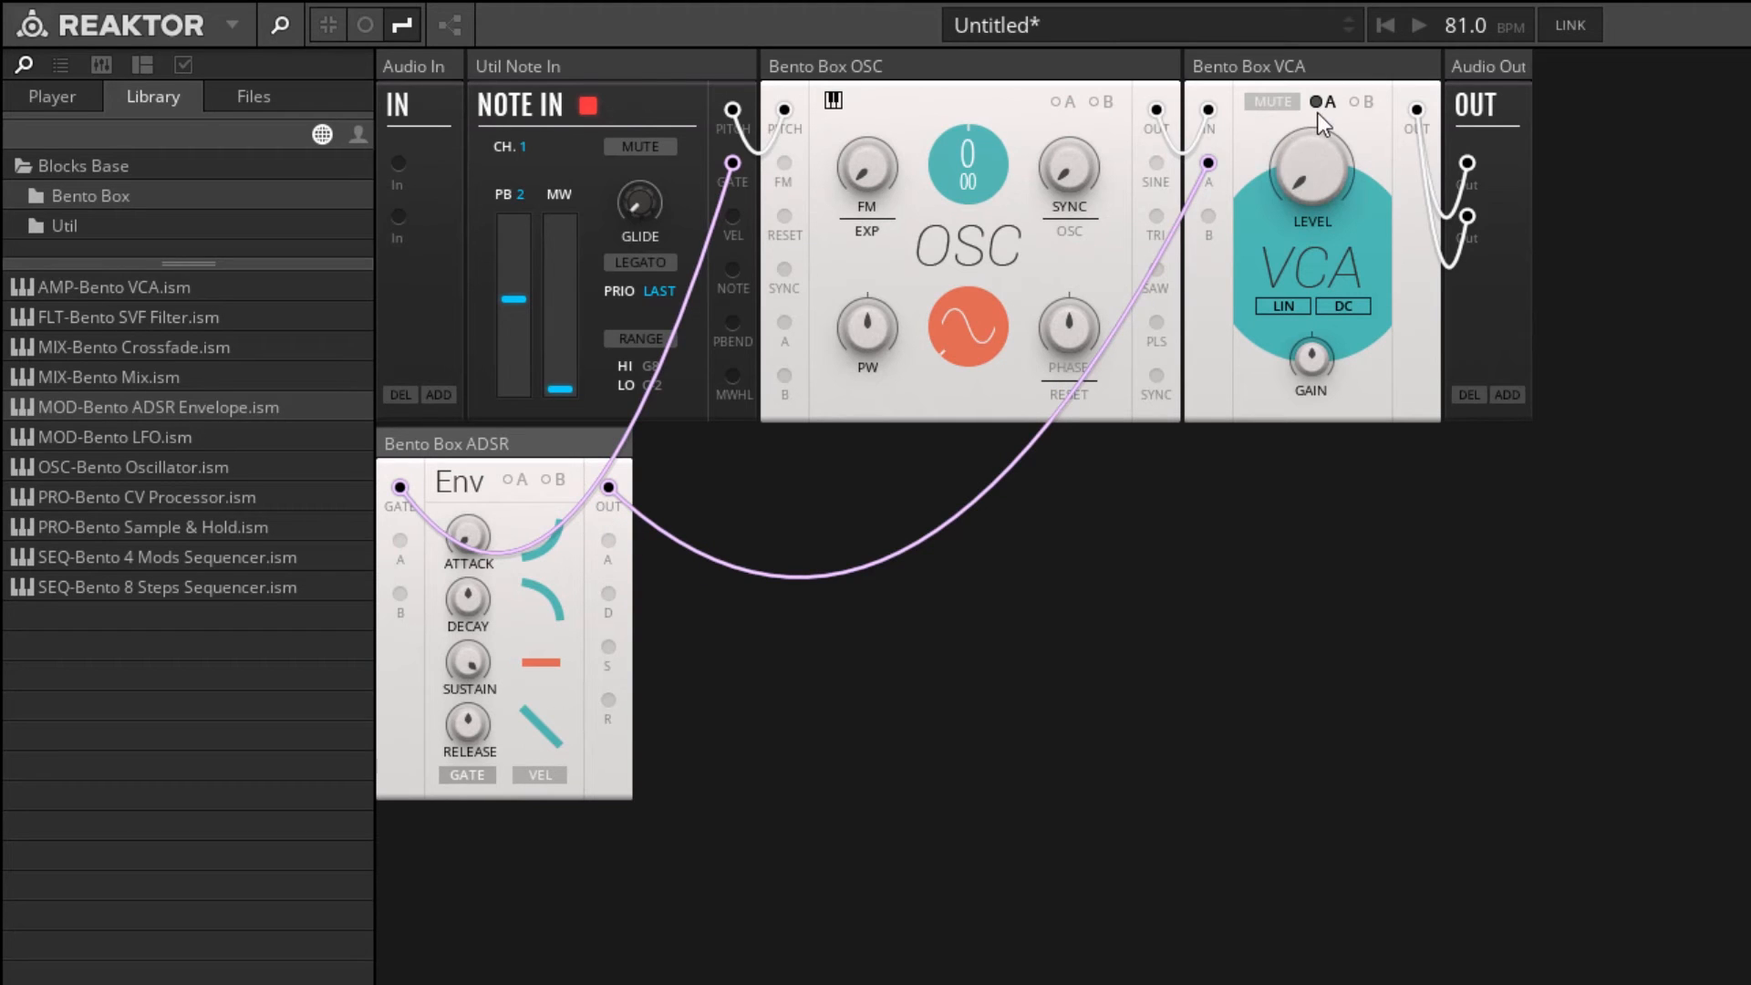
mouse_move(1317, 101)
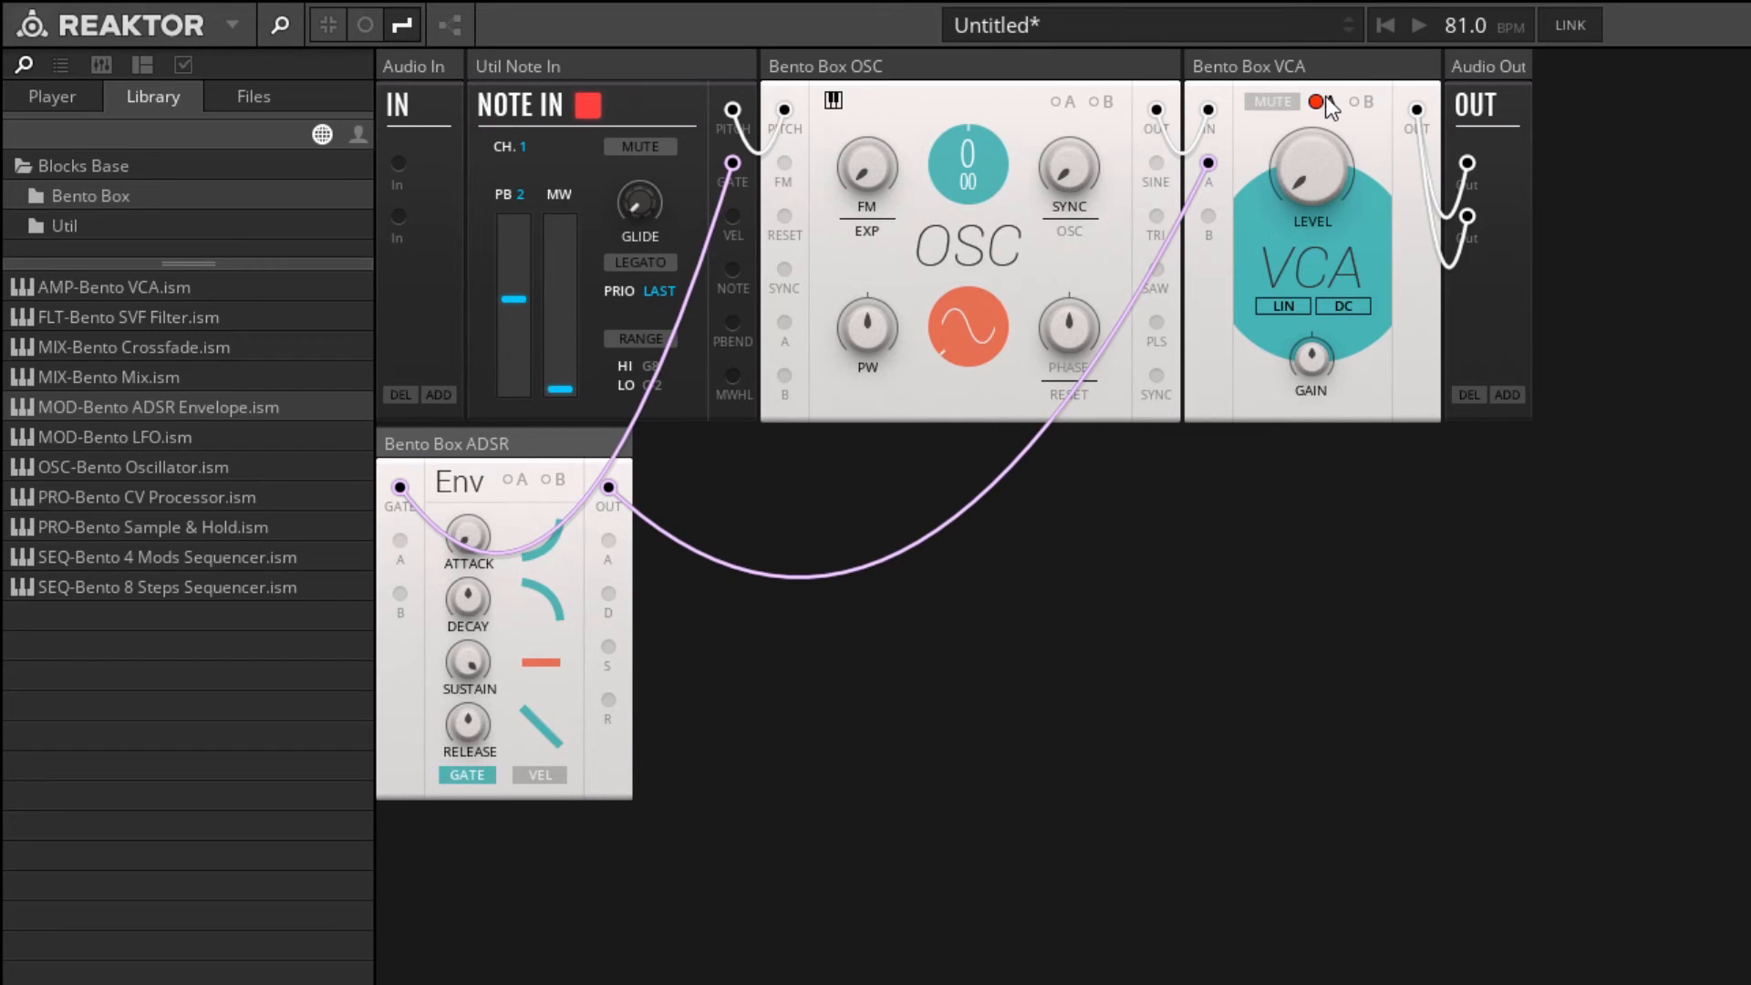
click(1315, 101)
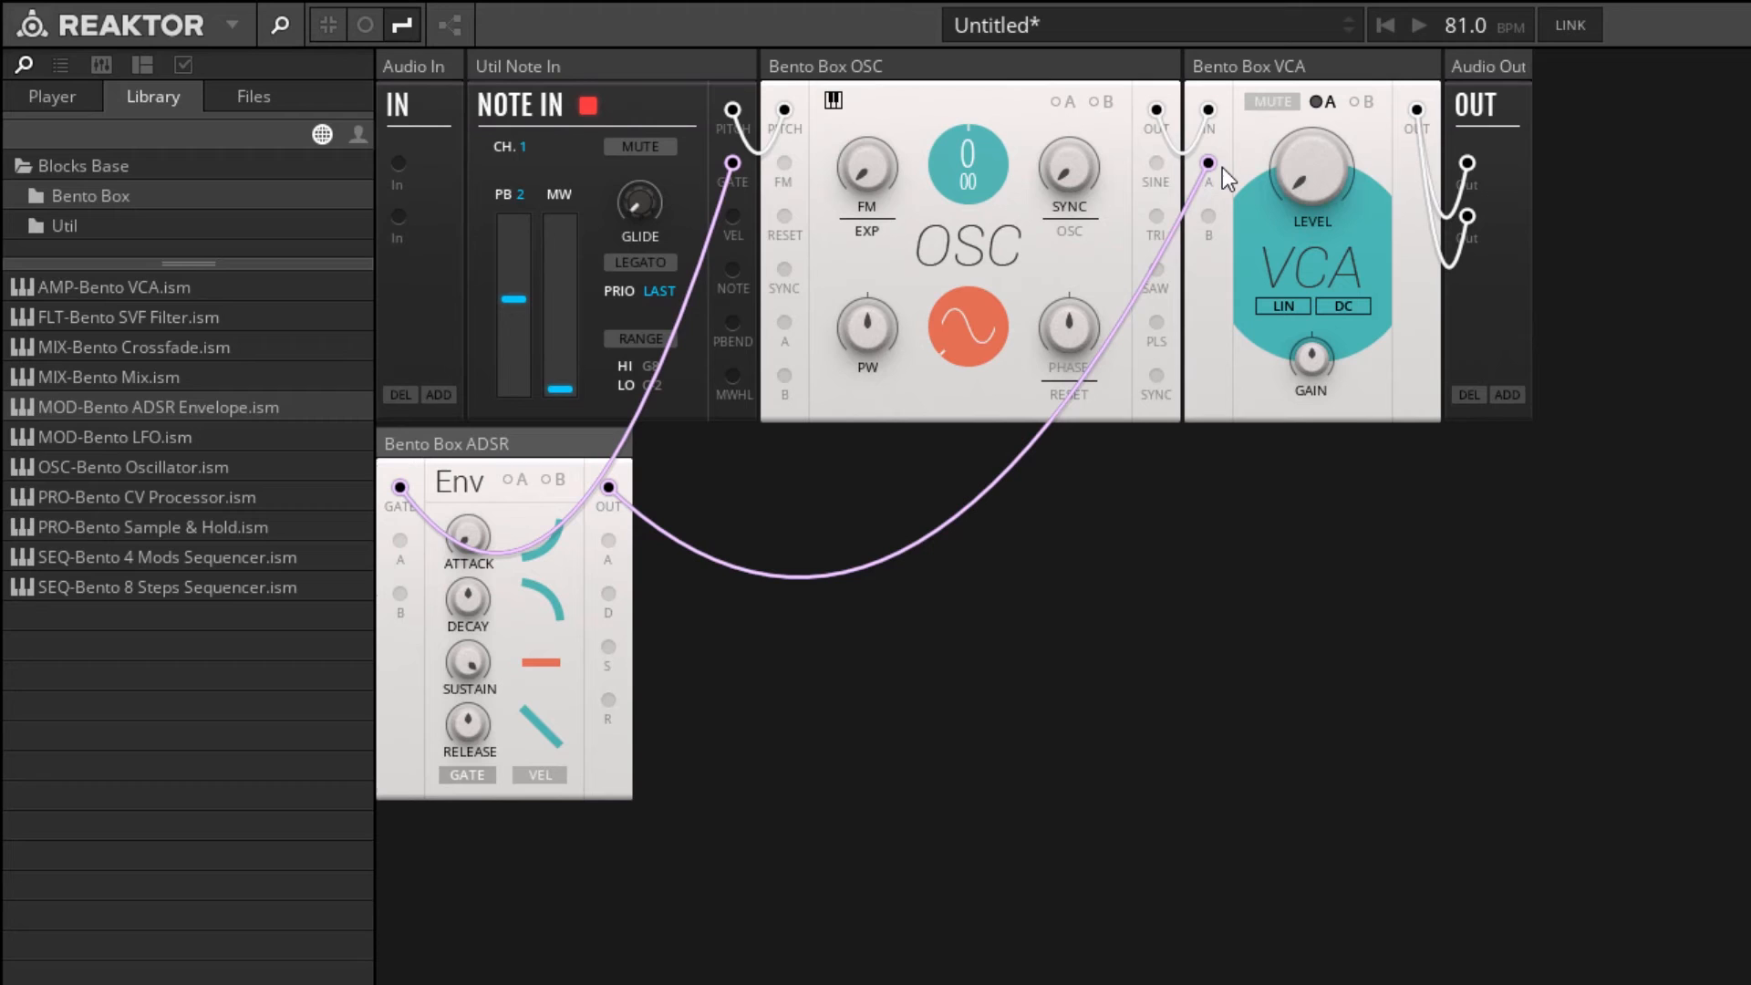
mouse_move(1254, 268)
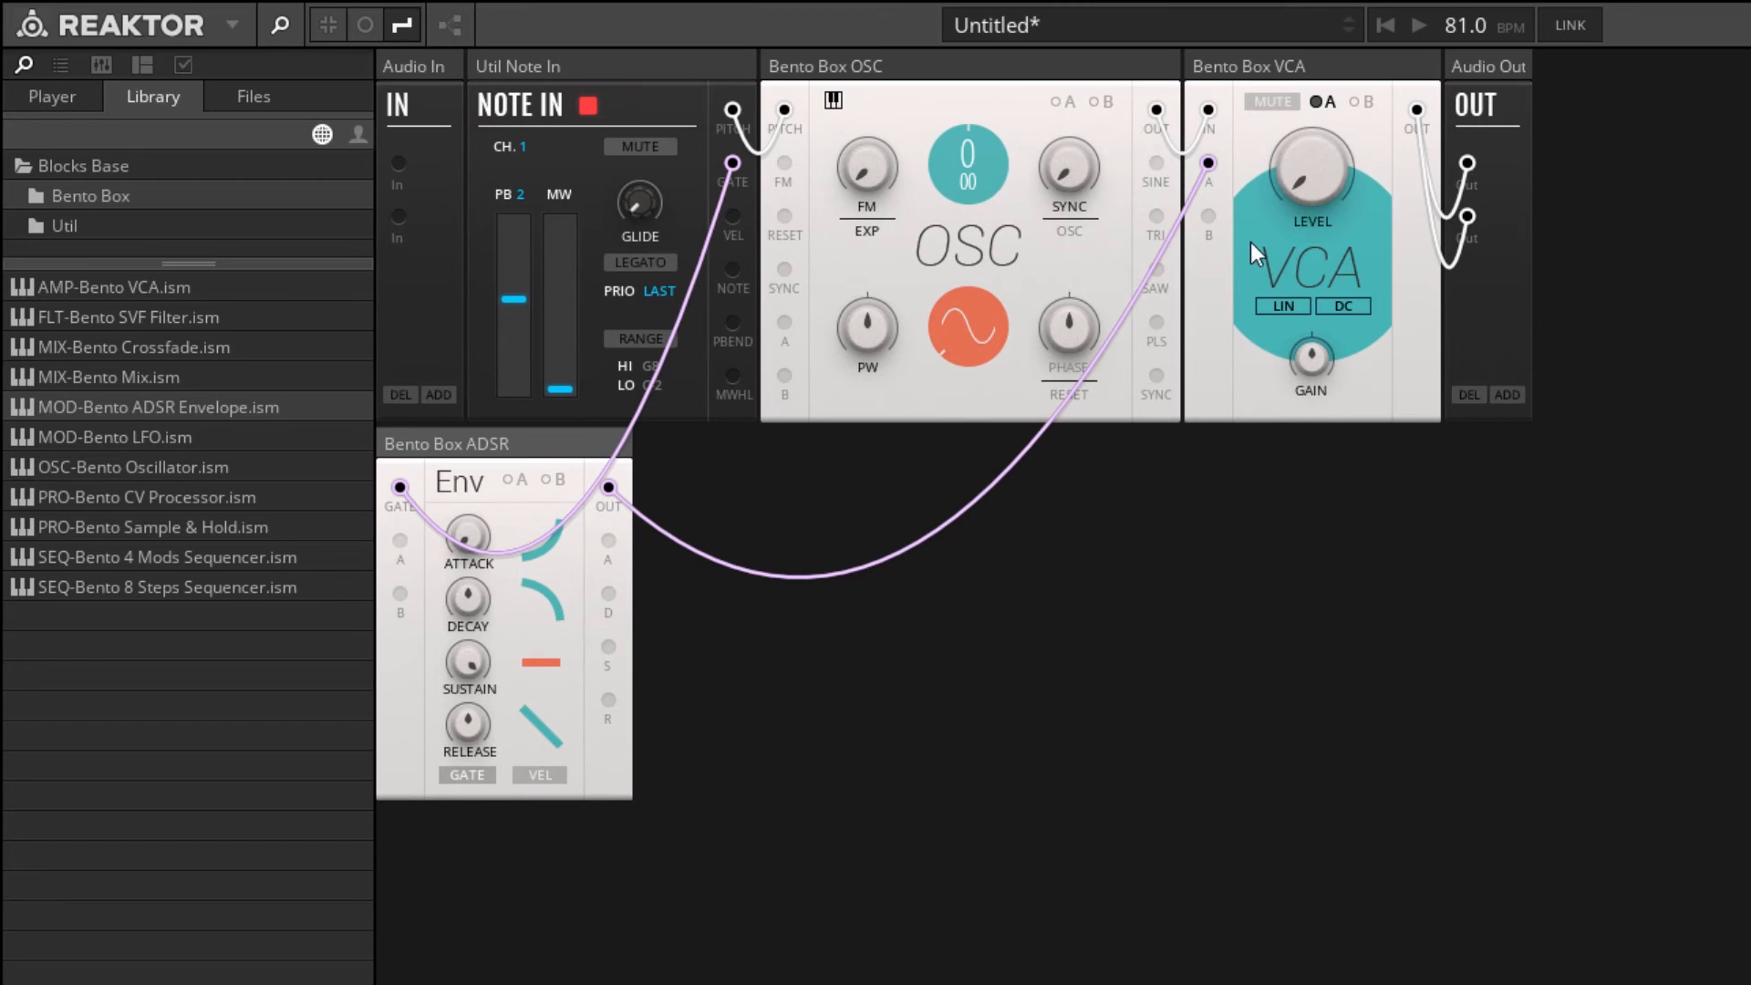
mouse_move(1368, 106)
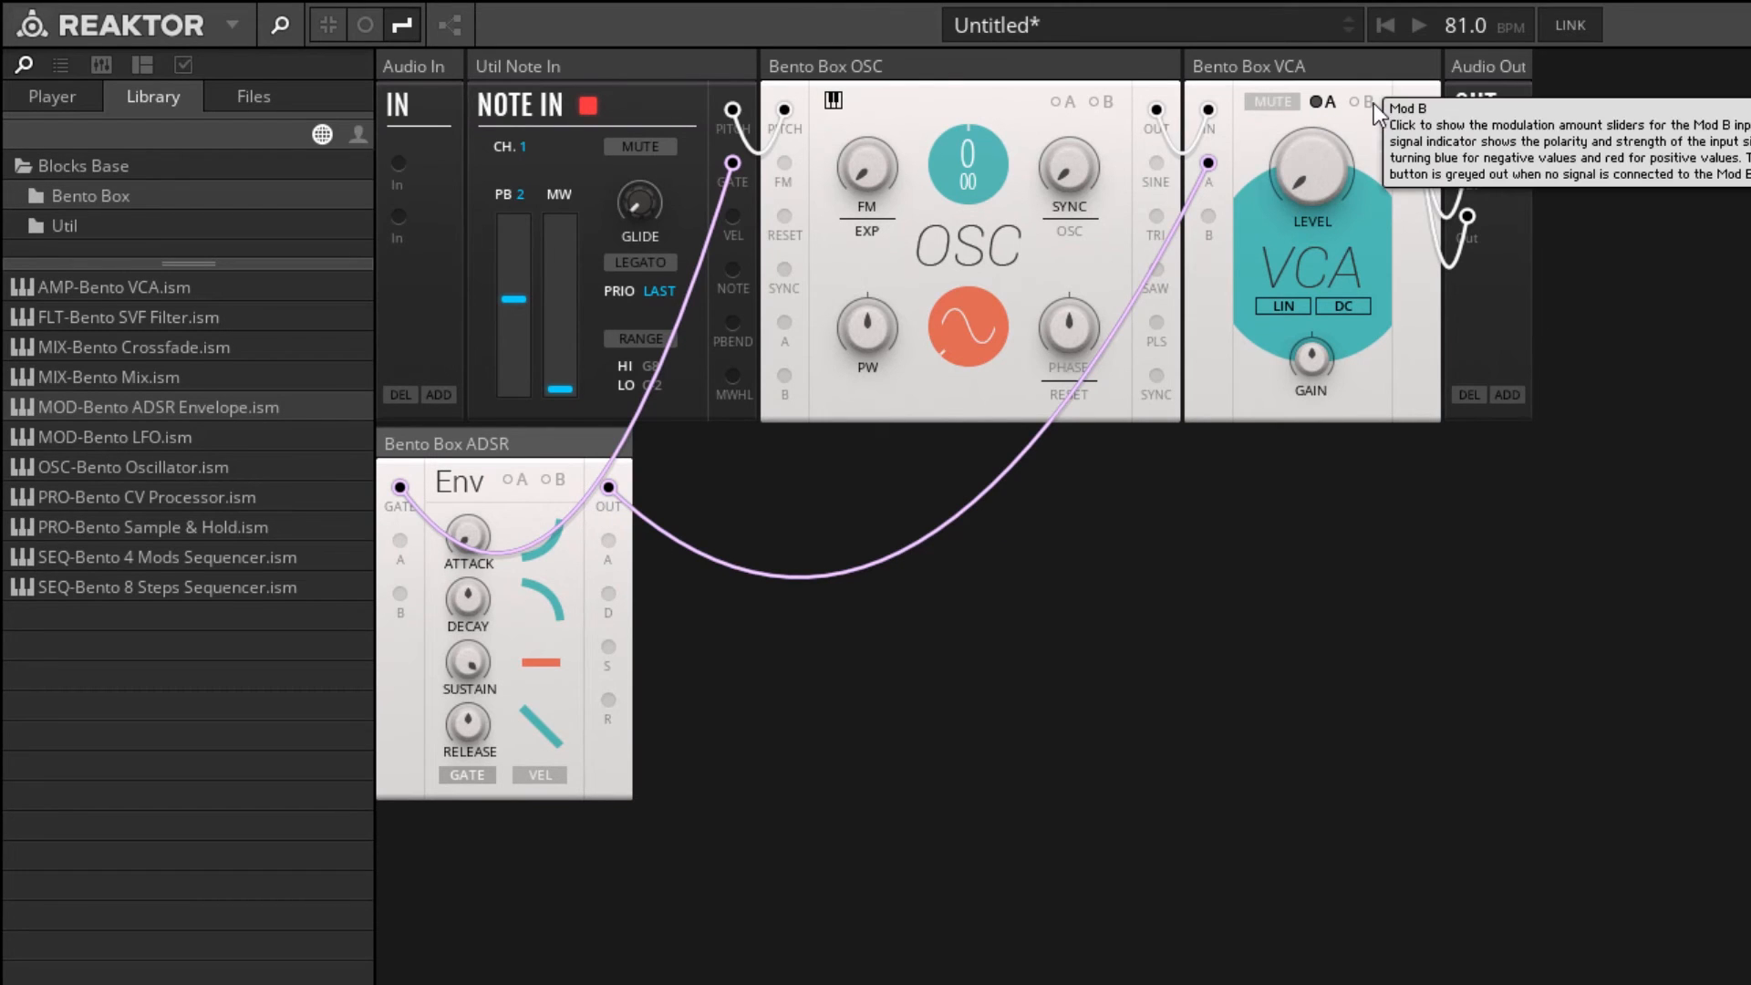
mouse_move(1321, 110)
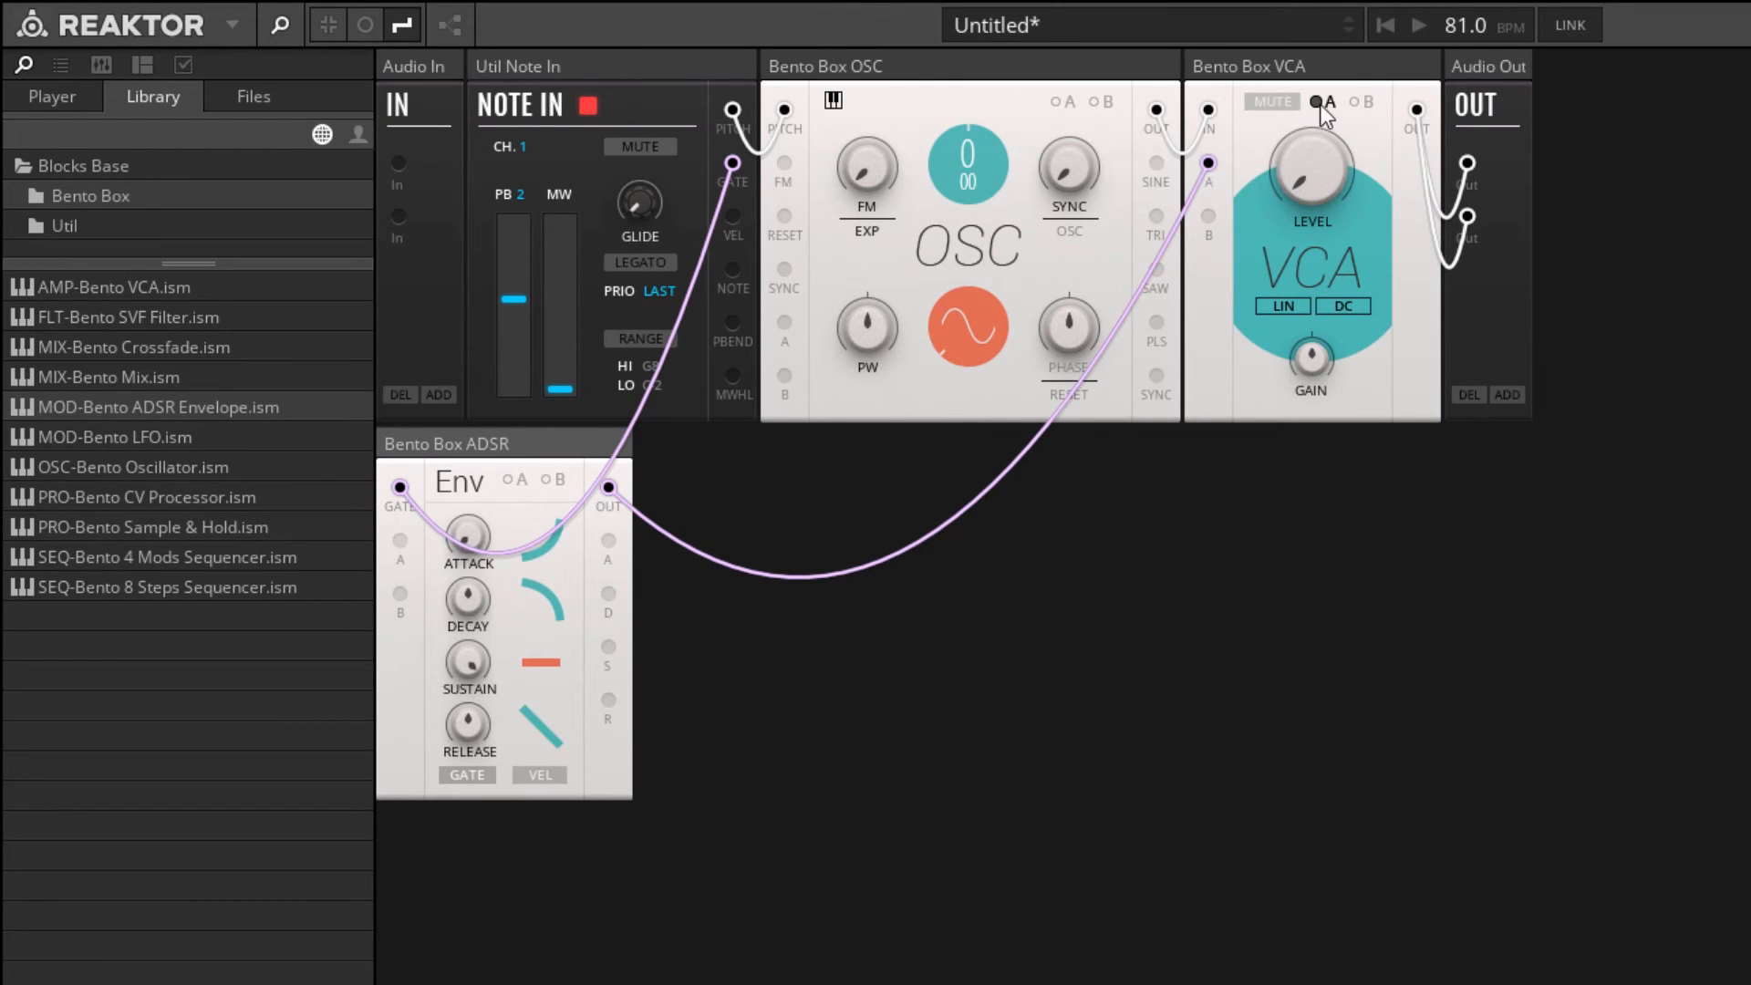
mouse_move(1317, 104)
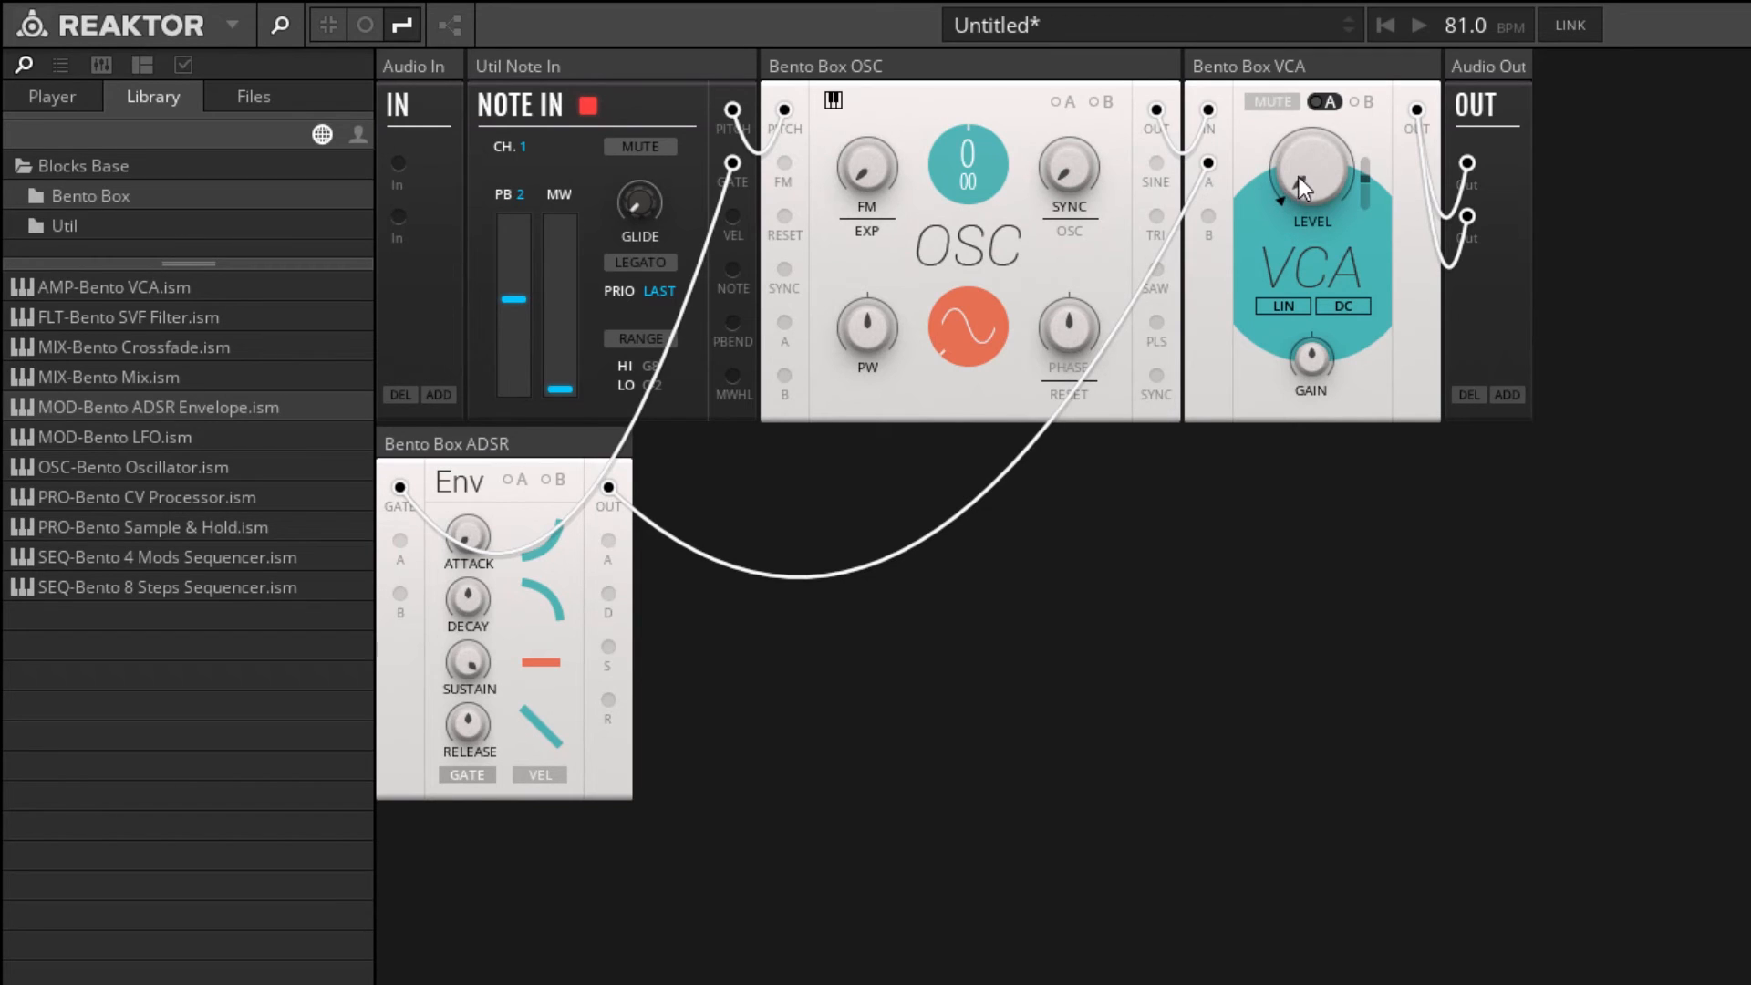
mouse_move(1284, 200)
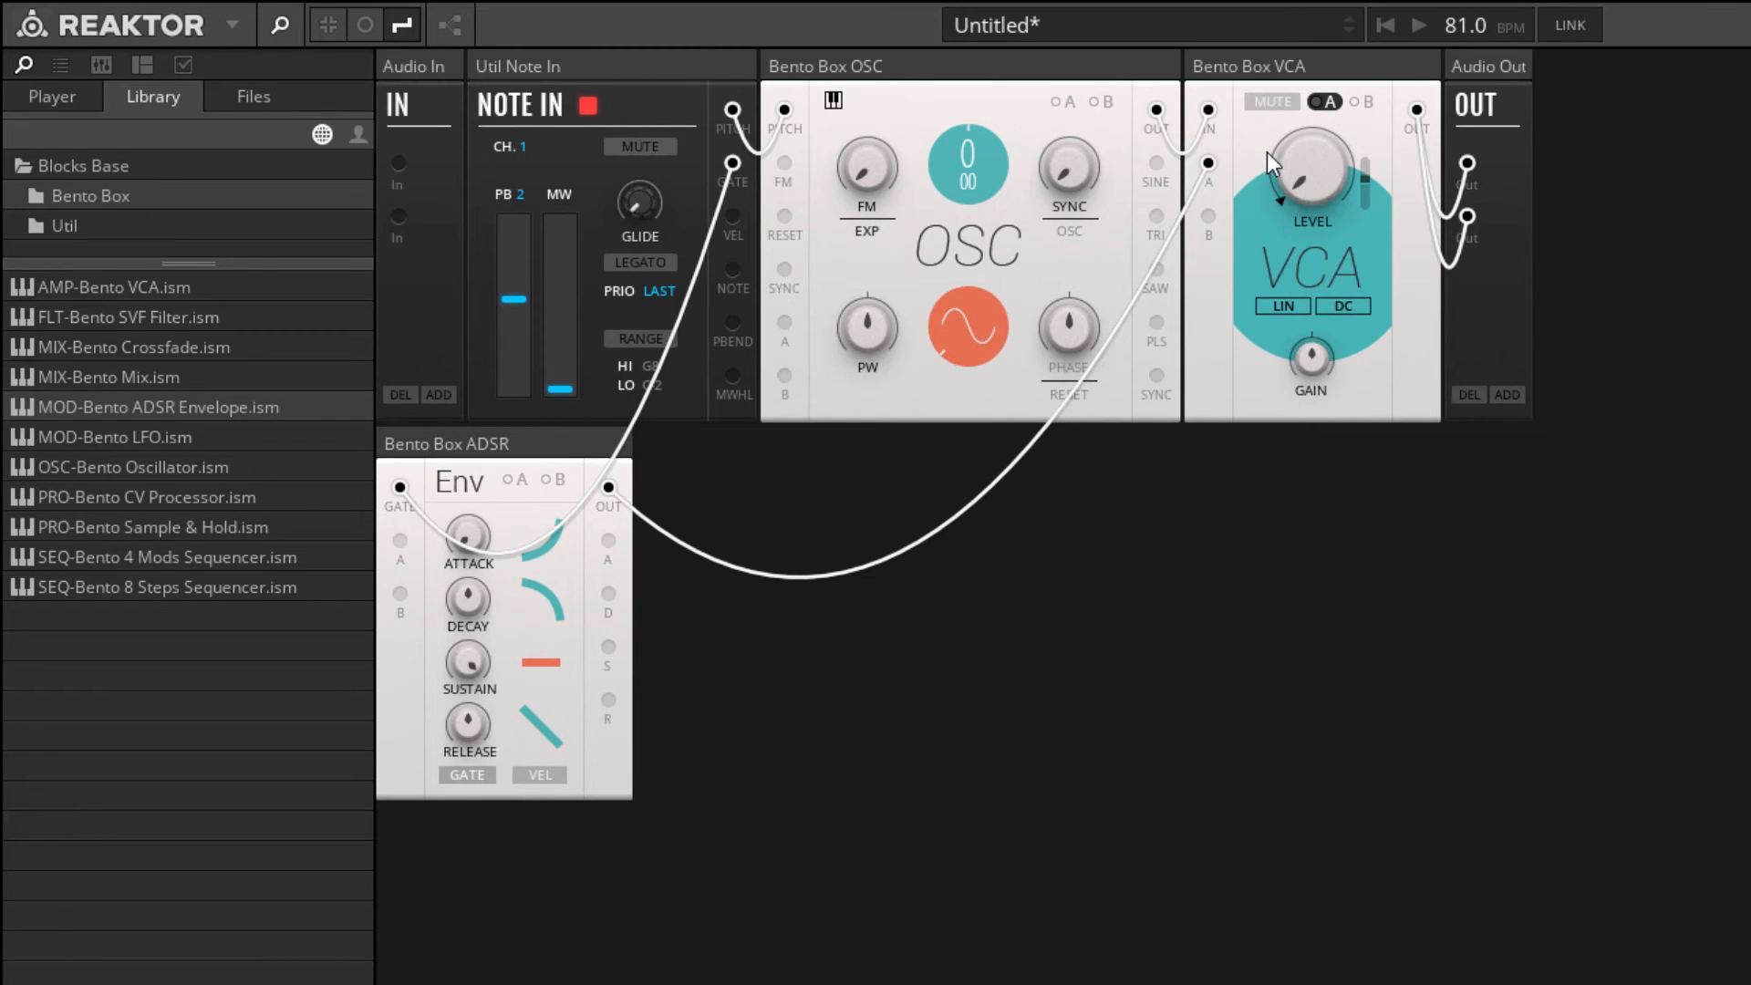
mouse_move(1277, 150)
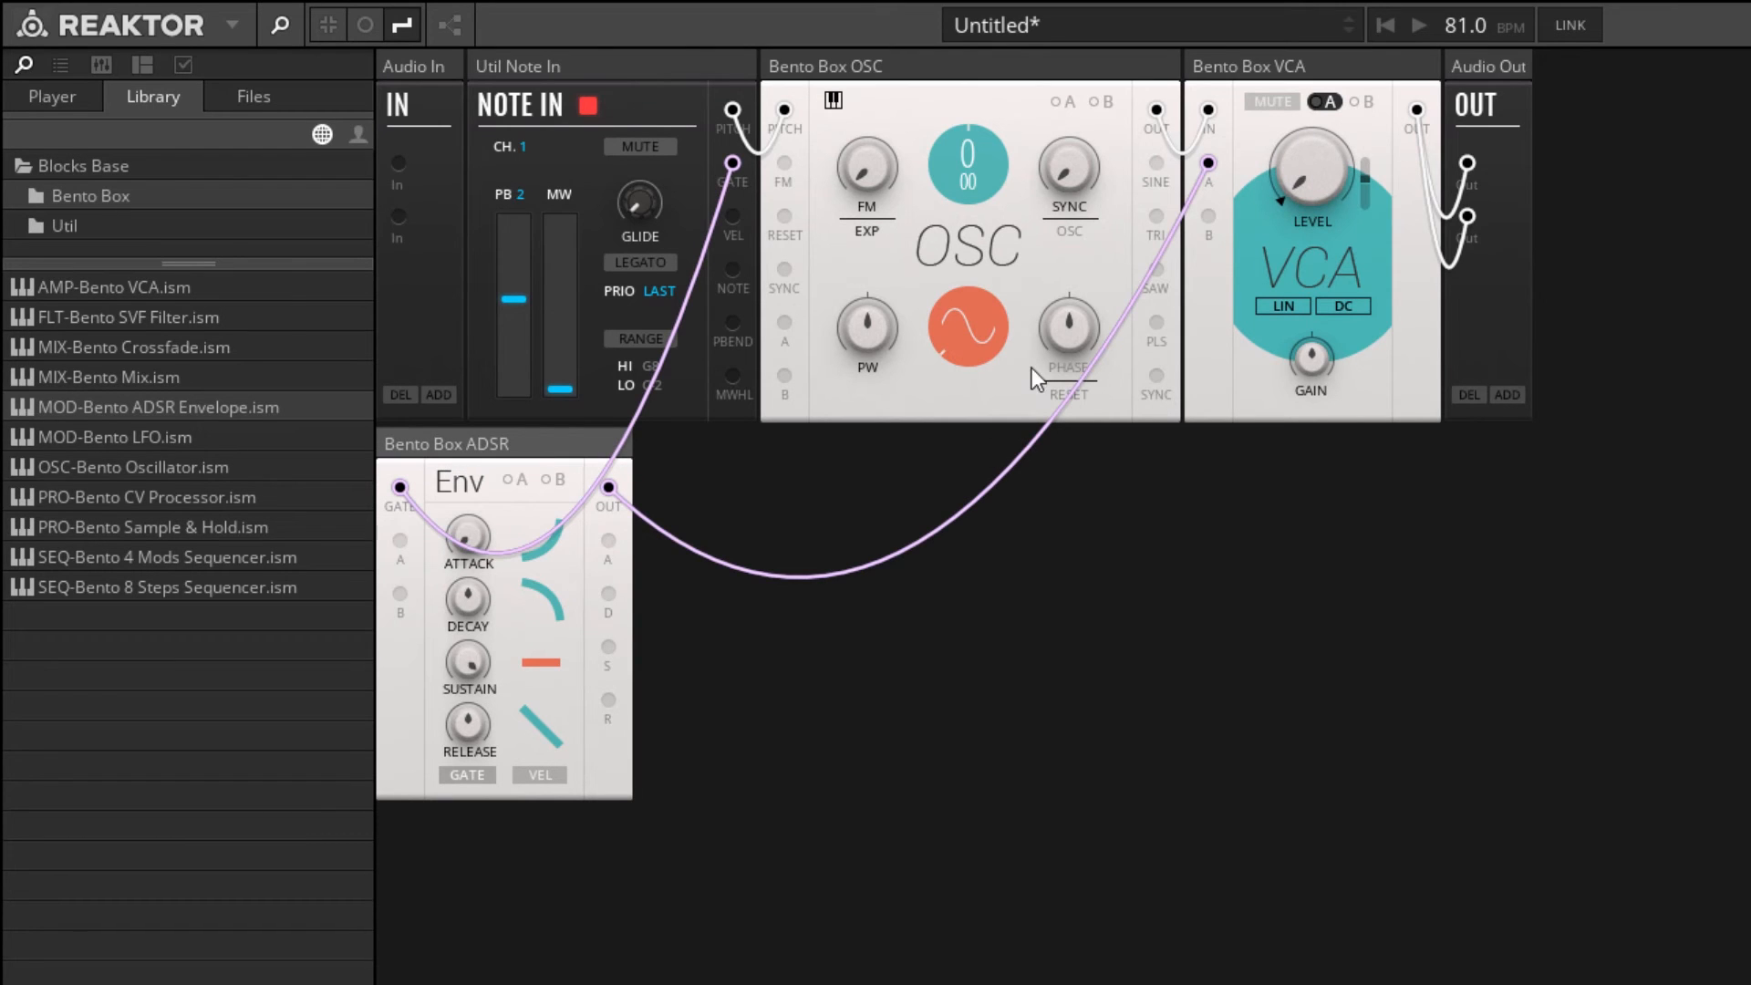
mouse_move(1363, 198)
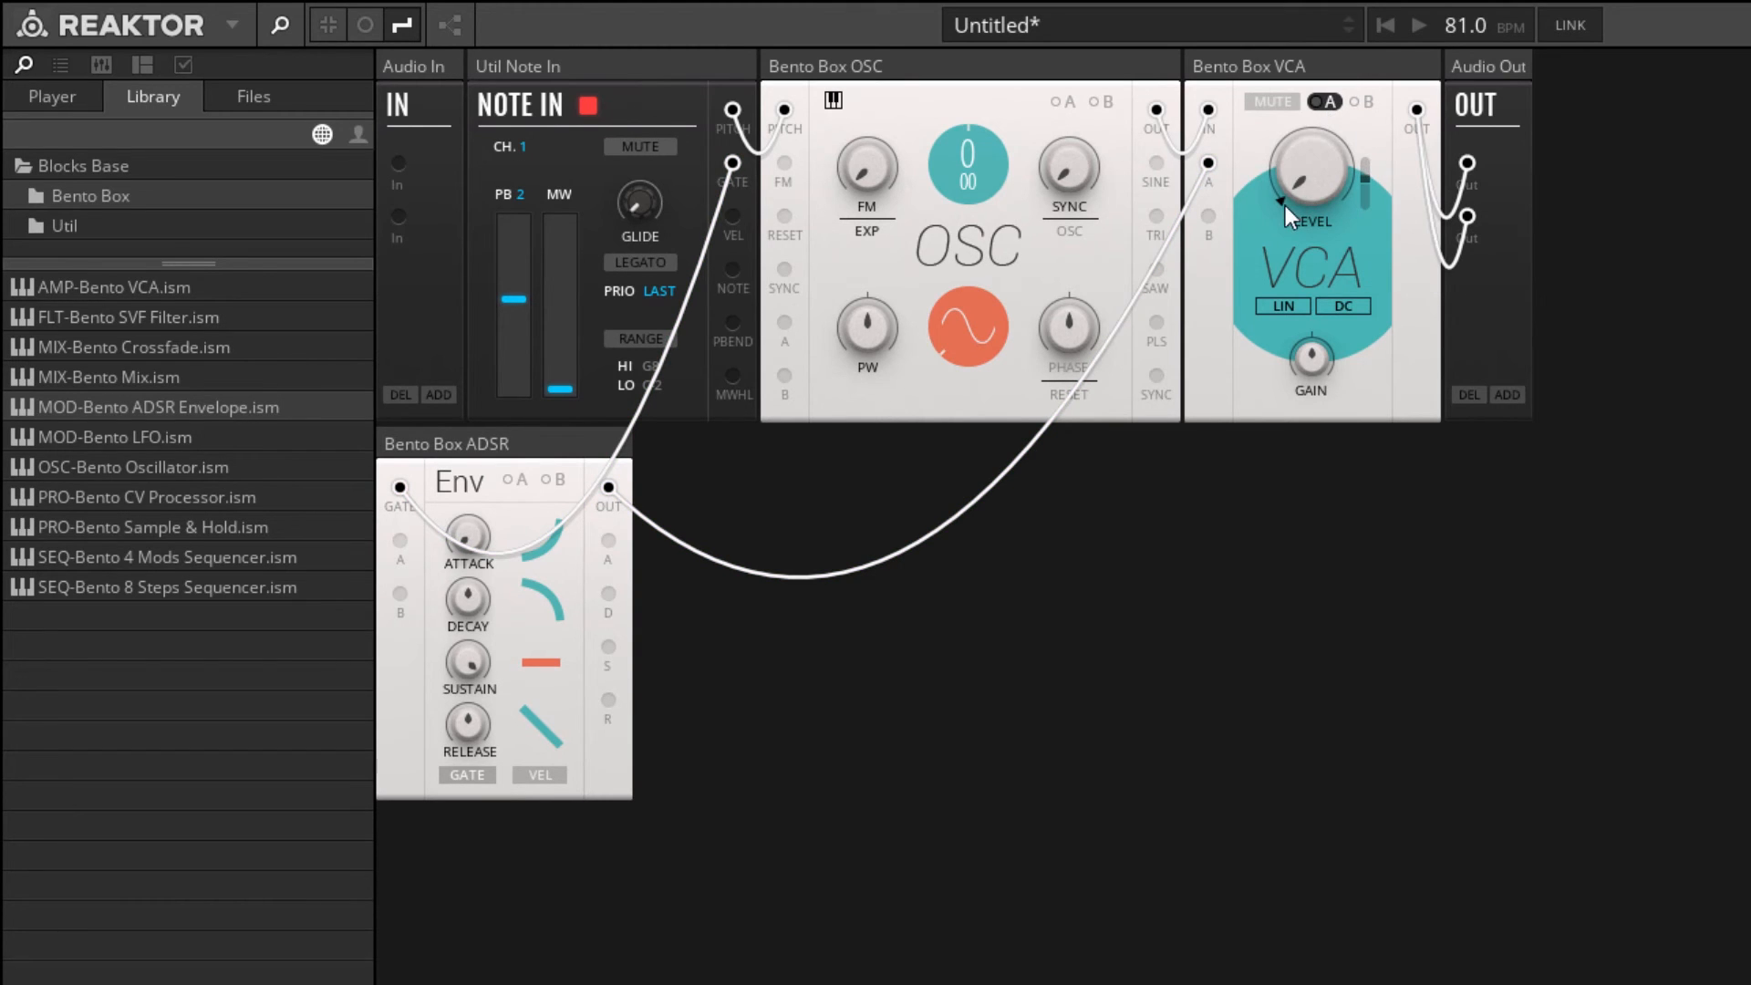
mouse_move(1280, 184)
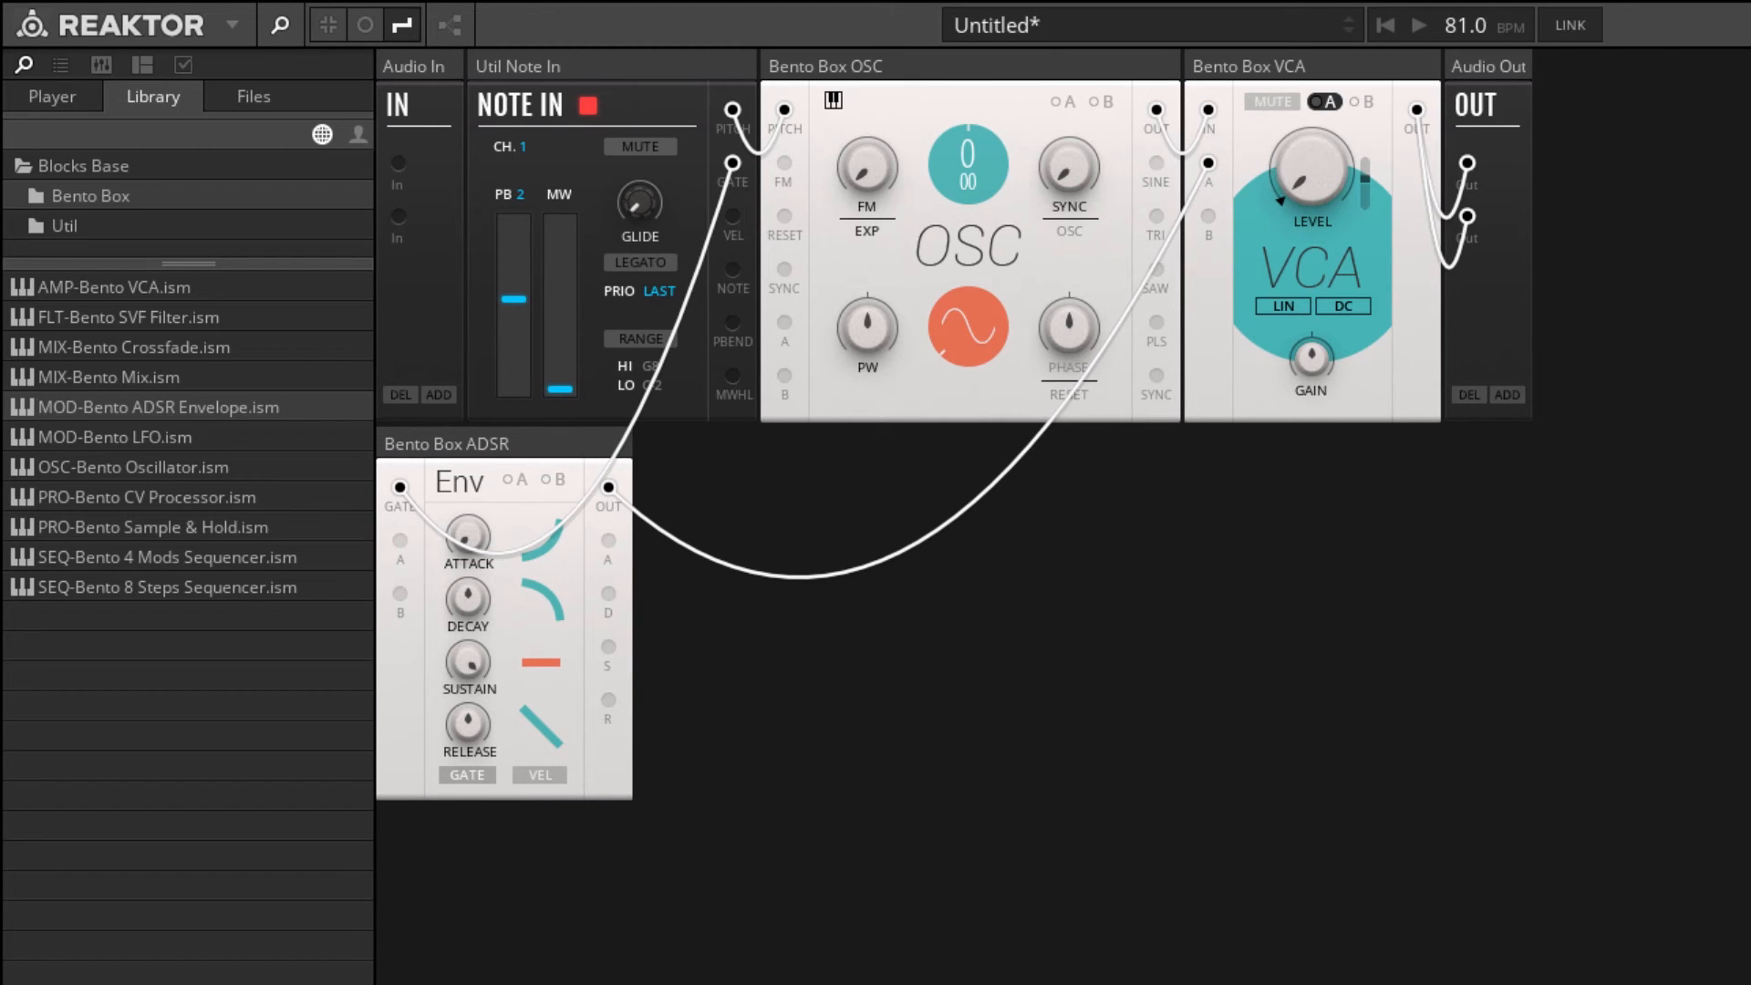
mouse_move(1531, 100)
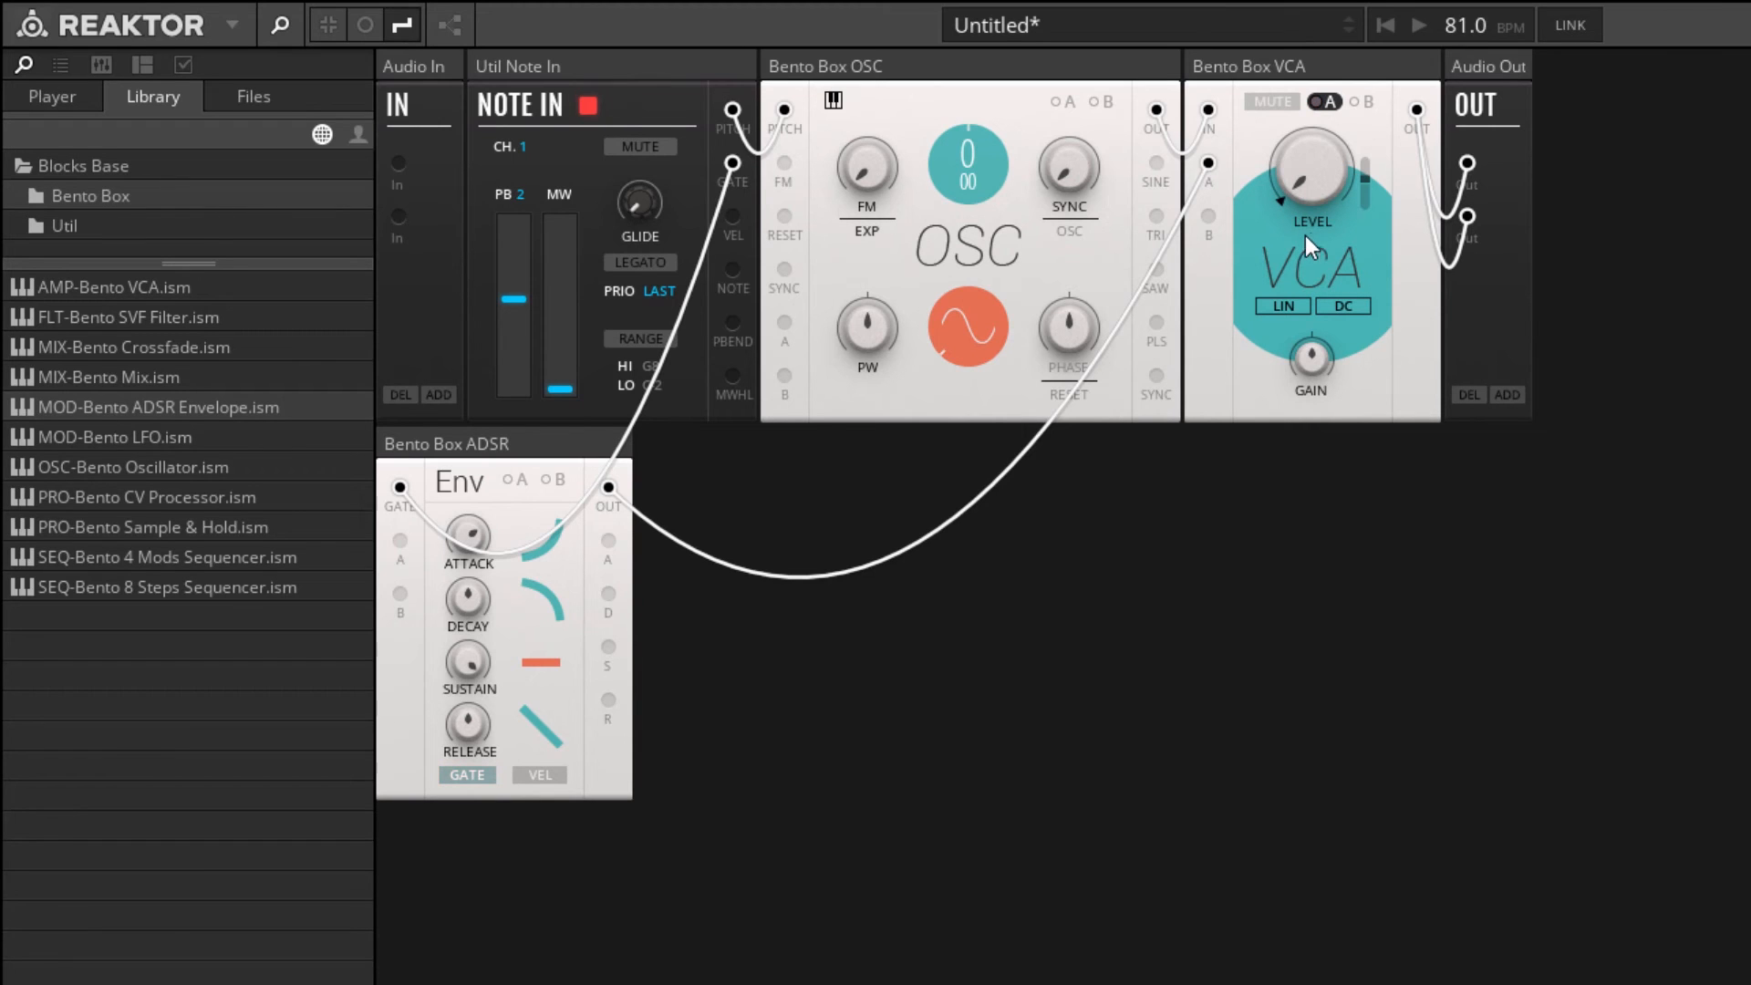
mouse_move(1061, 123)
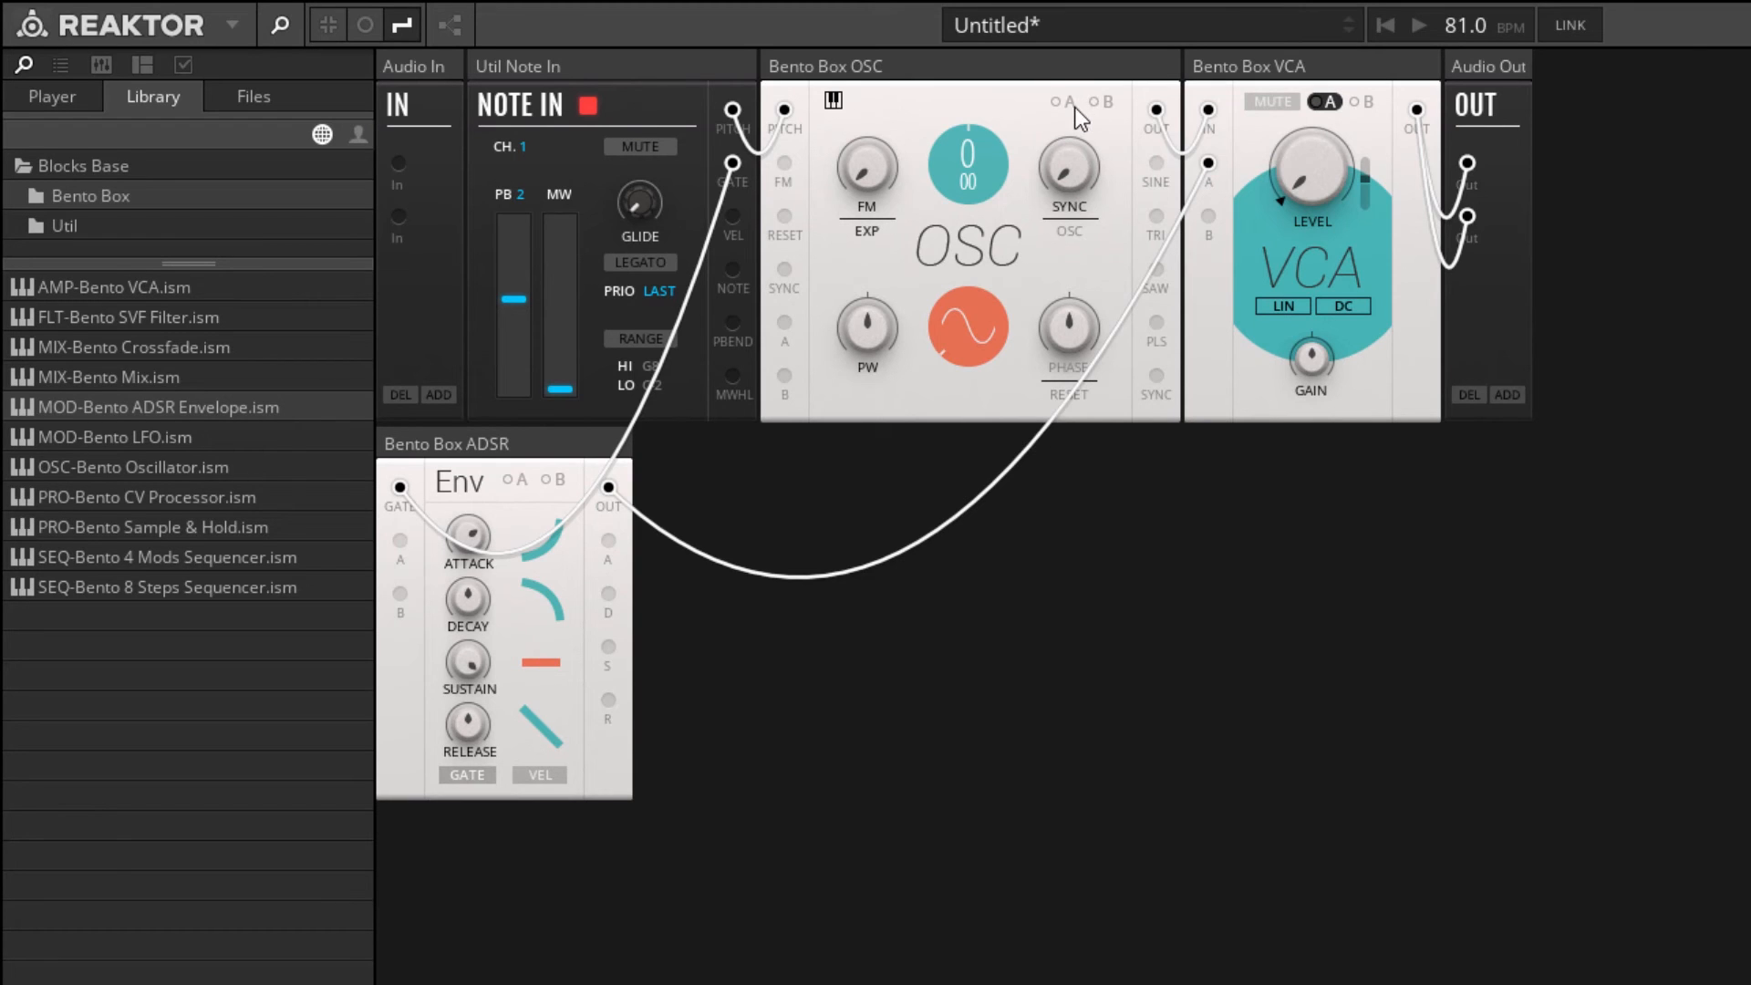
mouse_move(1063, 103)
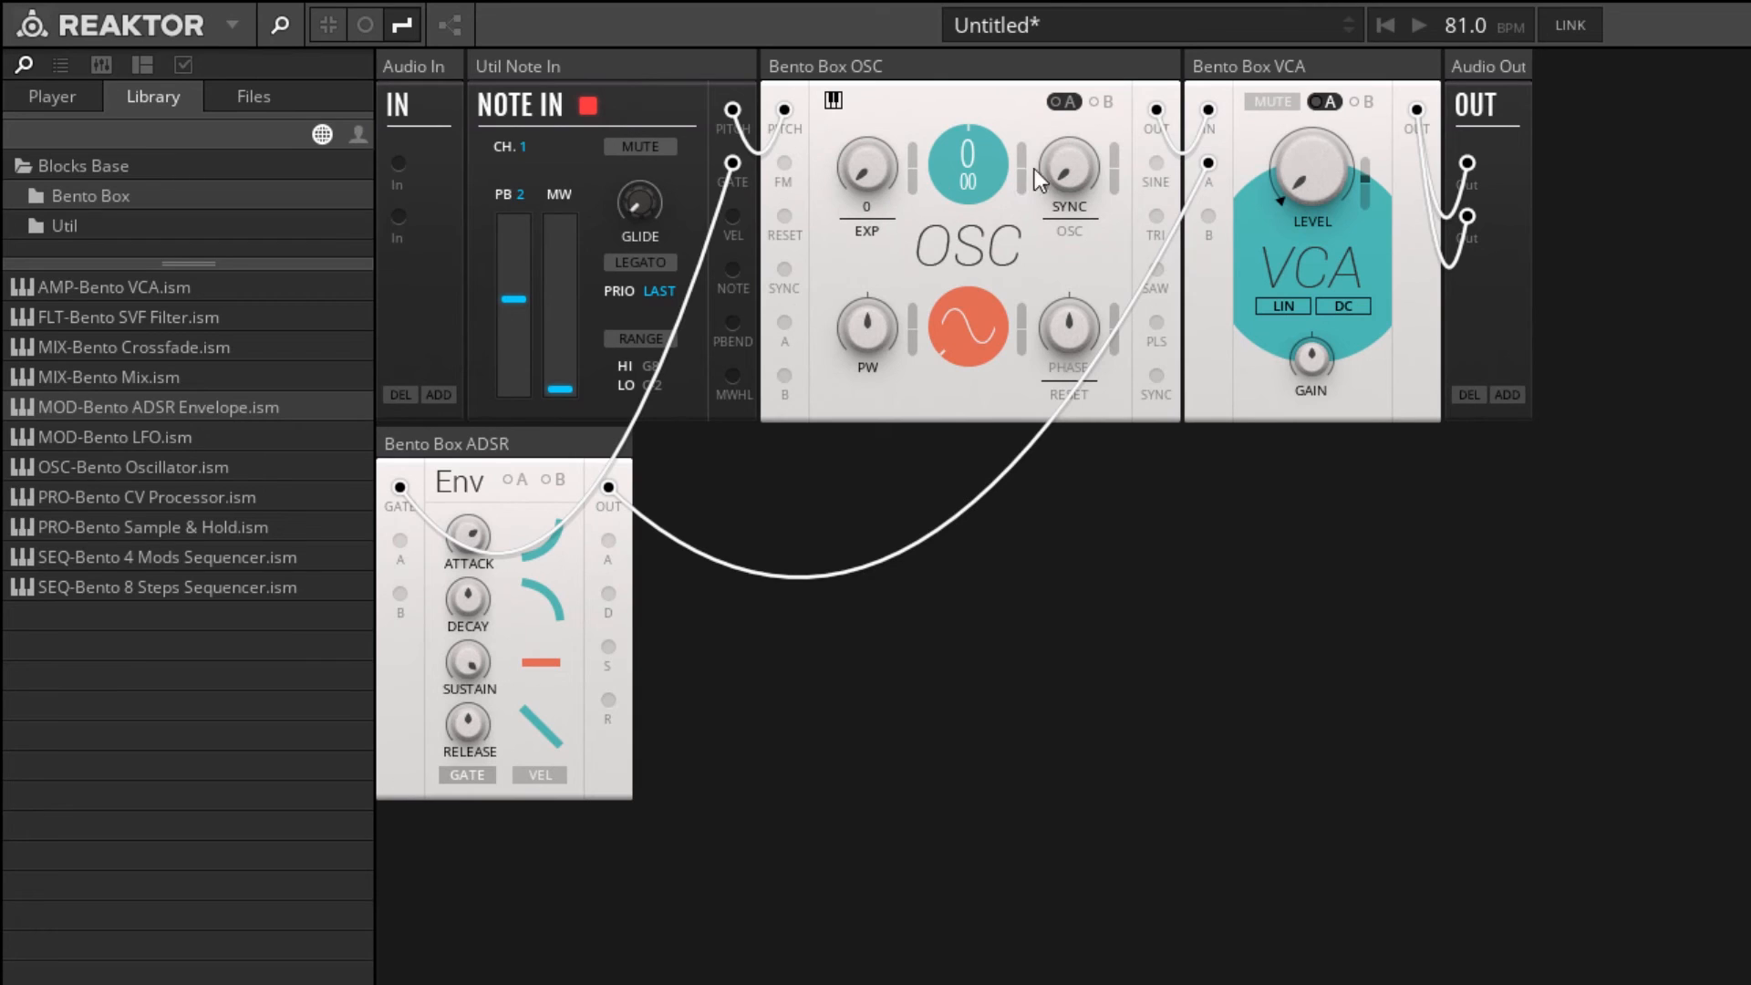
mouse_move(887, 186)
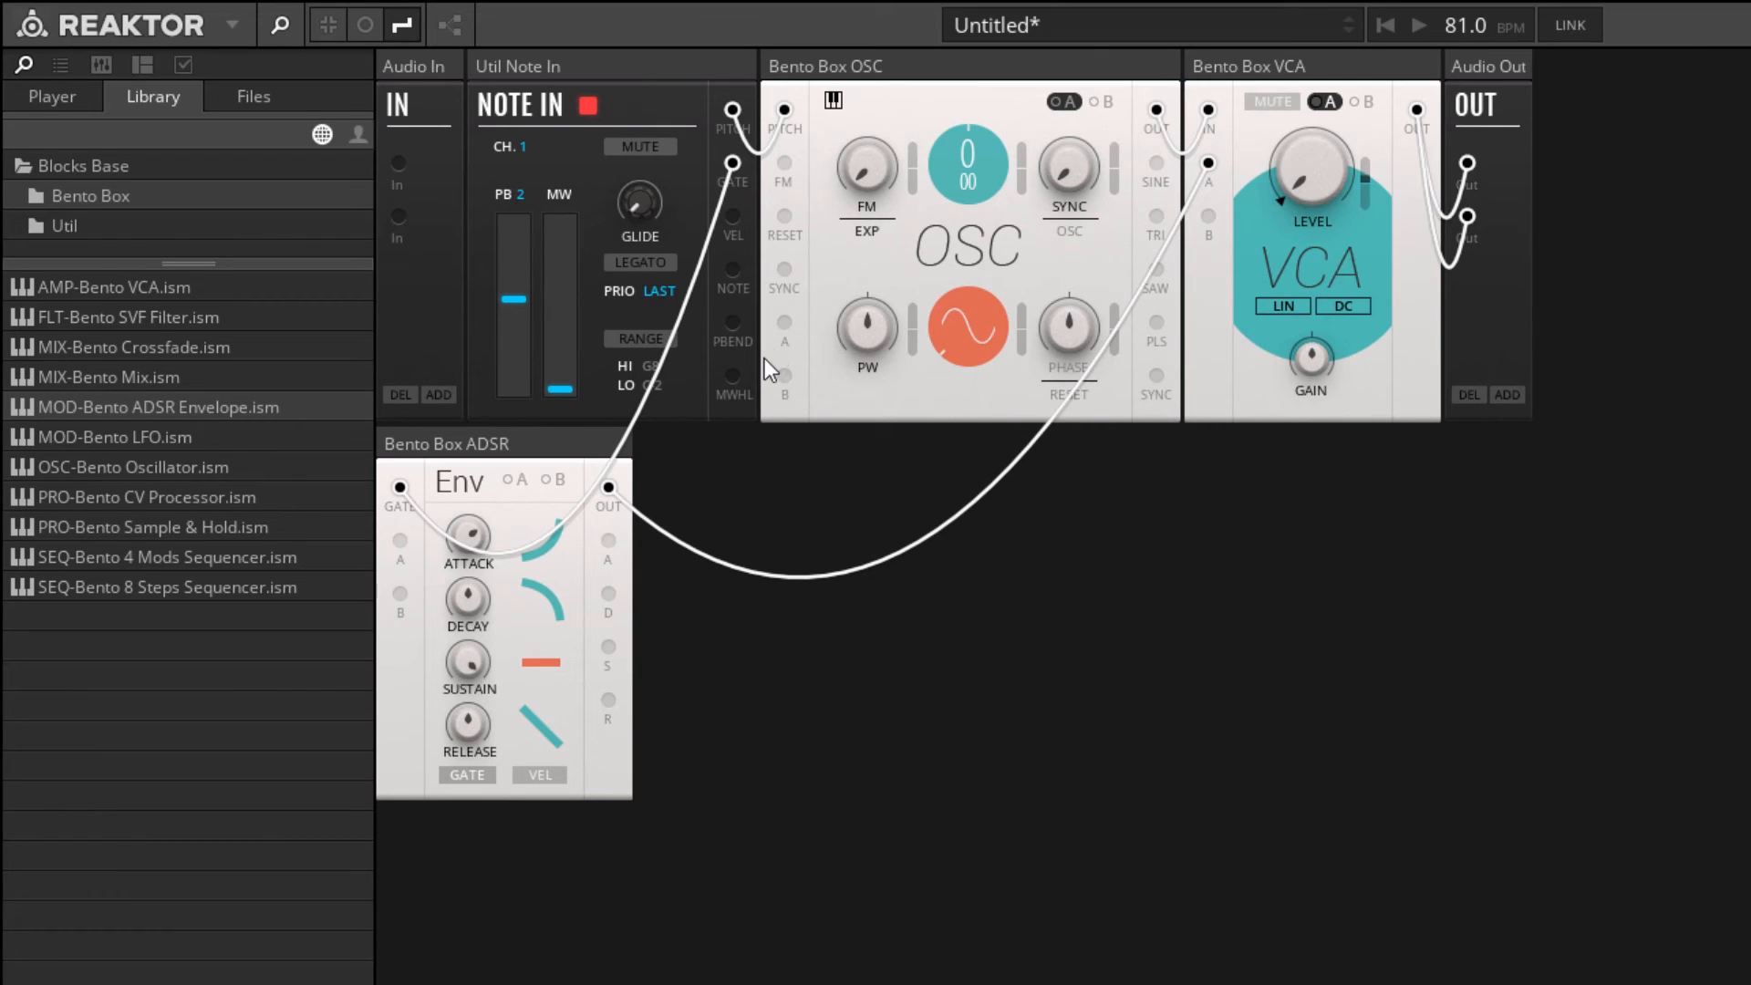
Briefly show, then hide, the oscillator's modulation amount sliders.
click(1106, 102)
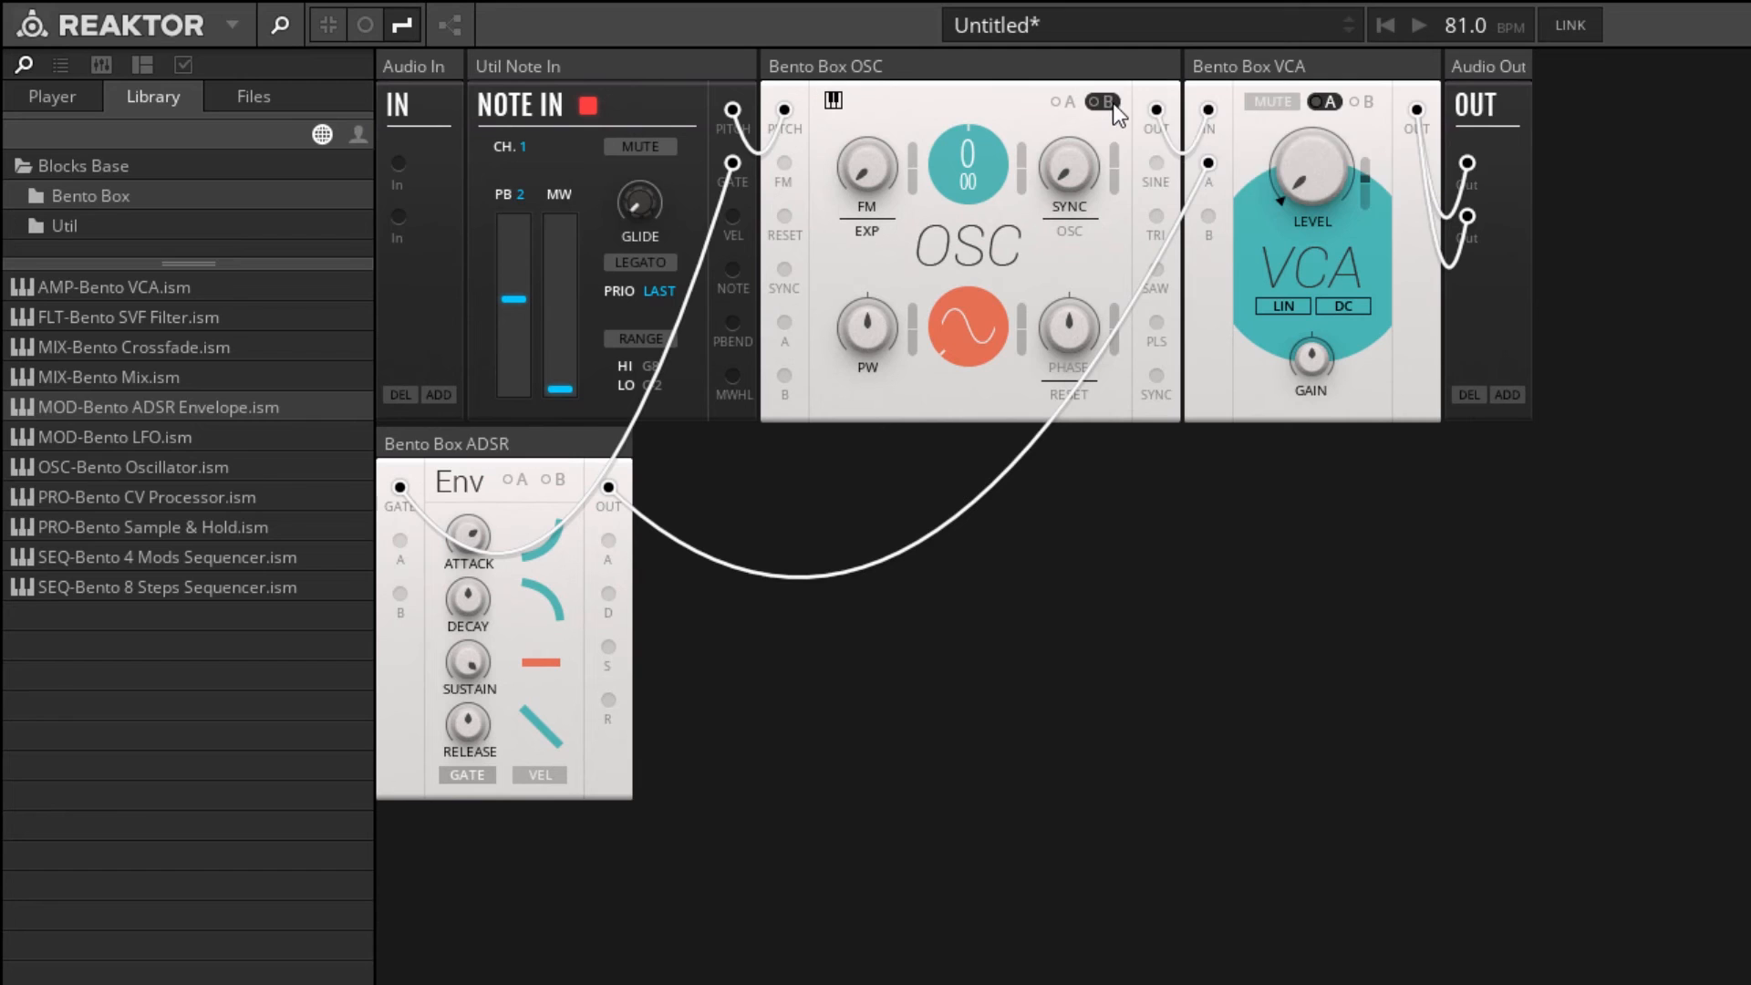
mouse_move(946, 148)
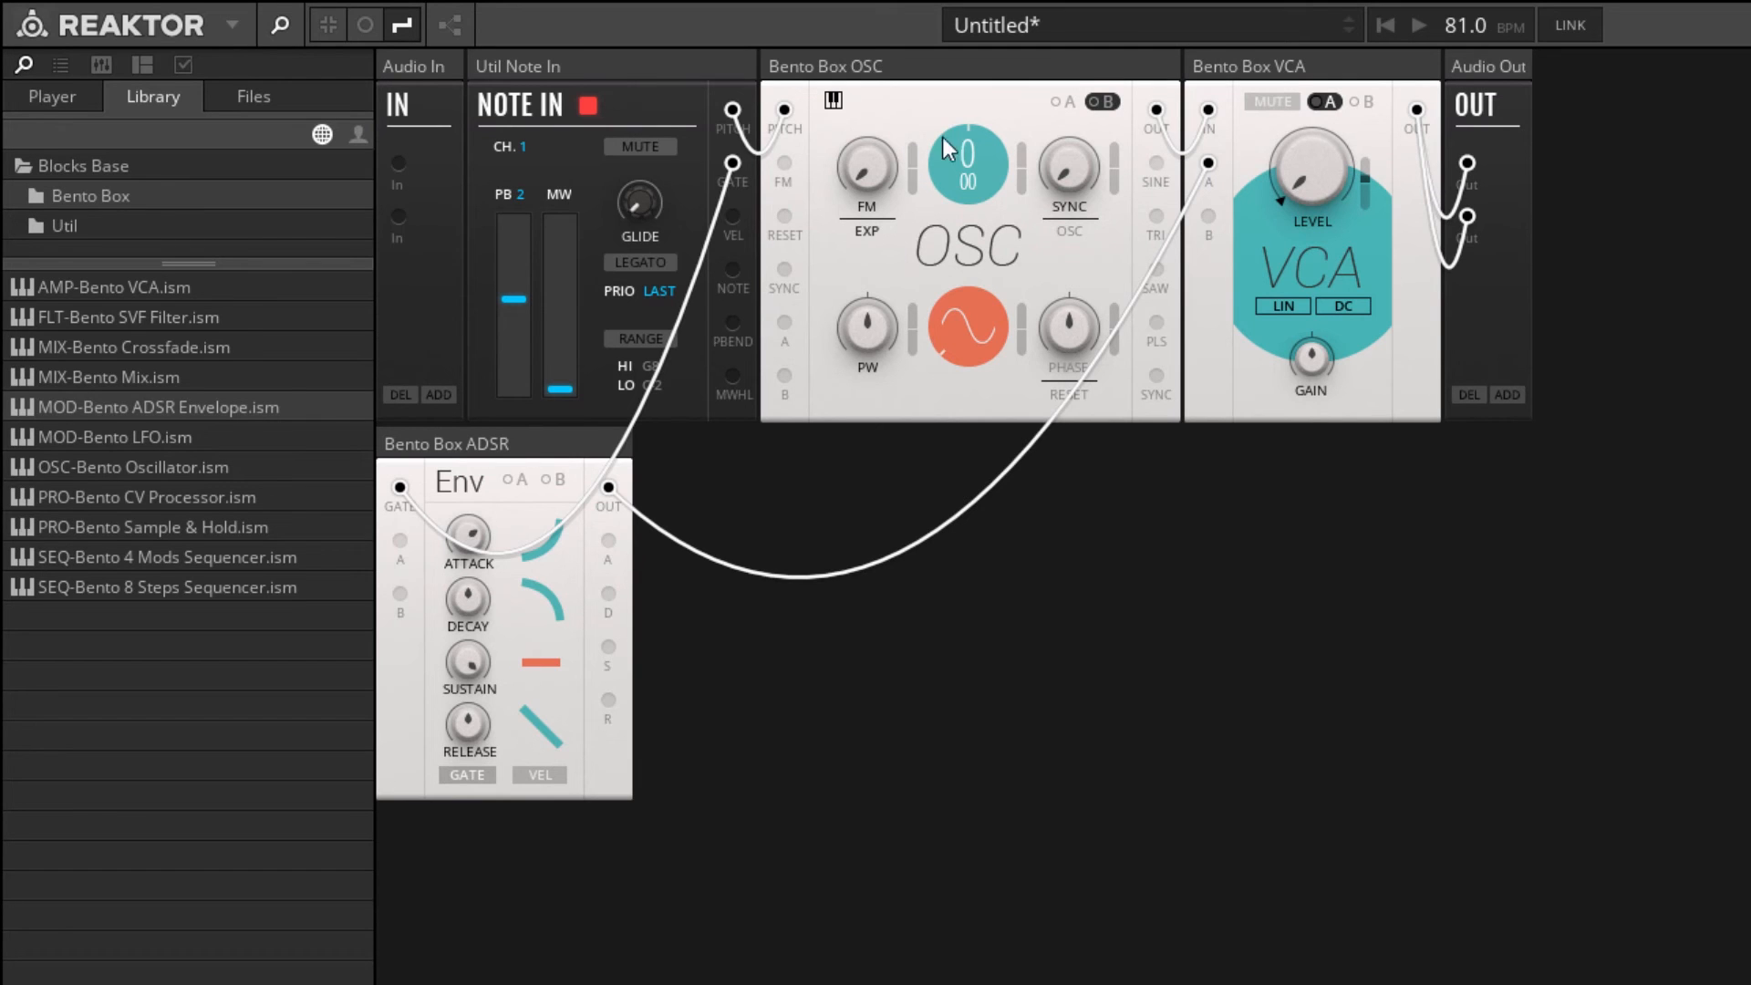
mouse_move(1074, 327)
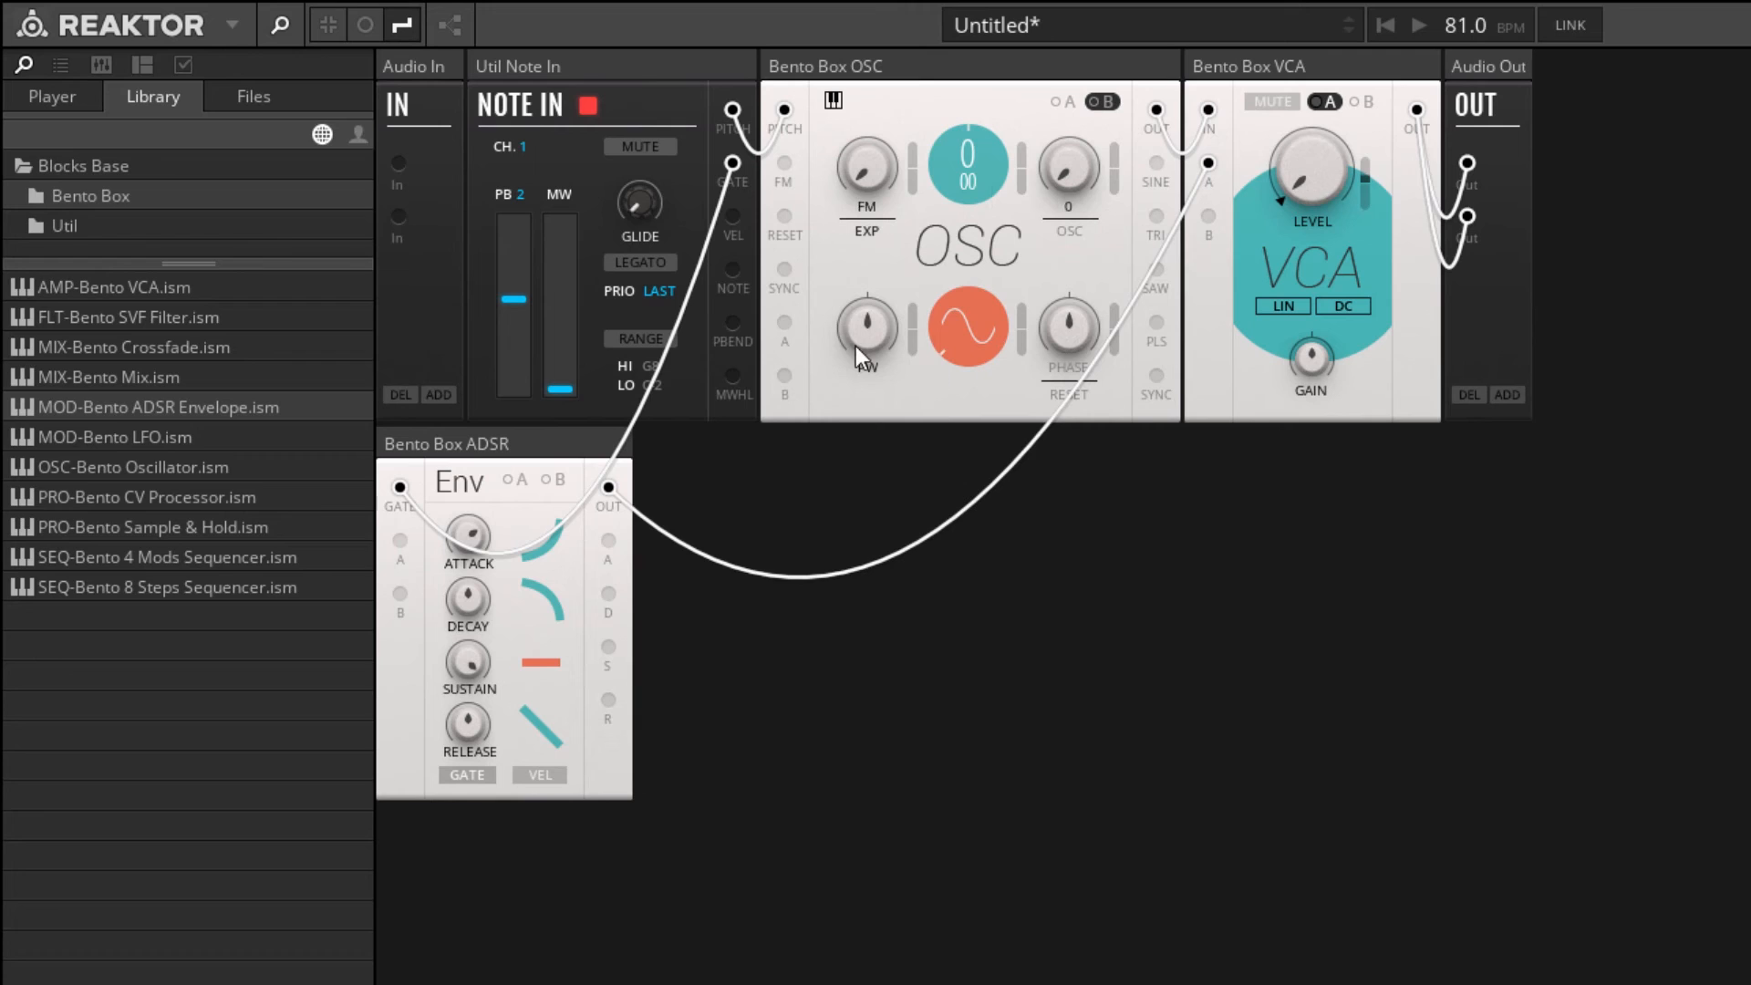
click(1100, 102)
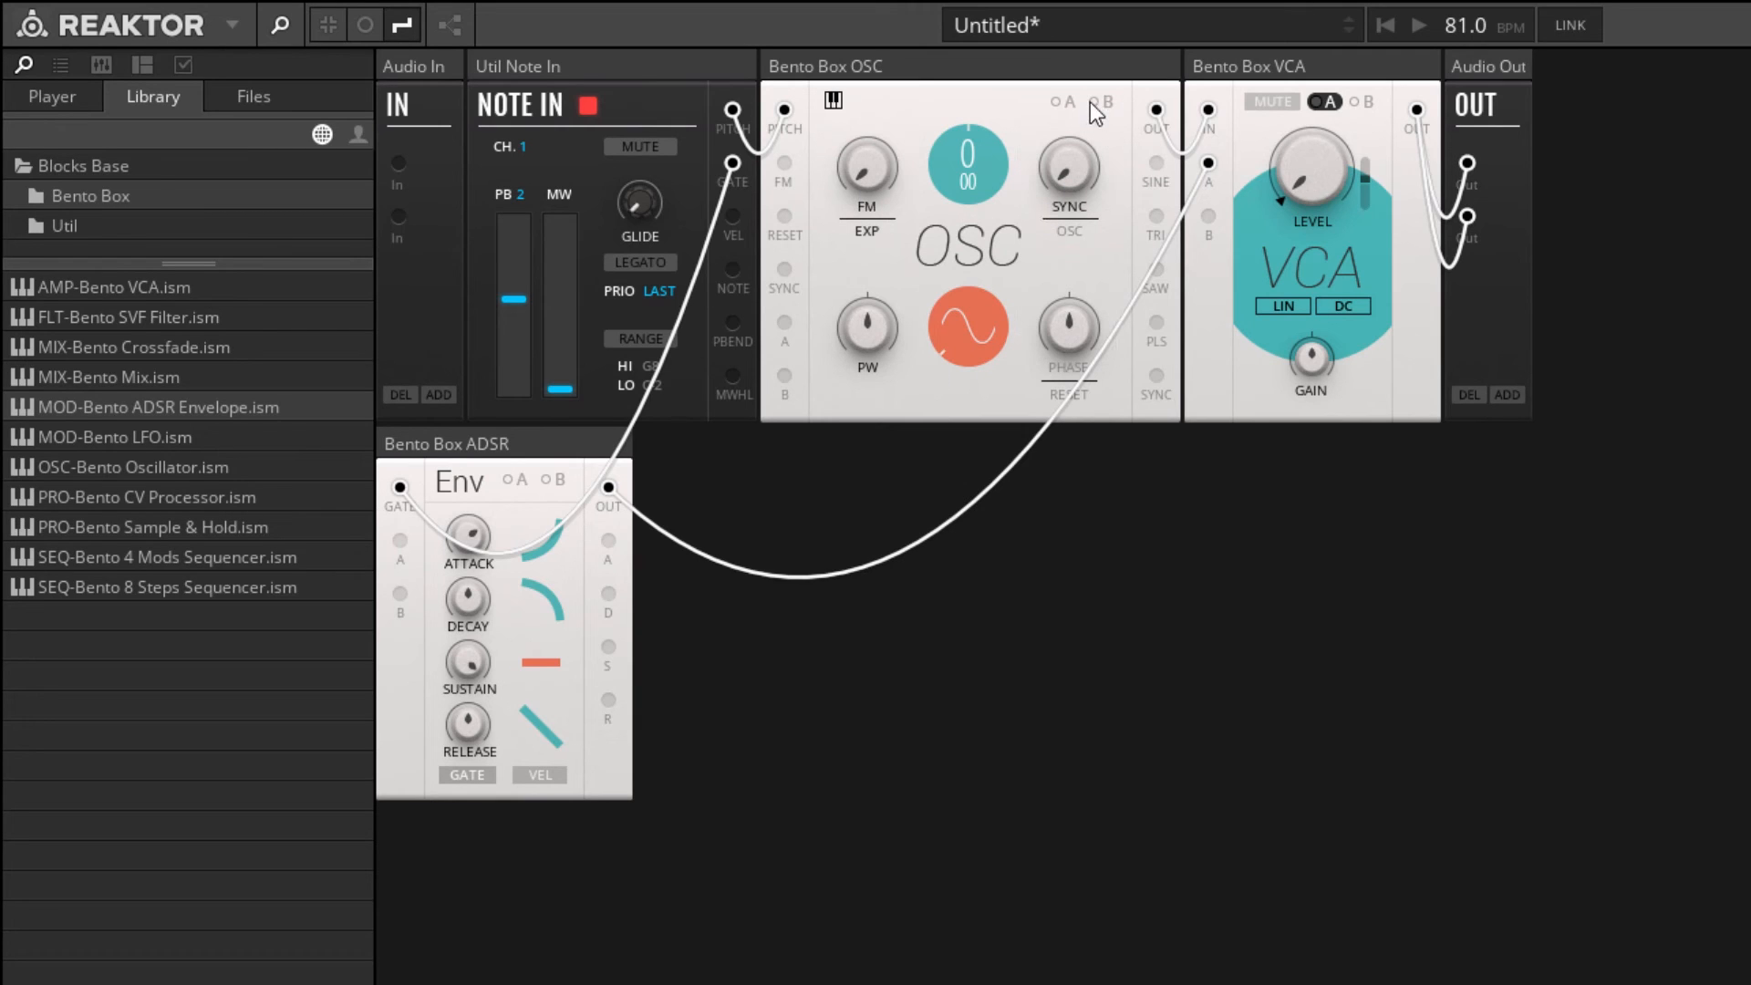
mouse_move(1108, 102)
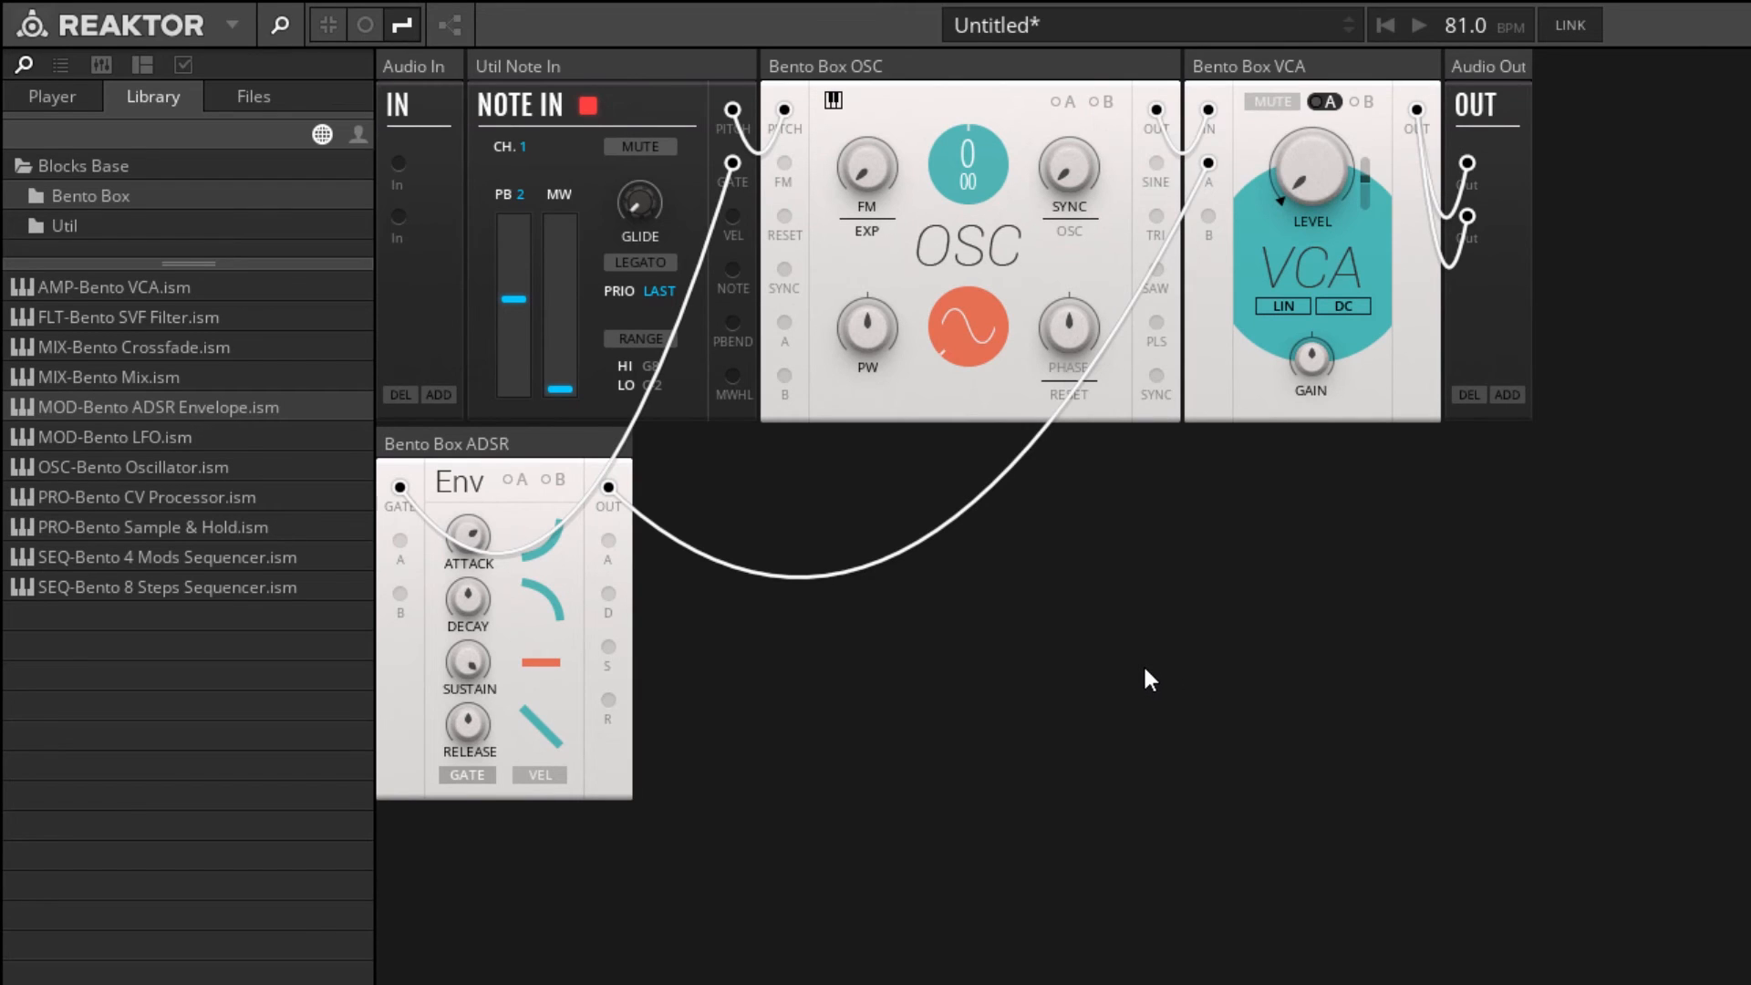
mouse_move(1302, 462)
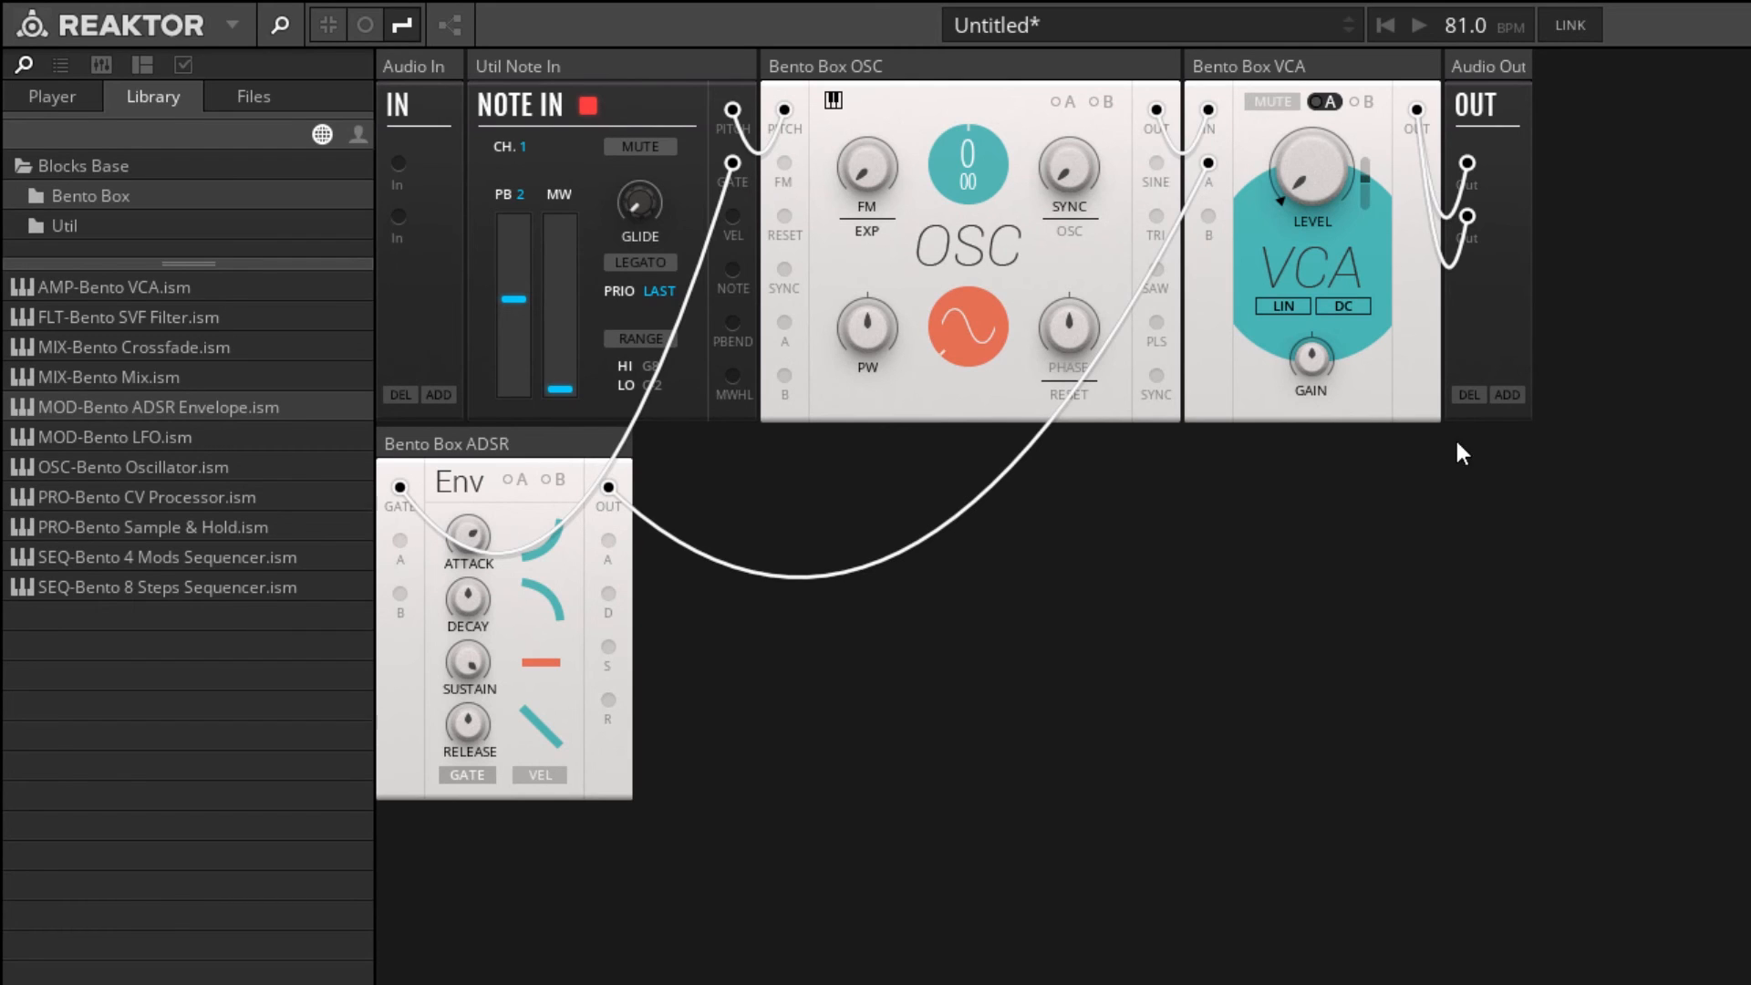
mouse_move(949, 350)
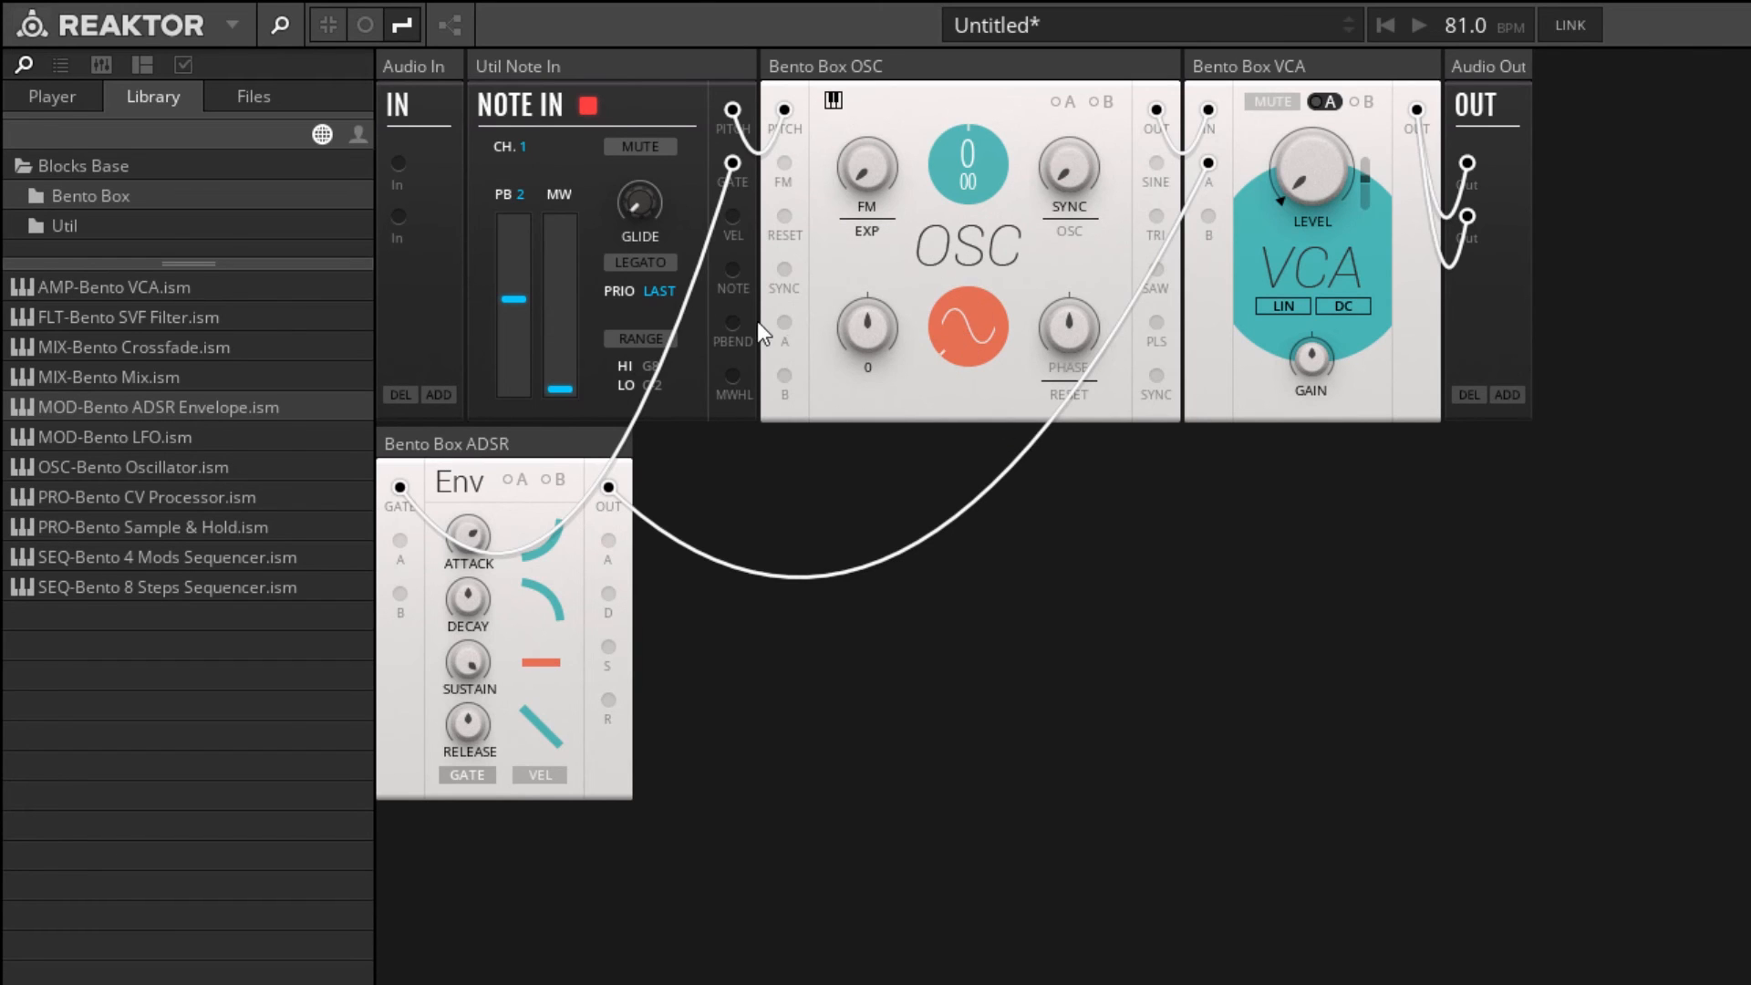
mouse_move(47, 731)
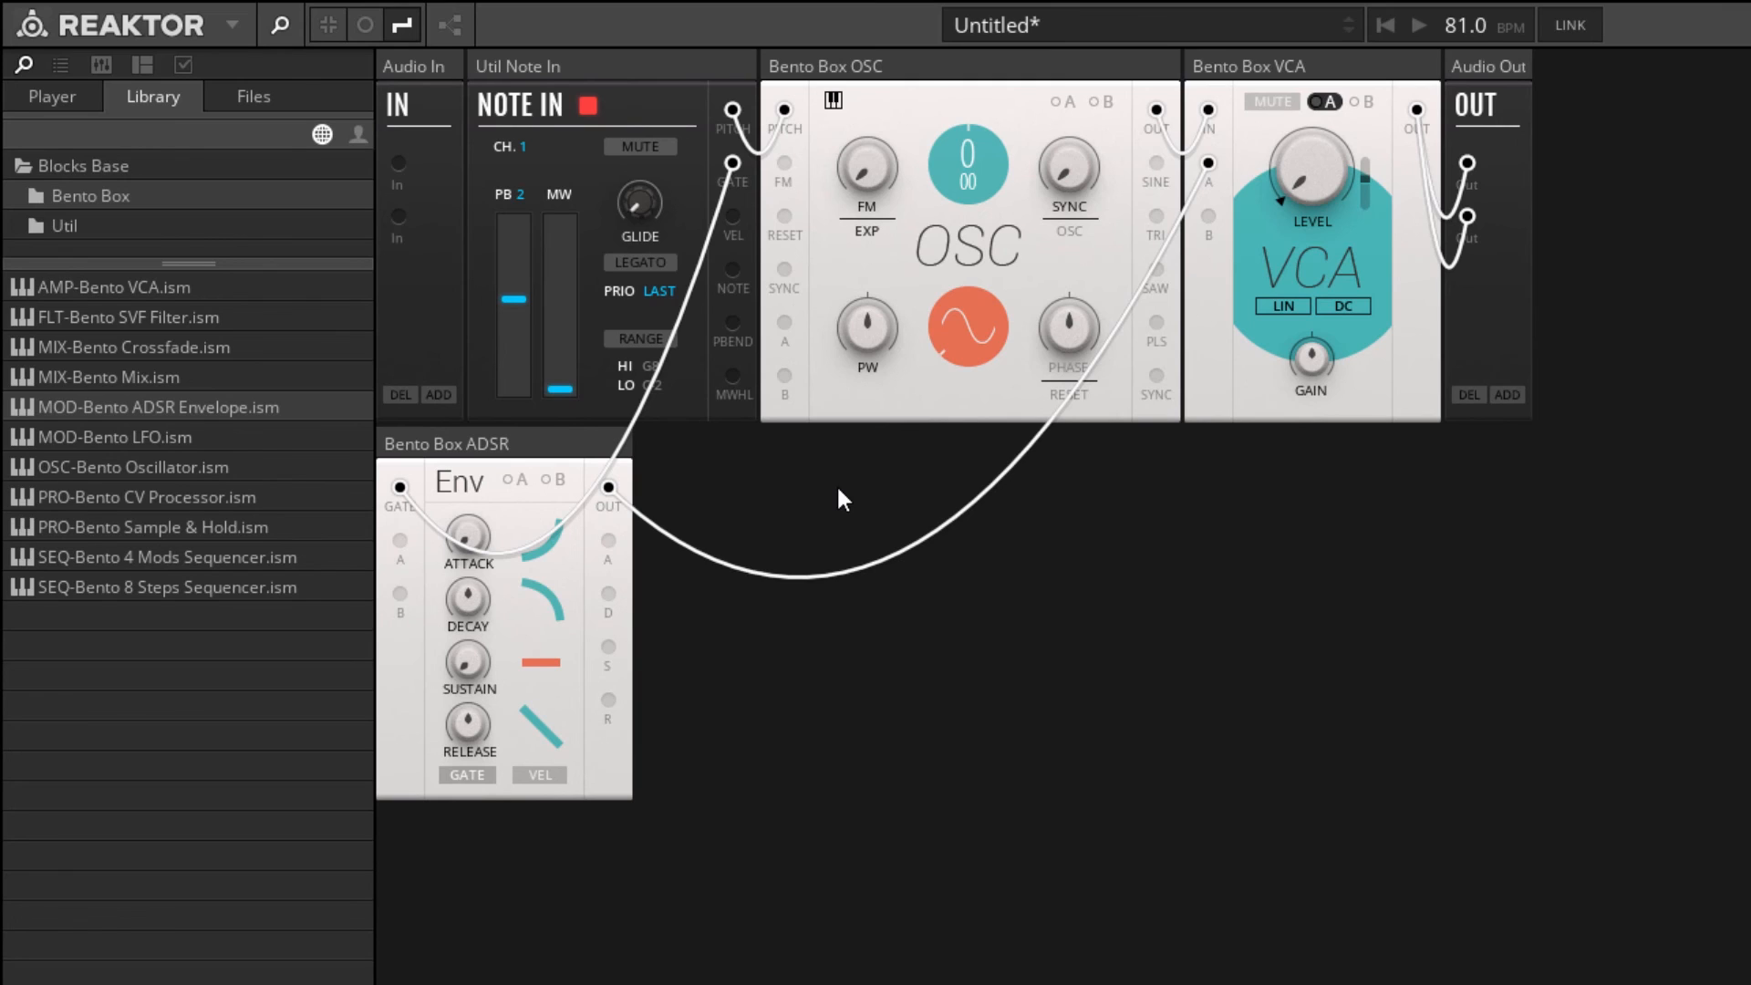
mouse_move(743, 558)
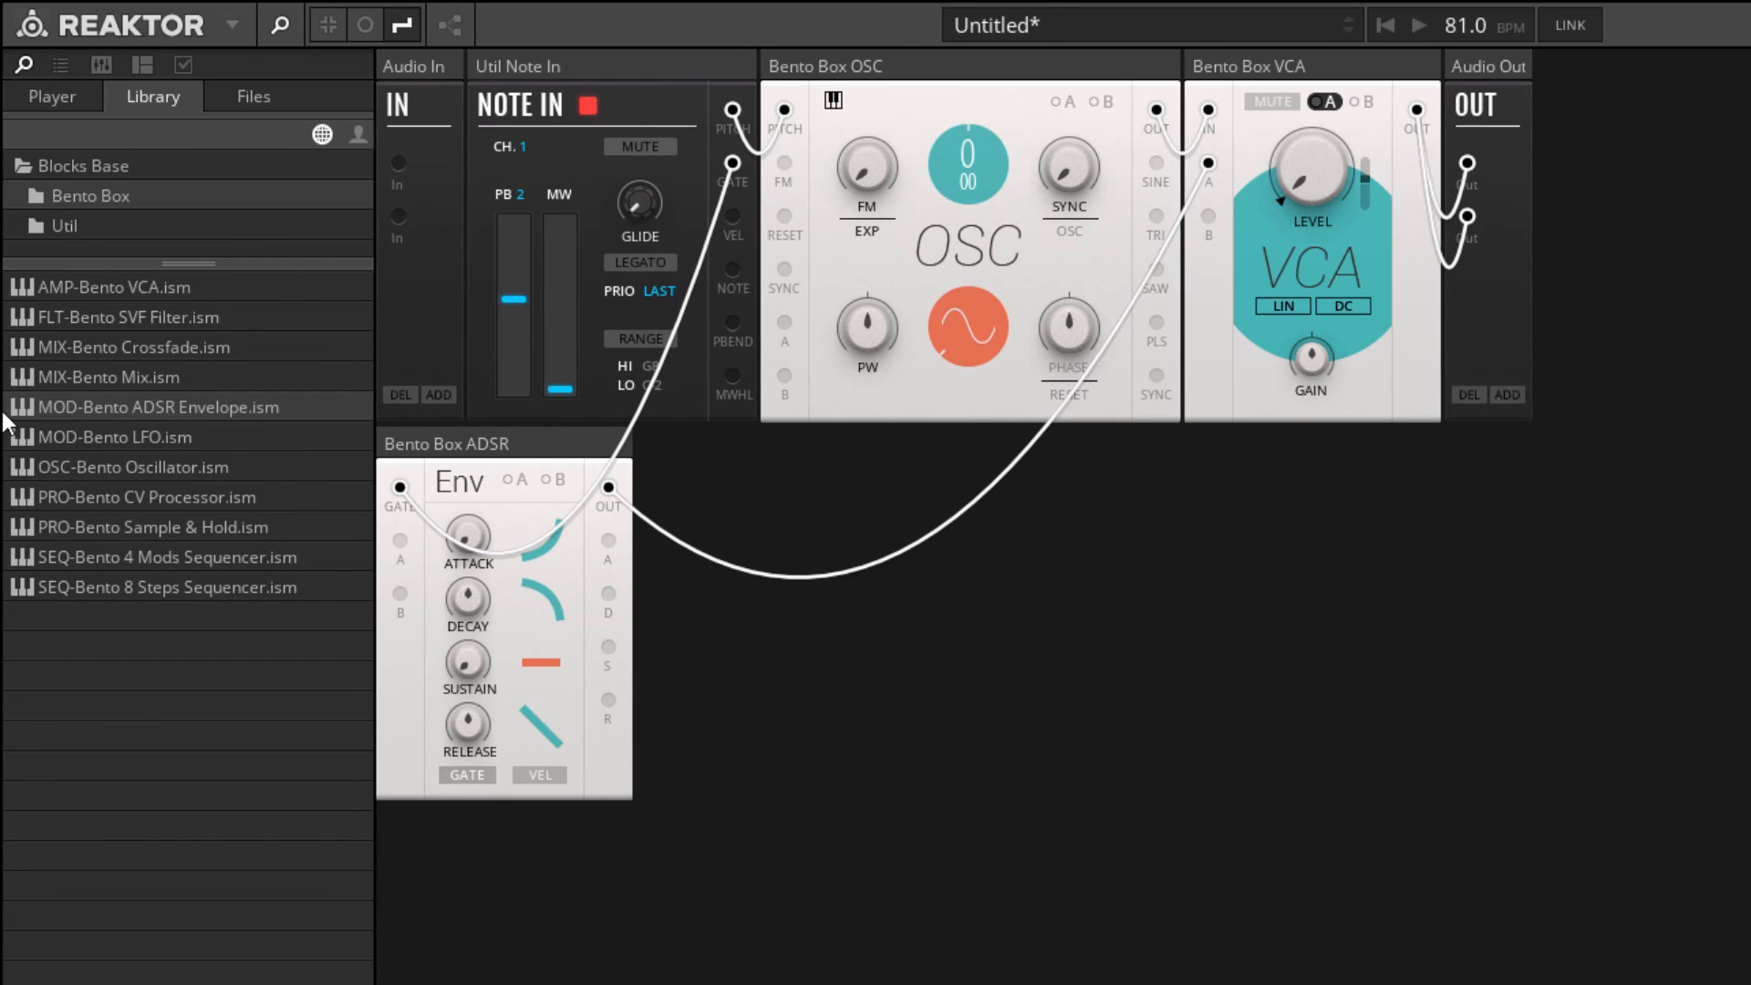
Add a second Bento ADSR, gate it from Note In, and adjust its attack and decay.
click(160, 407)
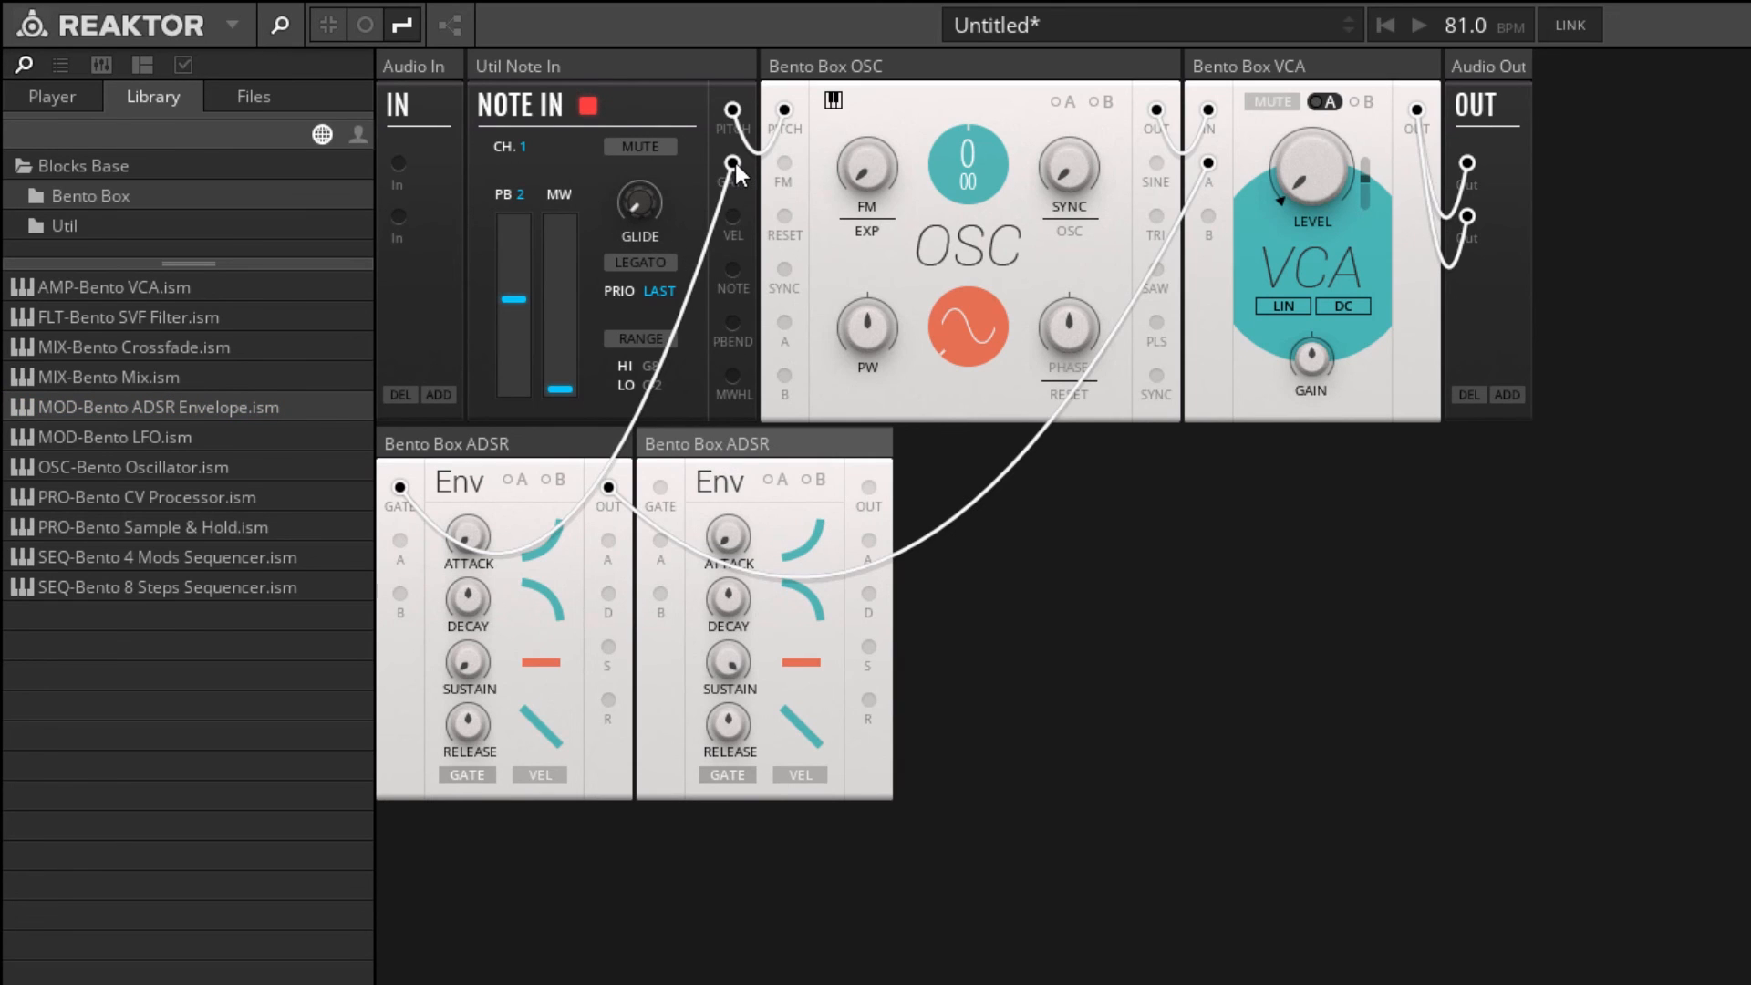
drag(731, 179, 658, 488)
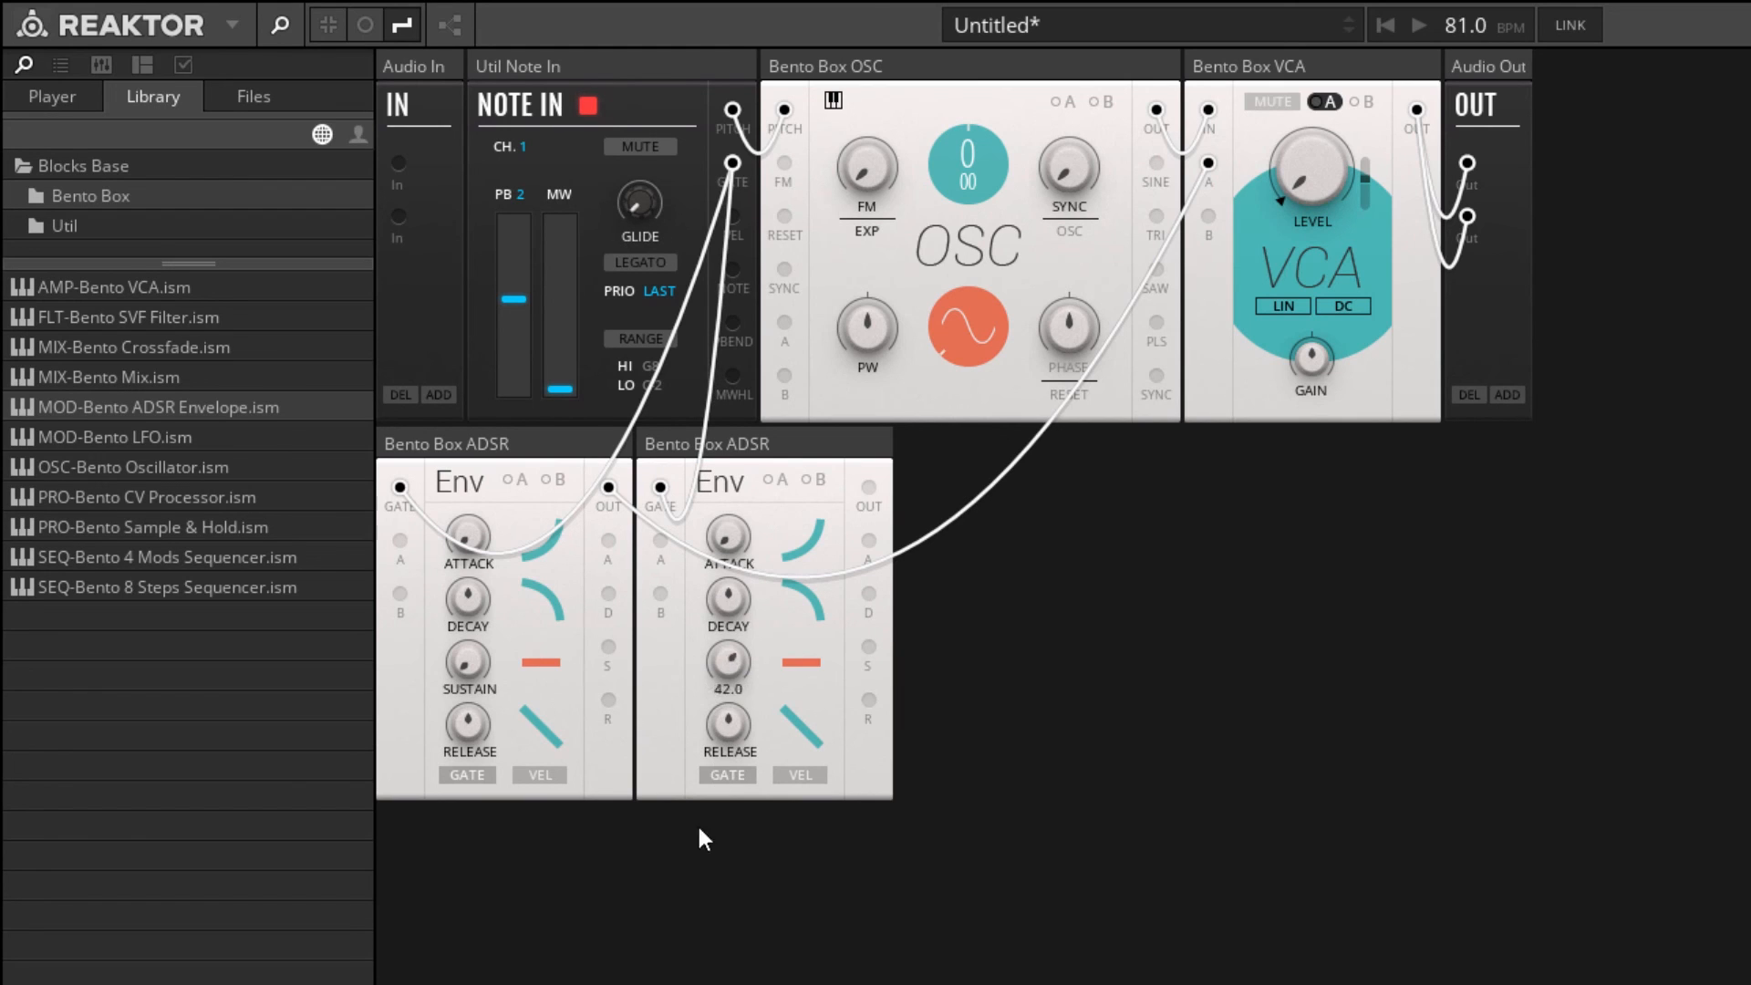
drag(726, 536, 727, 603)
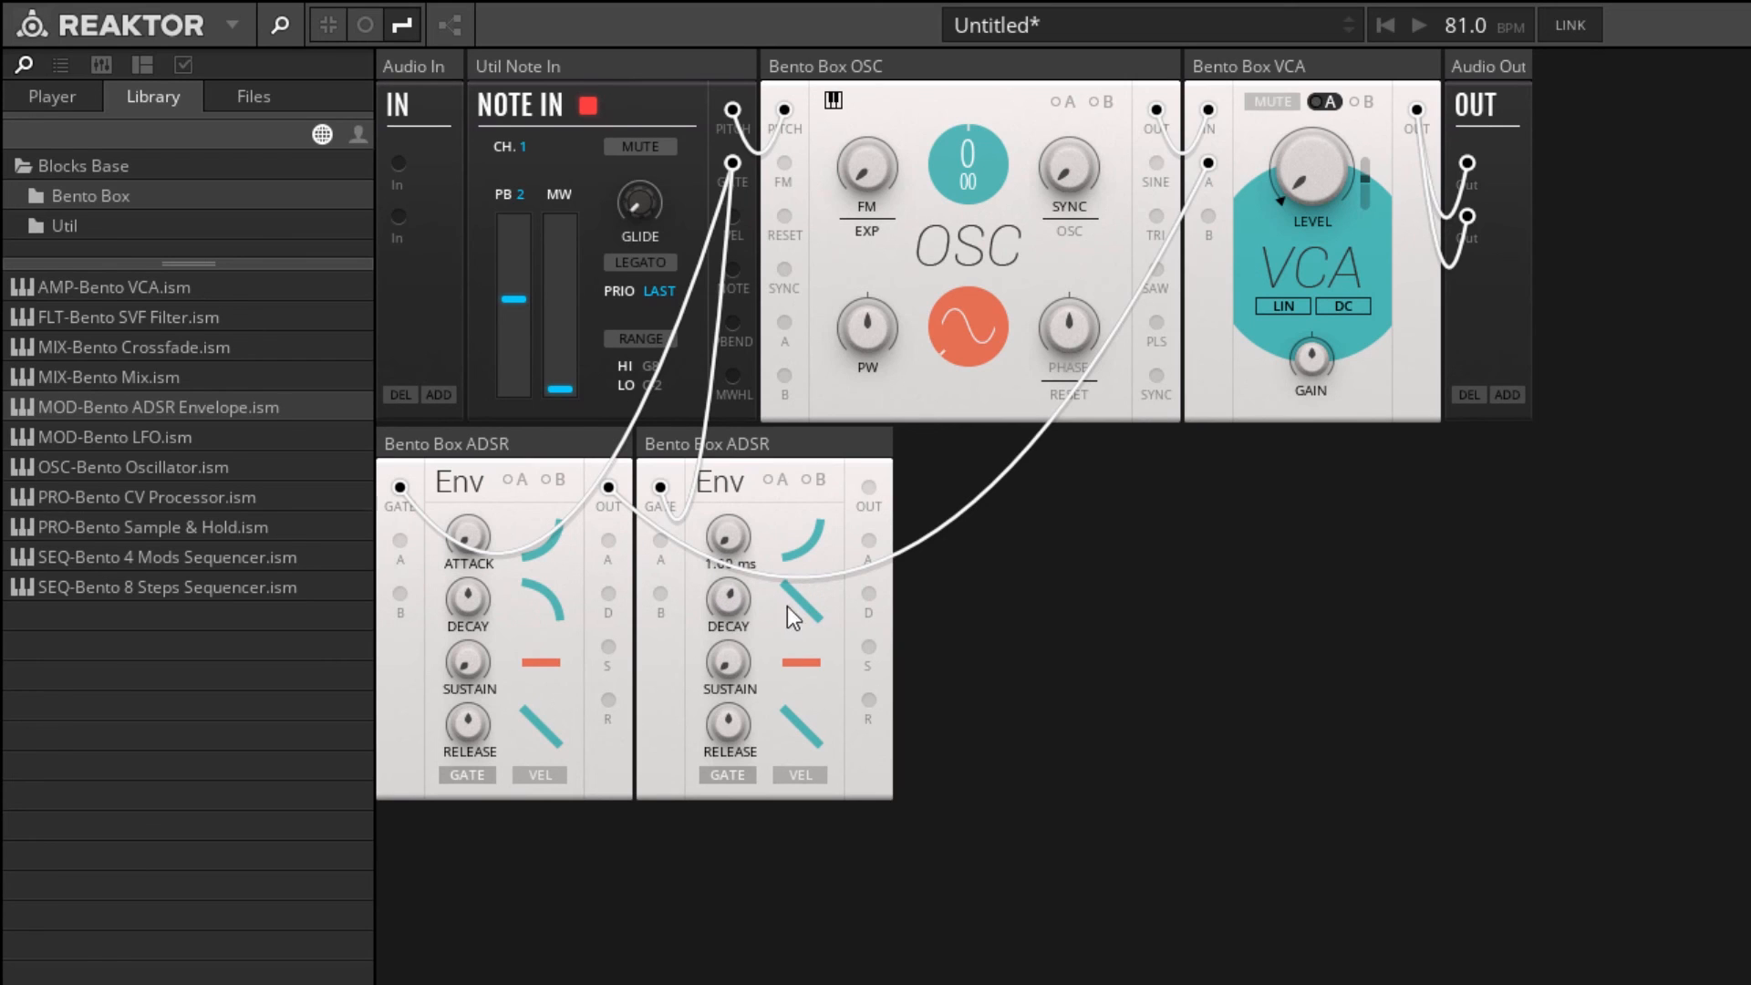
drag(727, 541, 727, 603)
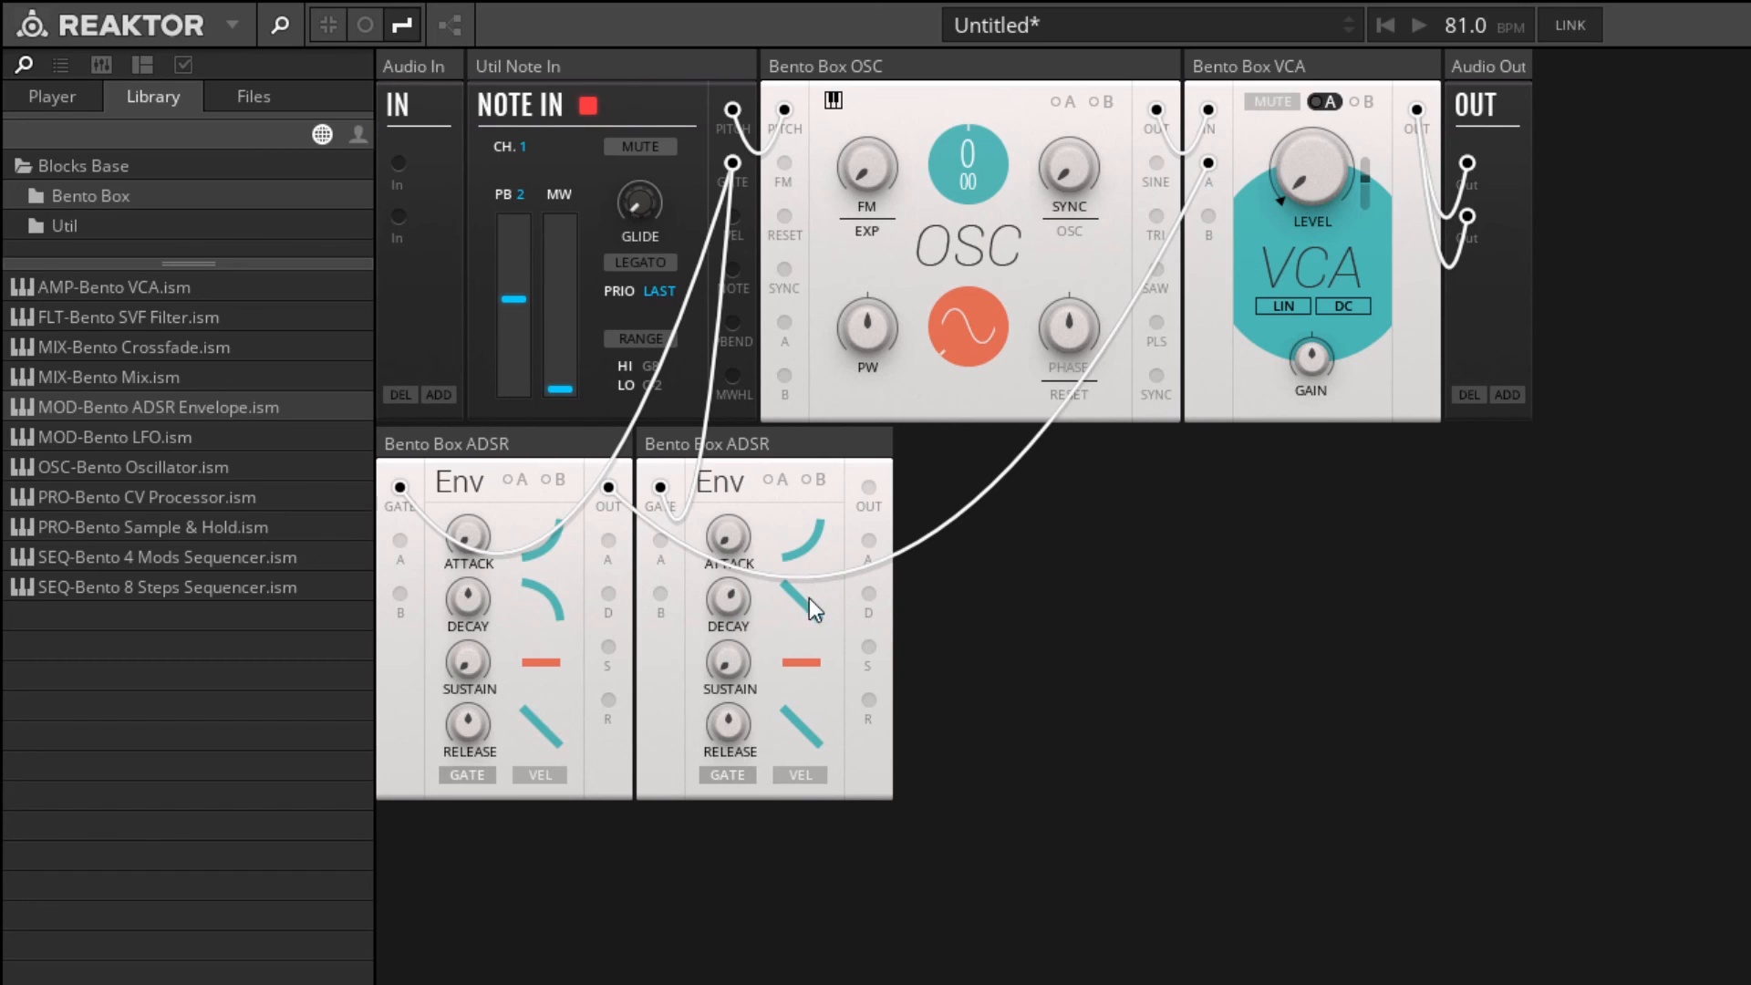
mouse_move(799, 523)
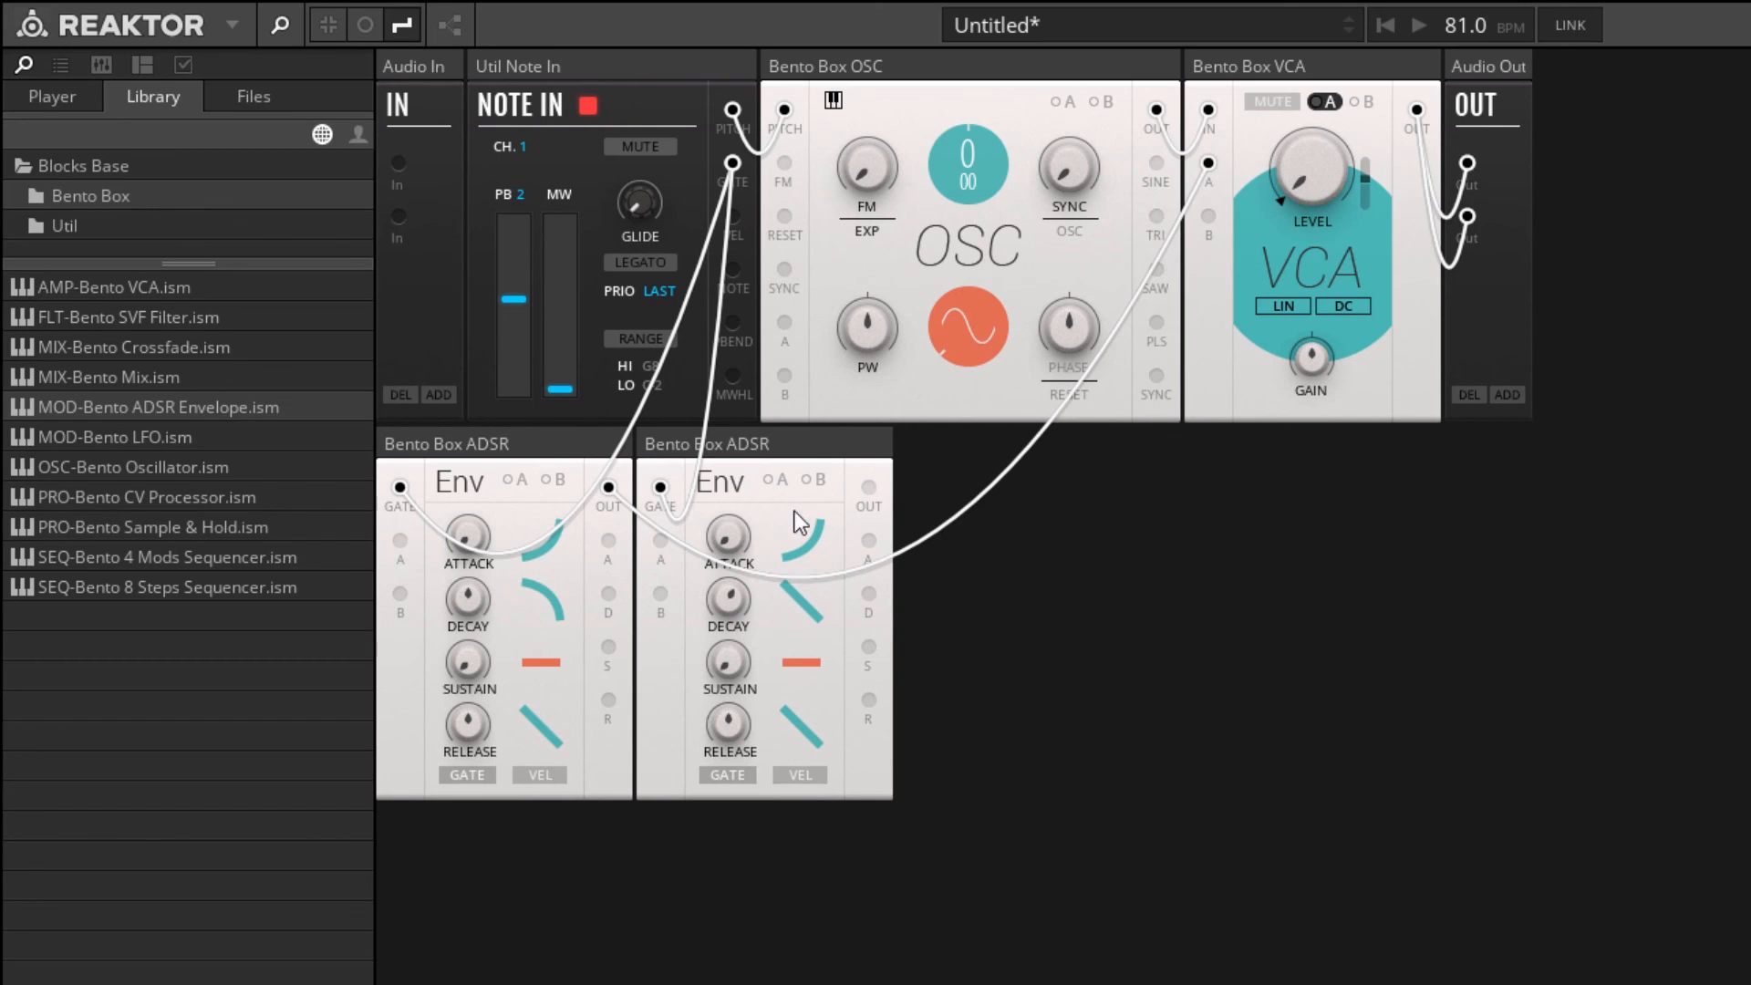
mouse_move(869, 492)
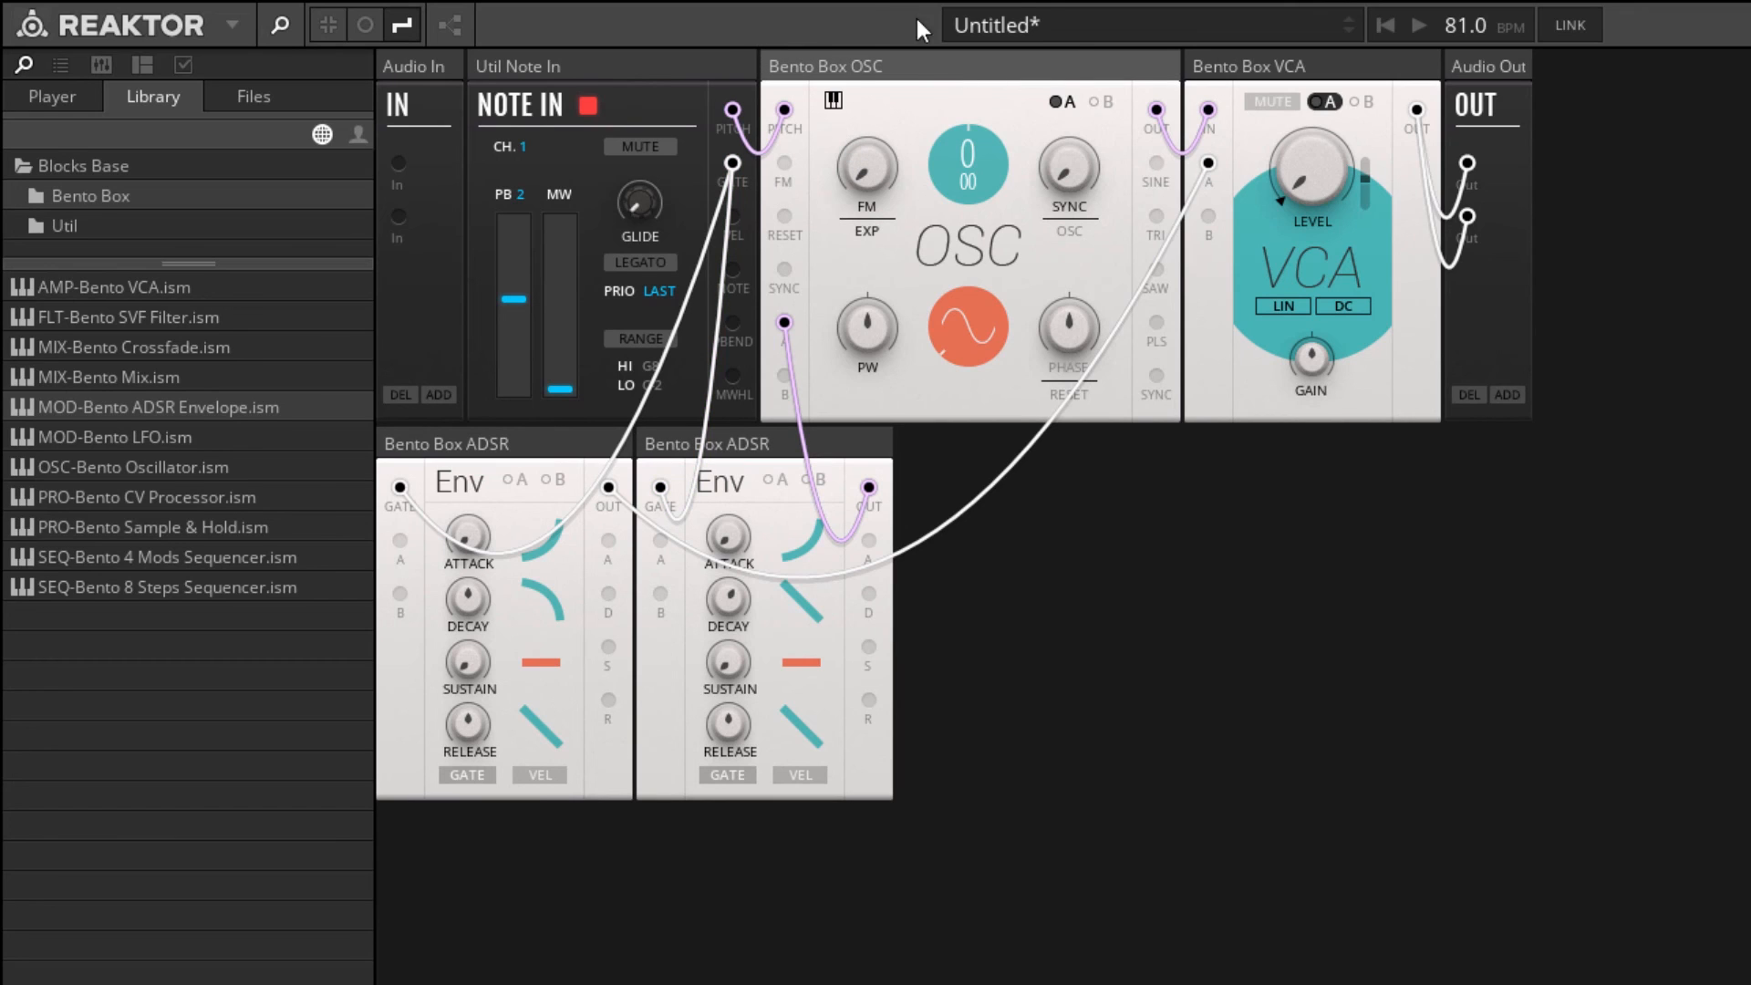
mouse_move(1001, 154)
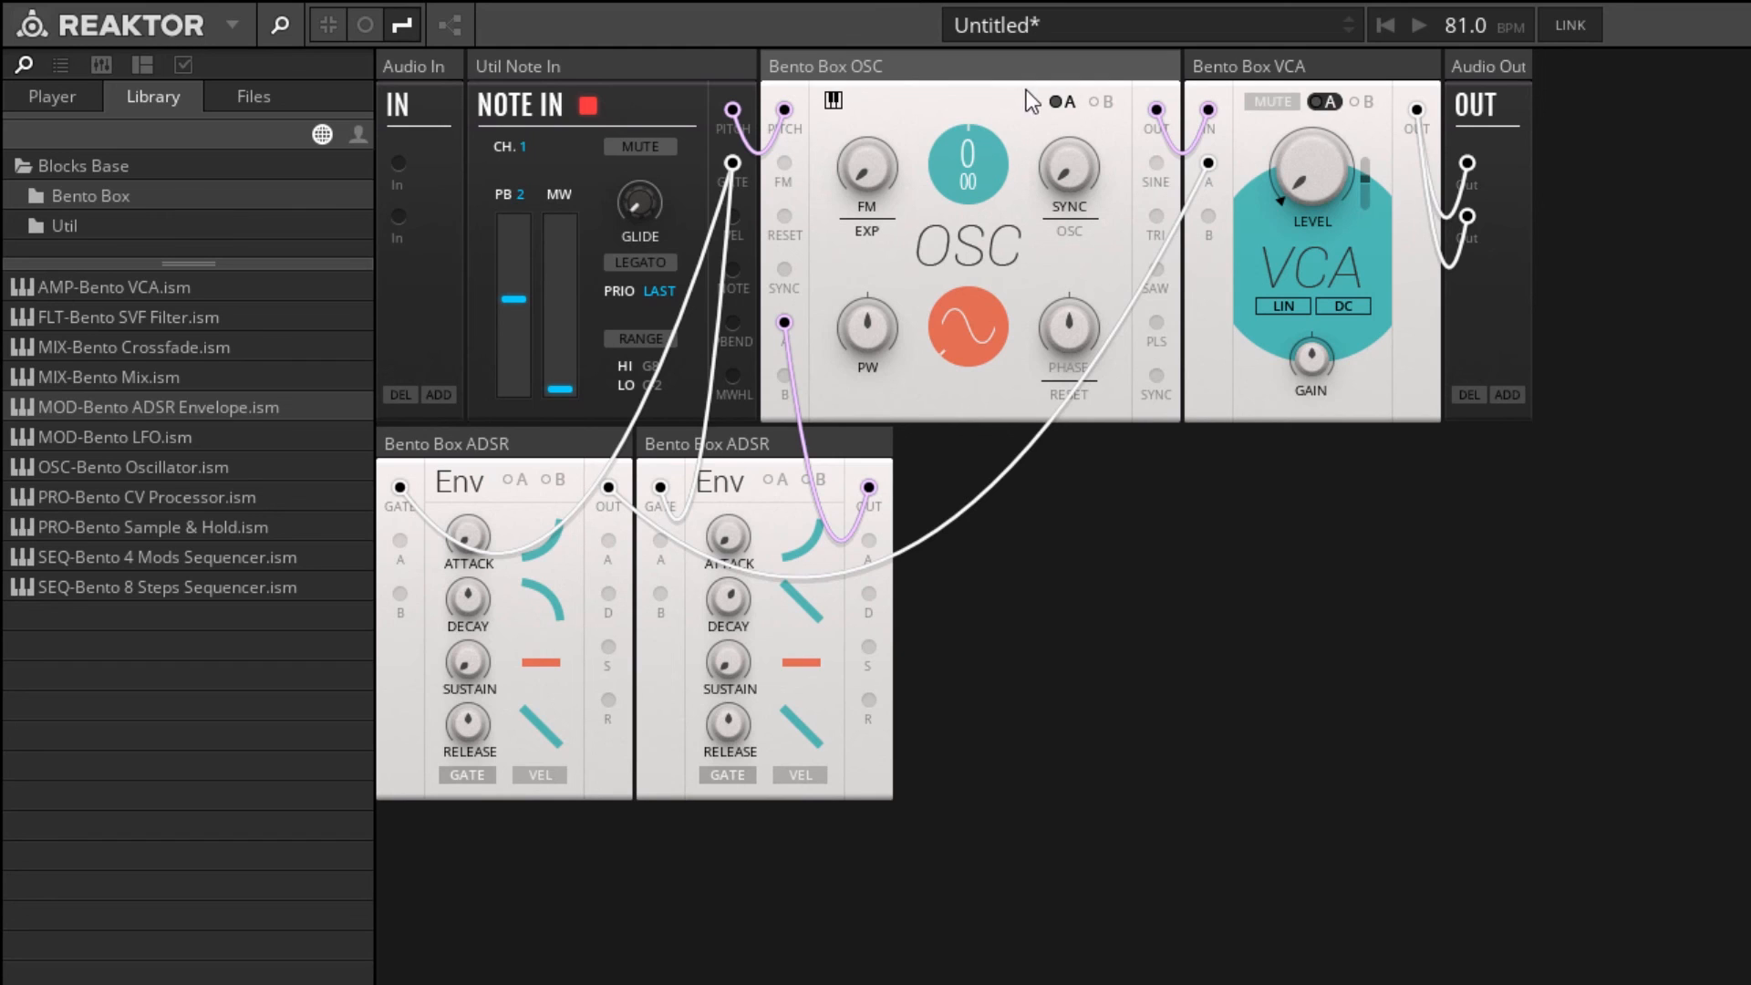
mouse_move(1066, 101)
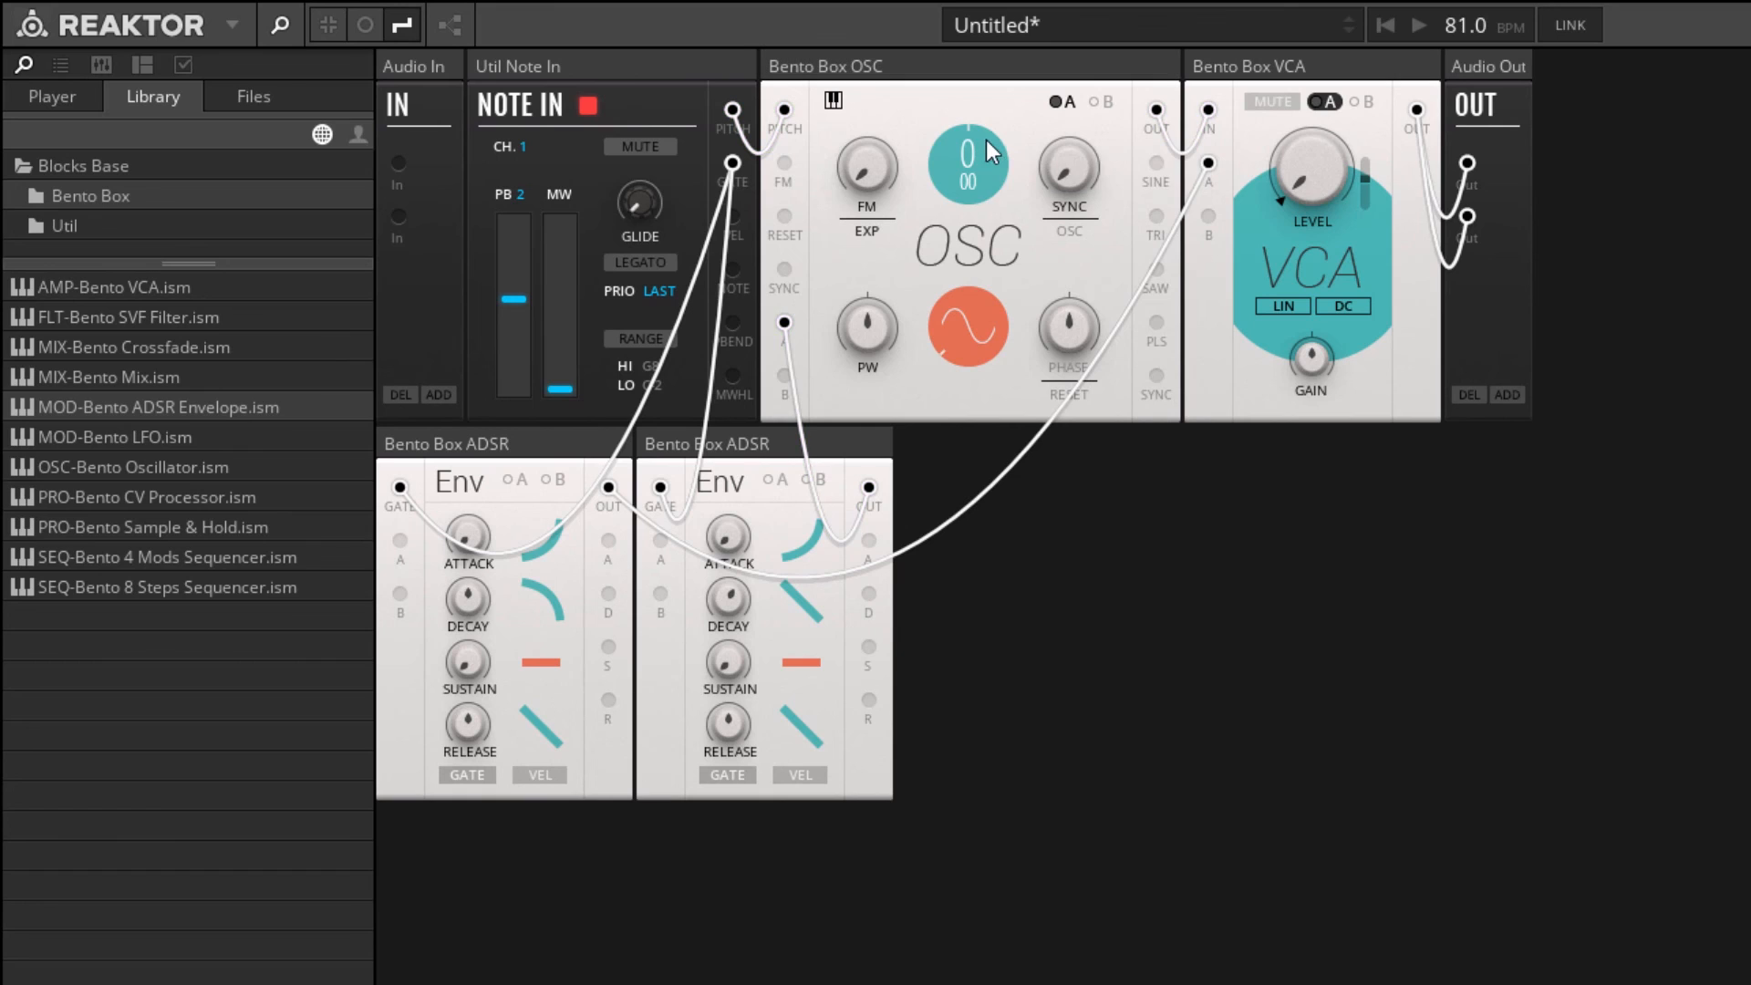
Set the Bento oscillator's PITCH display to -48.
drag(967, 156, 959, 199)
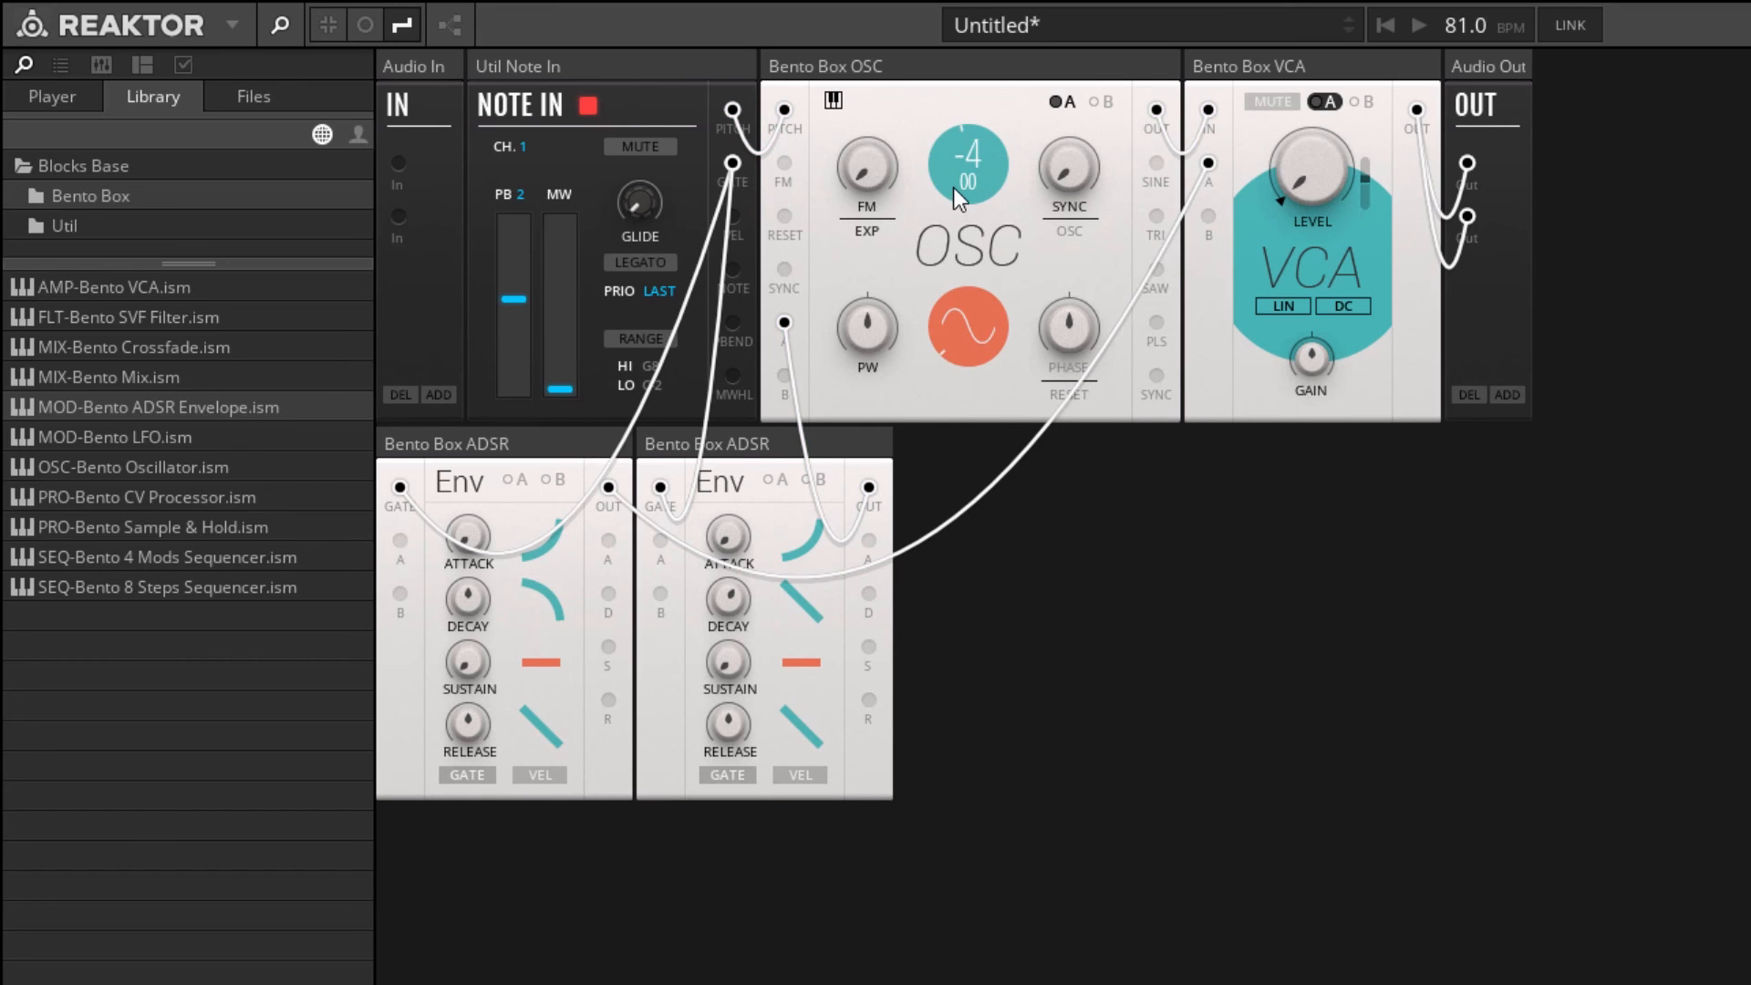
drag(965, 200, 983, 433)
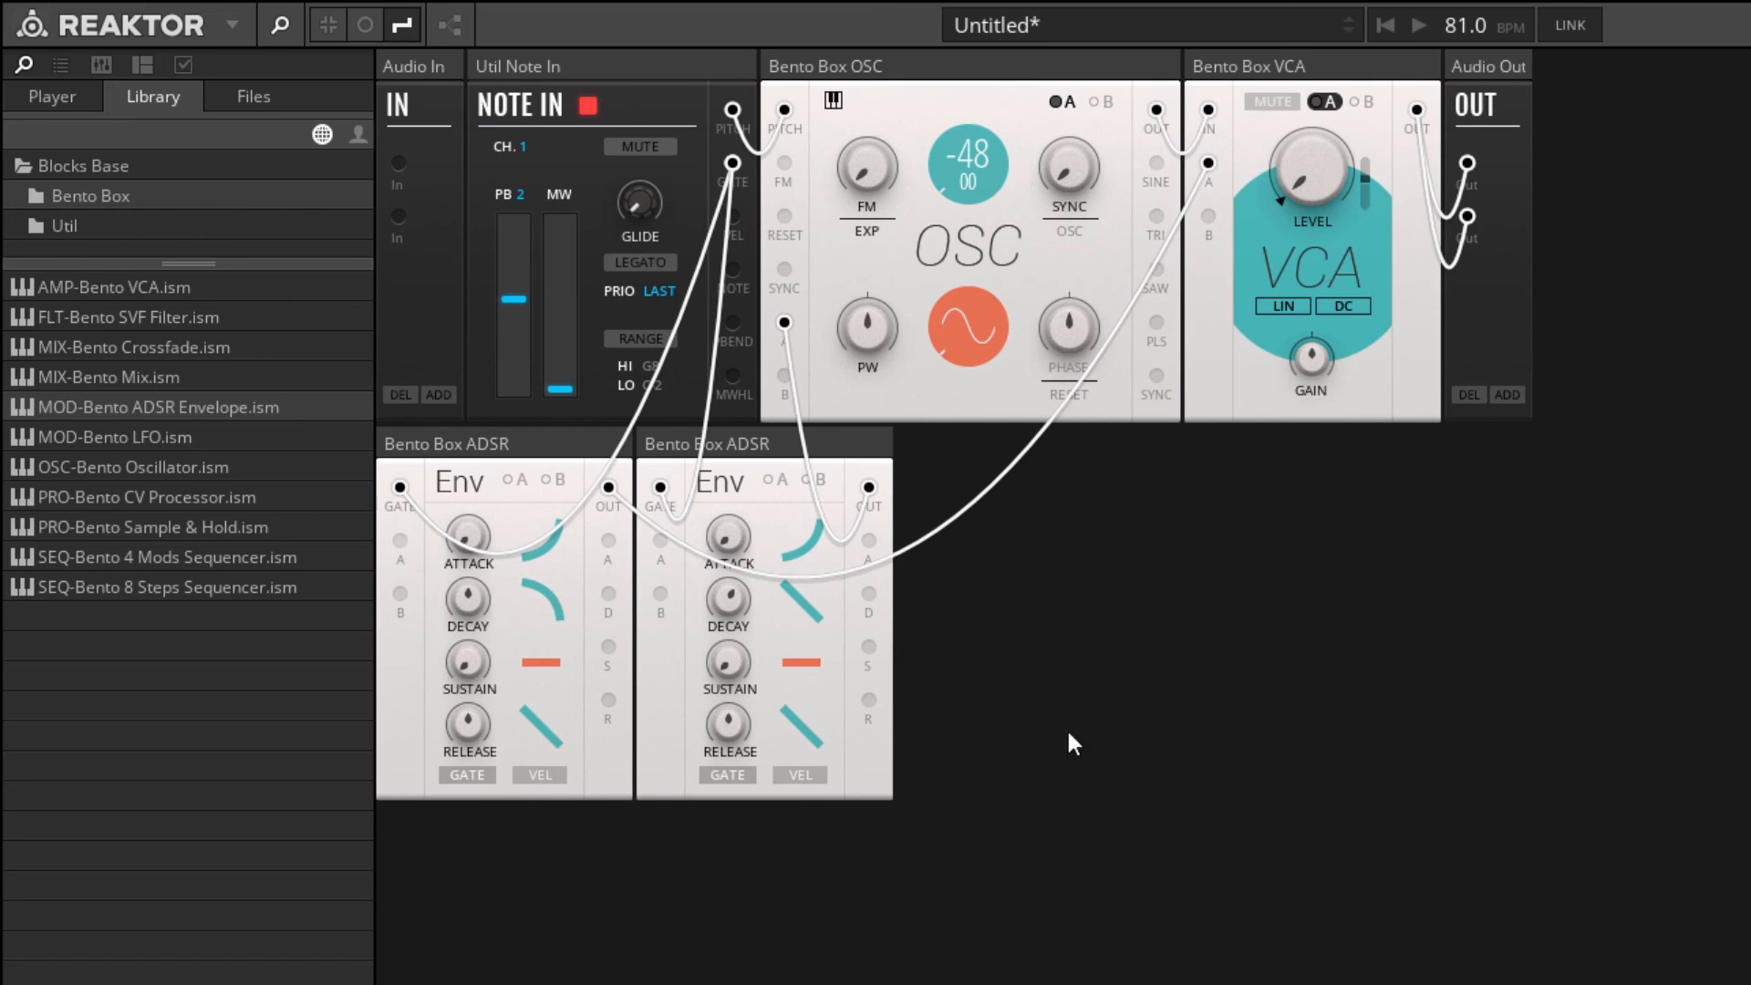
mouse_move(1036, 262)
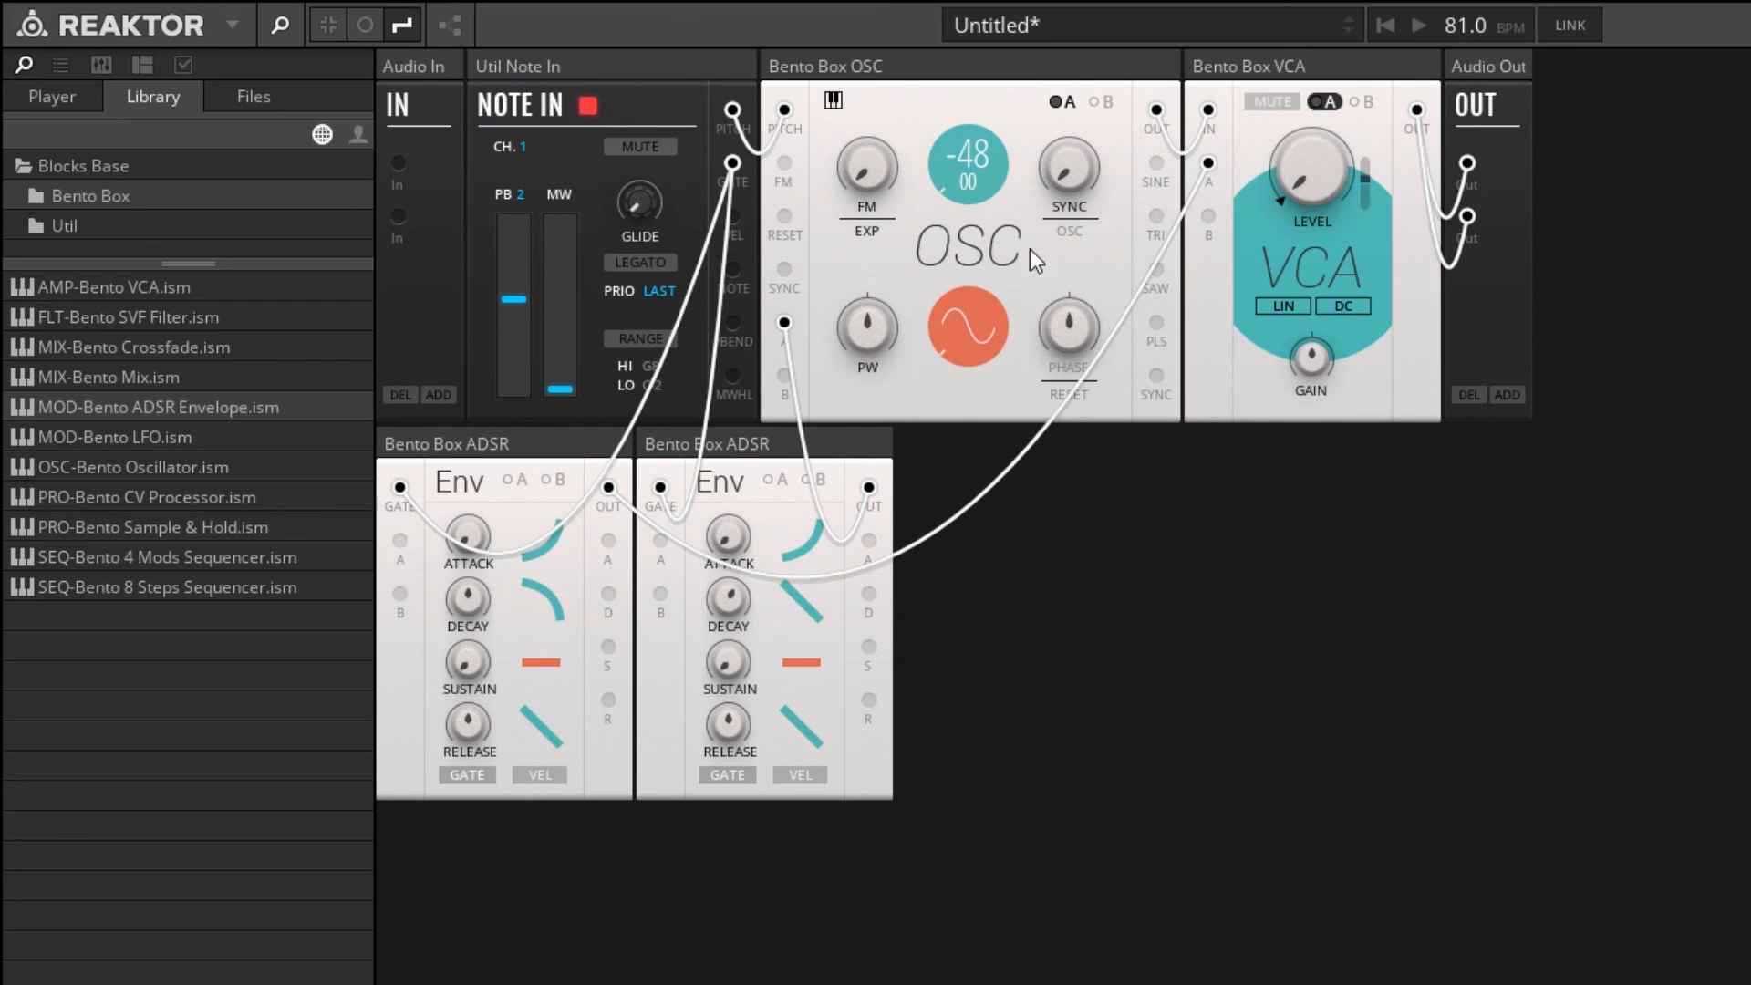
mouse_move(1078, 138)
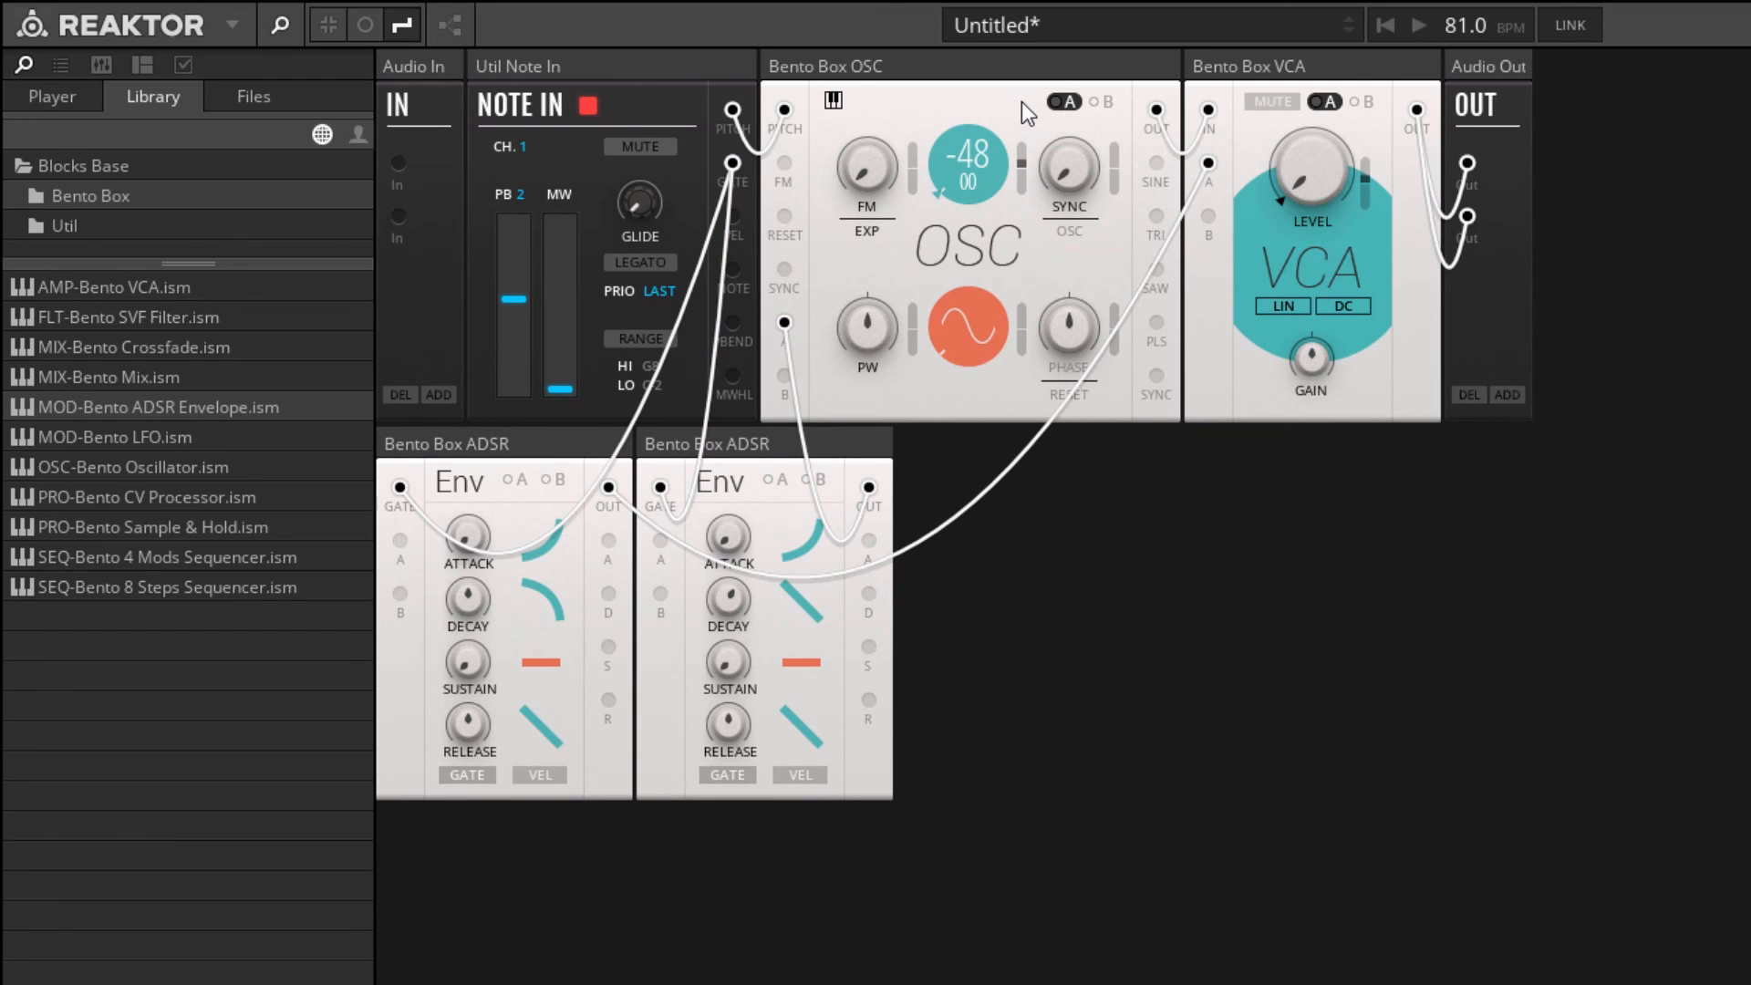
mouse_move(1023, 162)
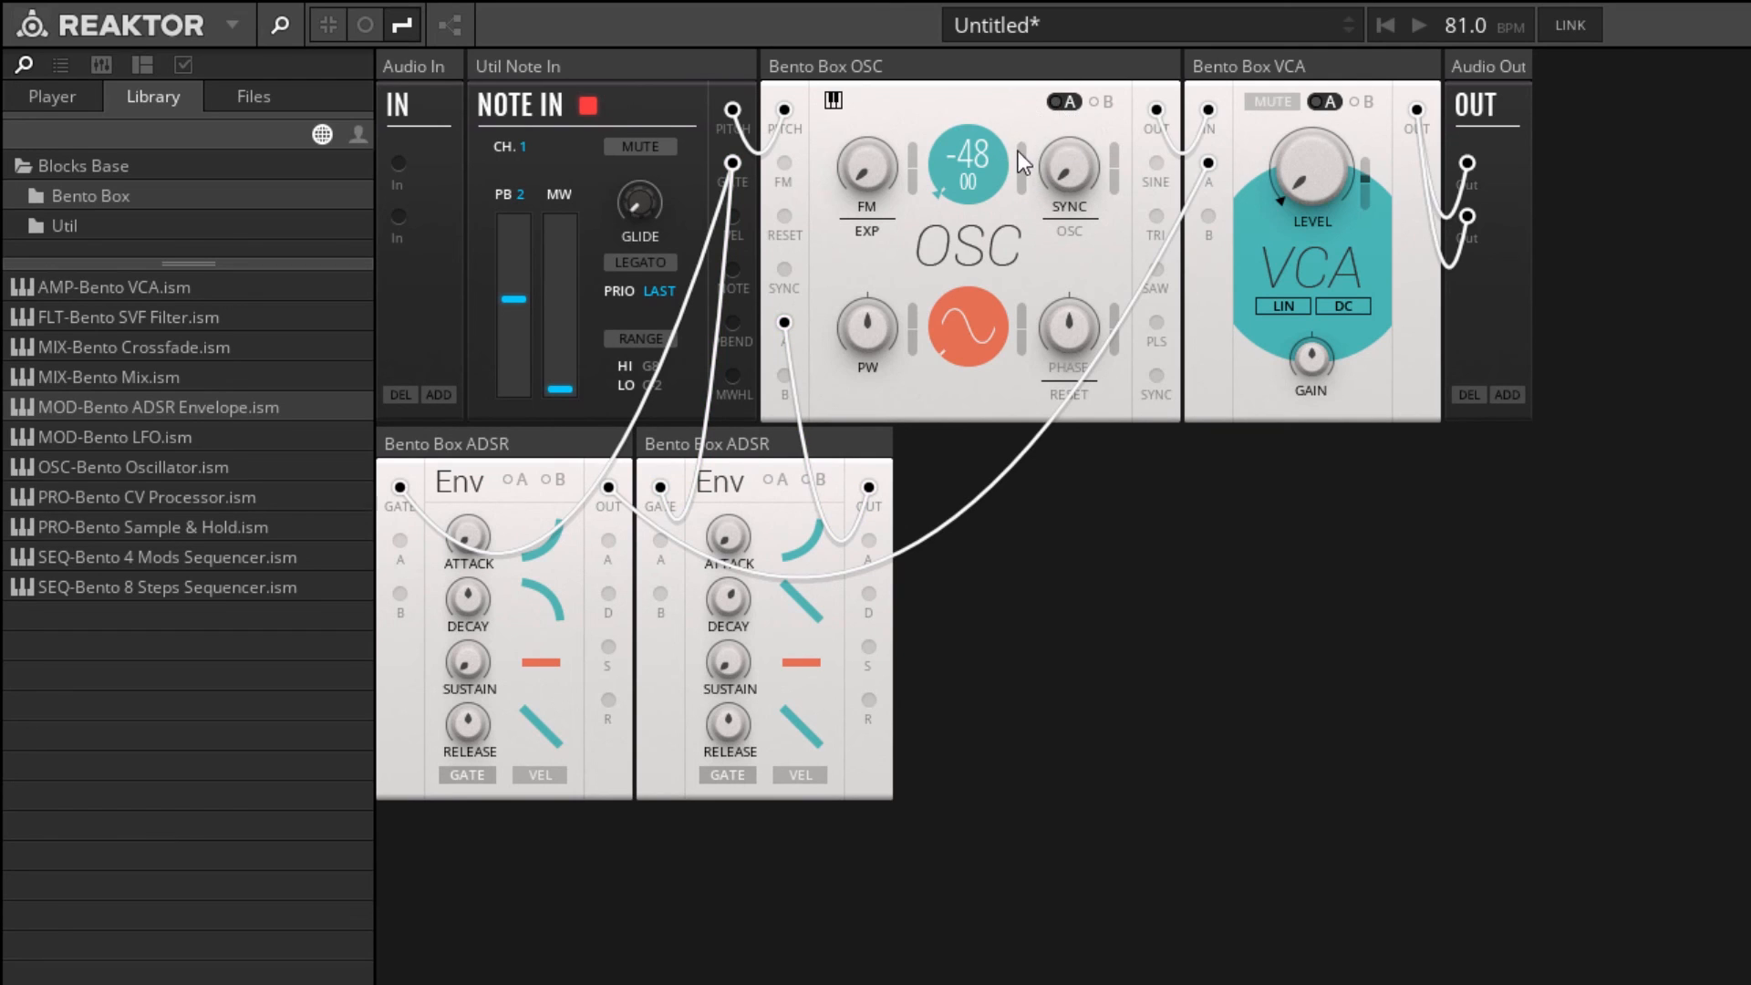
mouse_move(977, 154)
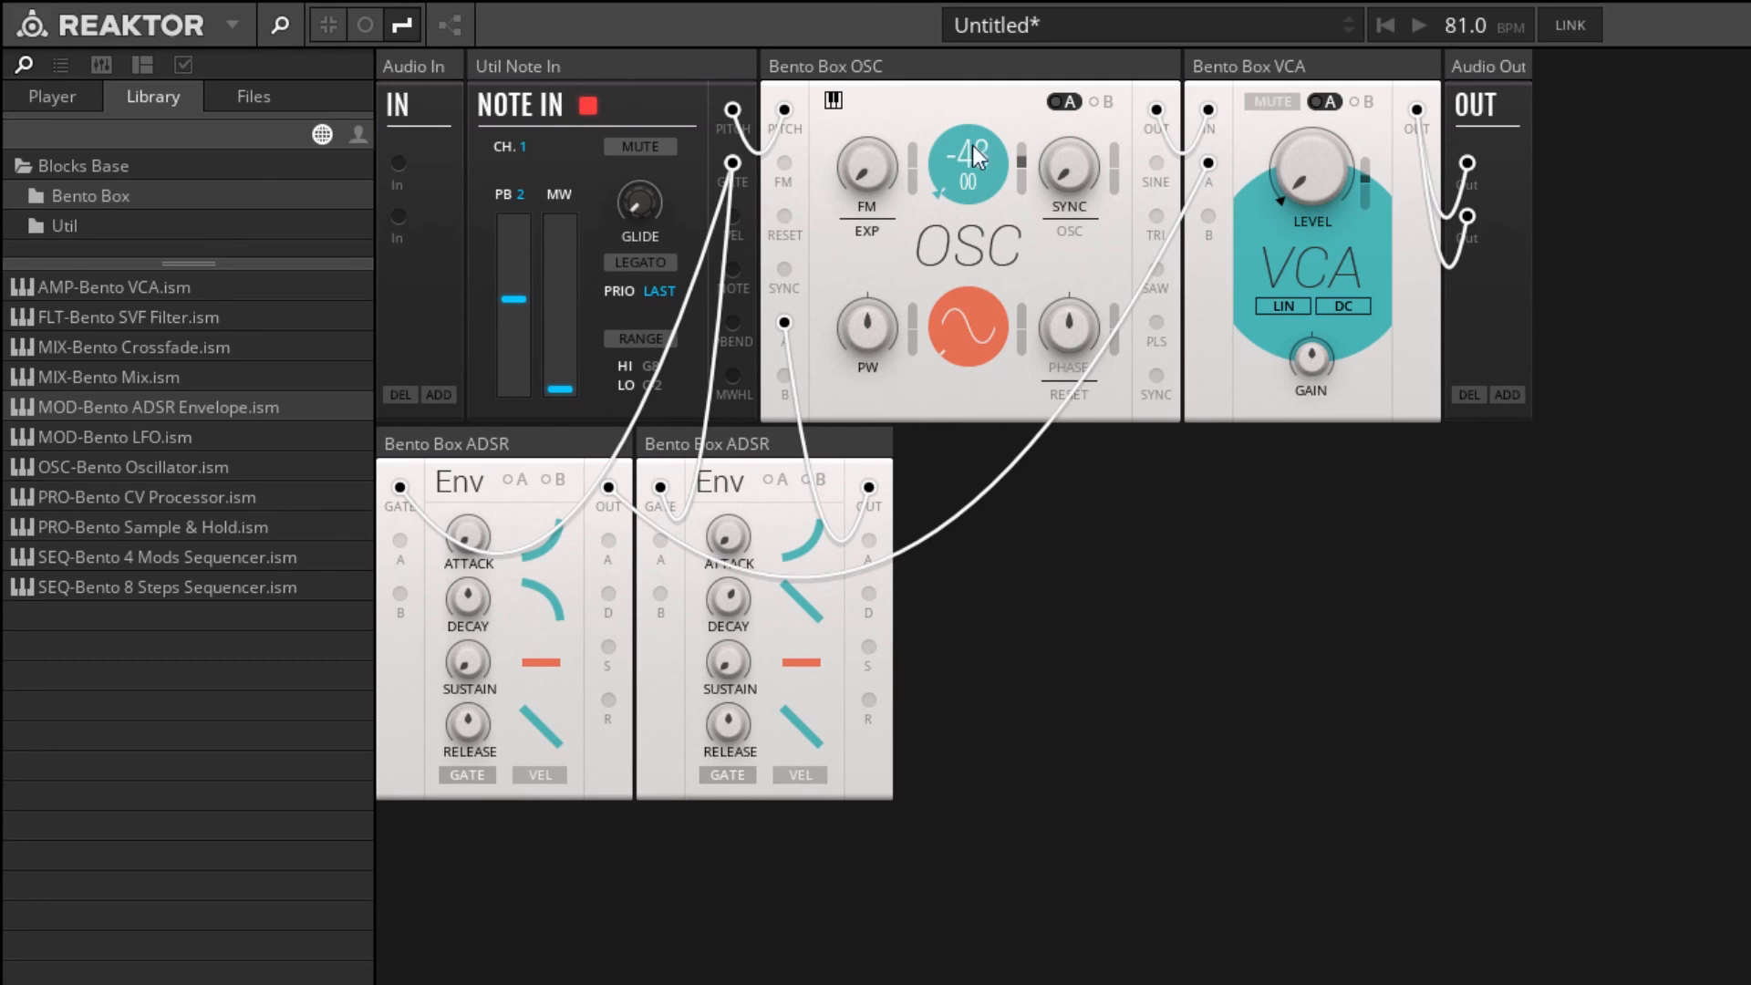
mouse_move(967, 154)
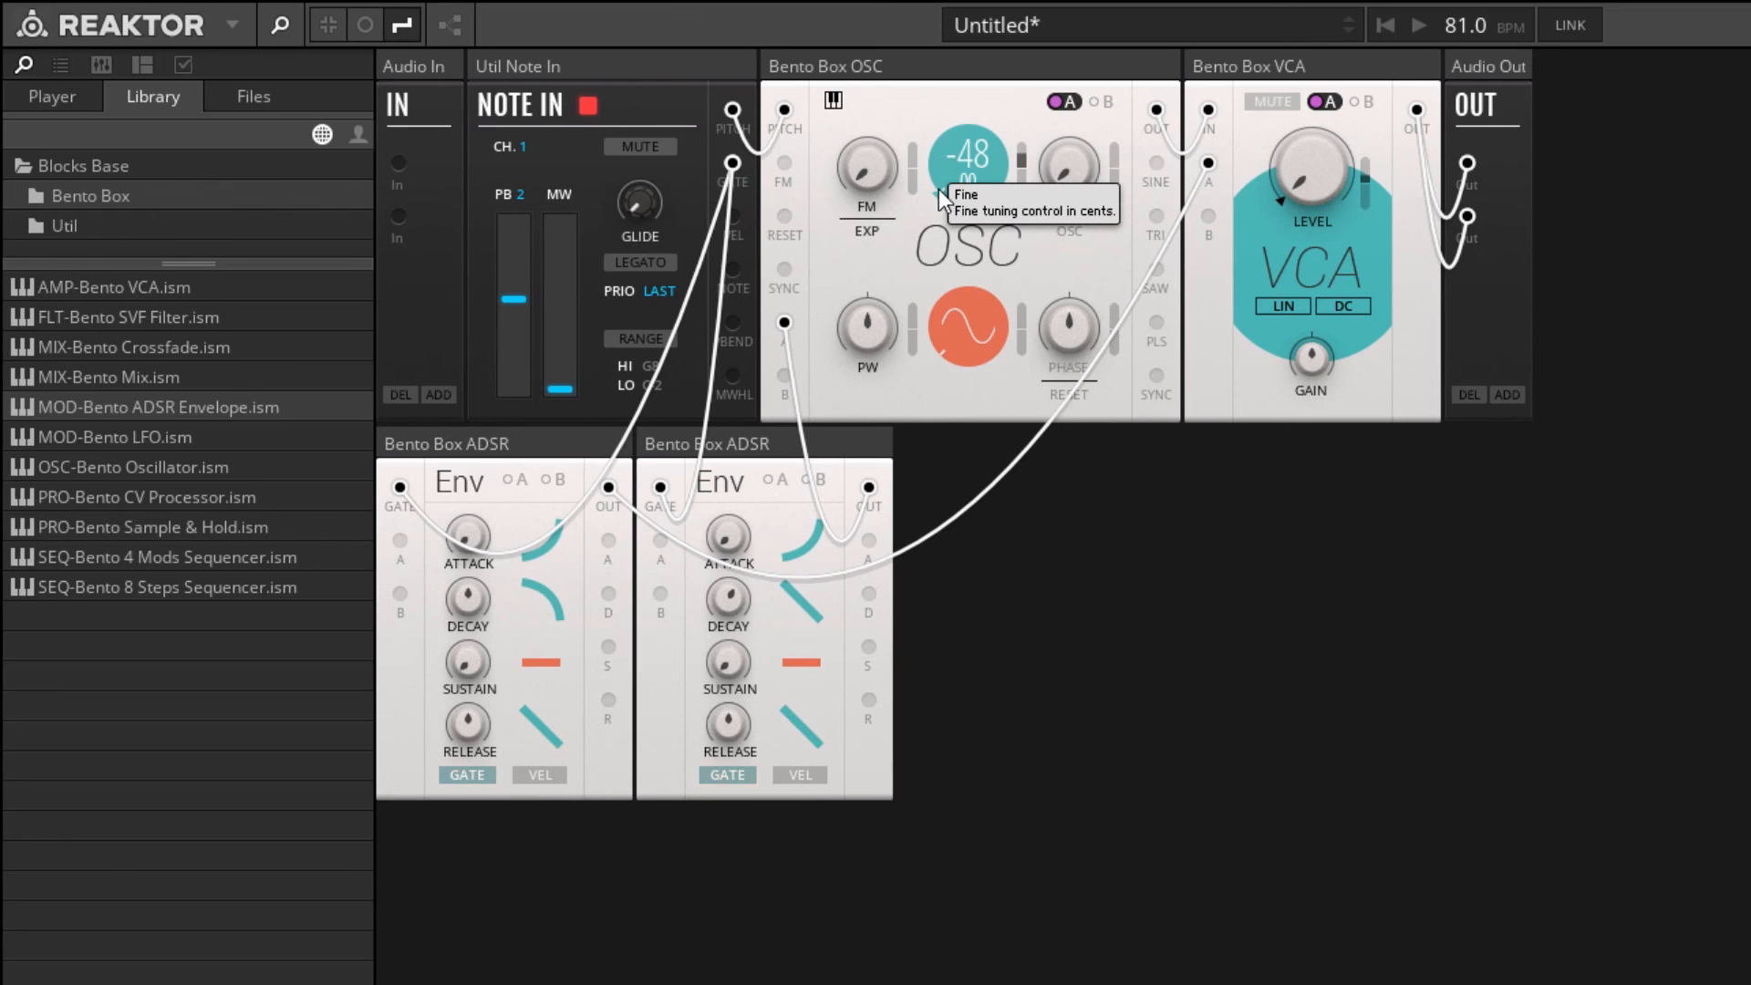
mouse_move(454, 617)
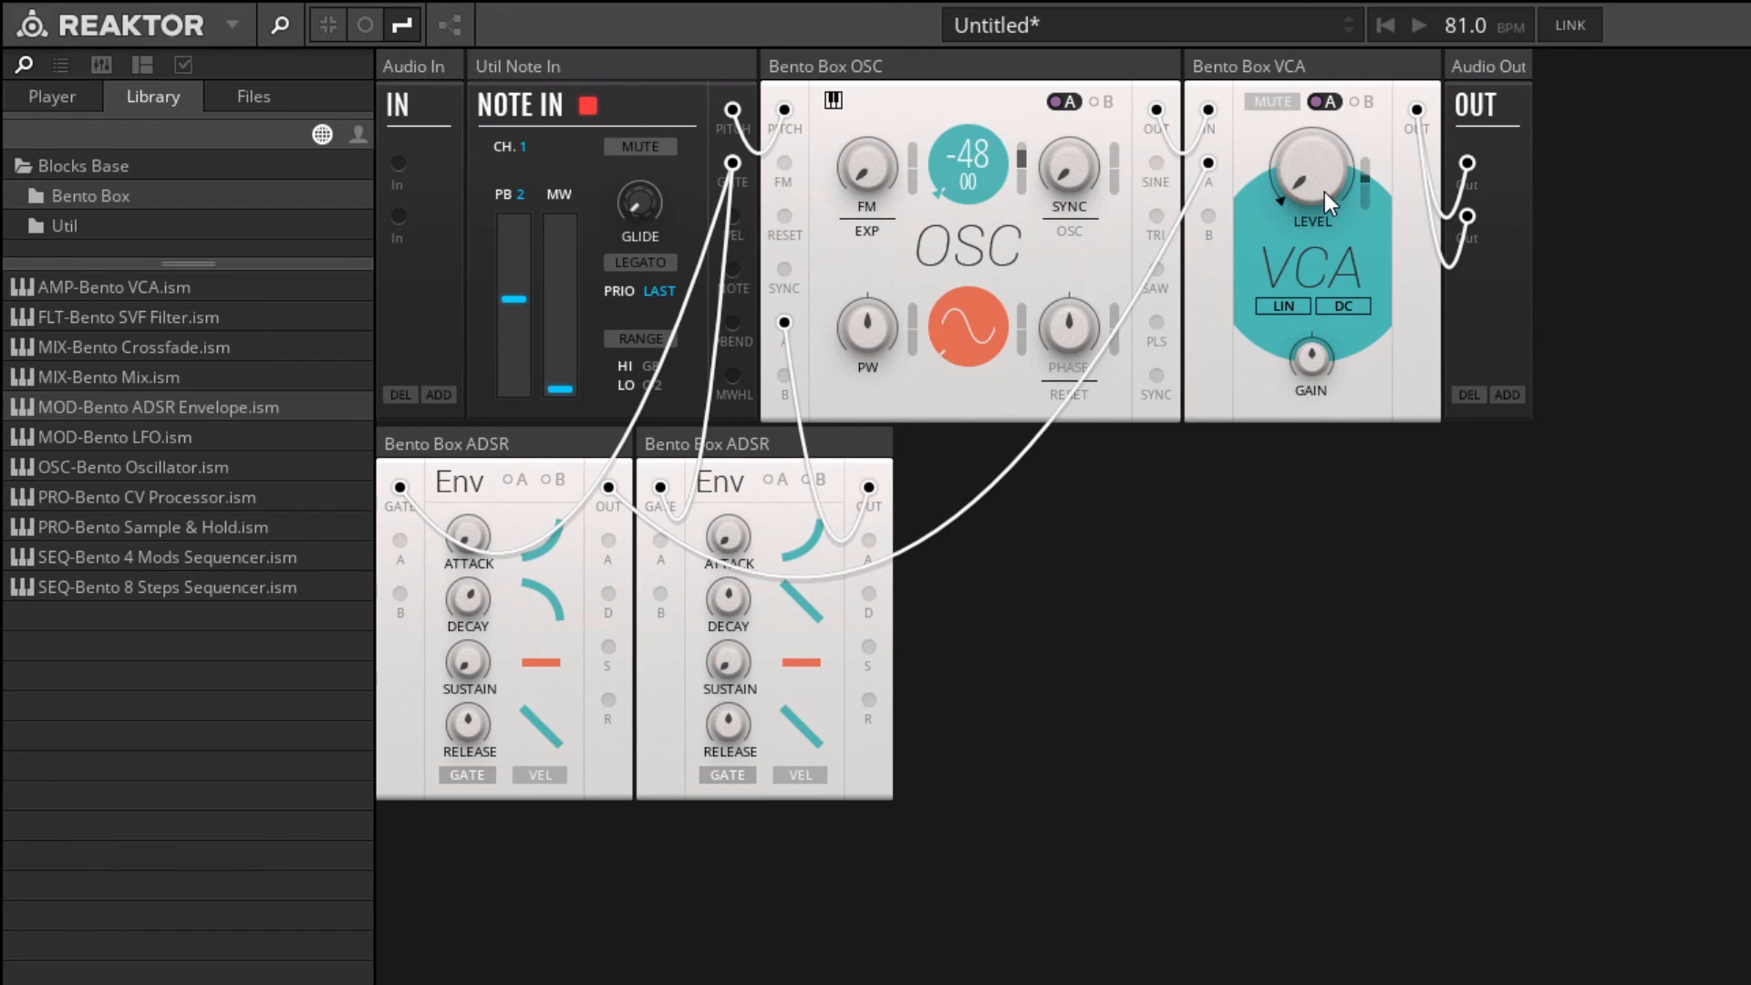
mouse_move(1372, 121)
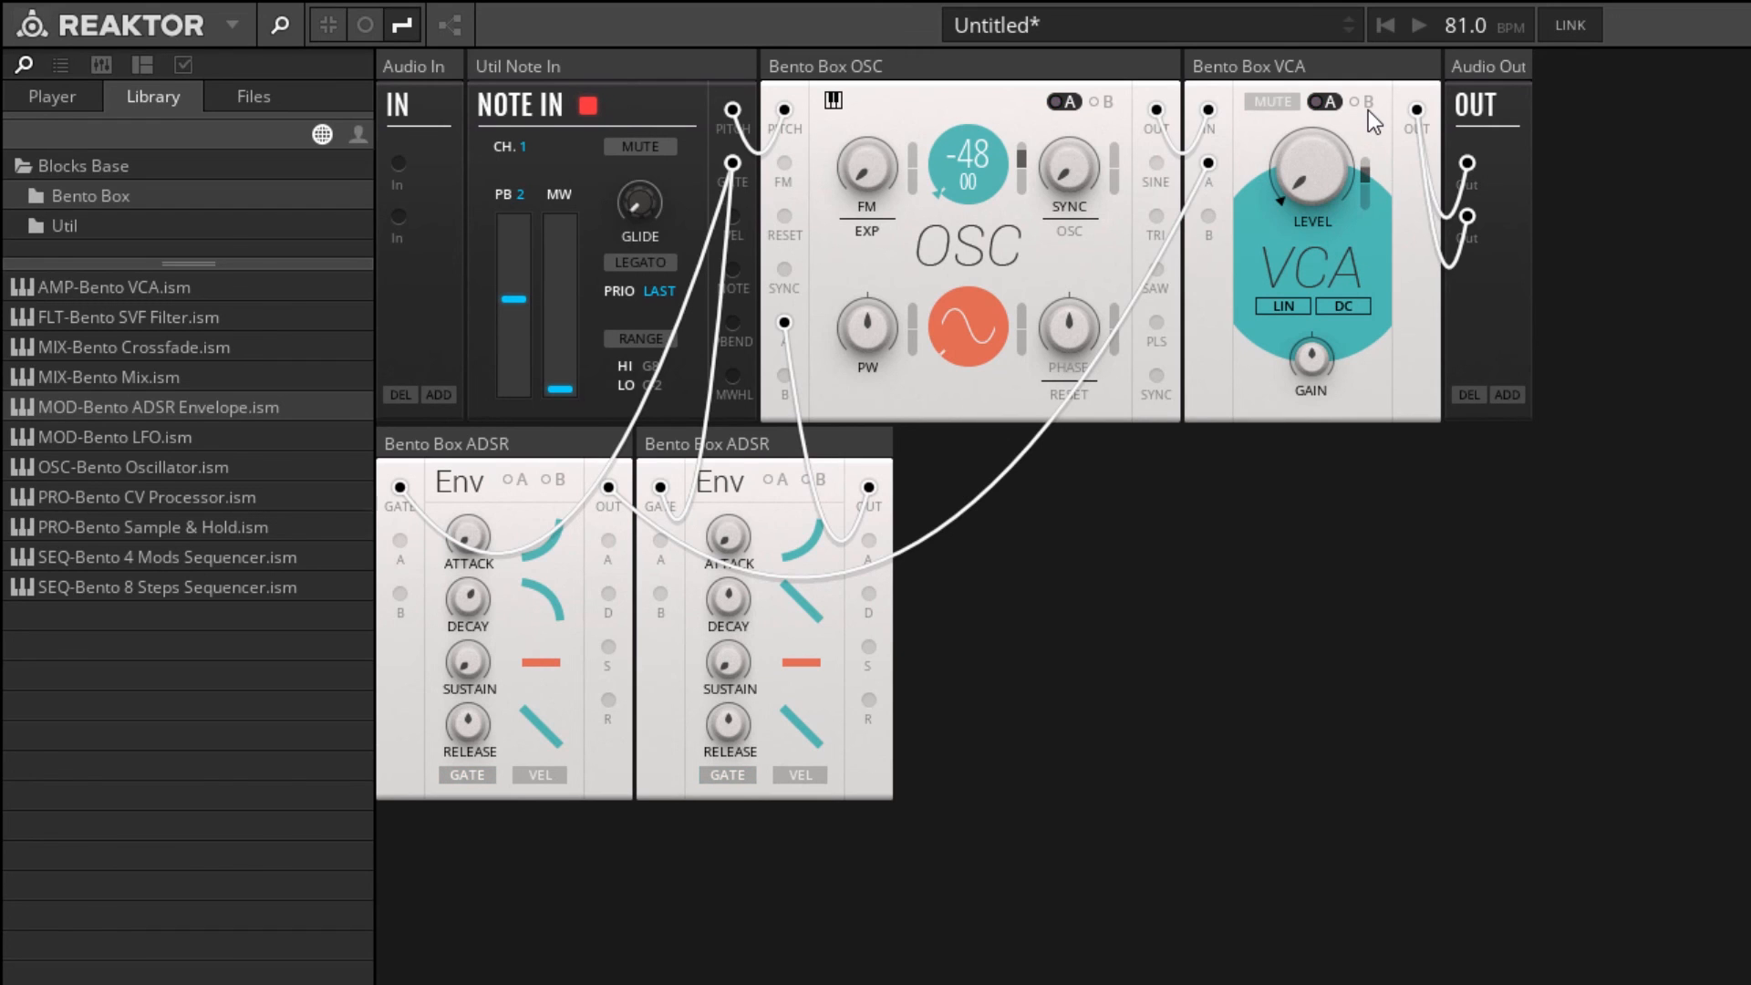
click(1312, 101)
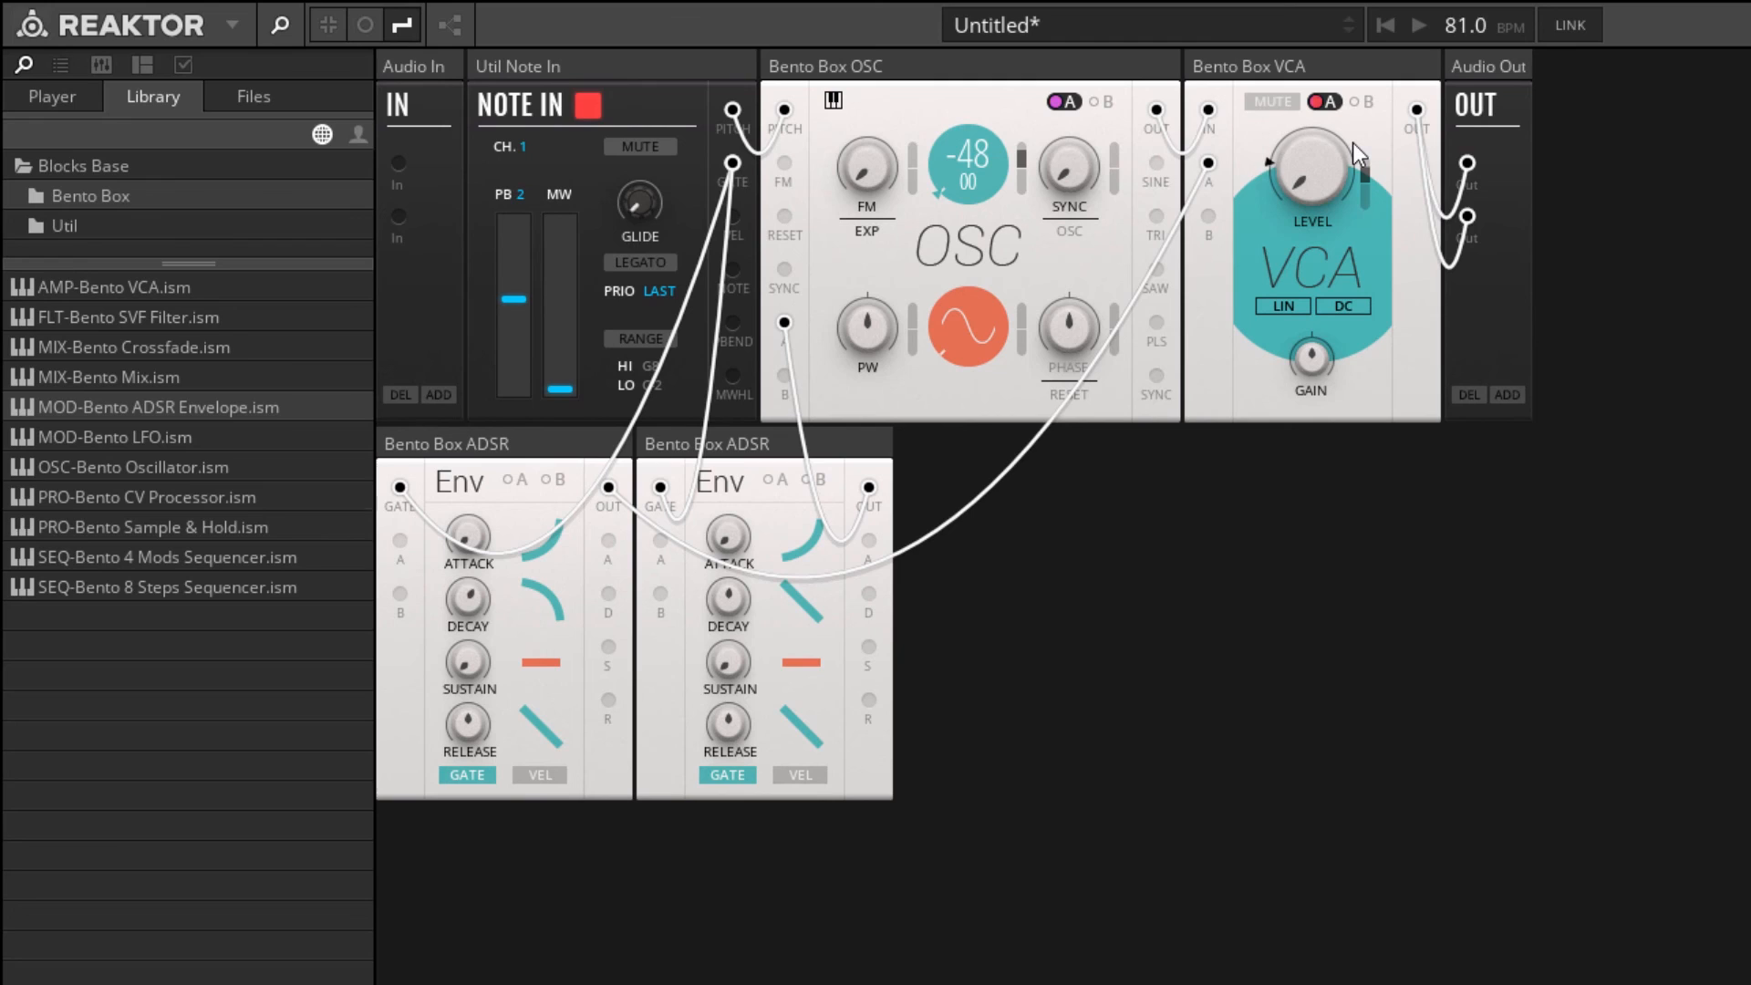
mouse_move(1309, 167)
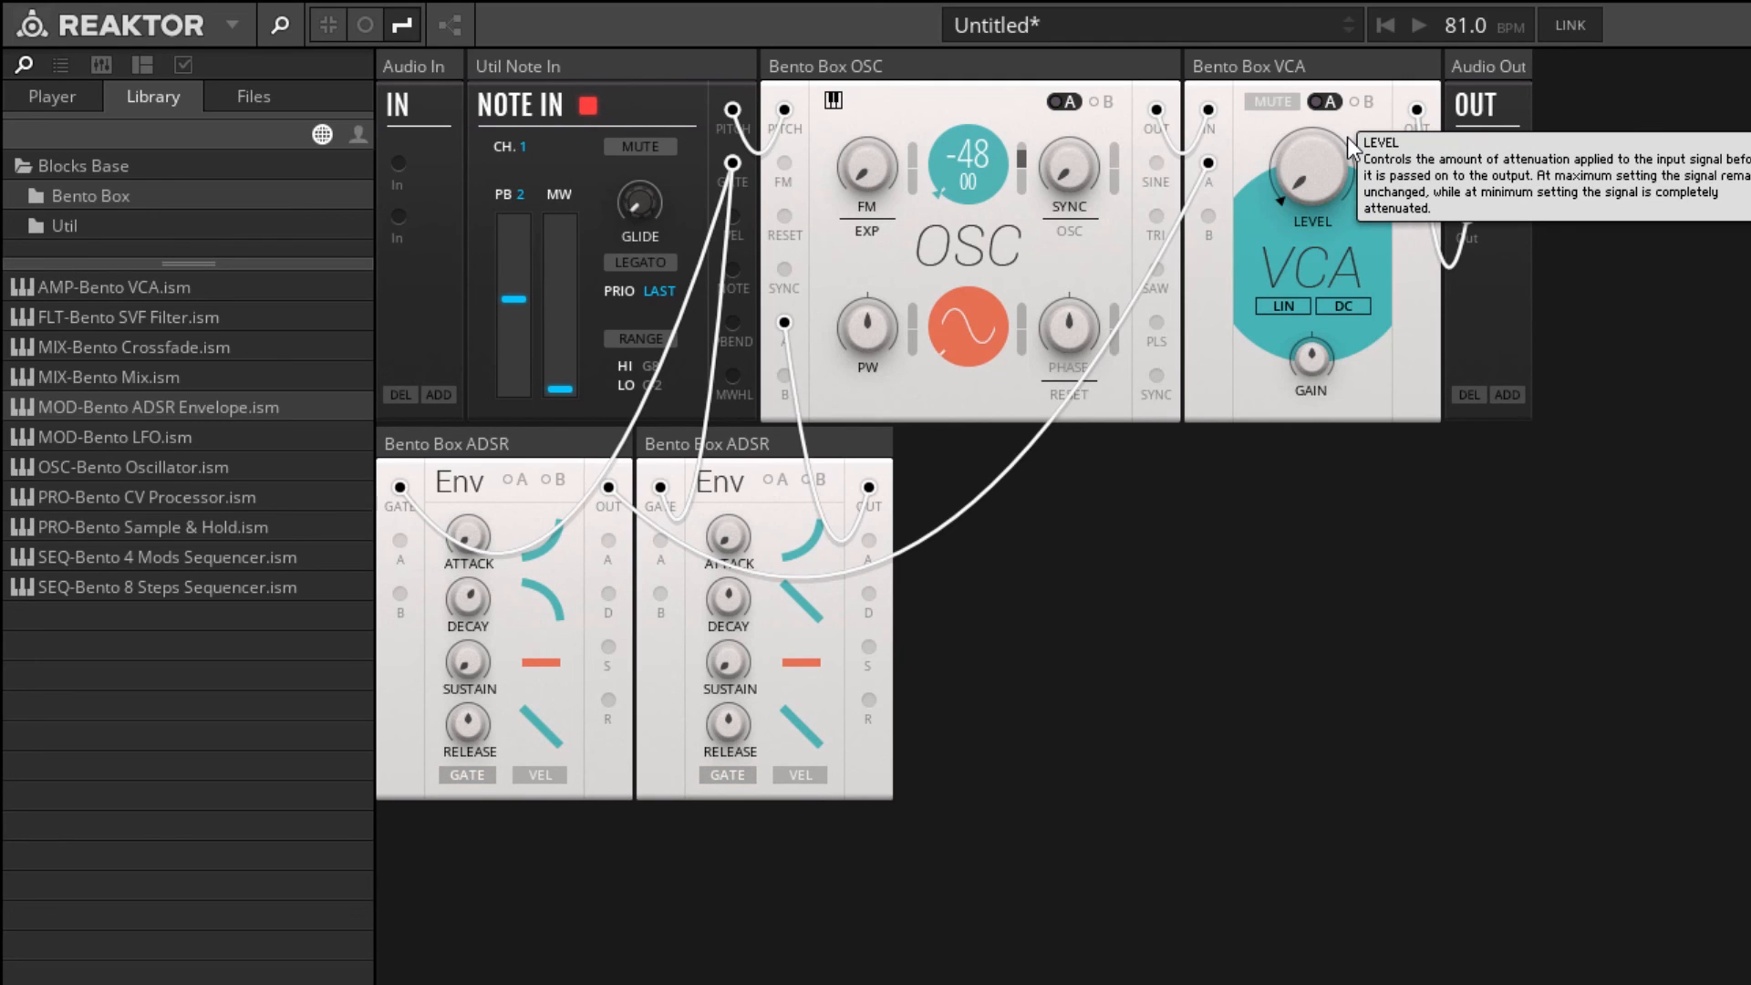
mouse_move(1293, 58)
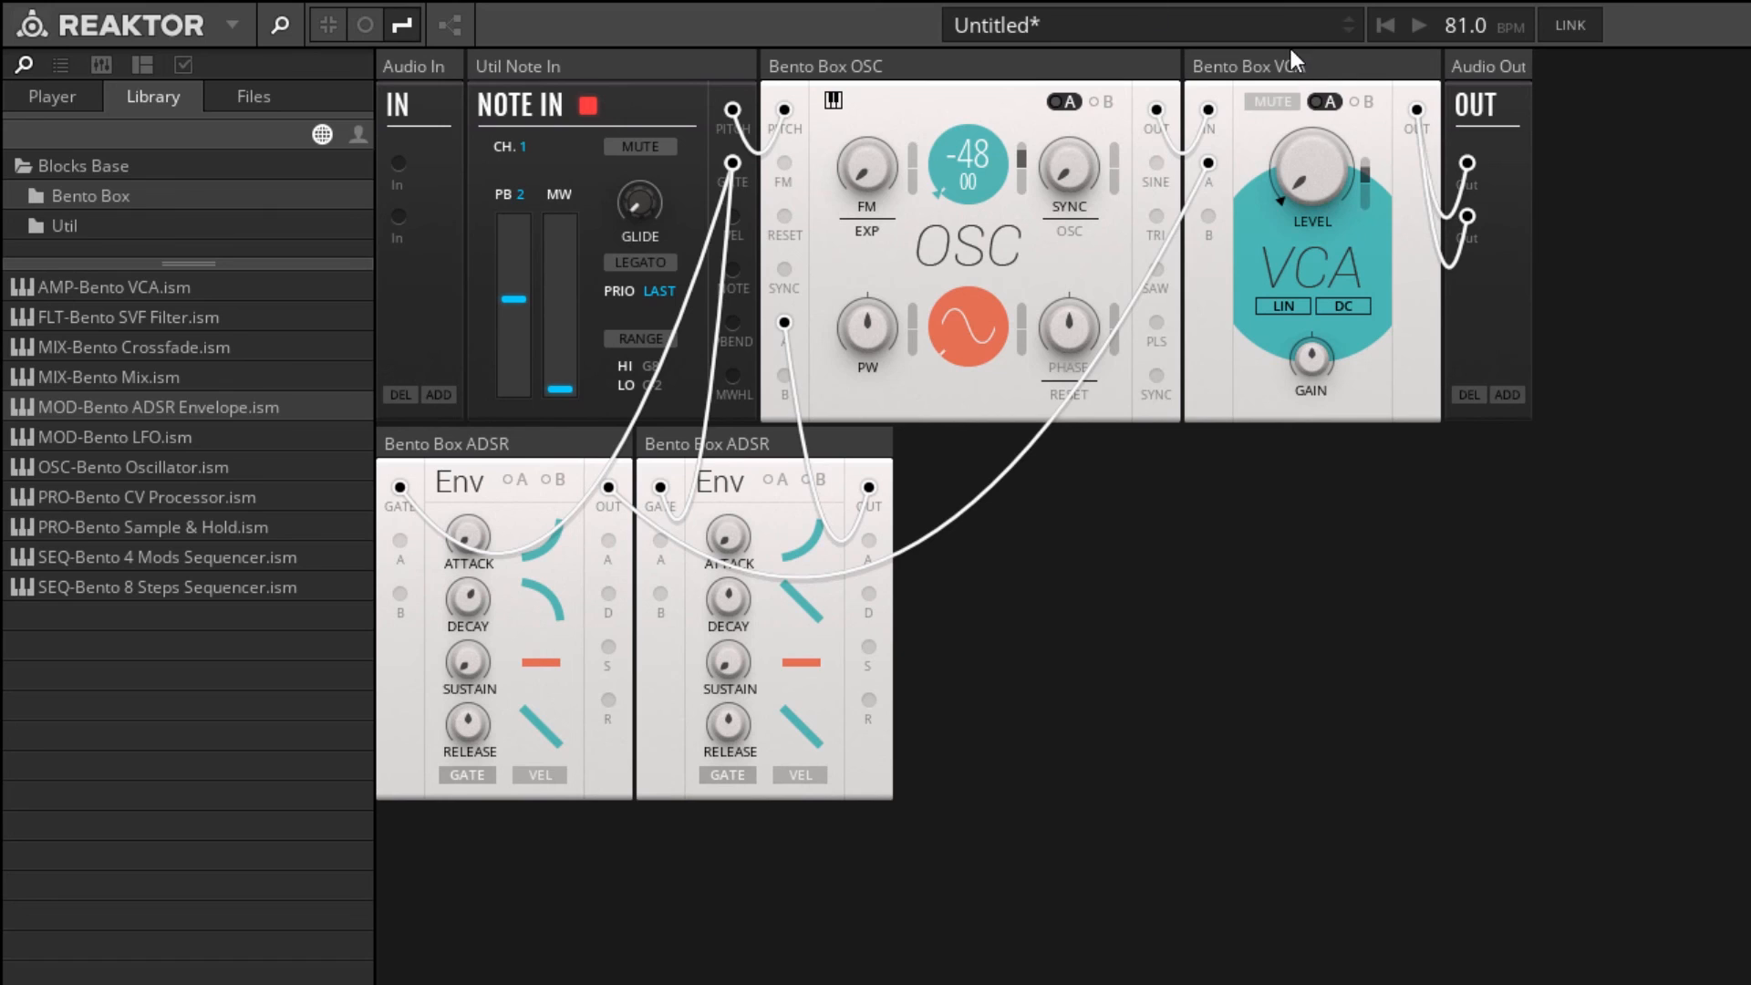